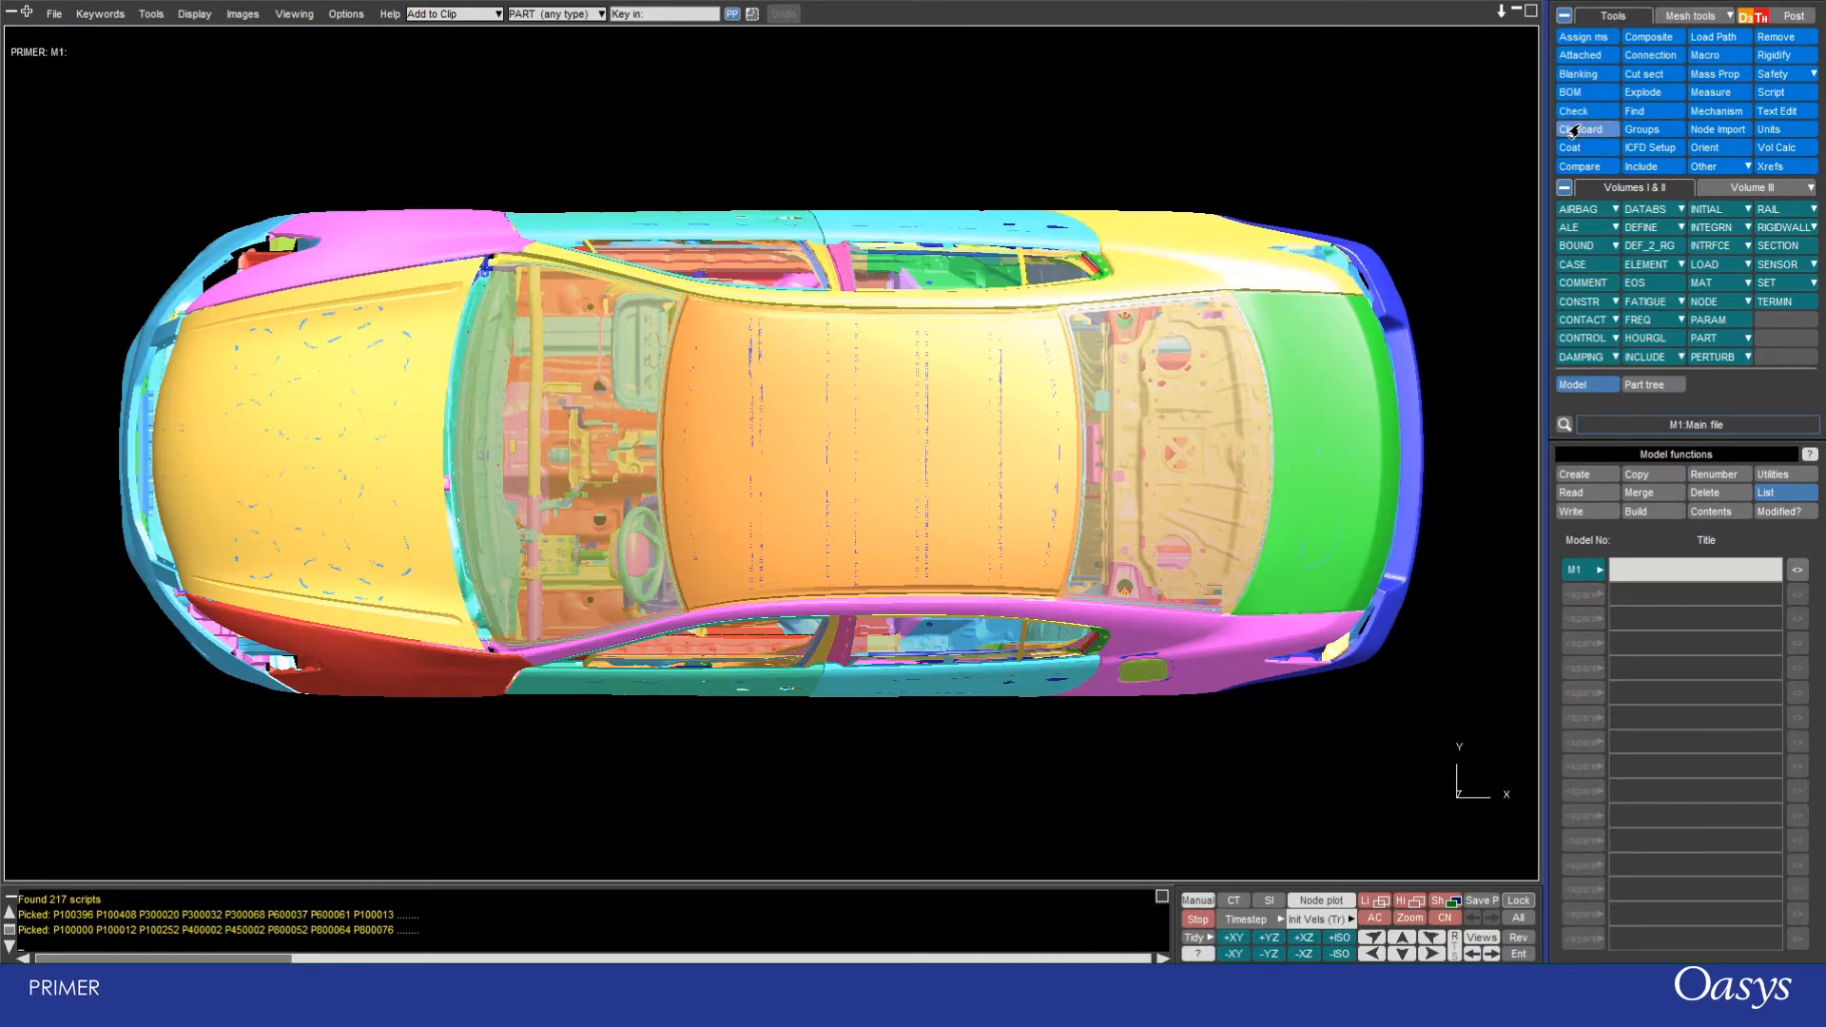
Step: Show the Clipboard window for model 1 from the Tools panel, contents still empty
click(1582, 130)
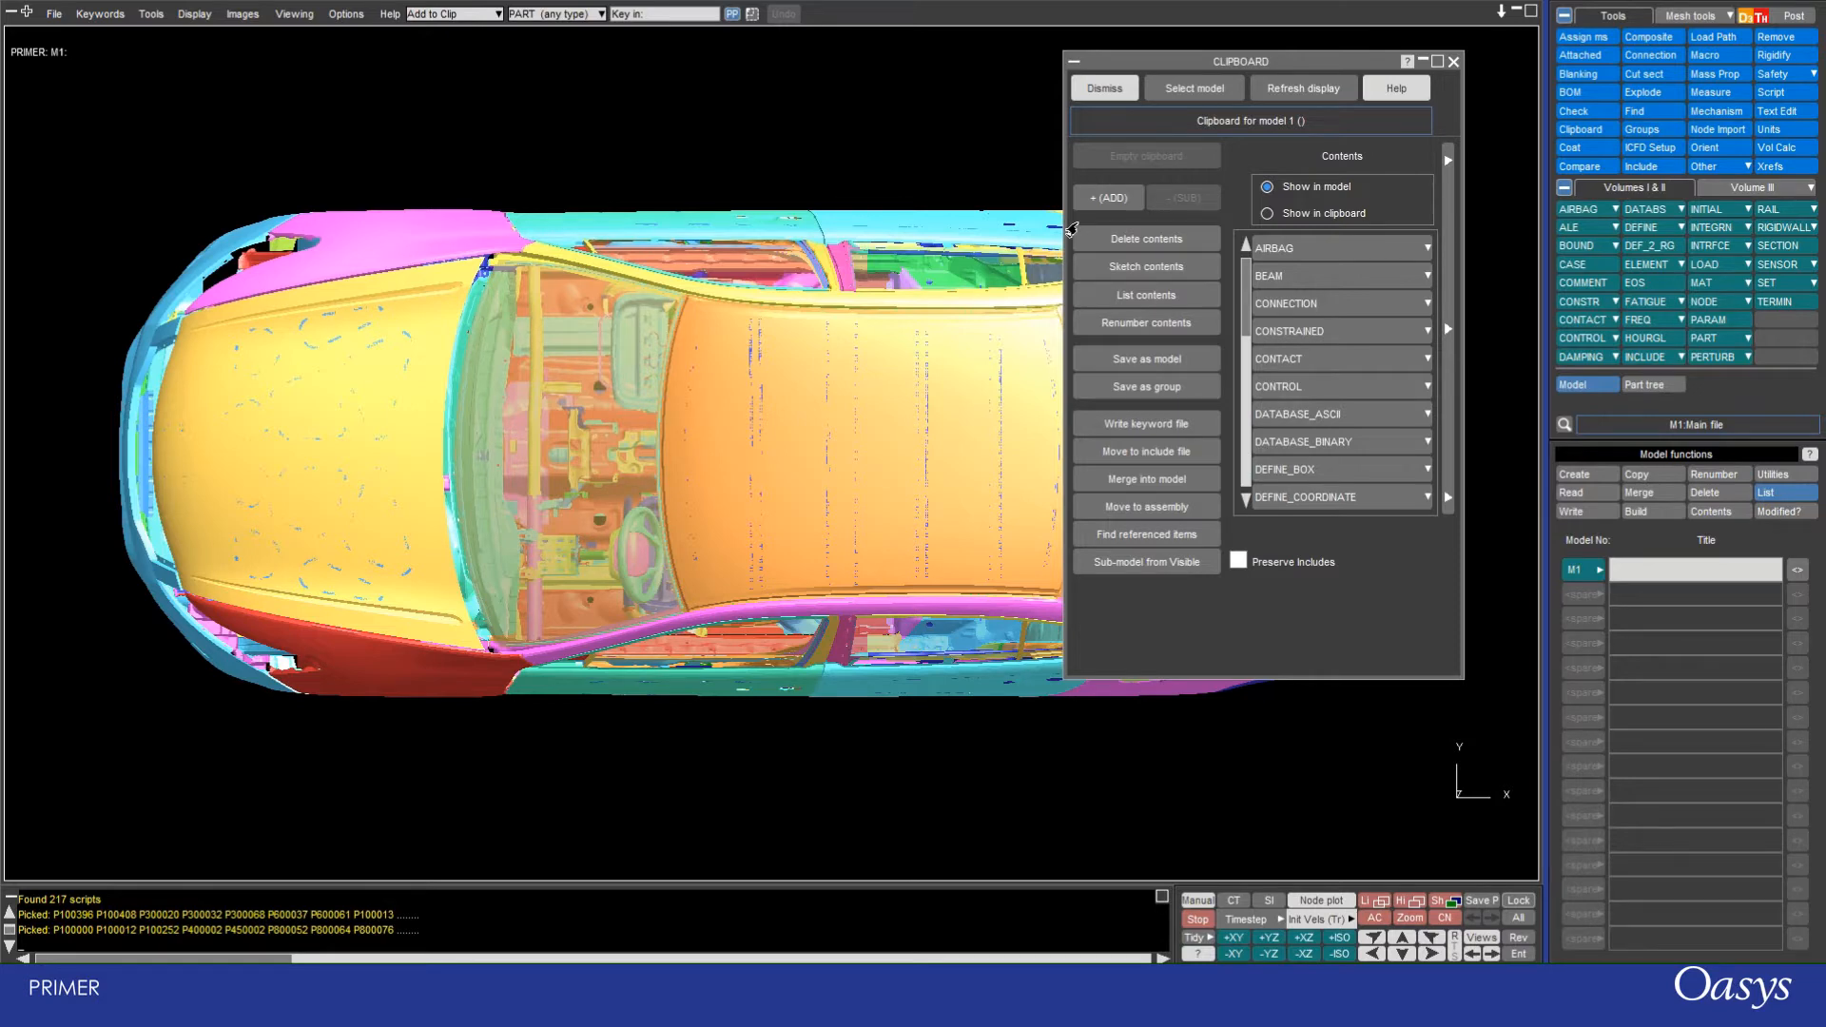
mouse_move(1217, 240)
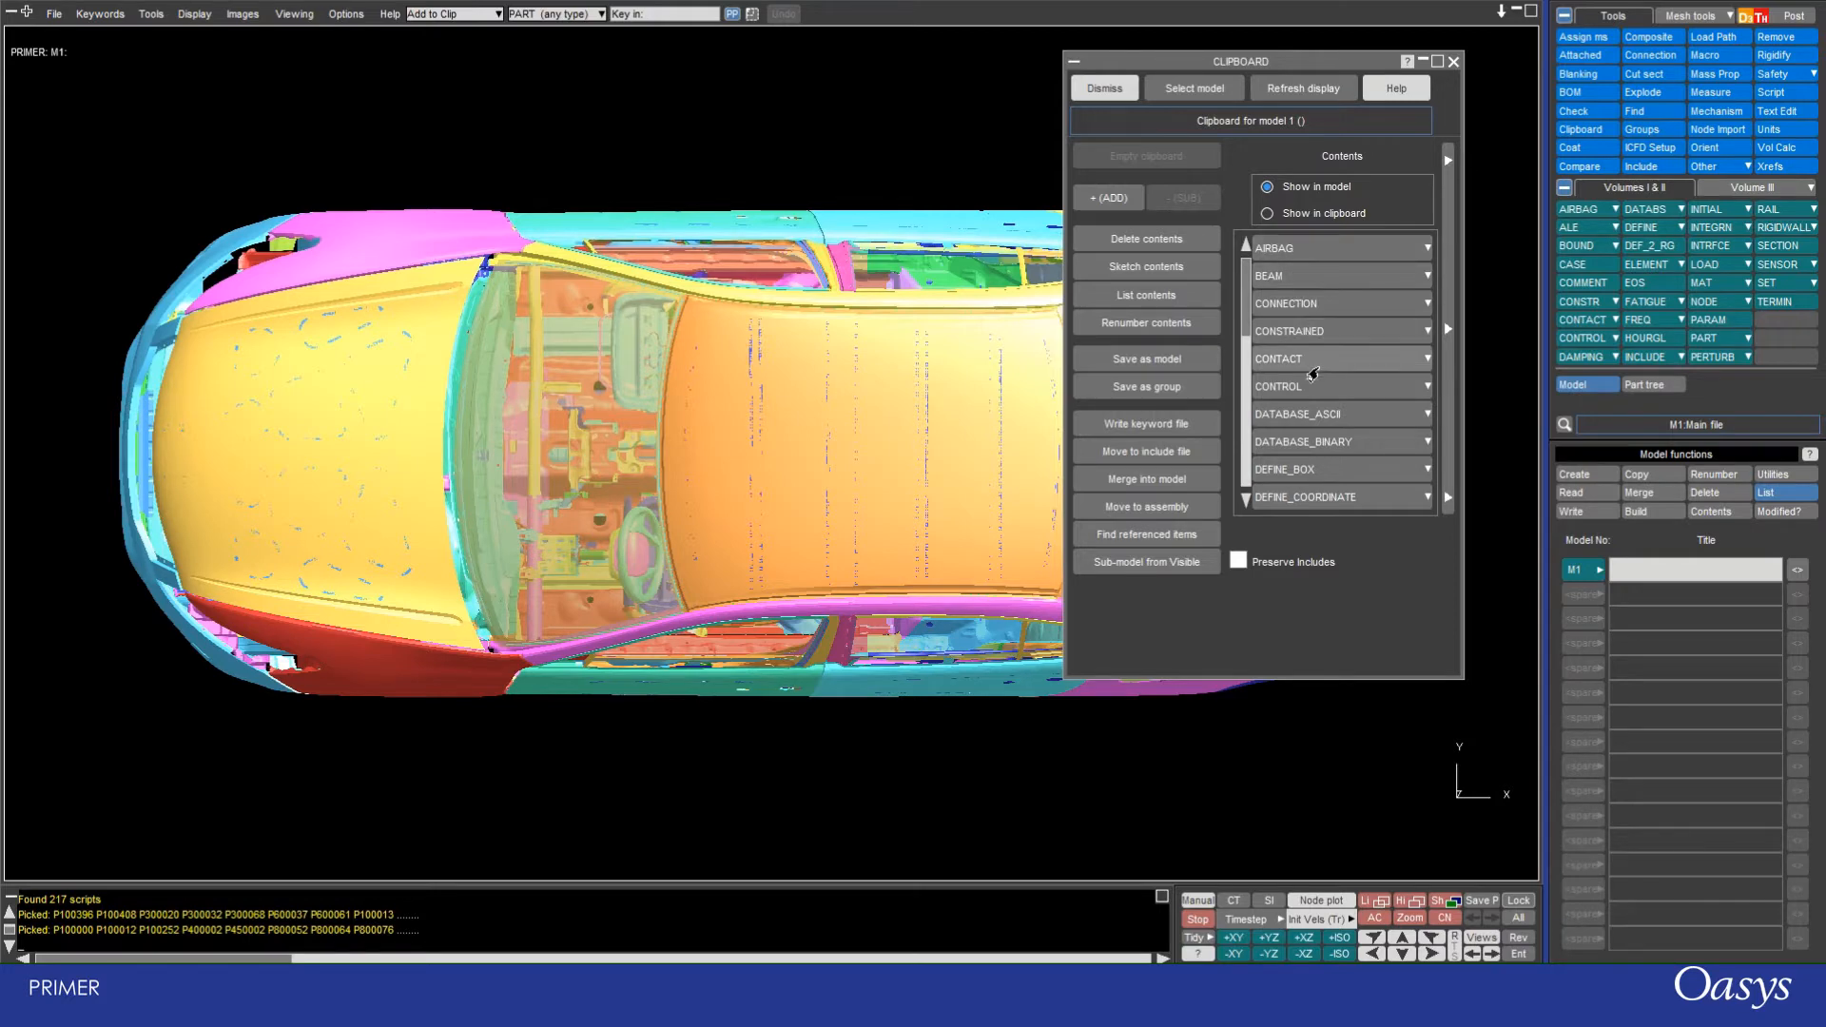
scroll(down, 3)
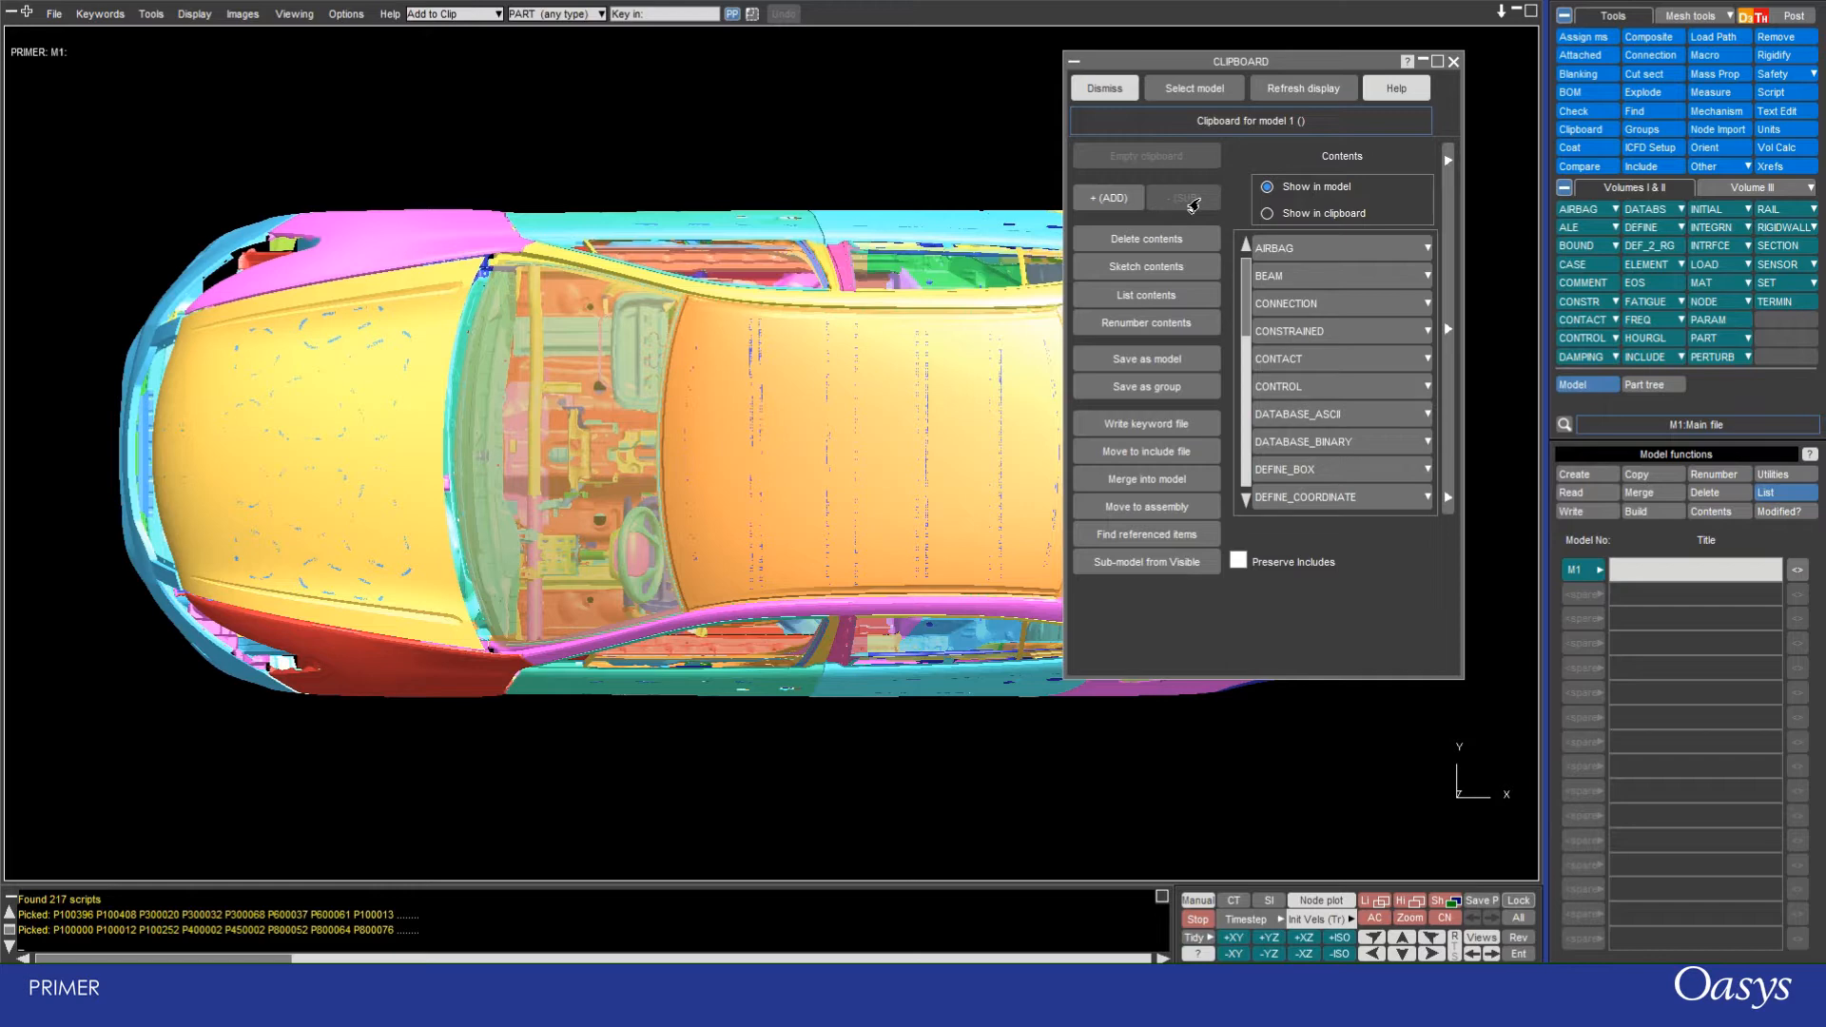
mouse_move(1139, 175)
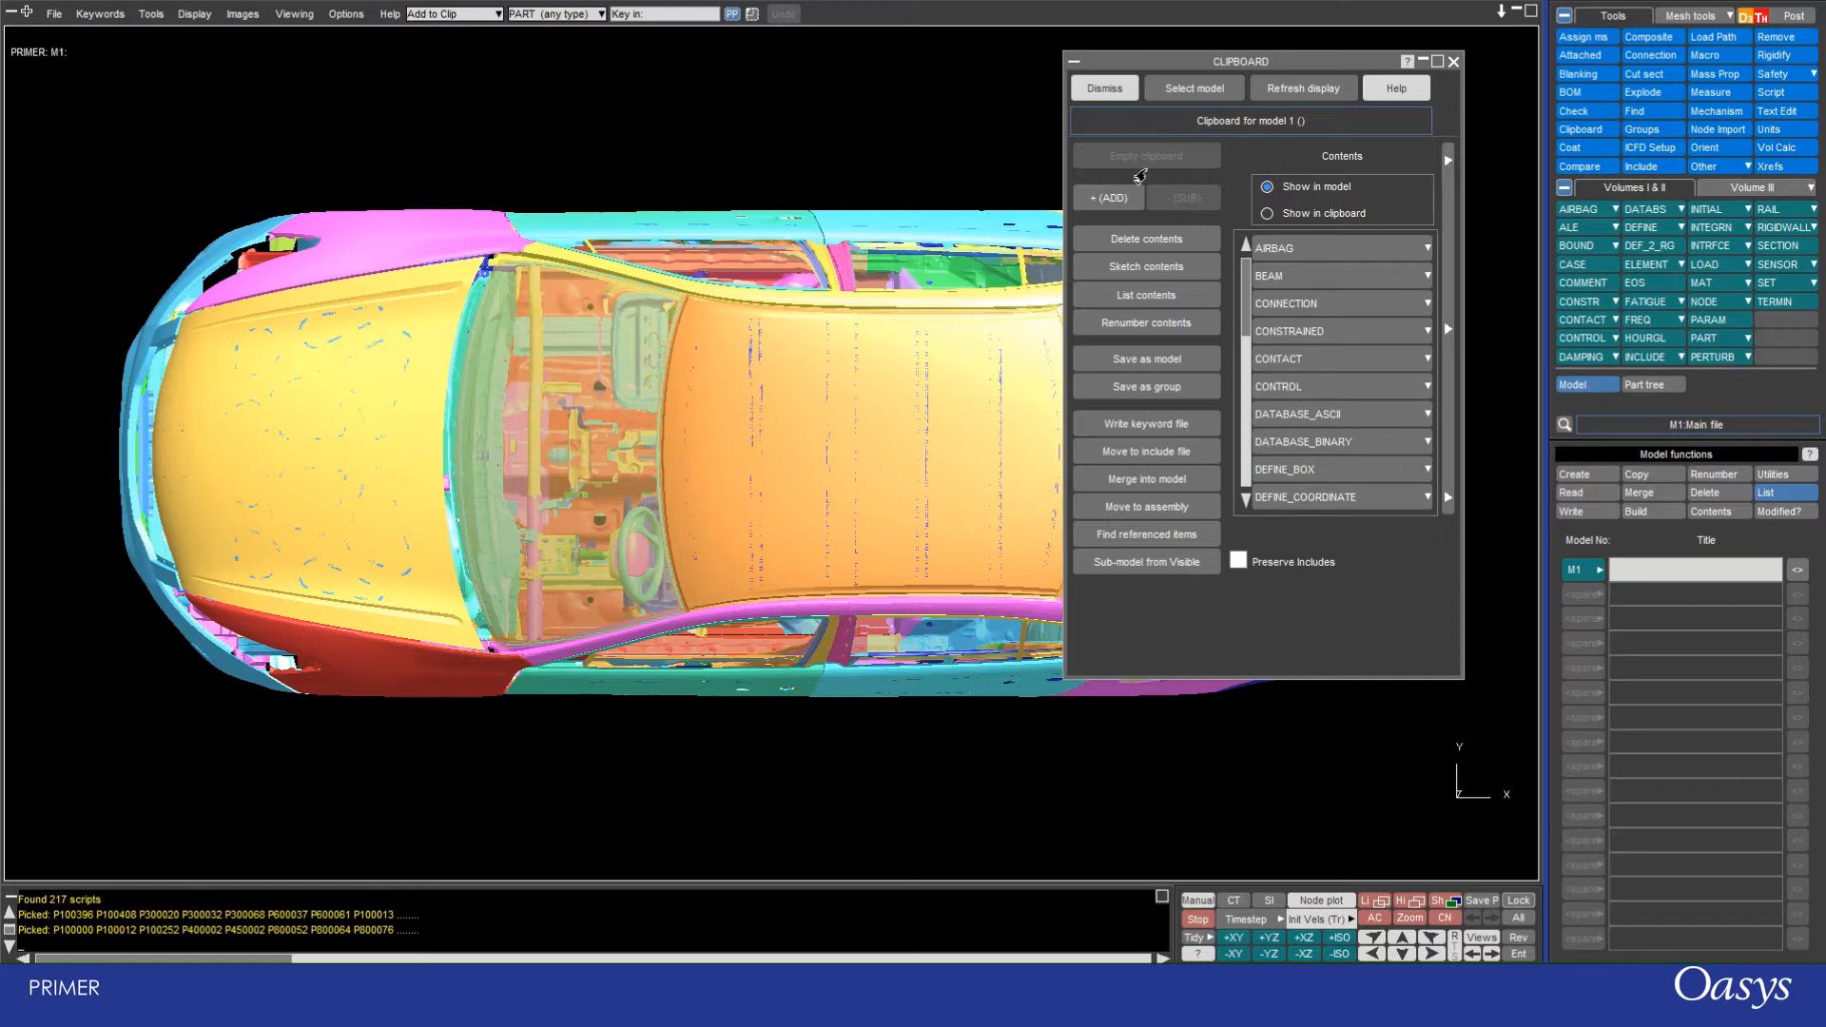
Step: Add screen-picked front-end entities to the clipboard: 5 beams and 1308 connections
click(1105, 196)
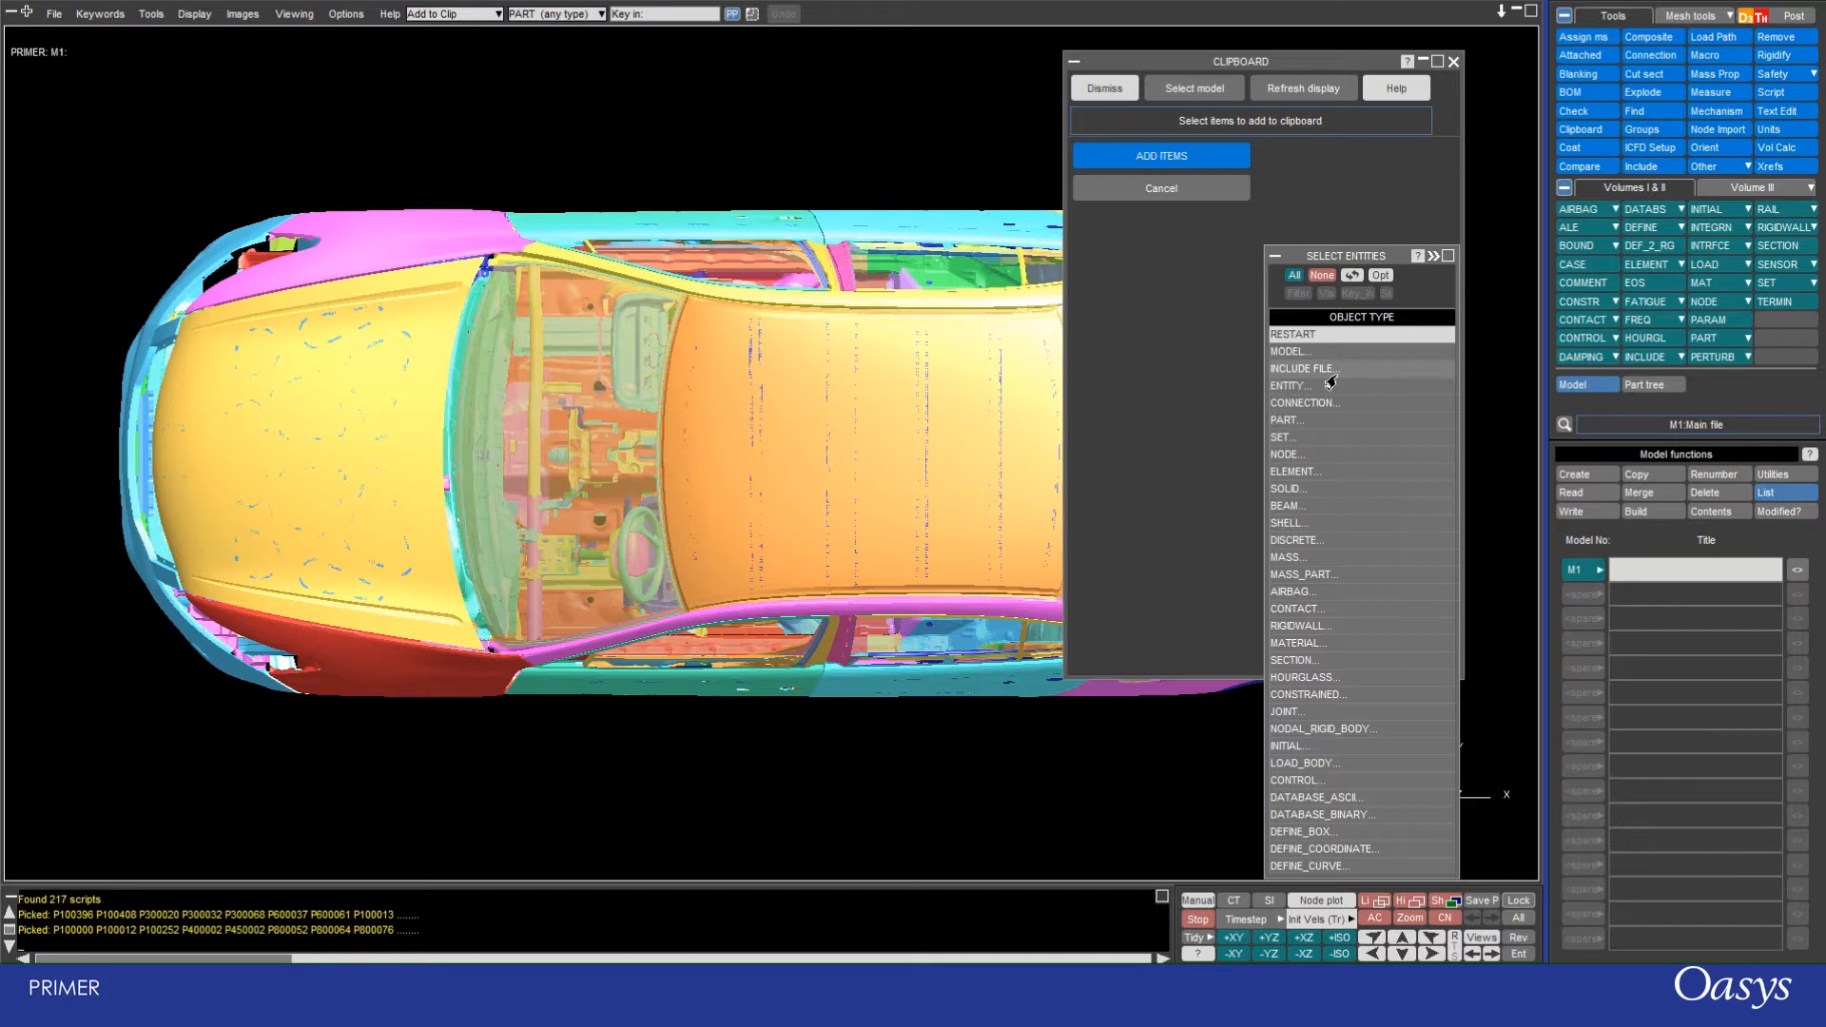
click(1294, 386)
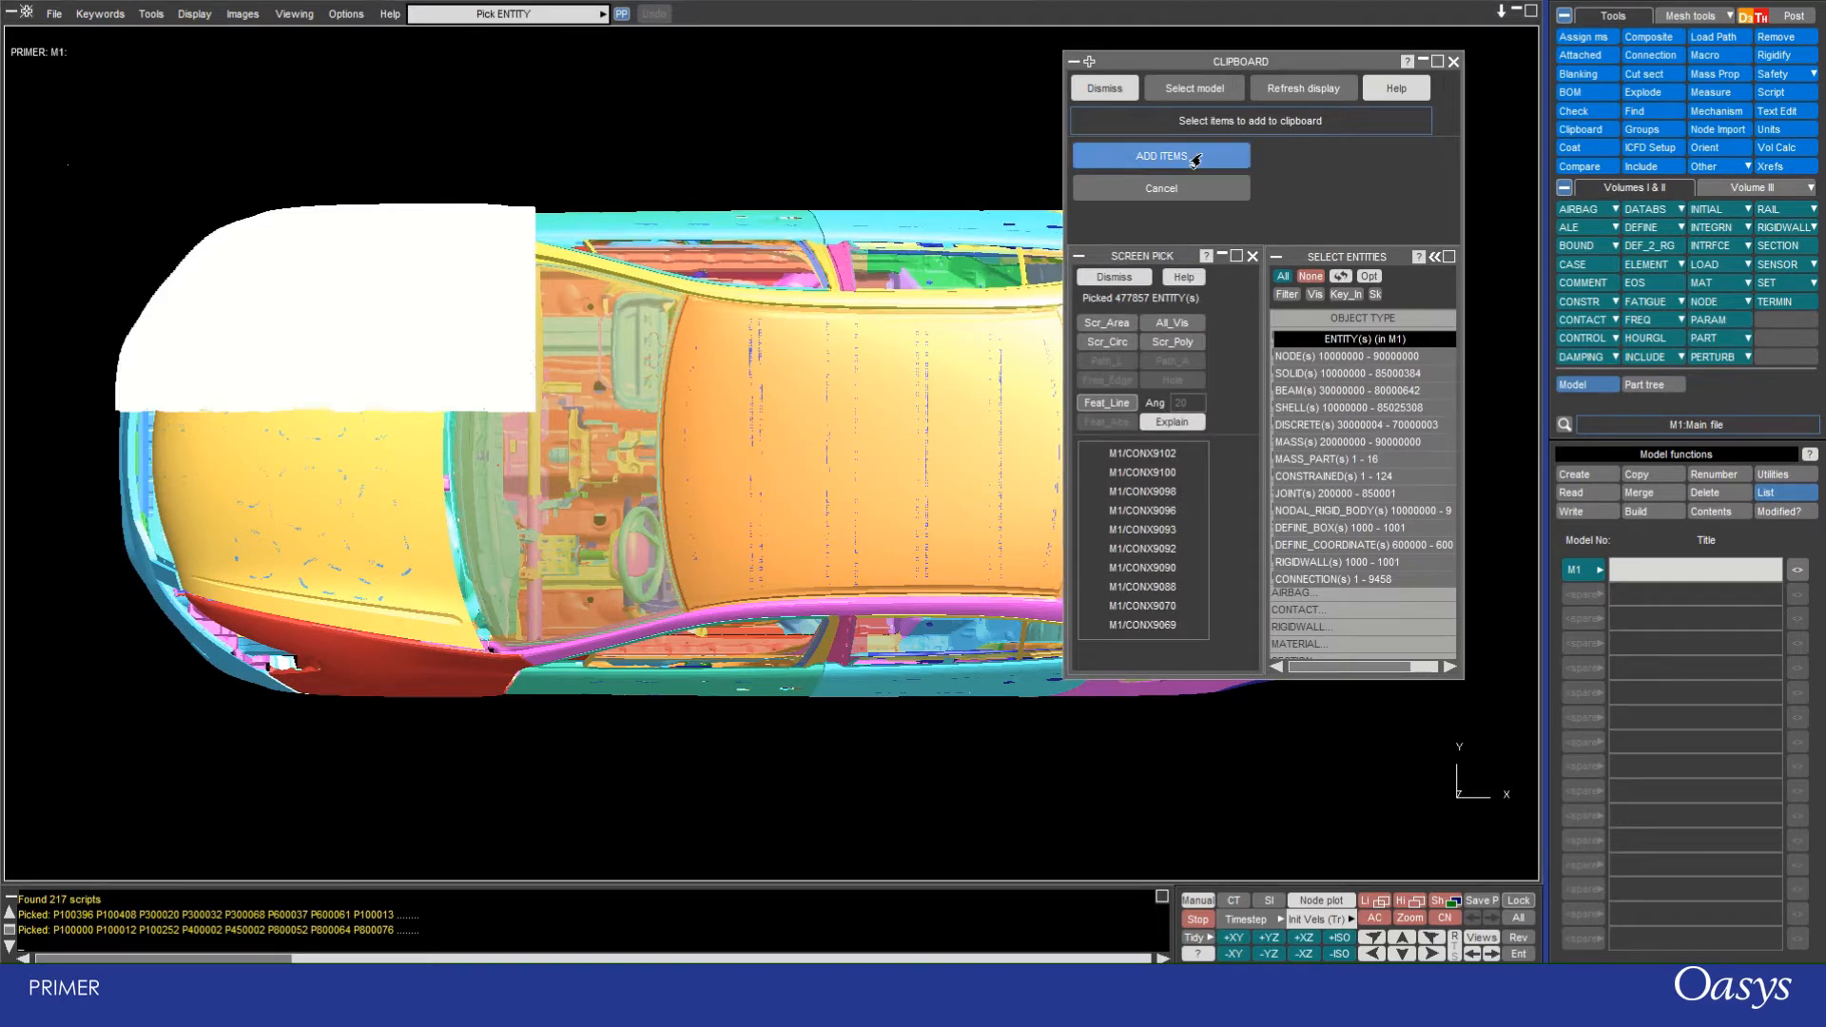
click(1158, 154)
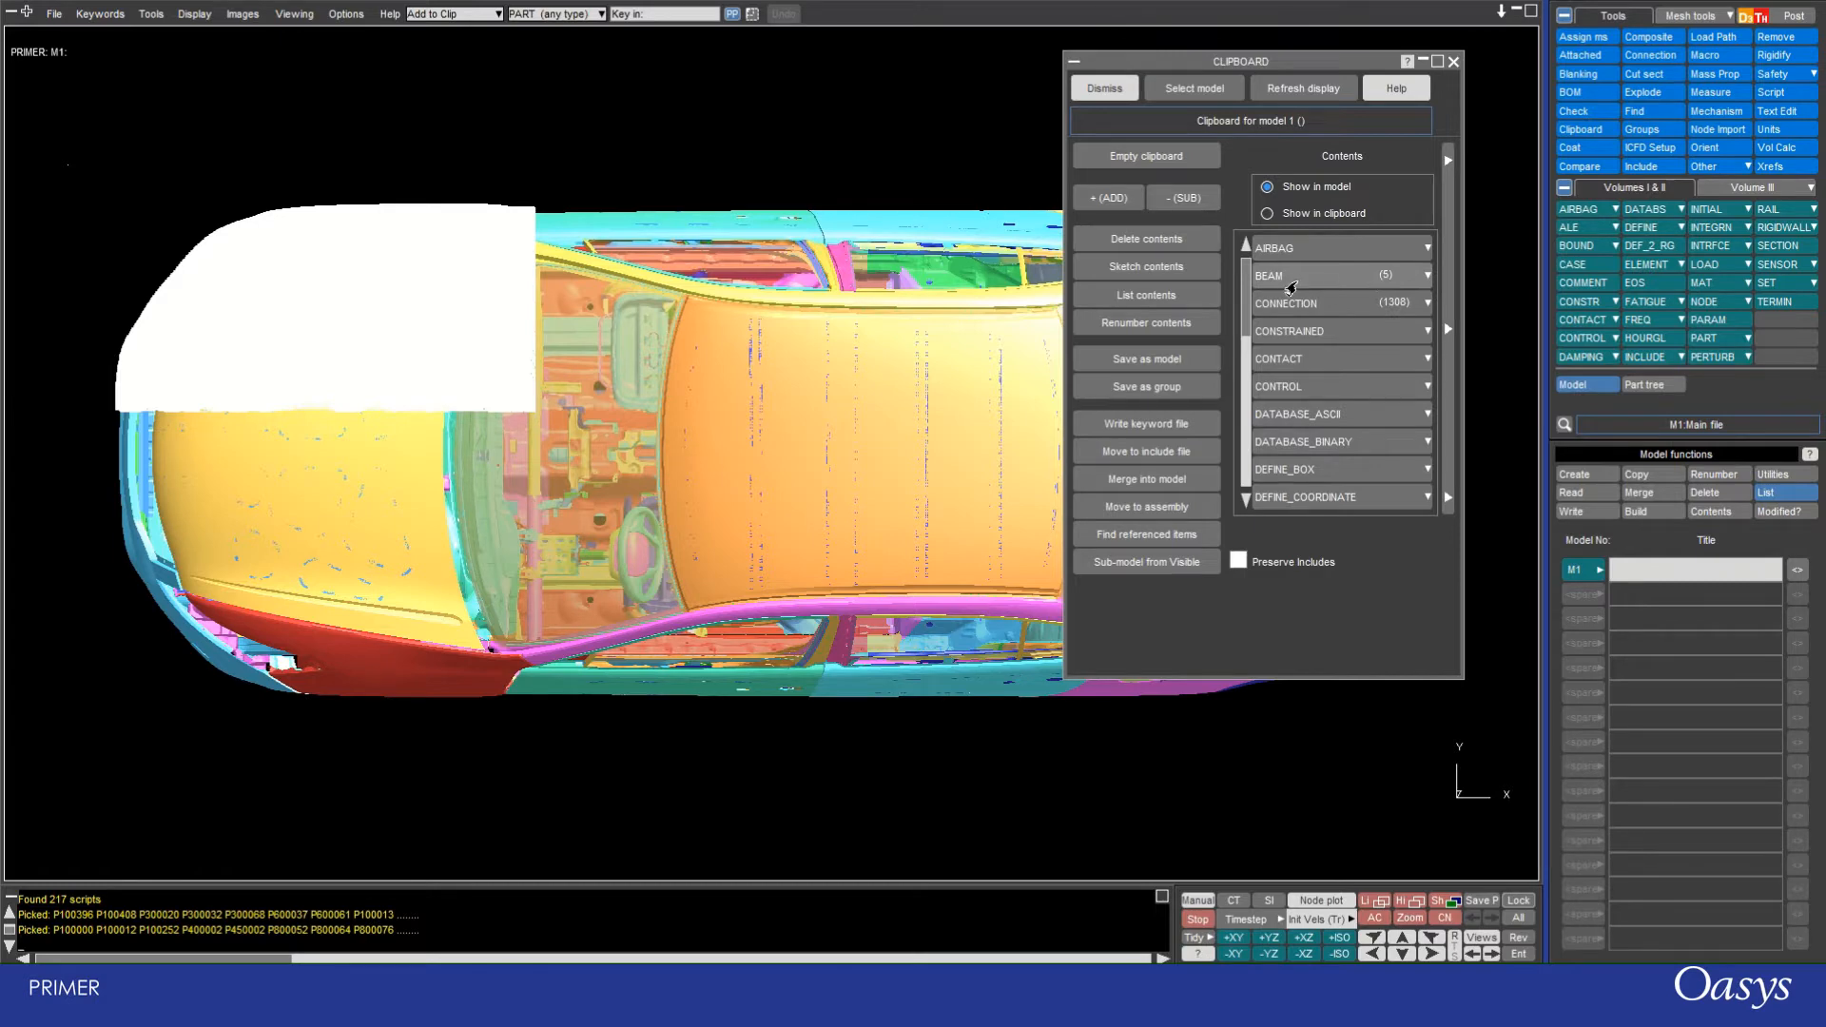
mouse_move(1319, 303)
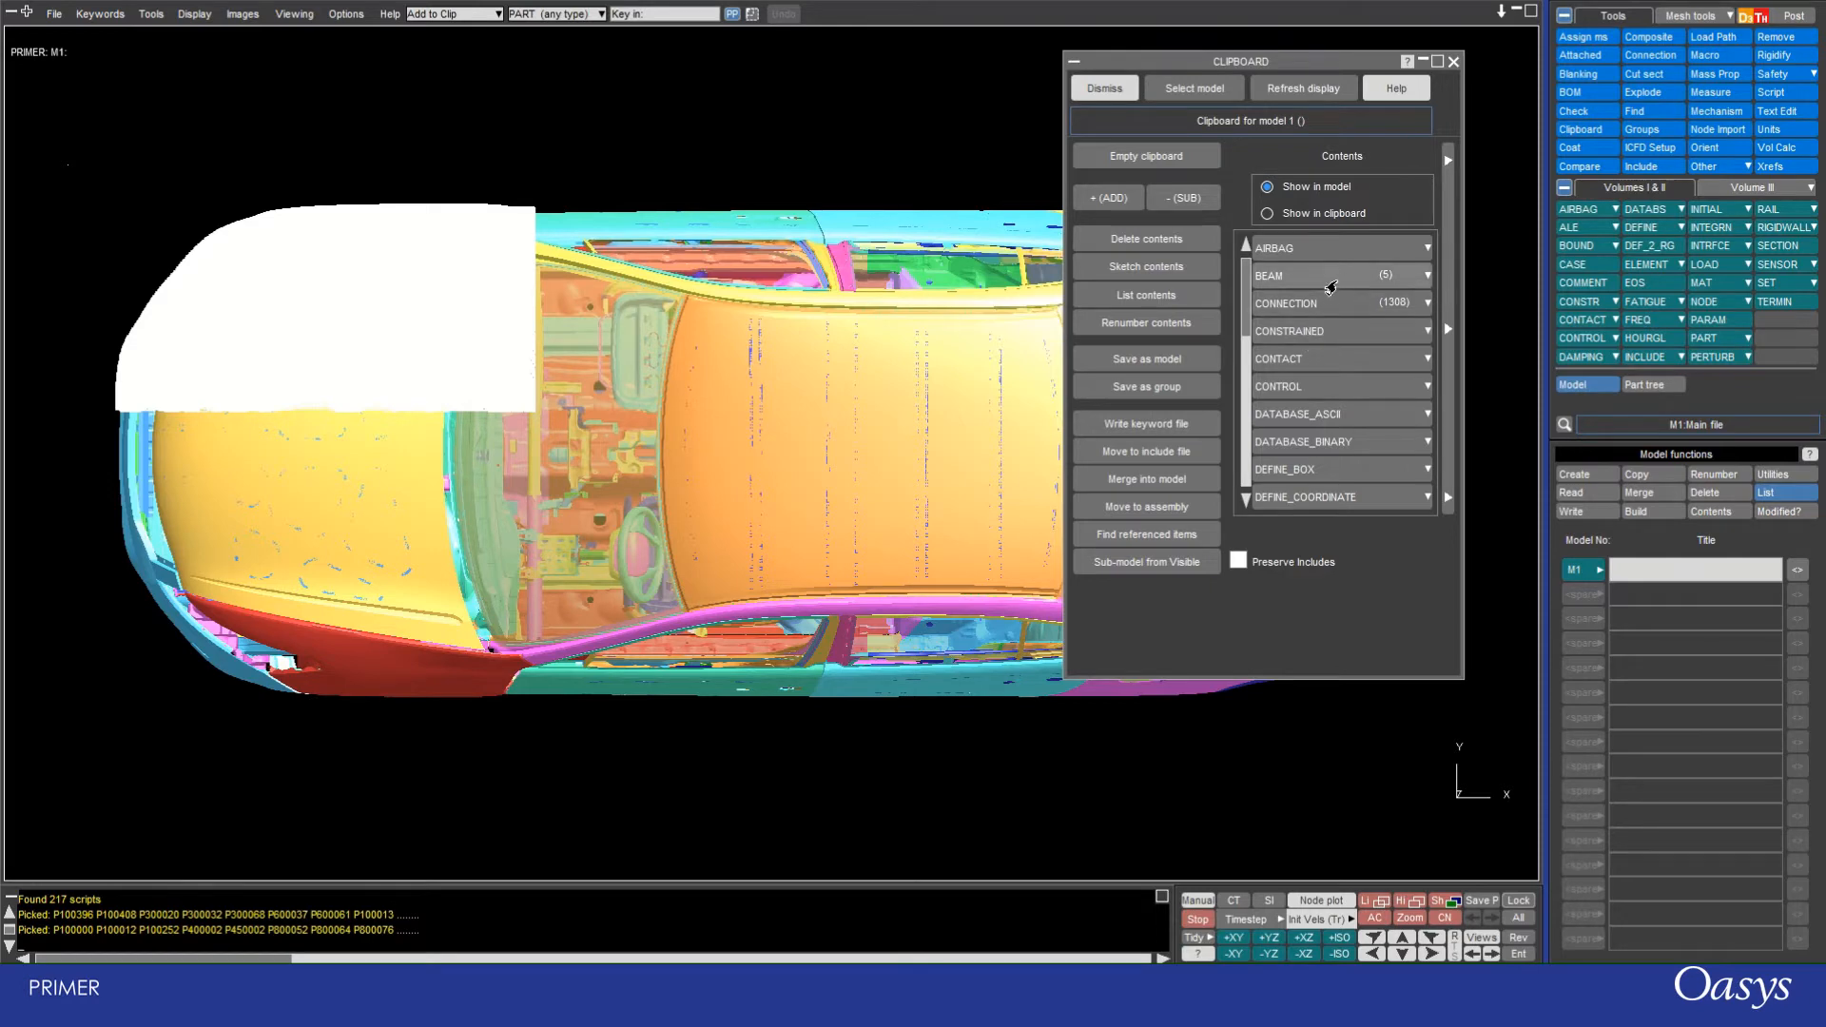
Step: Add all 34 materials and switch the listing to Show in clipboard
scroll(down, 3)
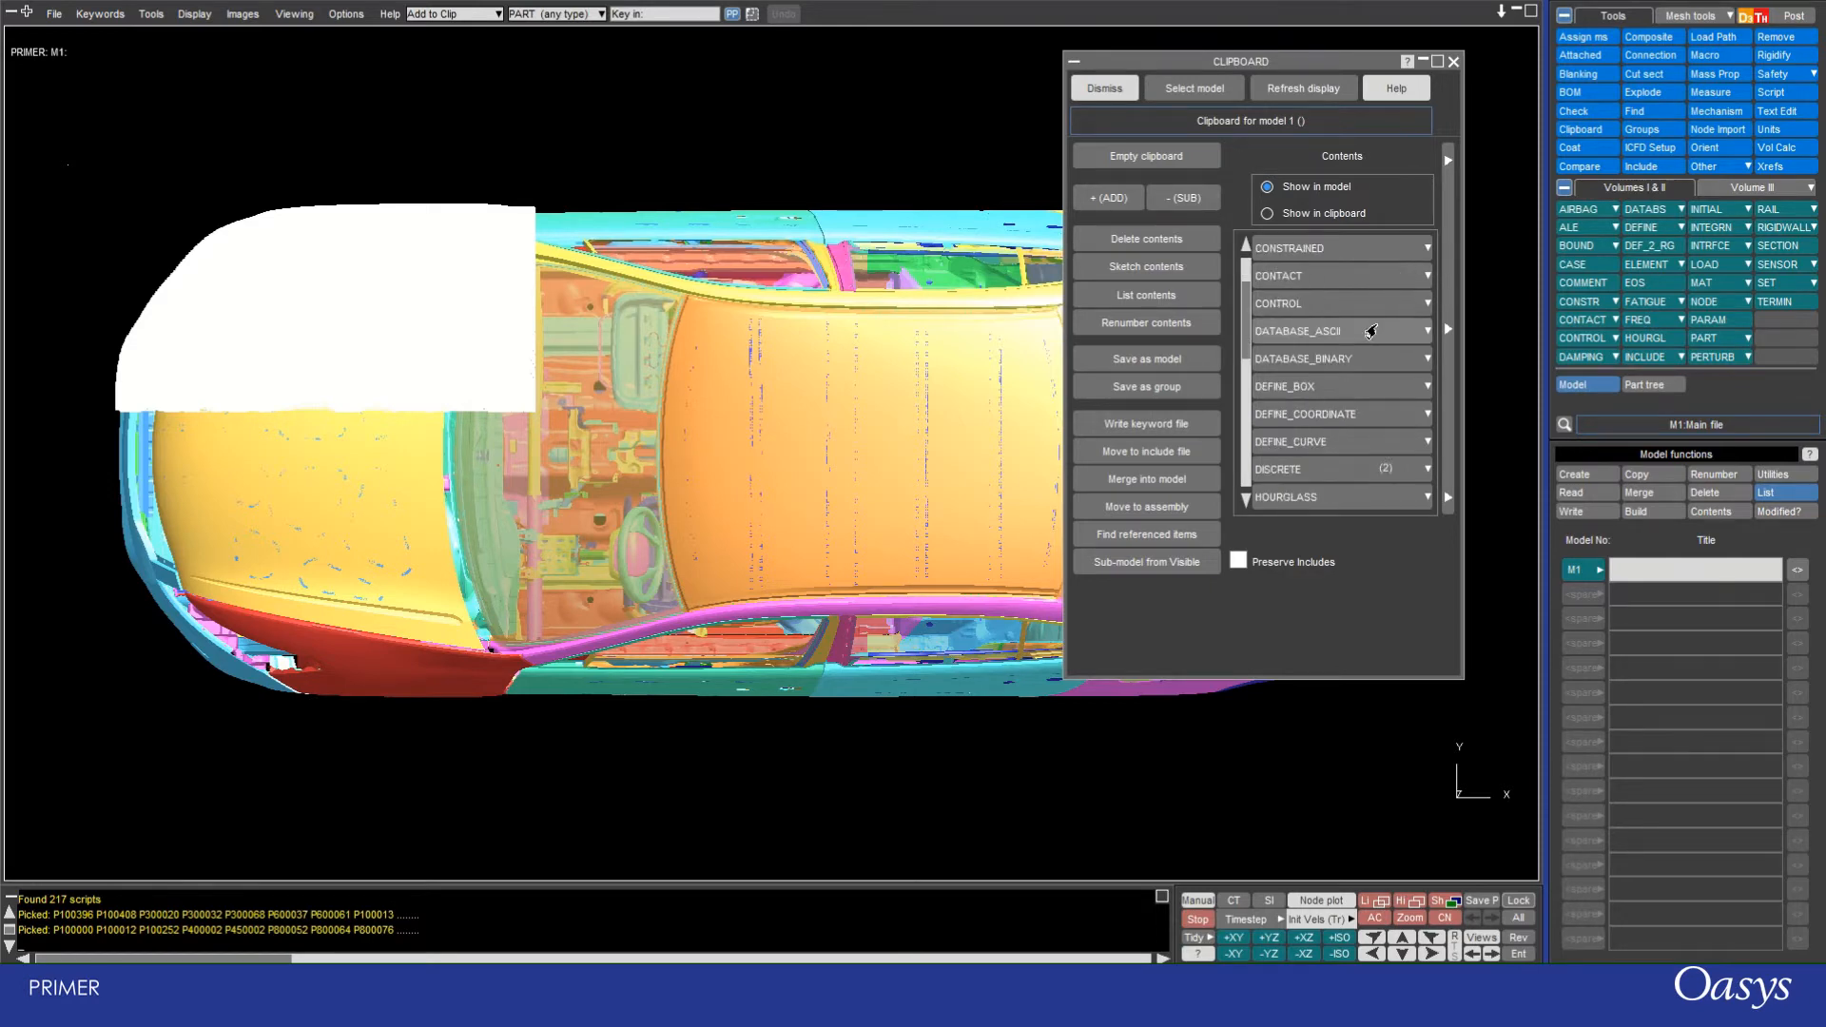
scroll(down, 3)
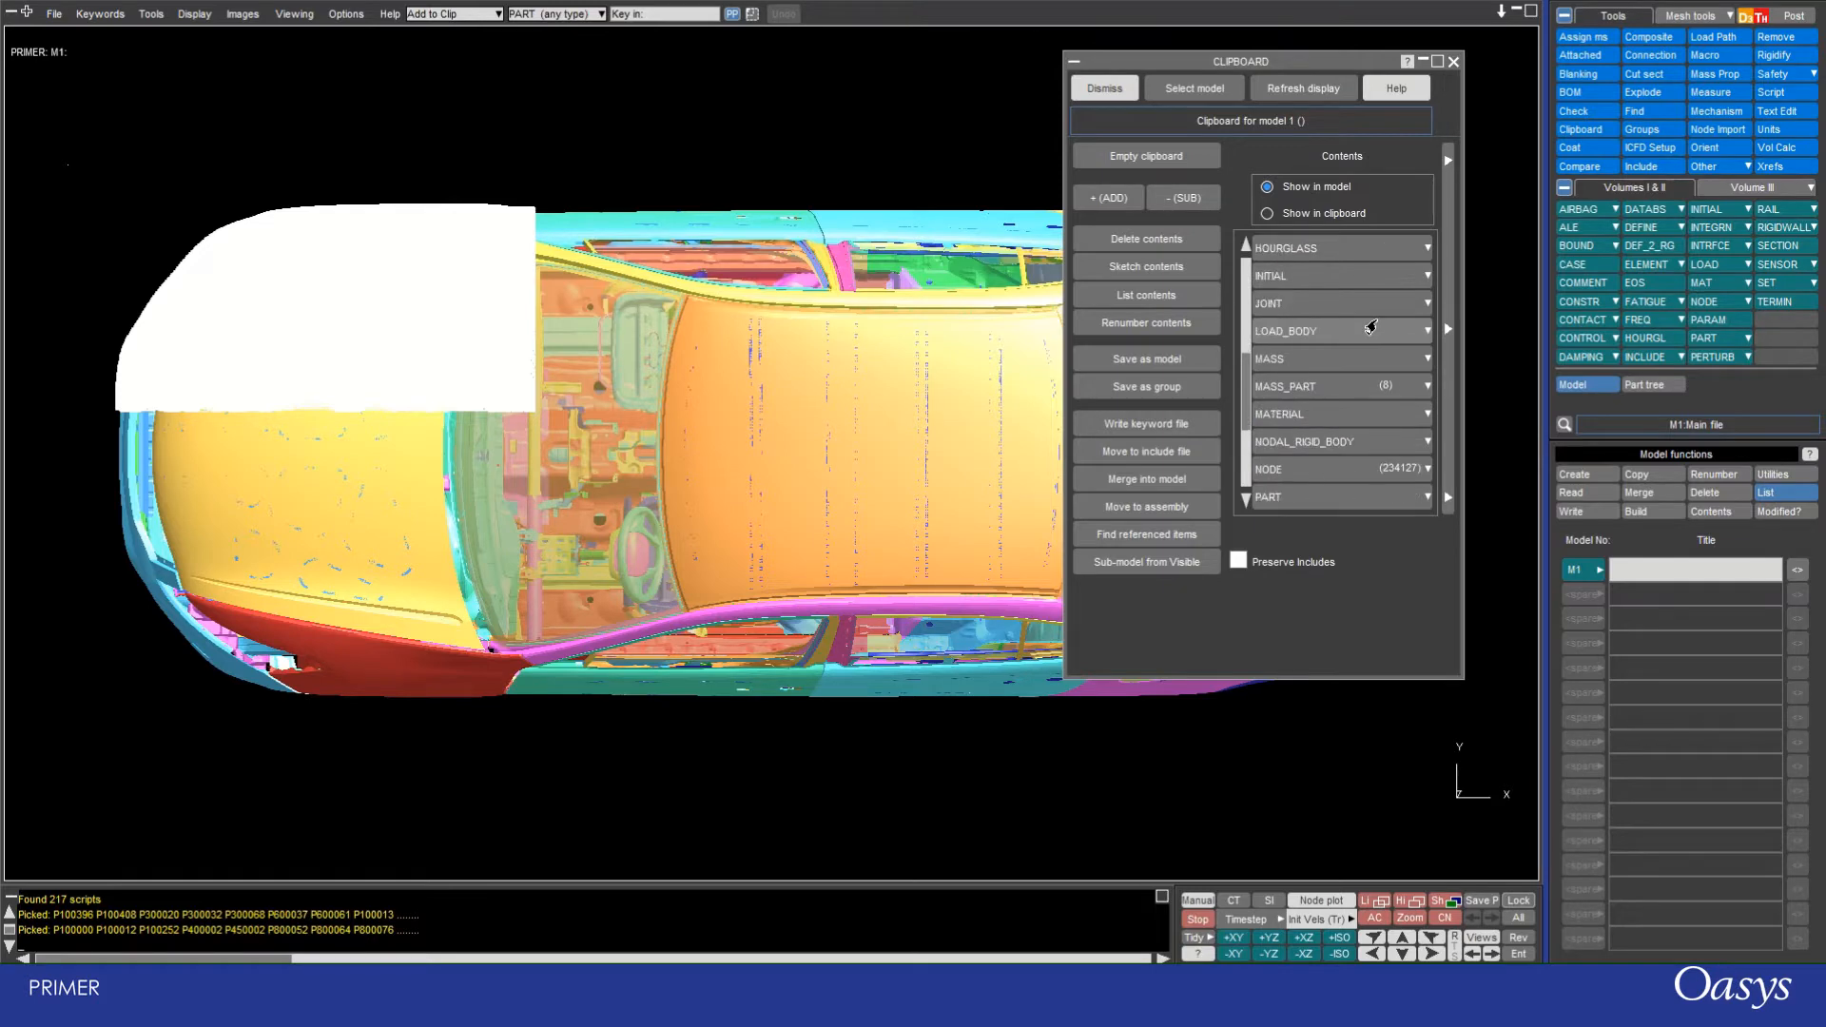
mouse_move(1403, 325)
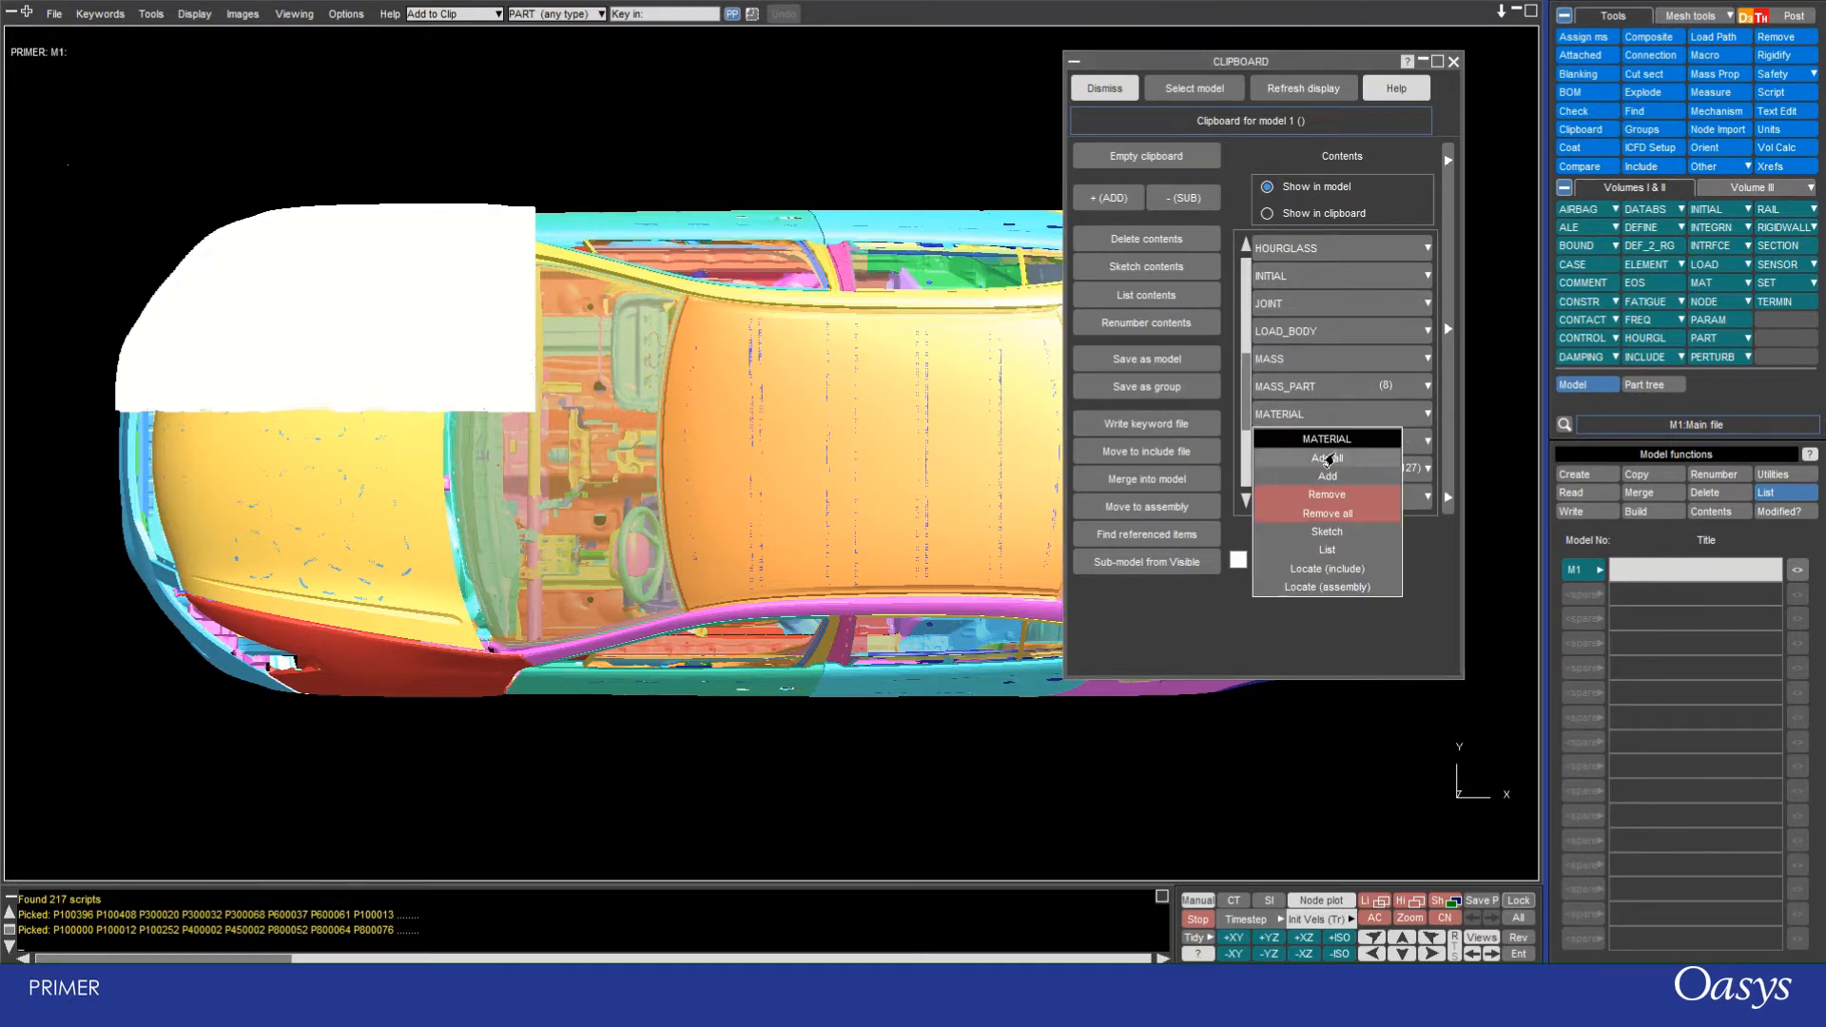
click(1326, 459)
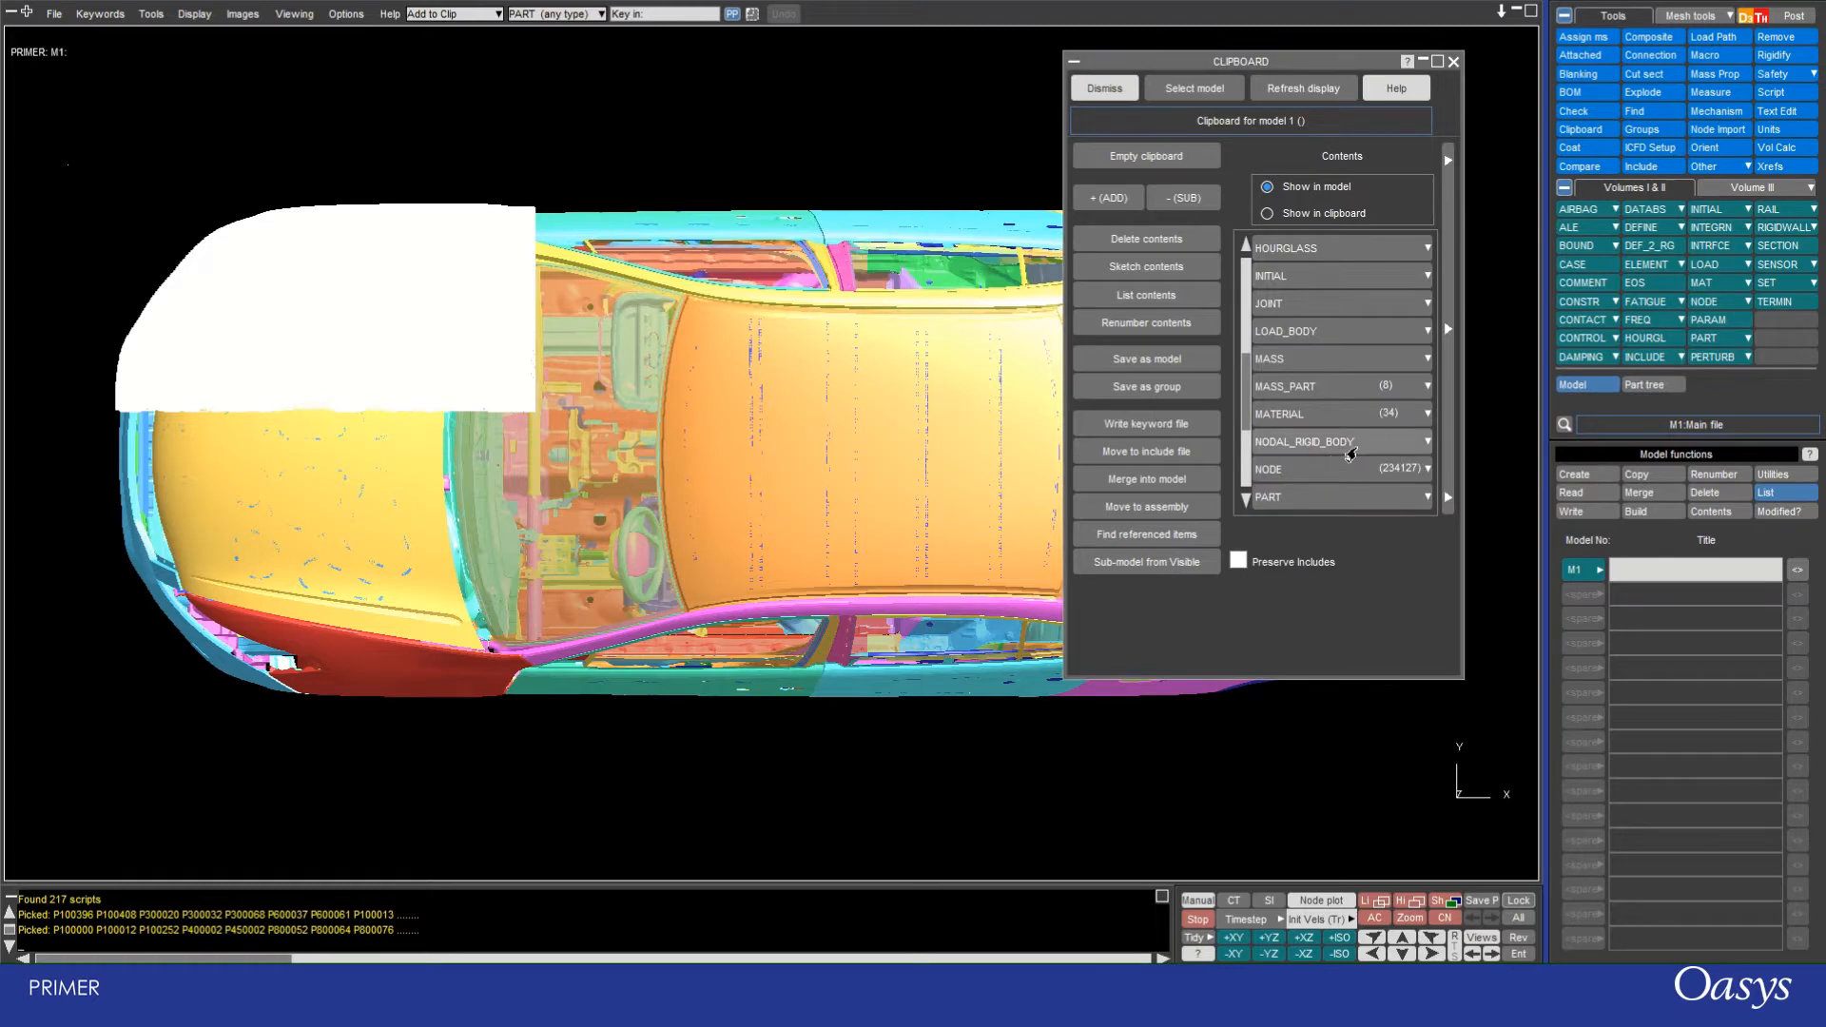
mouse_move(1361, 302)
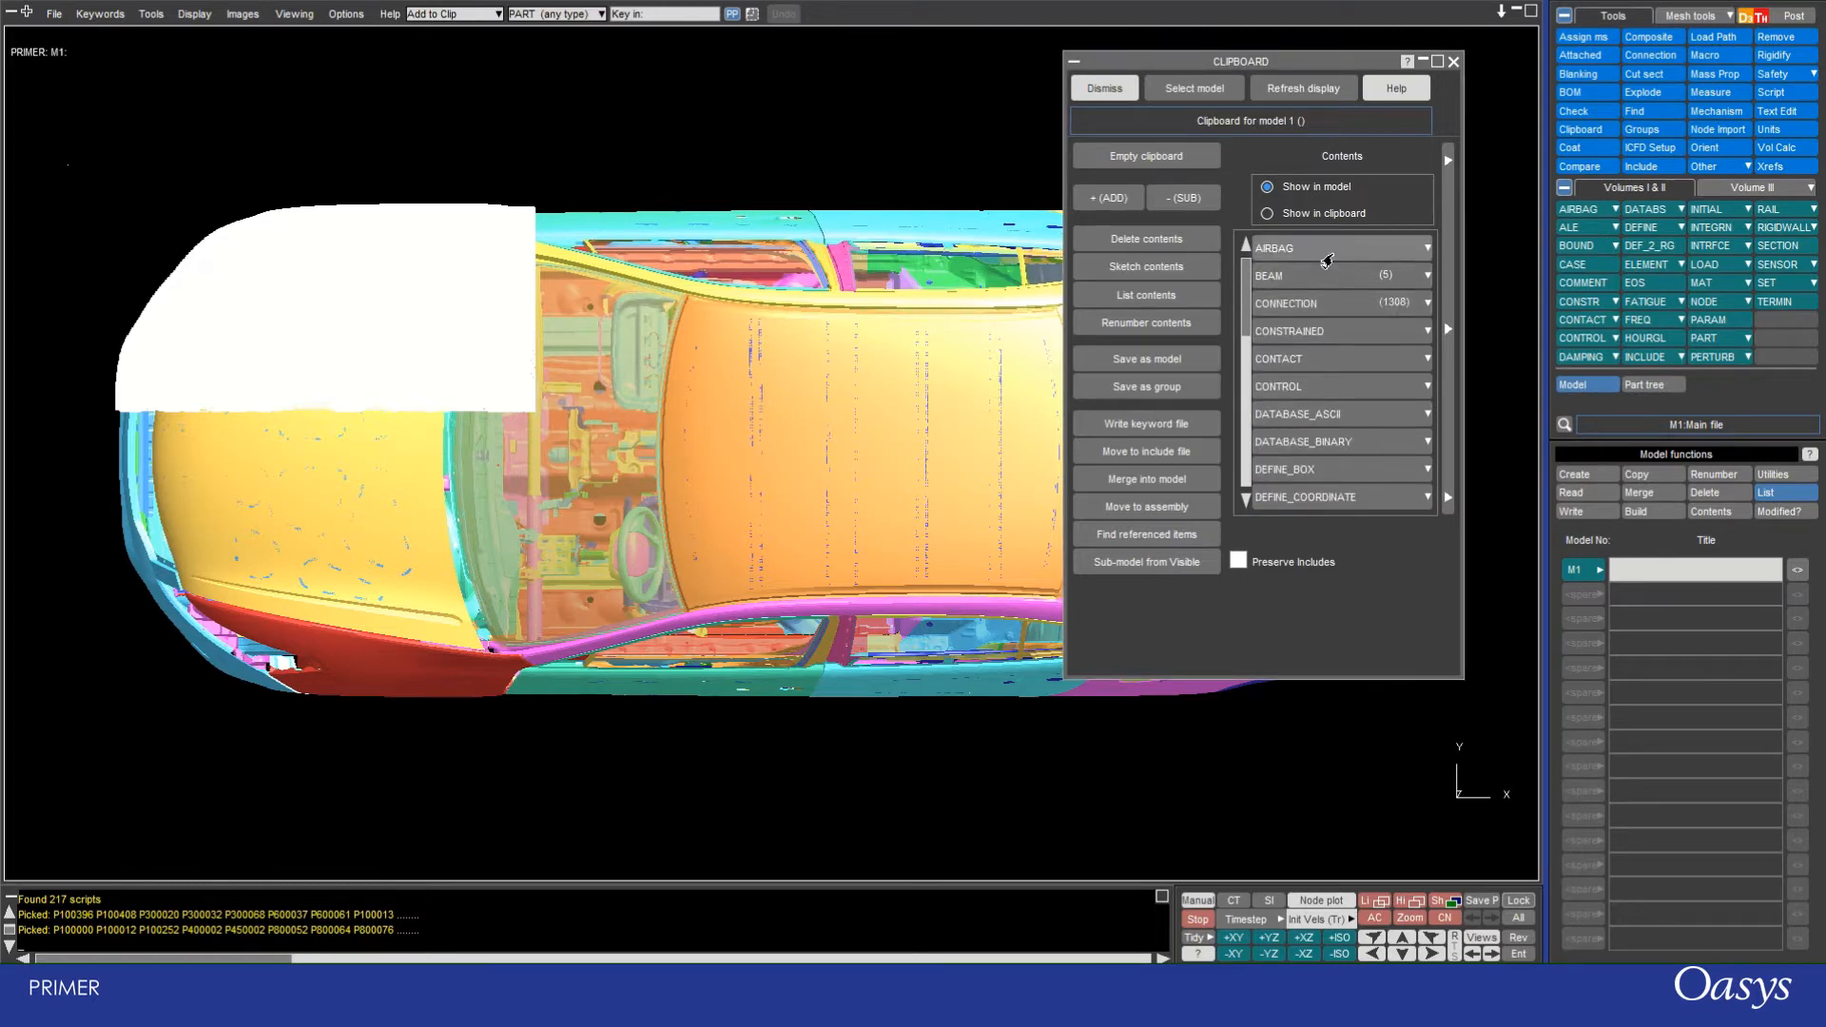
click(1263, 211)
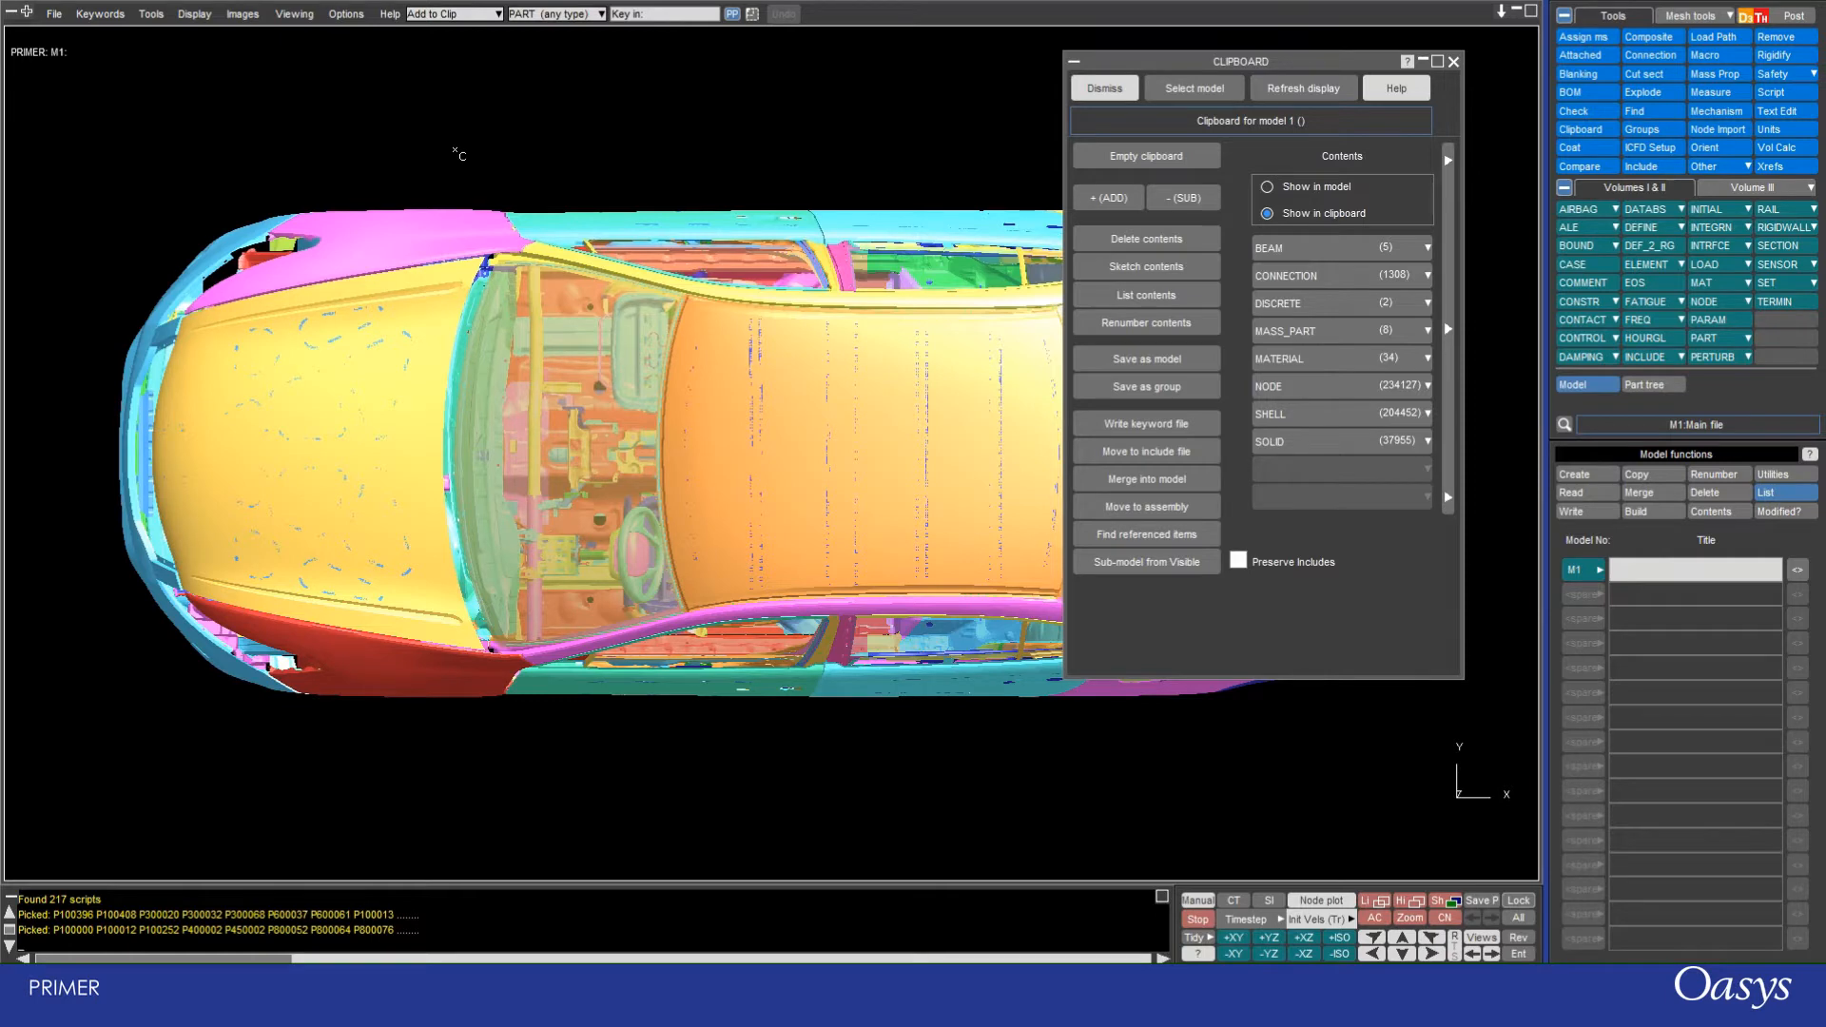
mouse_move(504, 148)
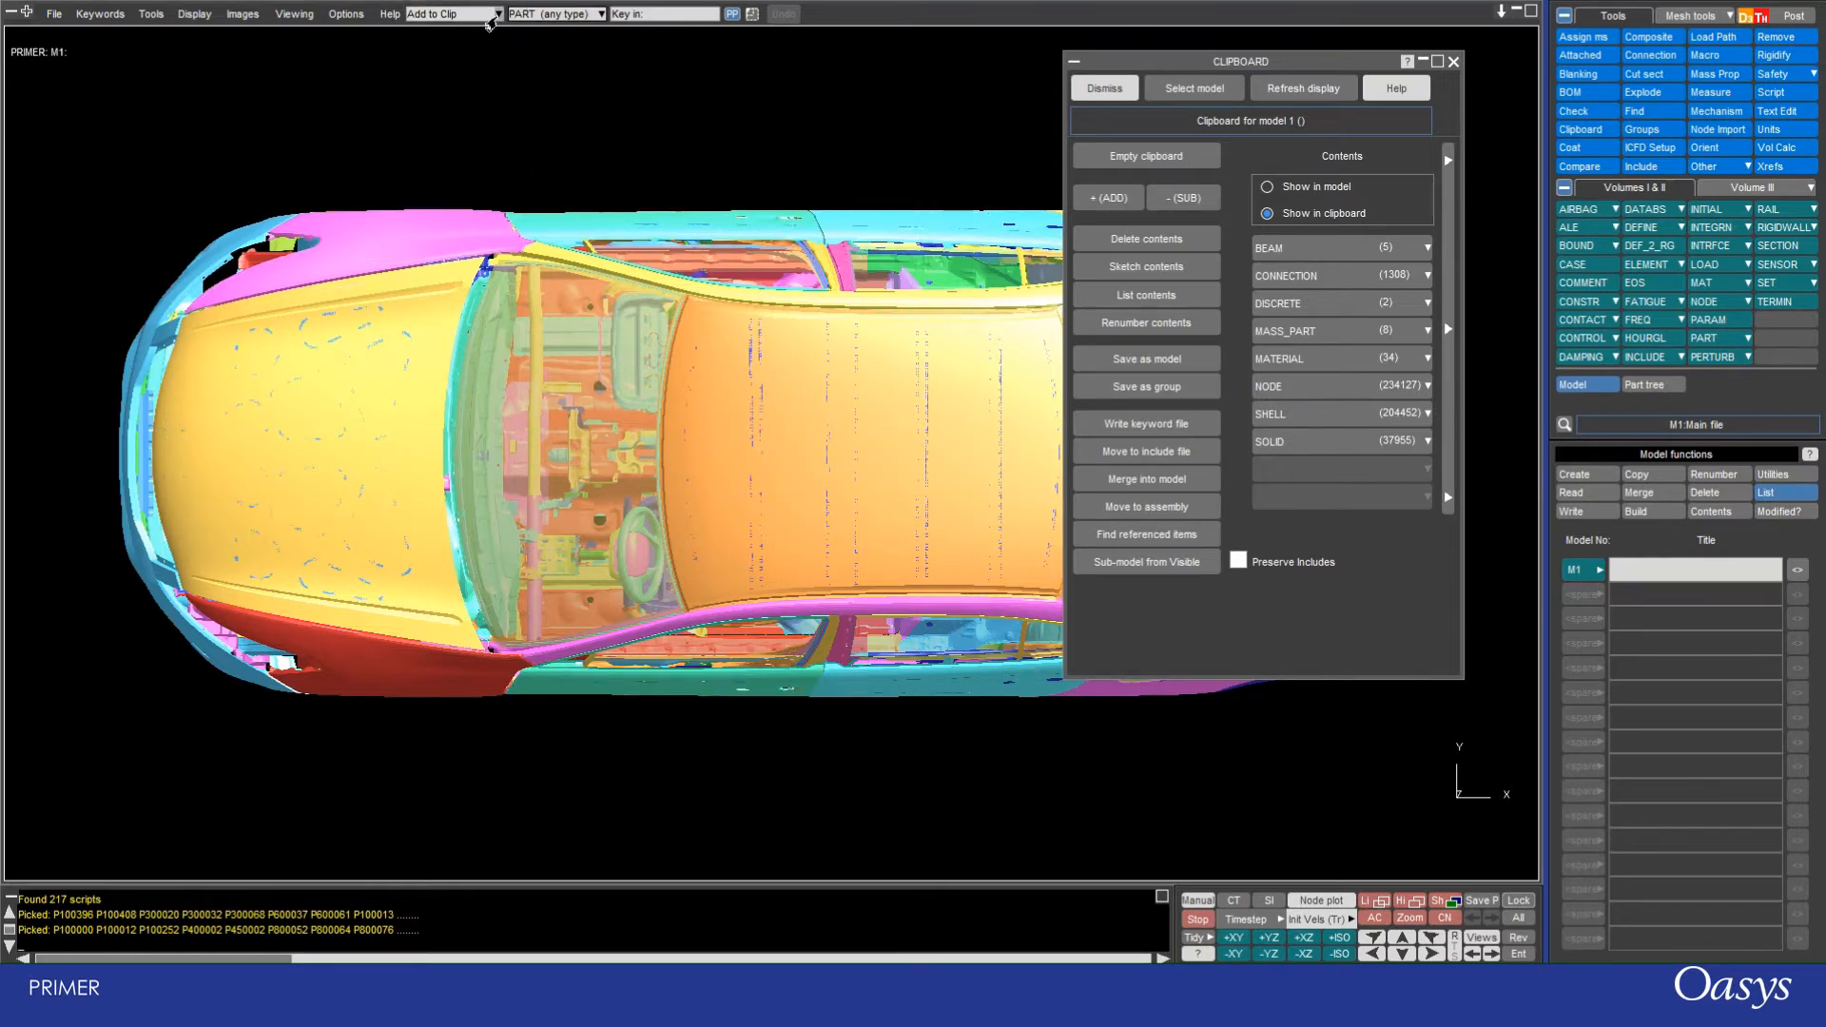
Step: Route top-bar picks to the Clipboard and add four picked PARTs to its contents
click(448, 13)
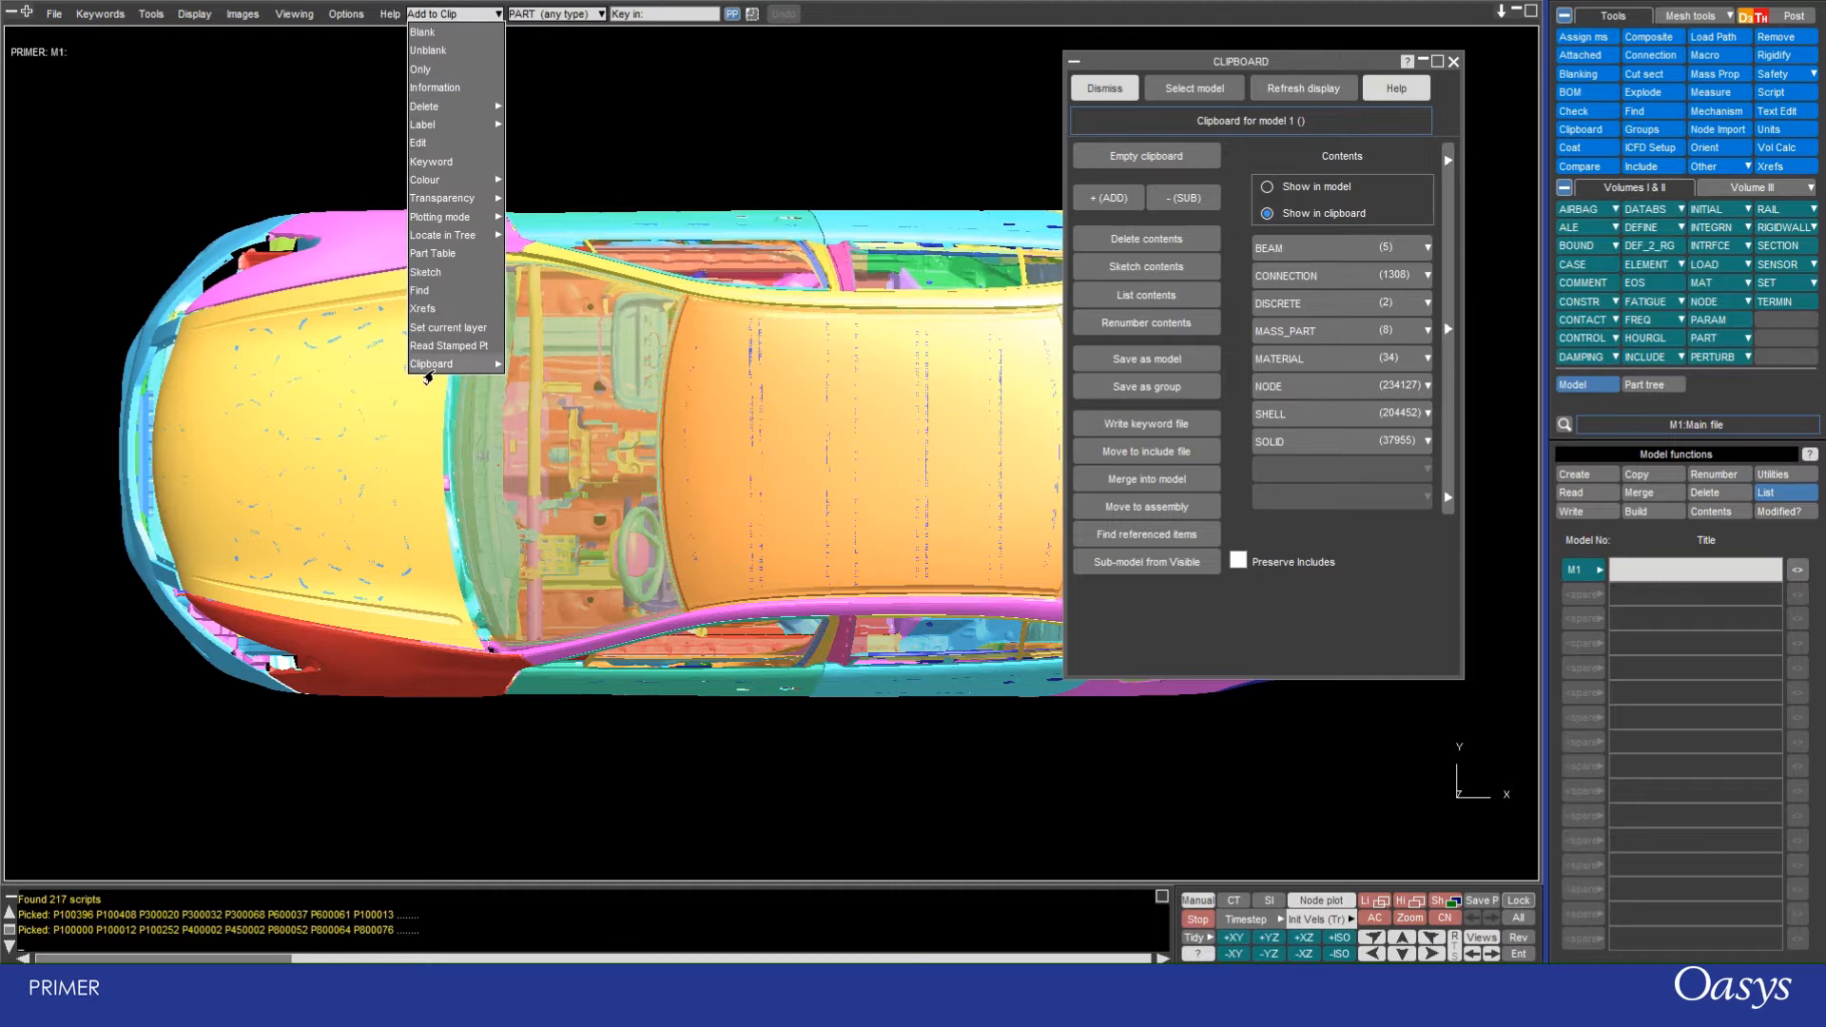
click(432, 363)
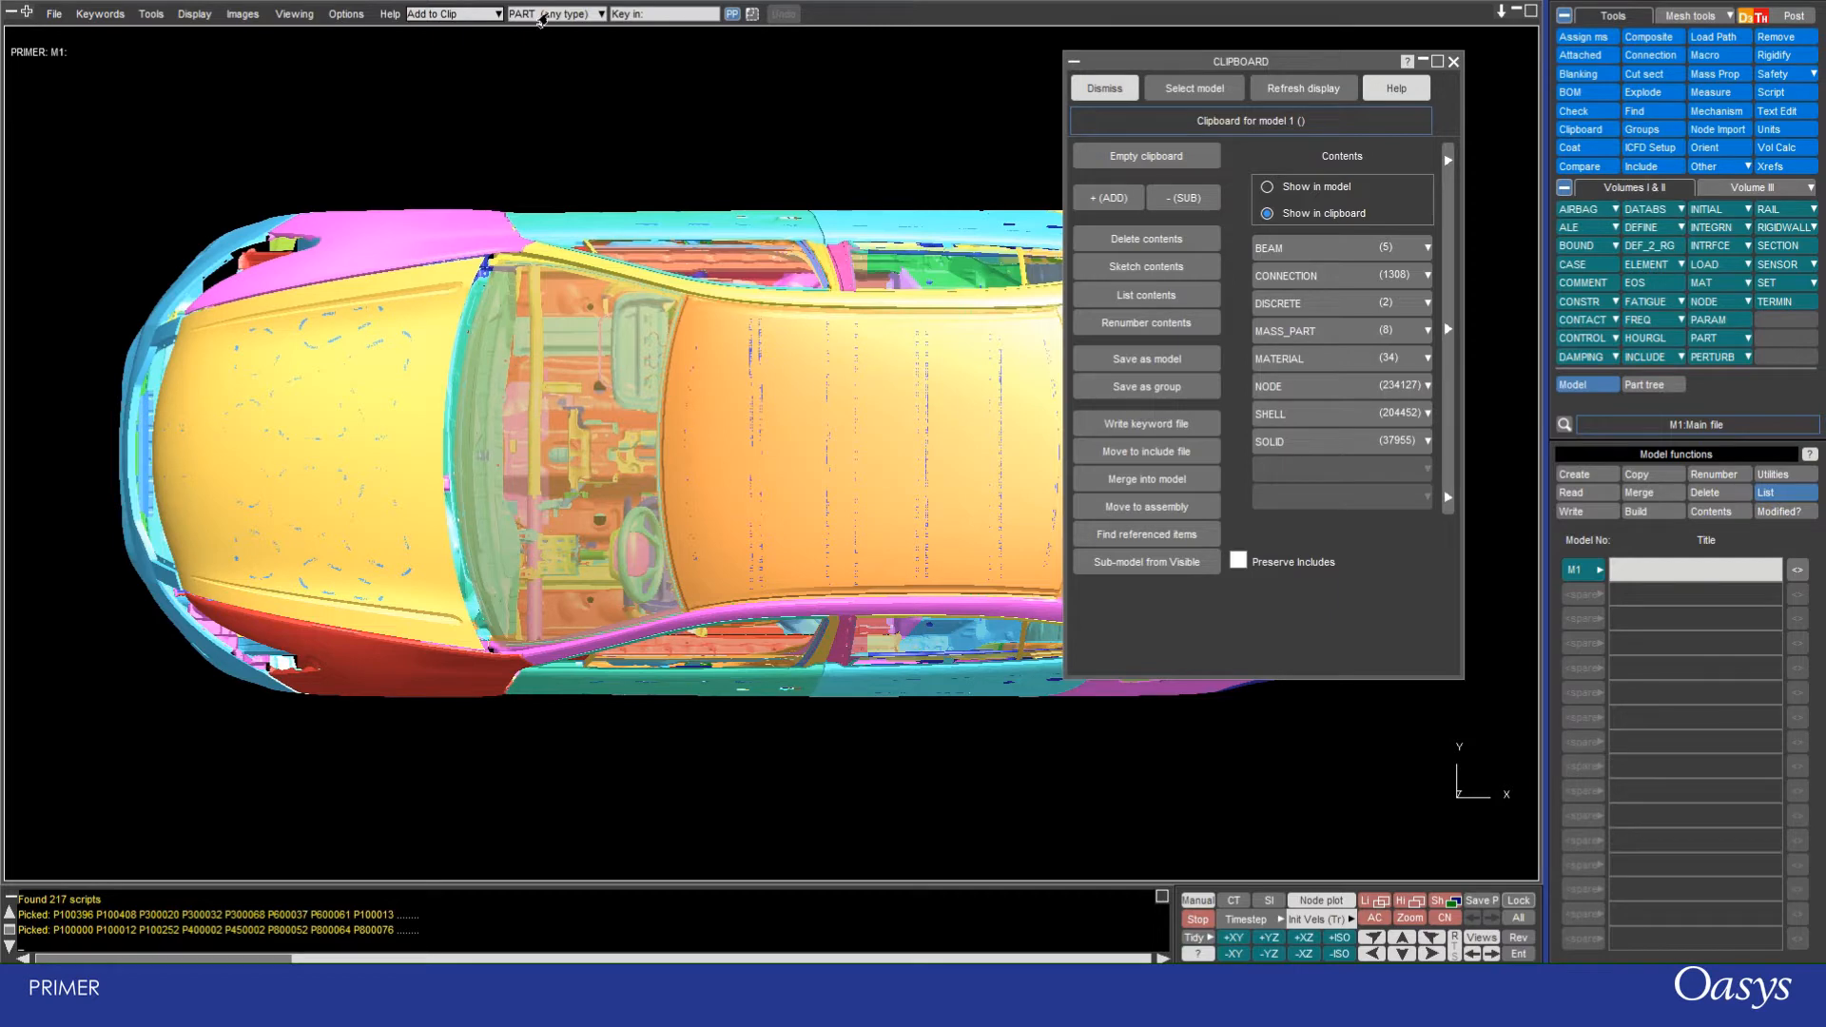
click(394, 279)
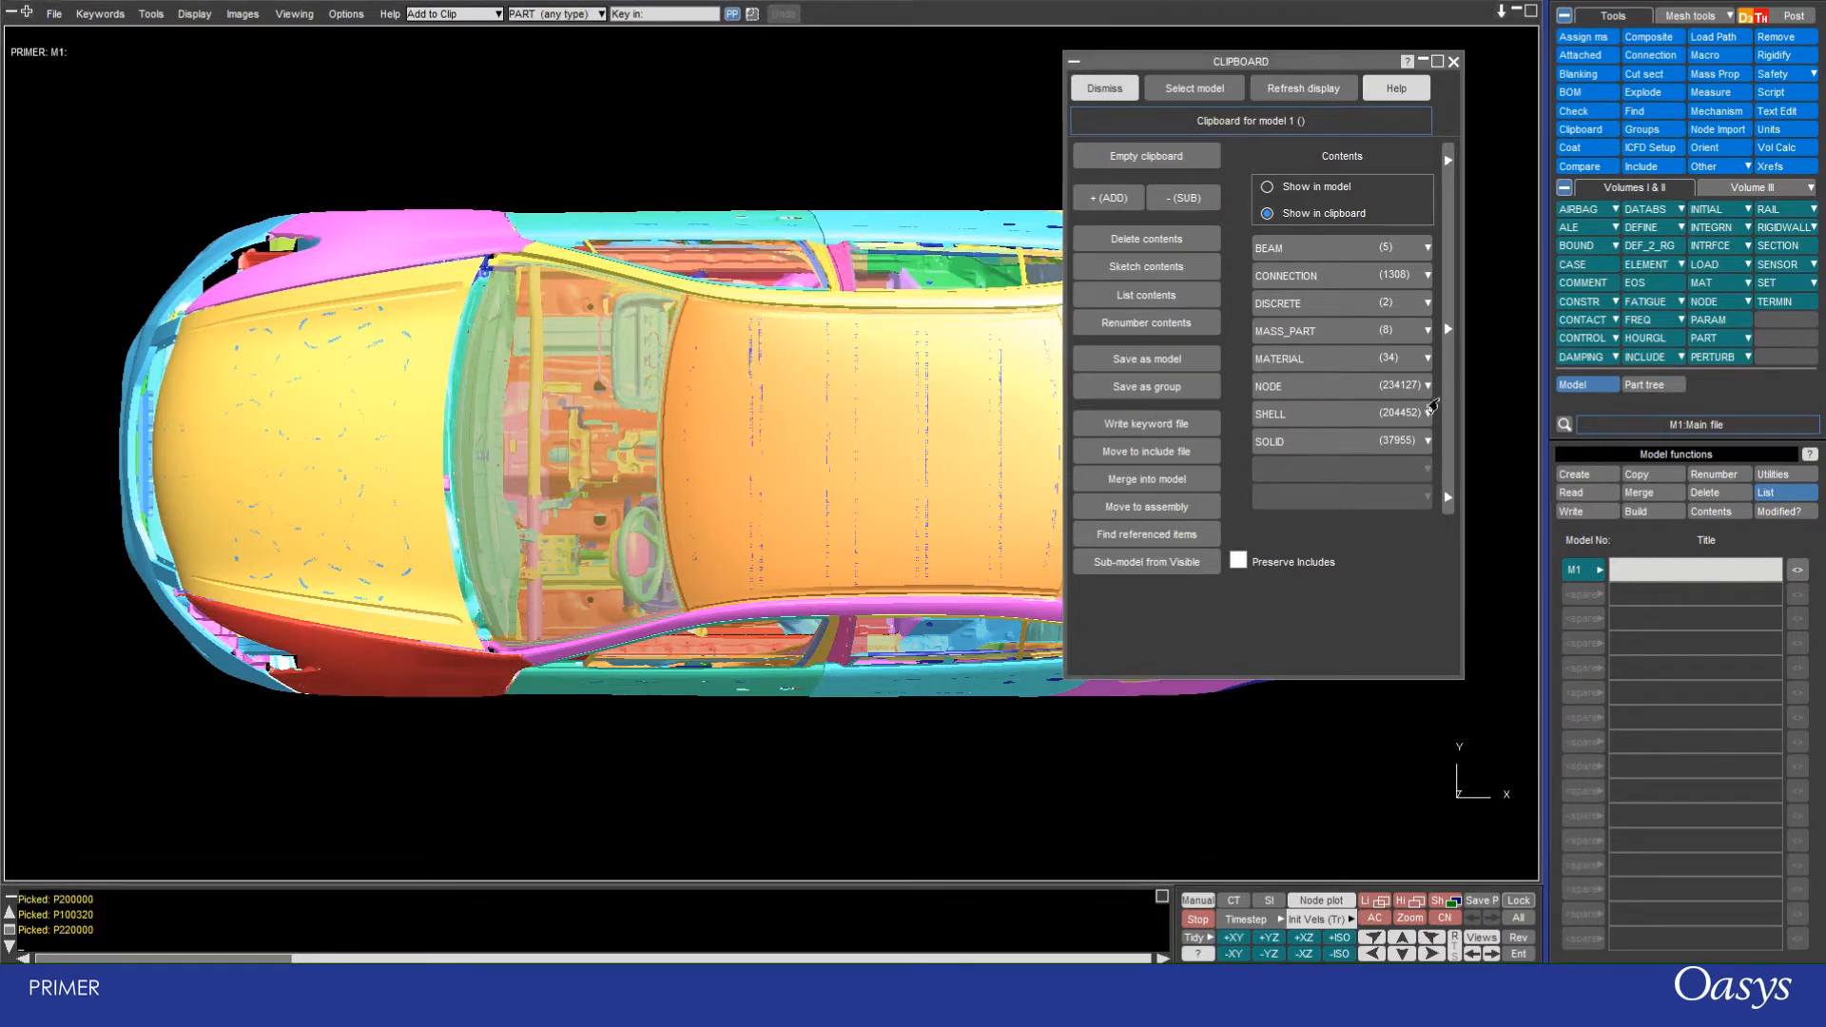
click(1262, 213)
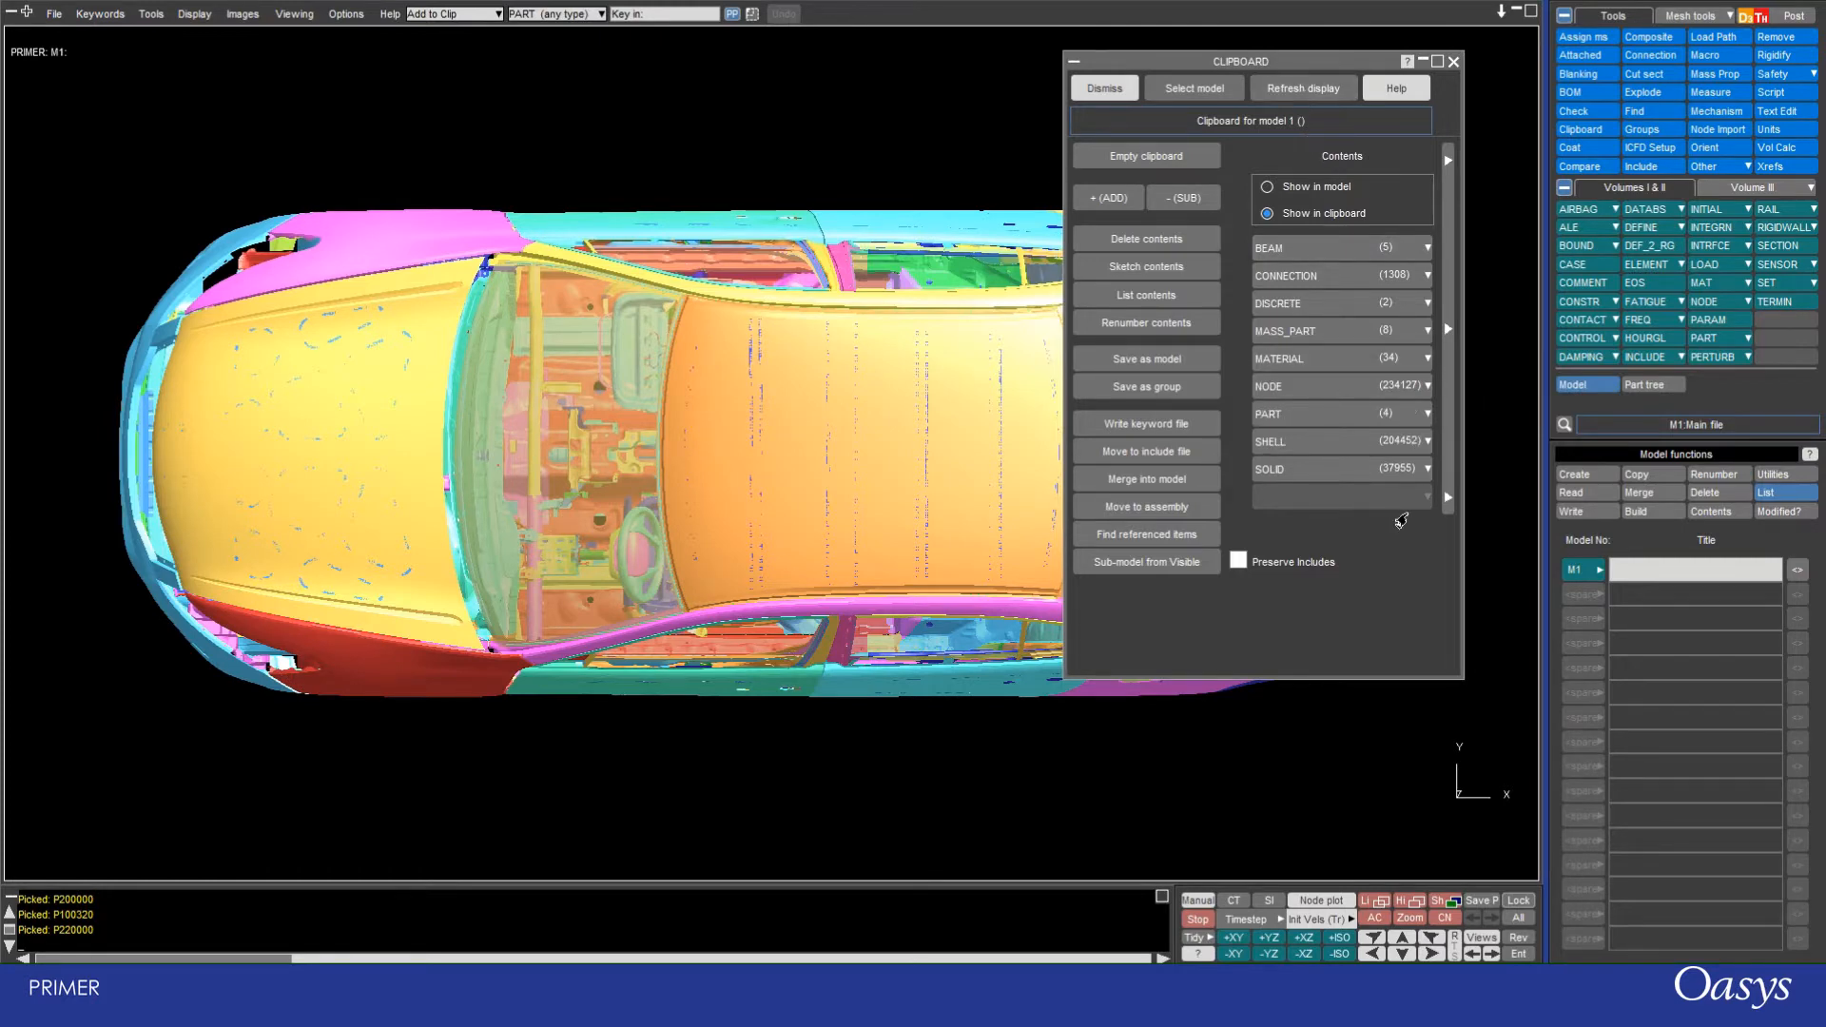
mouse_move(1339, 417)
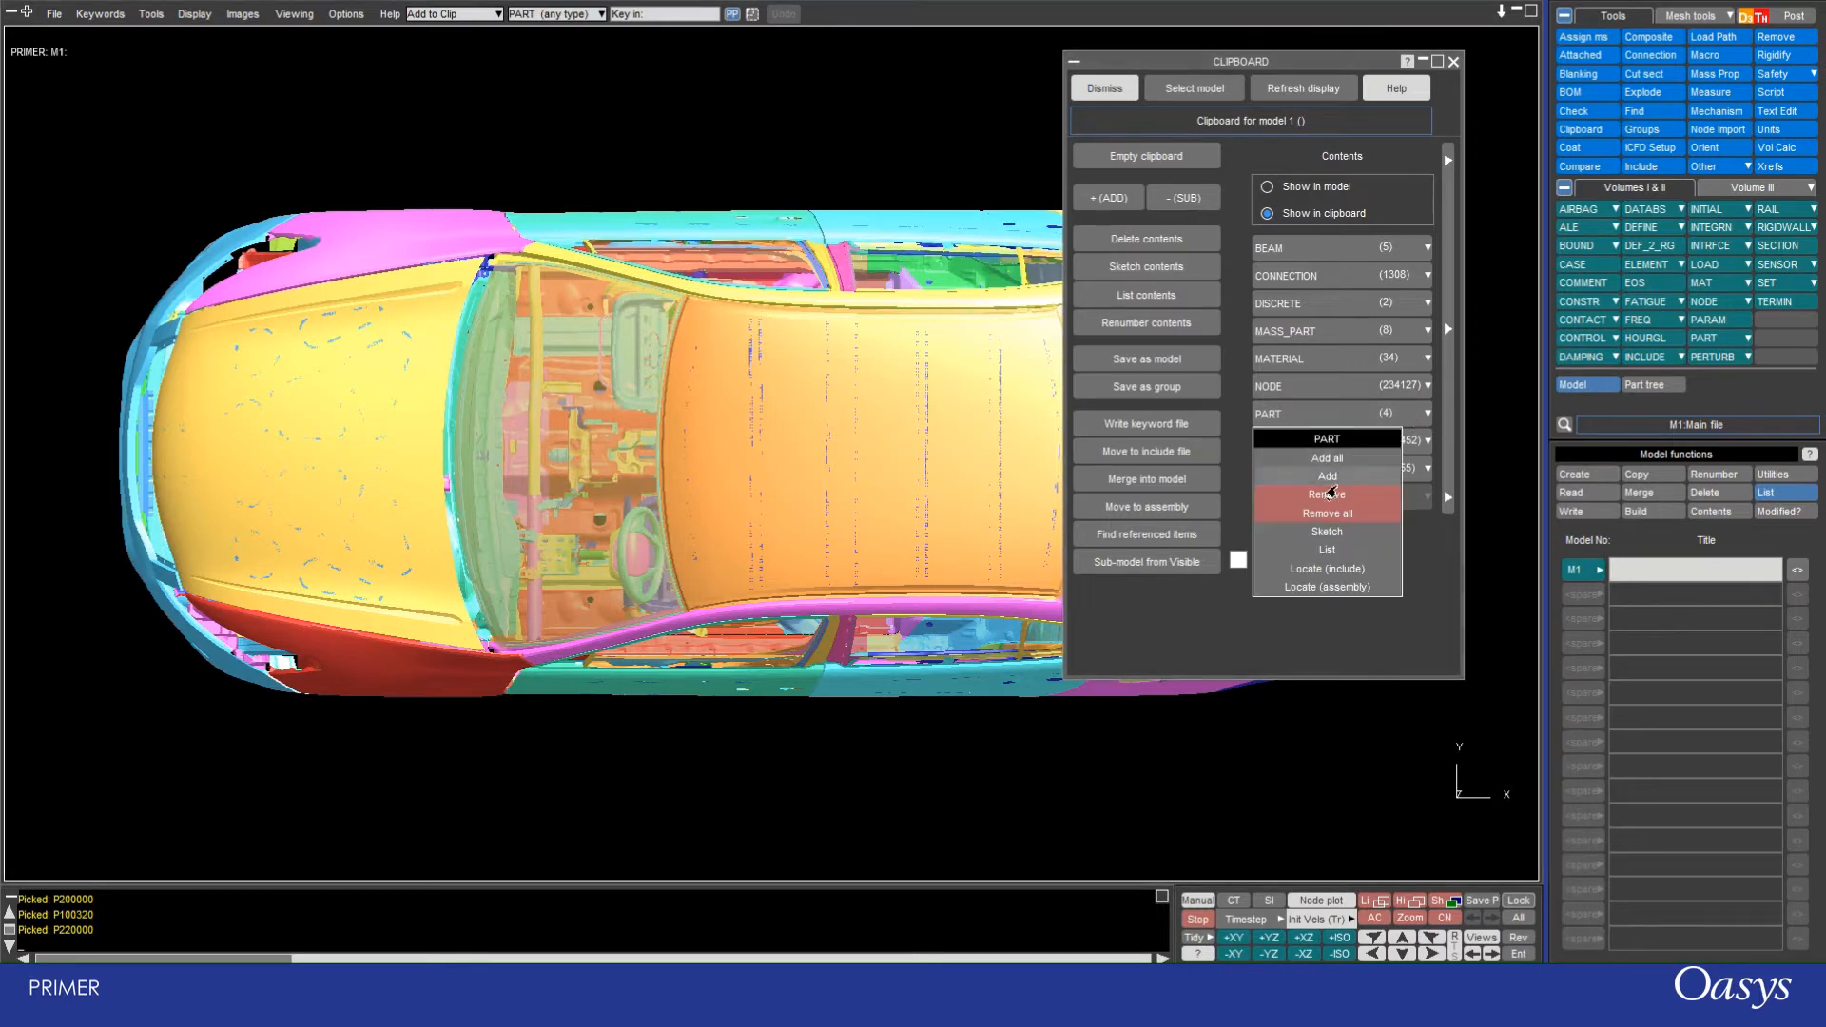
click(1326, 495)
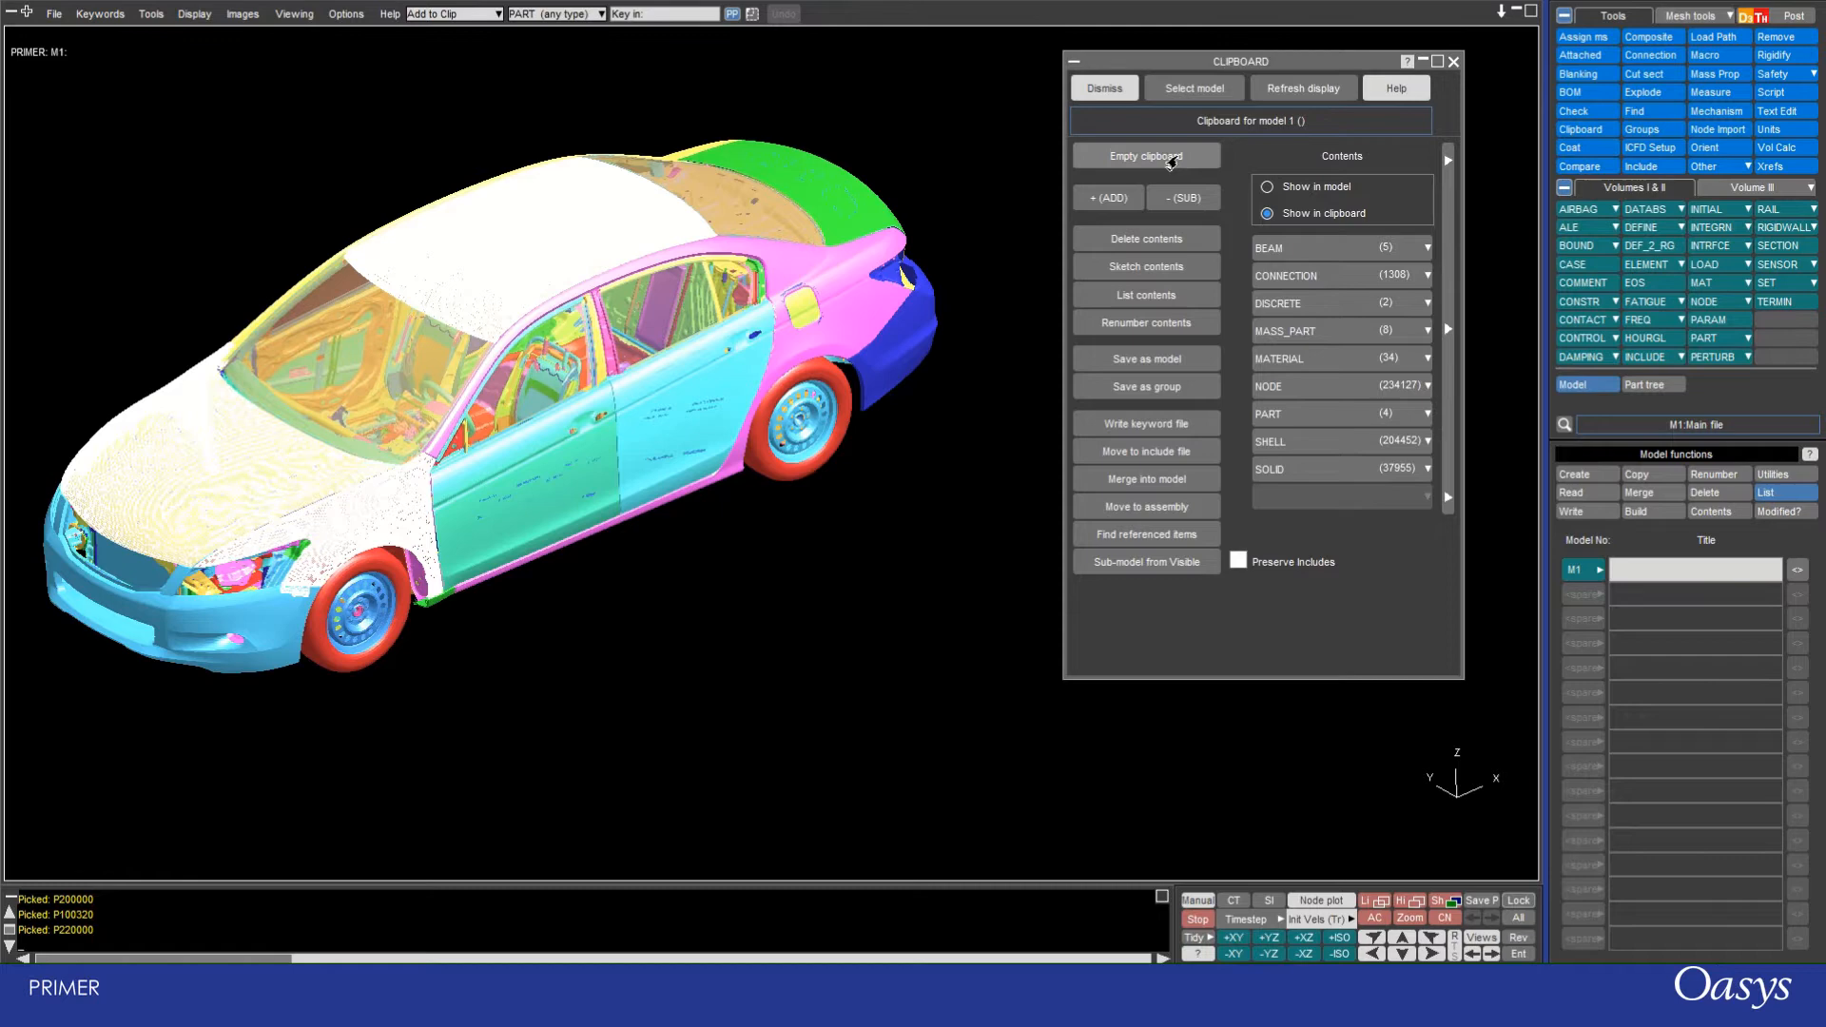
mouse_move(1702, 263)
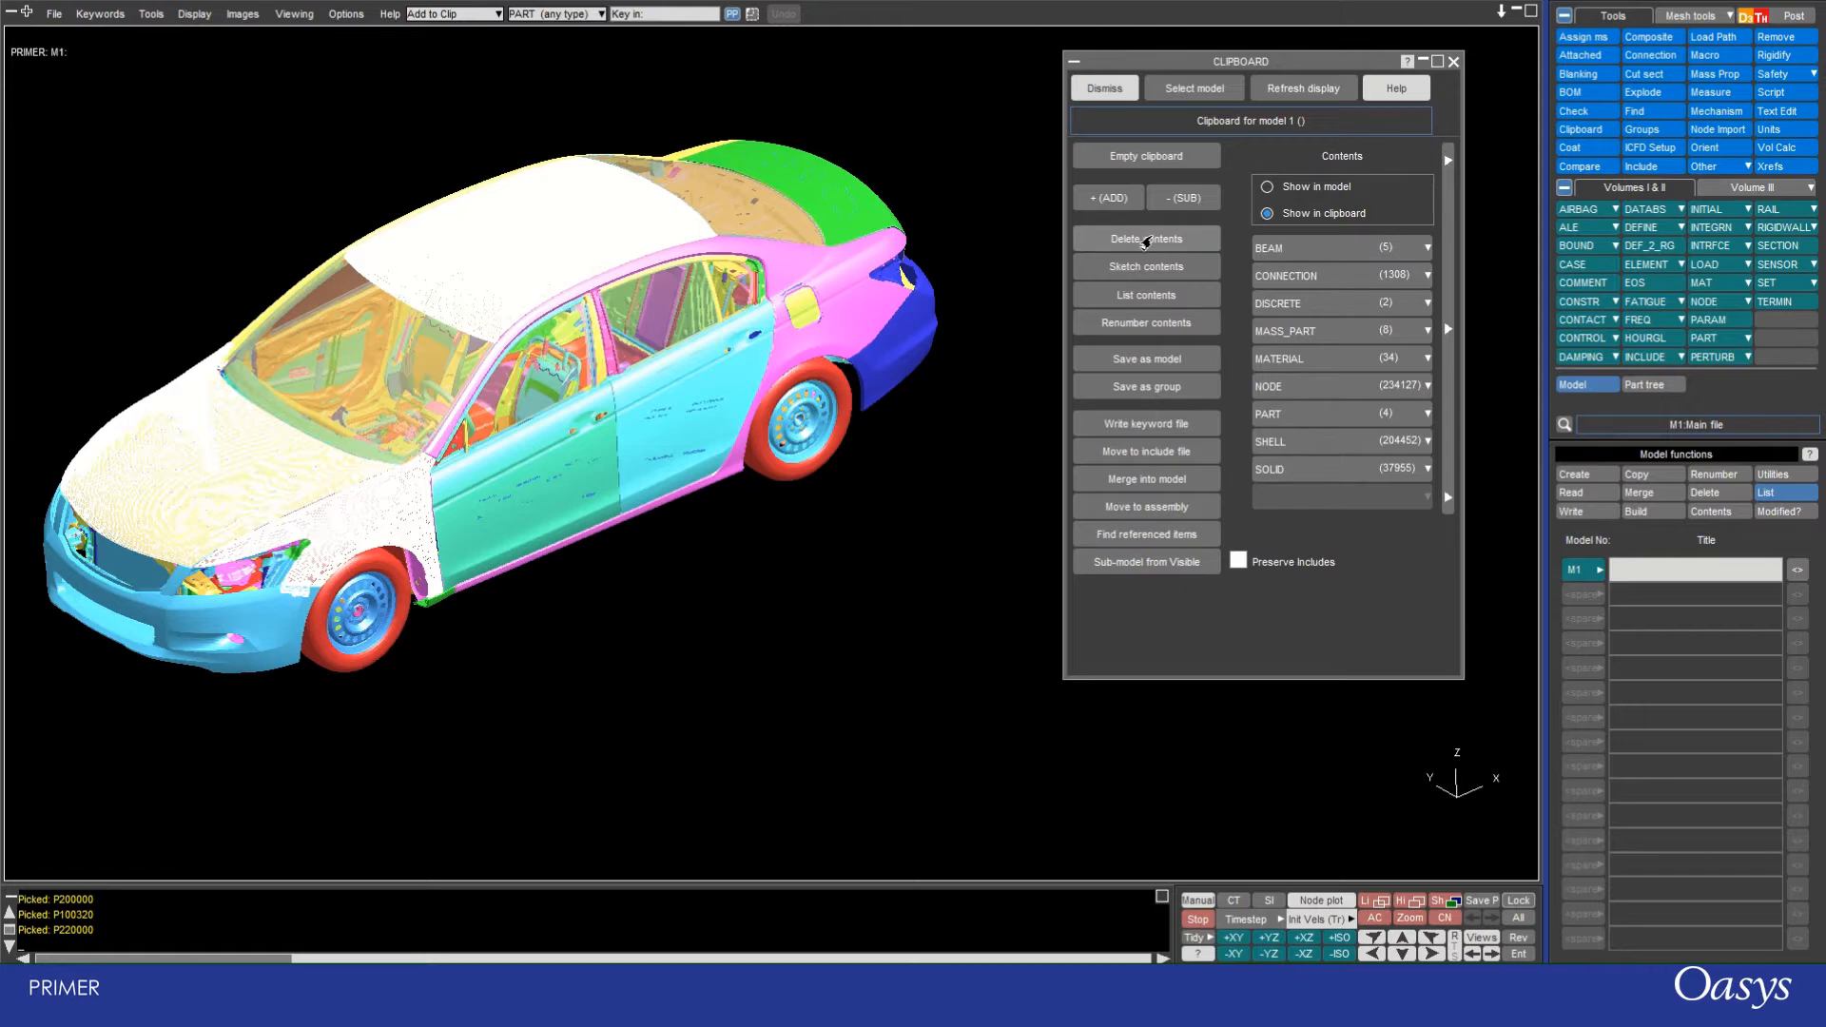
click(1145, 240)
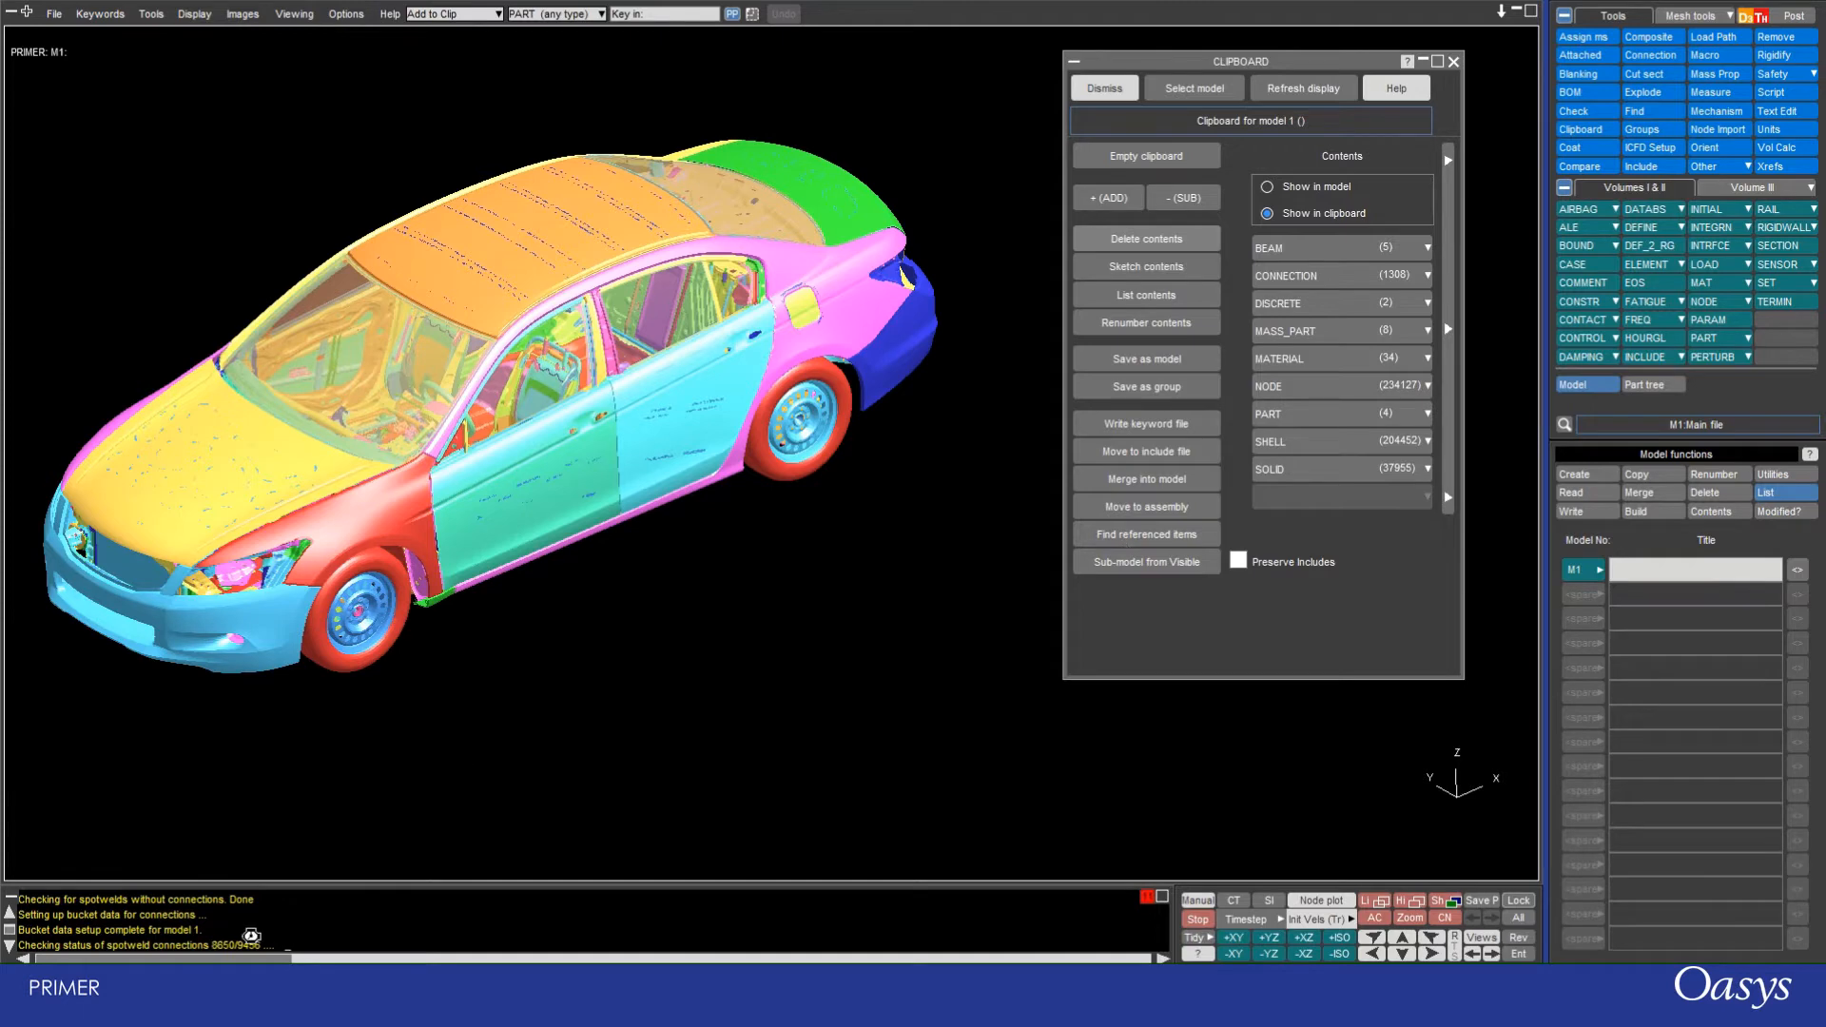
click(1145, 240)
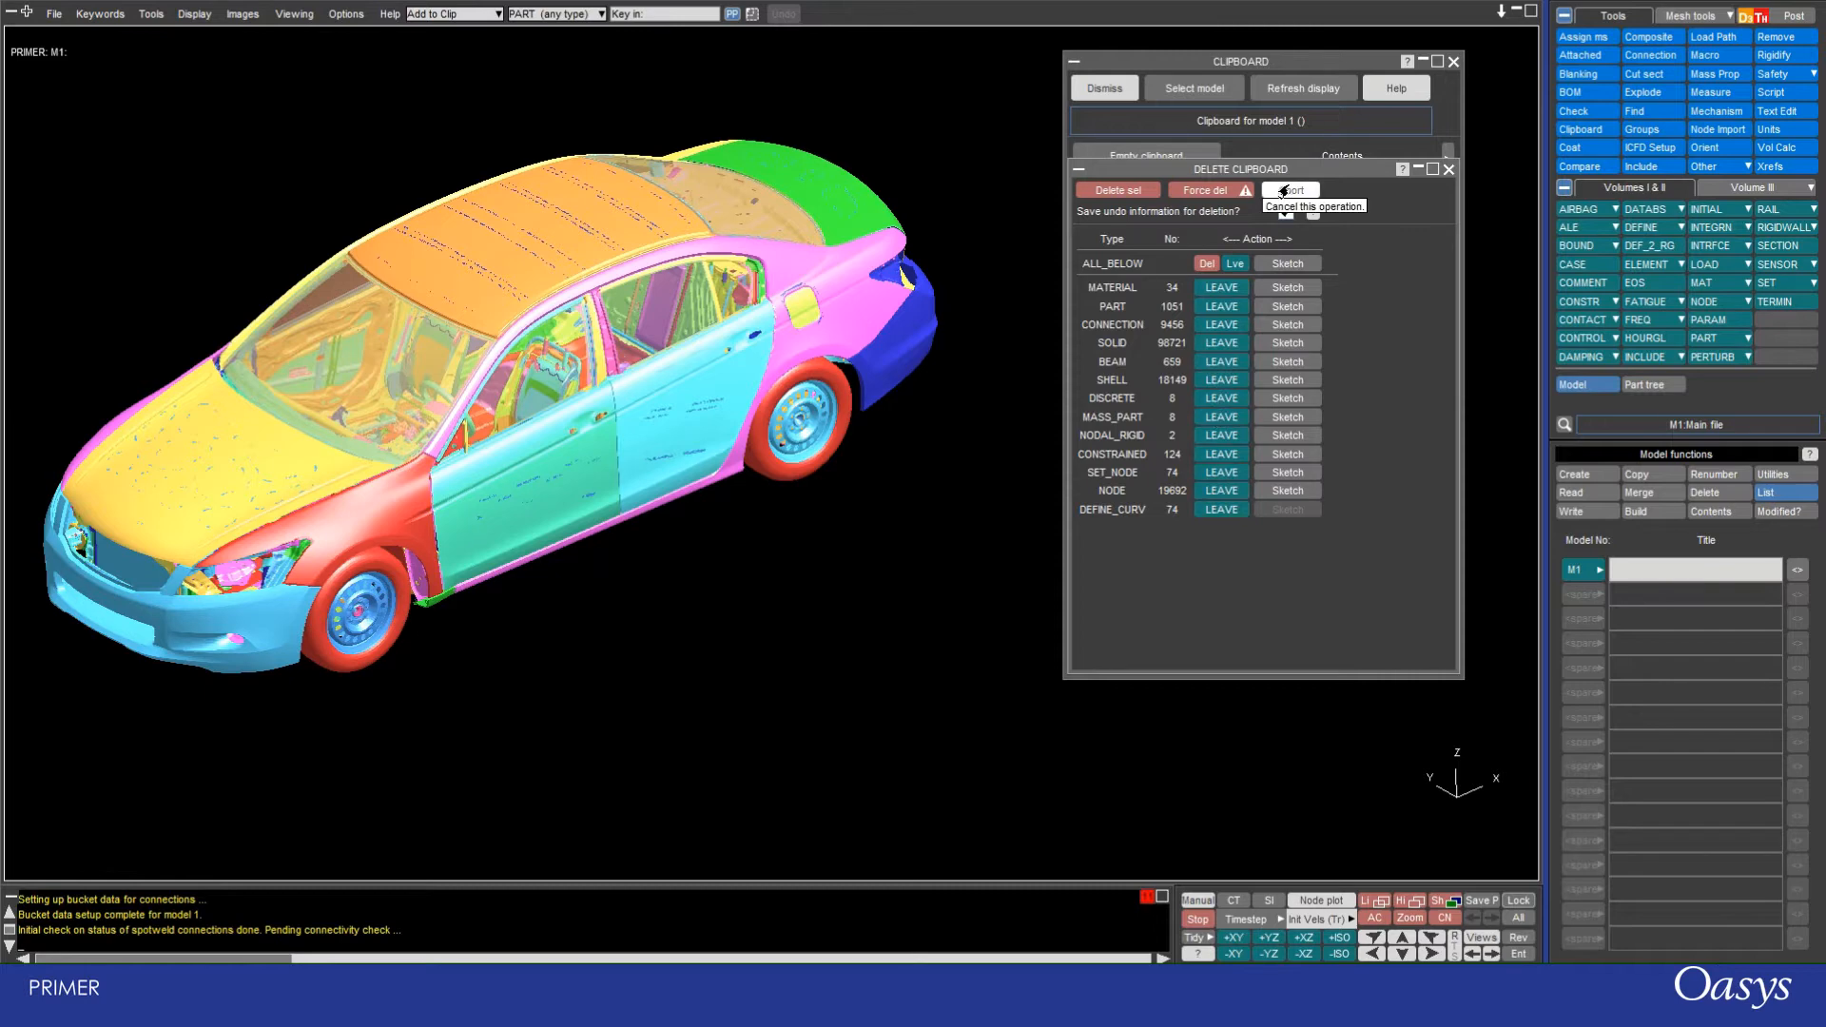
click(1290, 190)
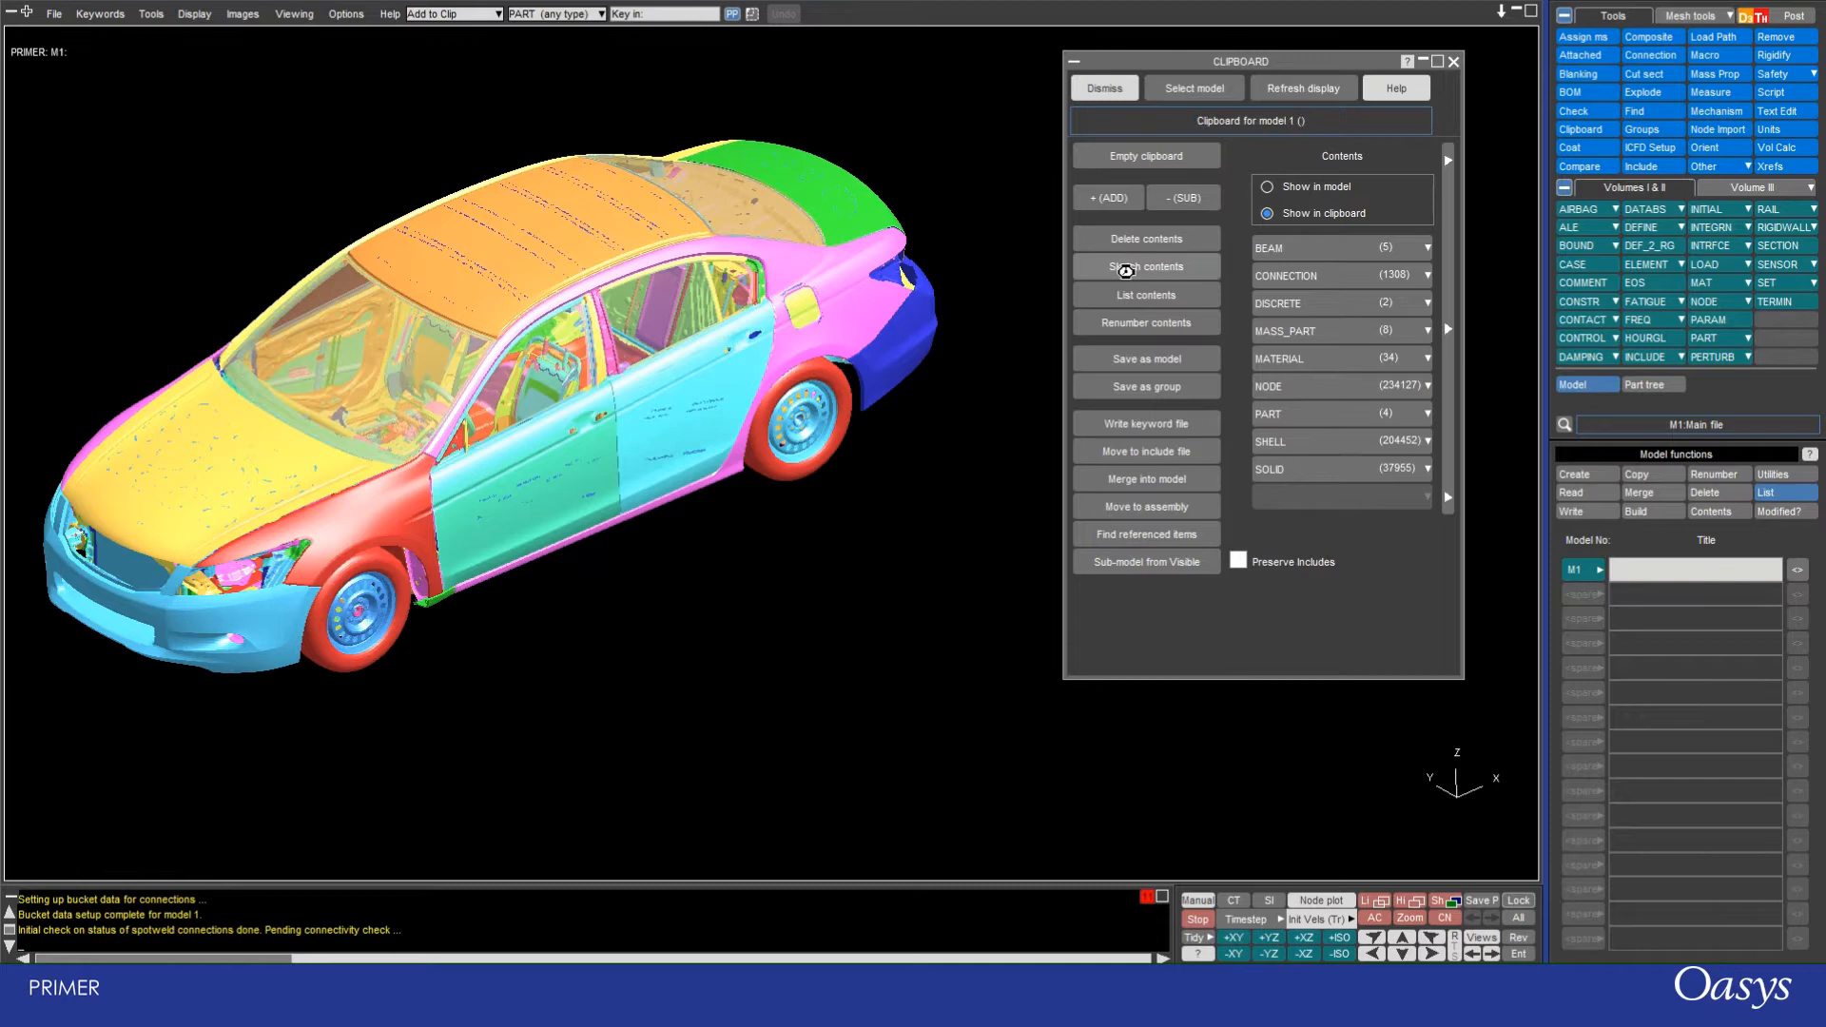
Step: Sketch the clipboard contents on the car and page through their text listing
click(1145, 266)
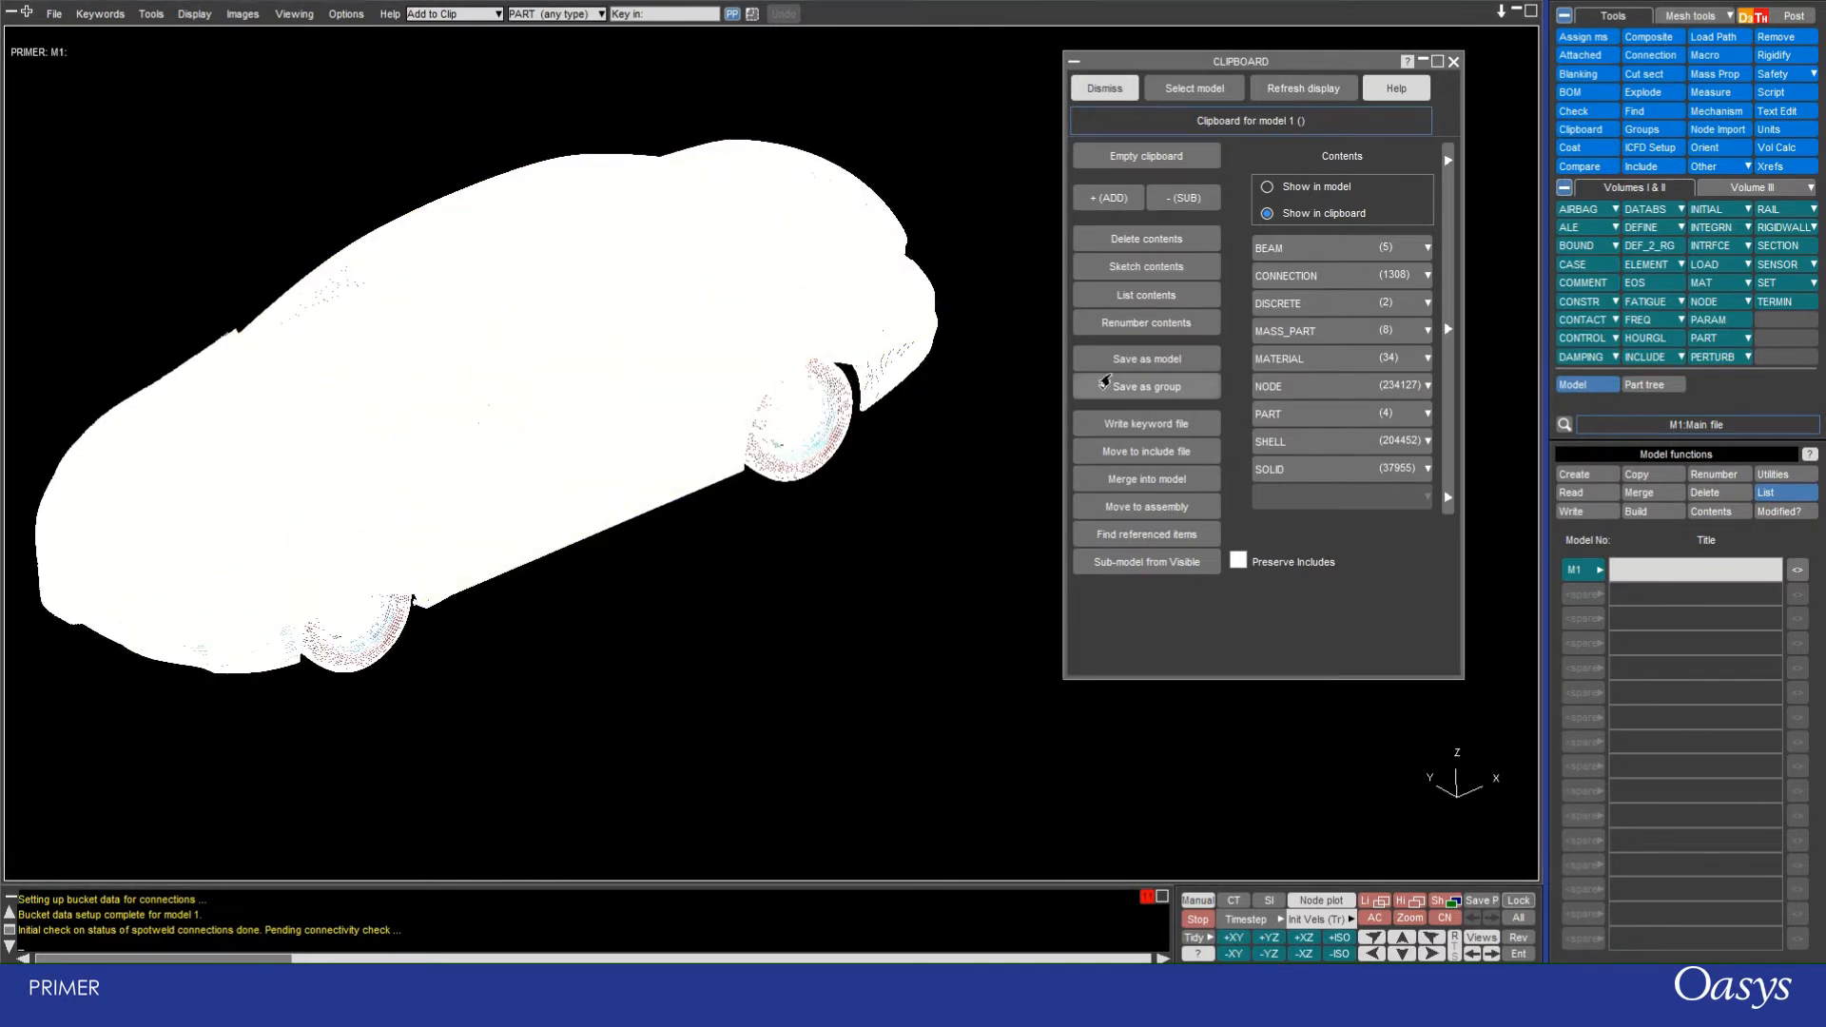
click(1145, 295)
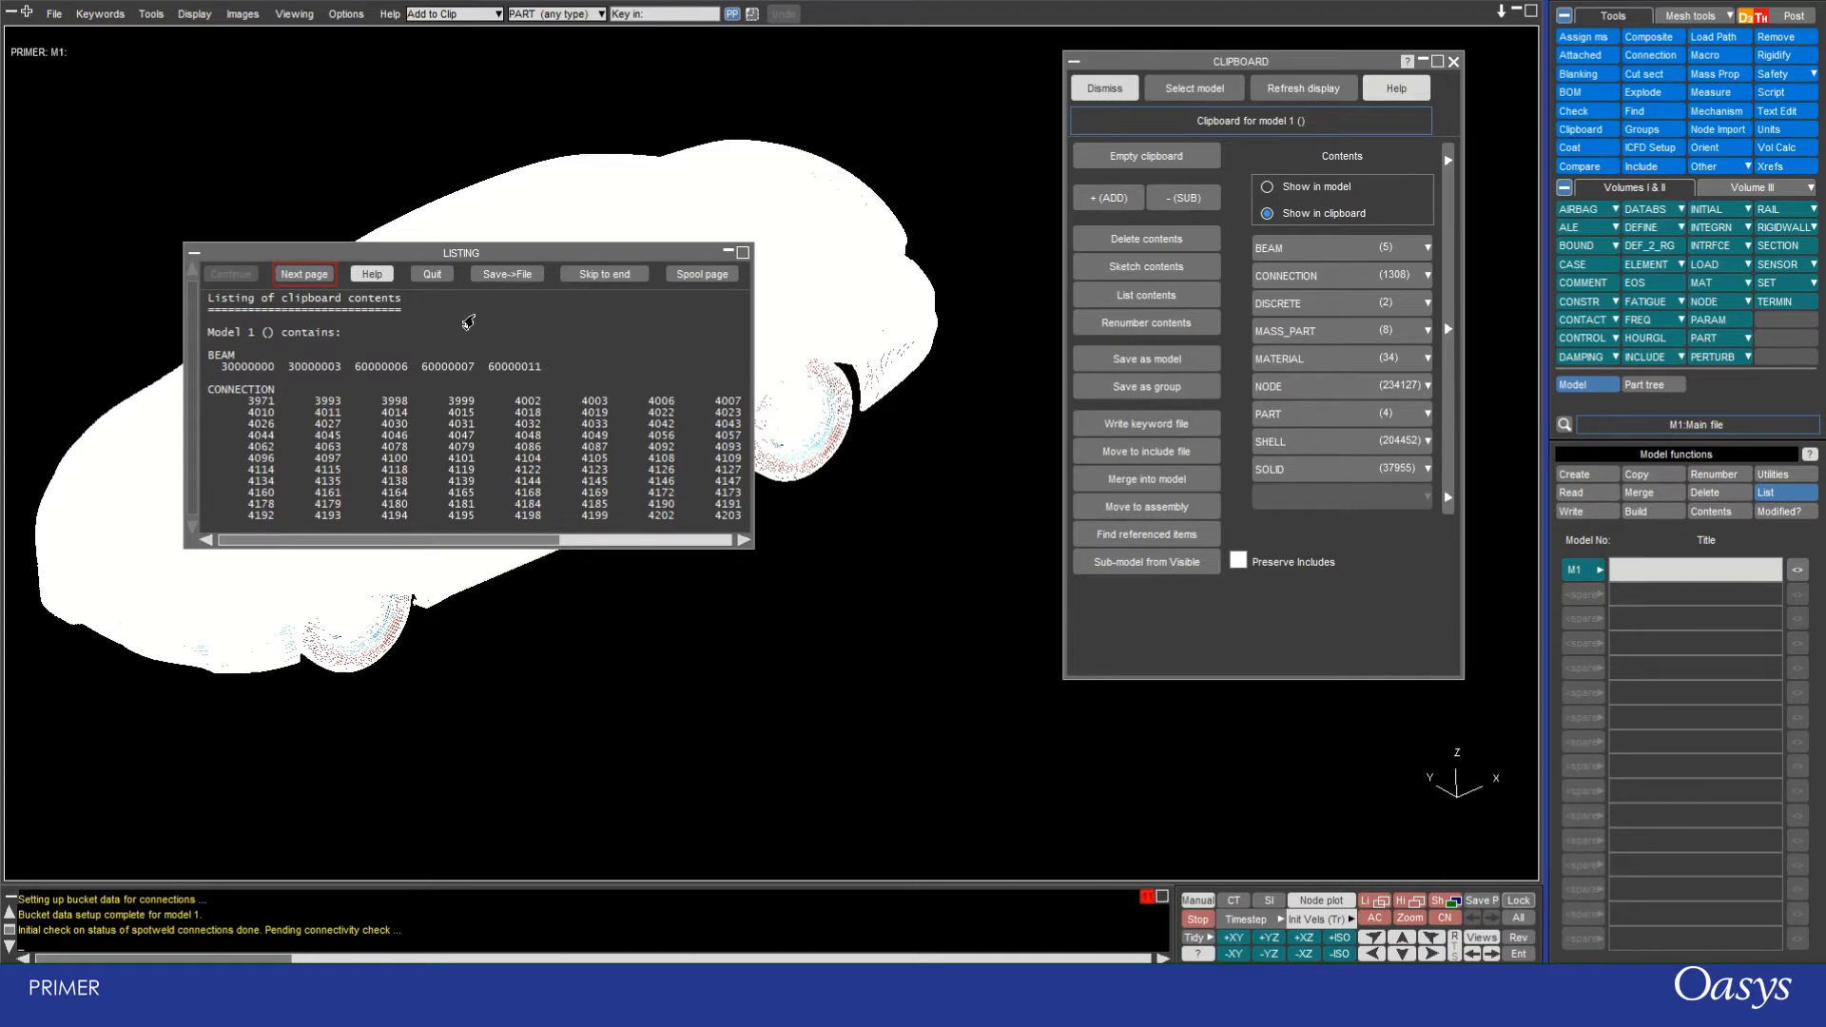
mouse_move(577, 411)
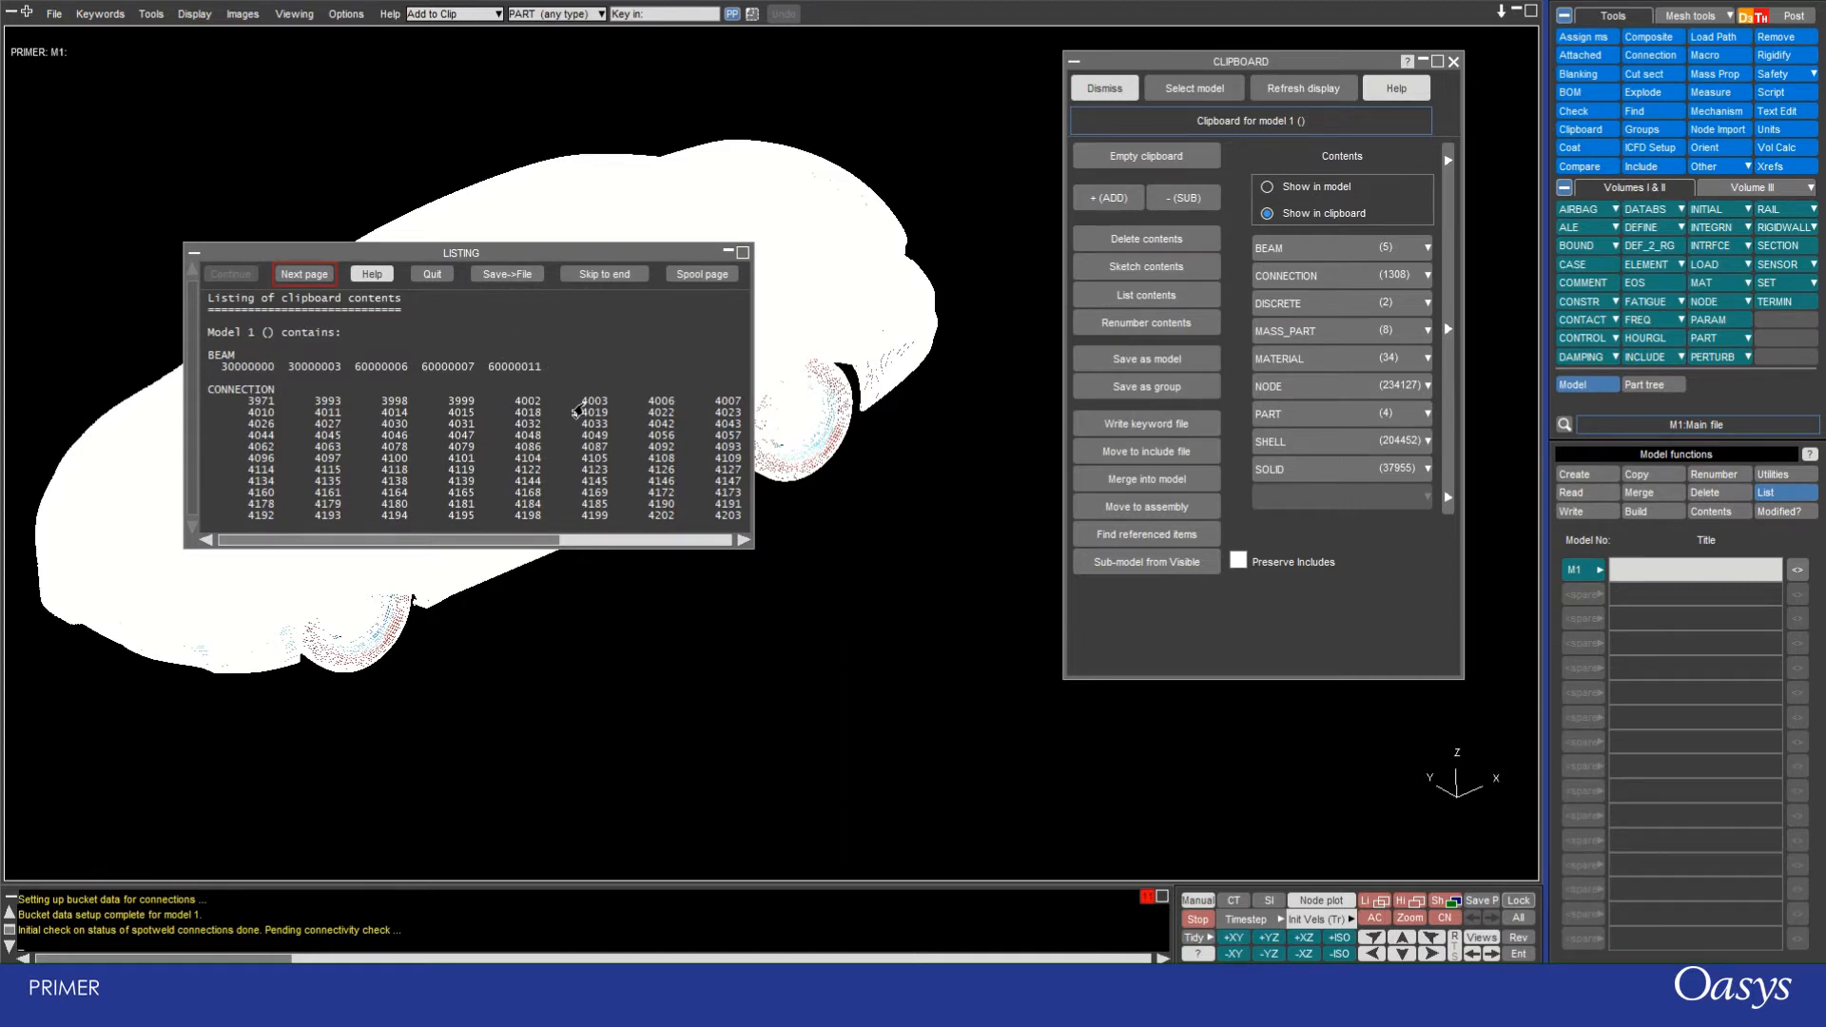
click(304, 274)
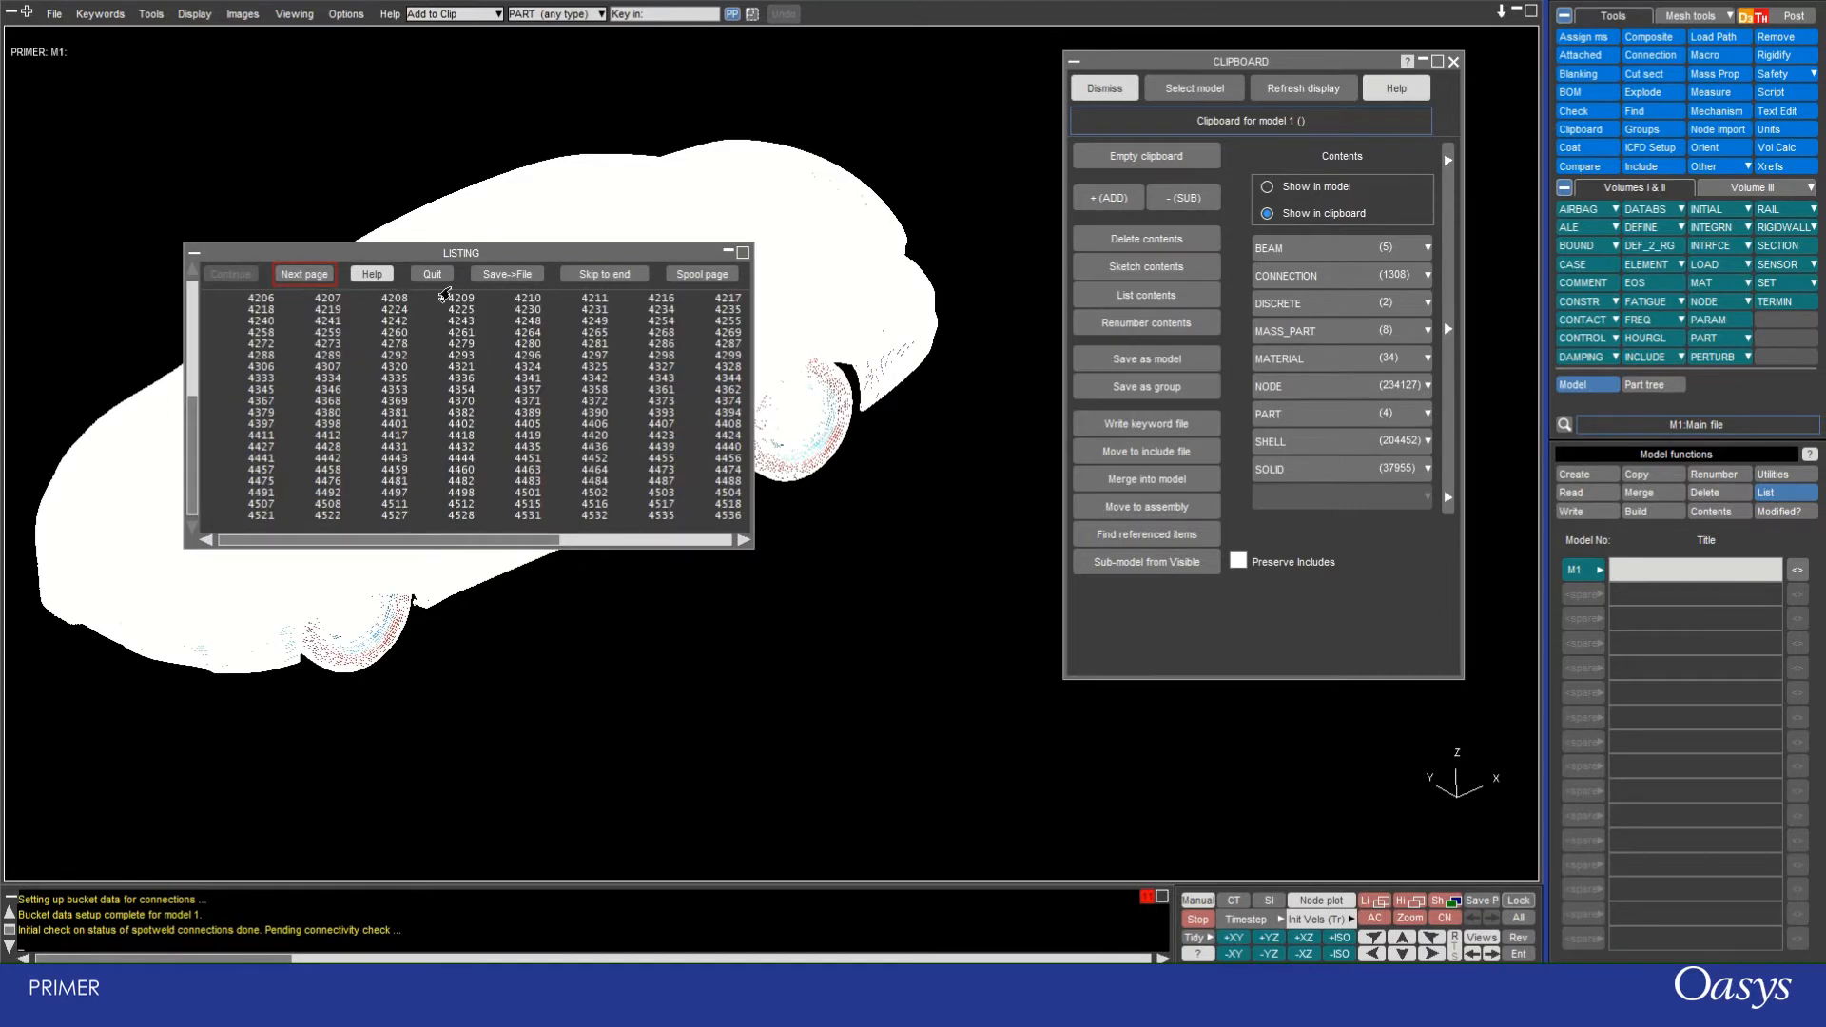
click(431, 274)
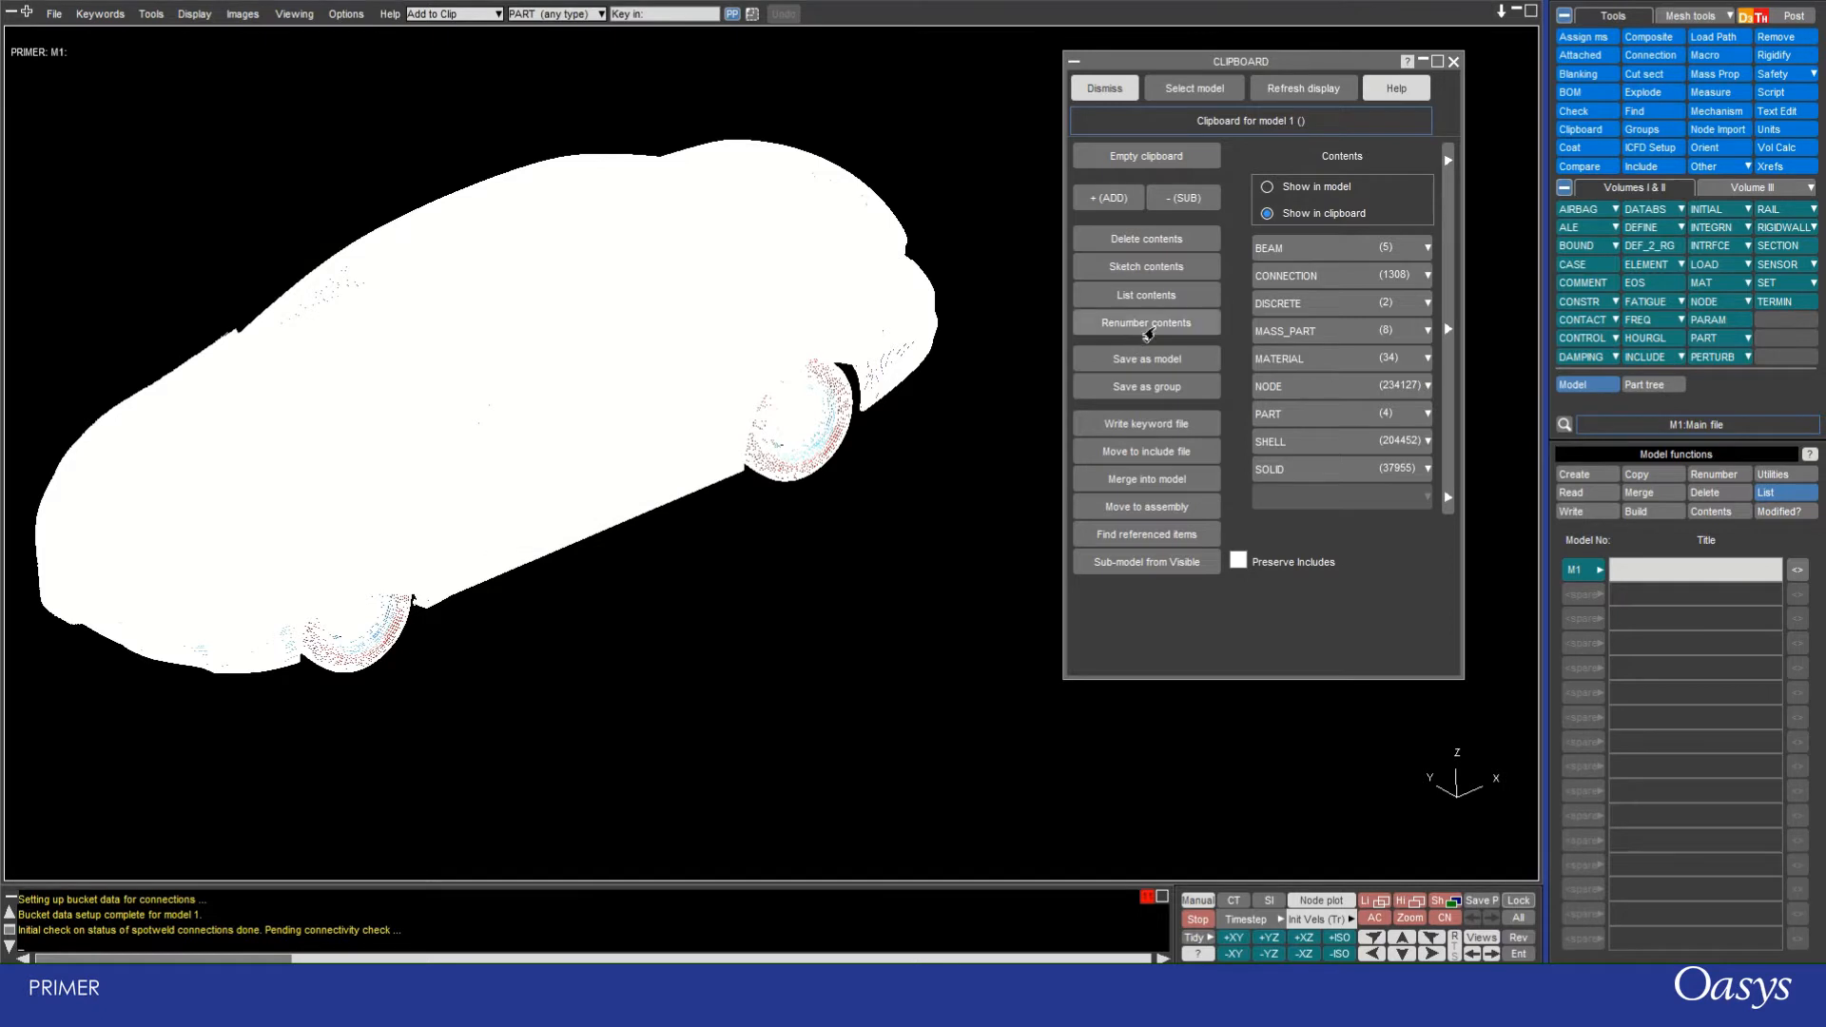
Step: Renumber the clipboard's NODEs starting at 1, then refresh the full car display
click(1144, 323)
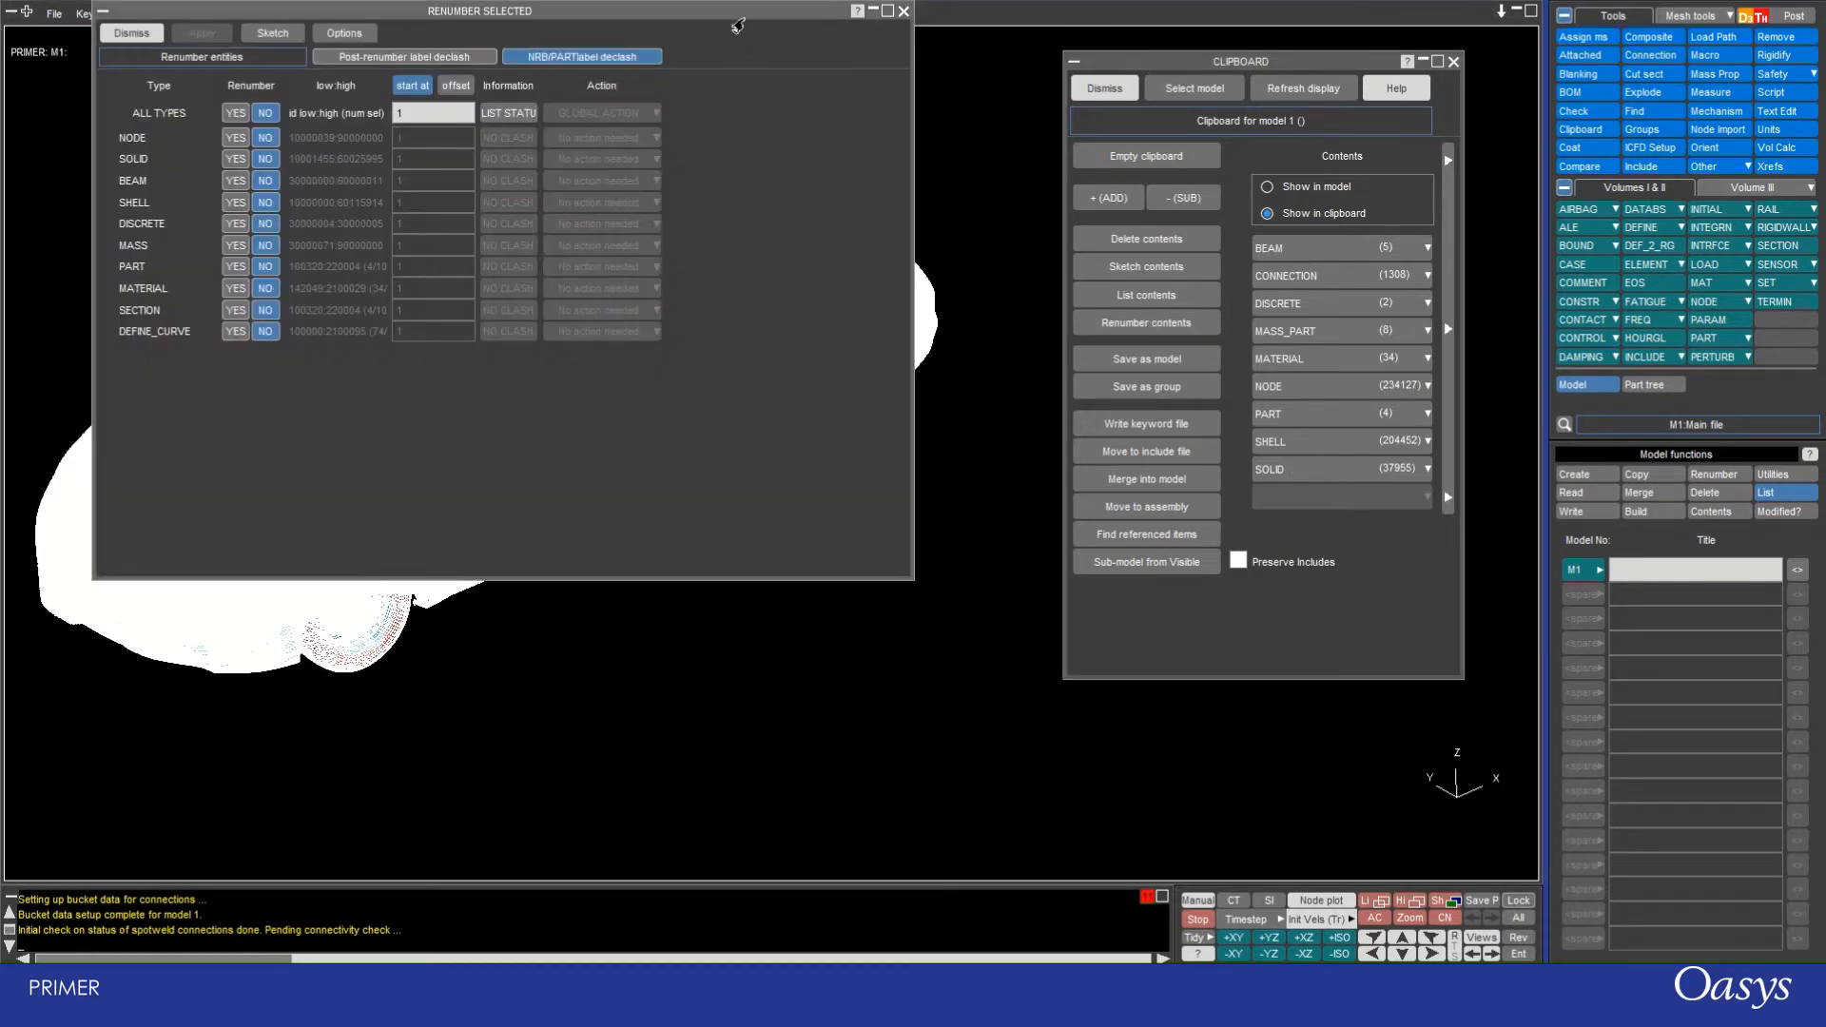
drag(480, 11, 568, 215)
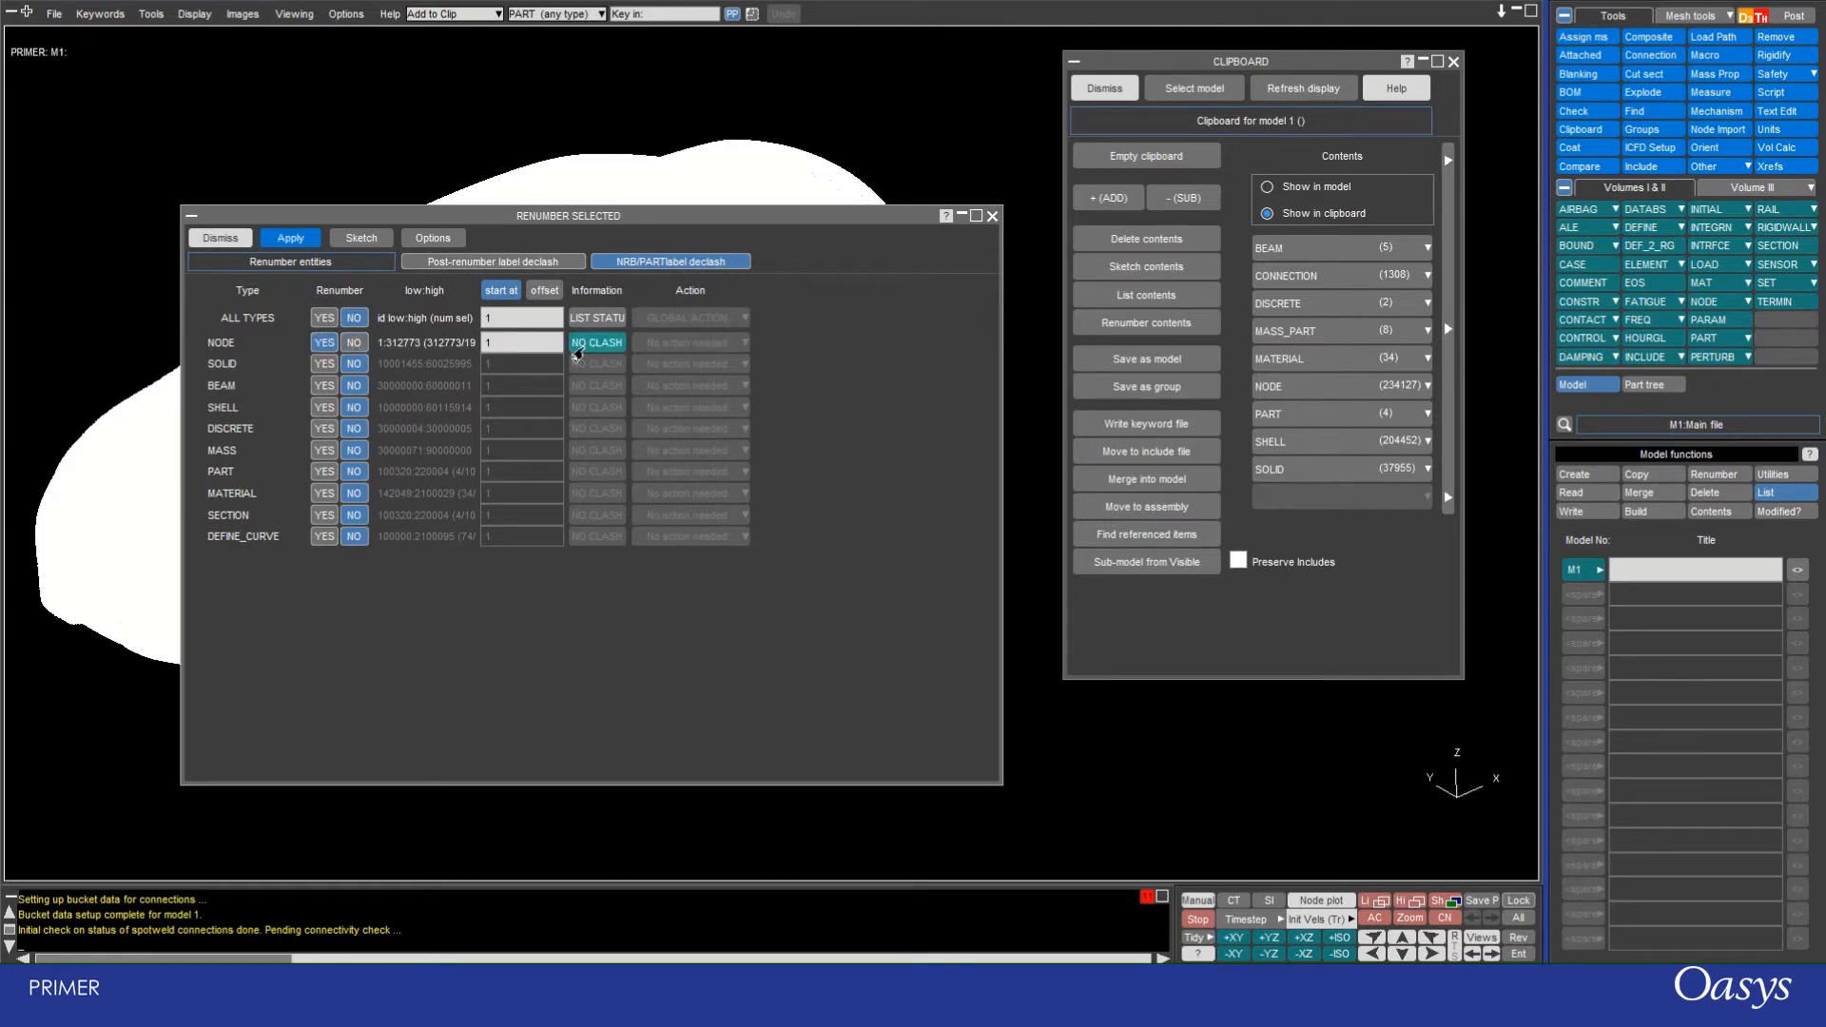
click(289, 238)
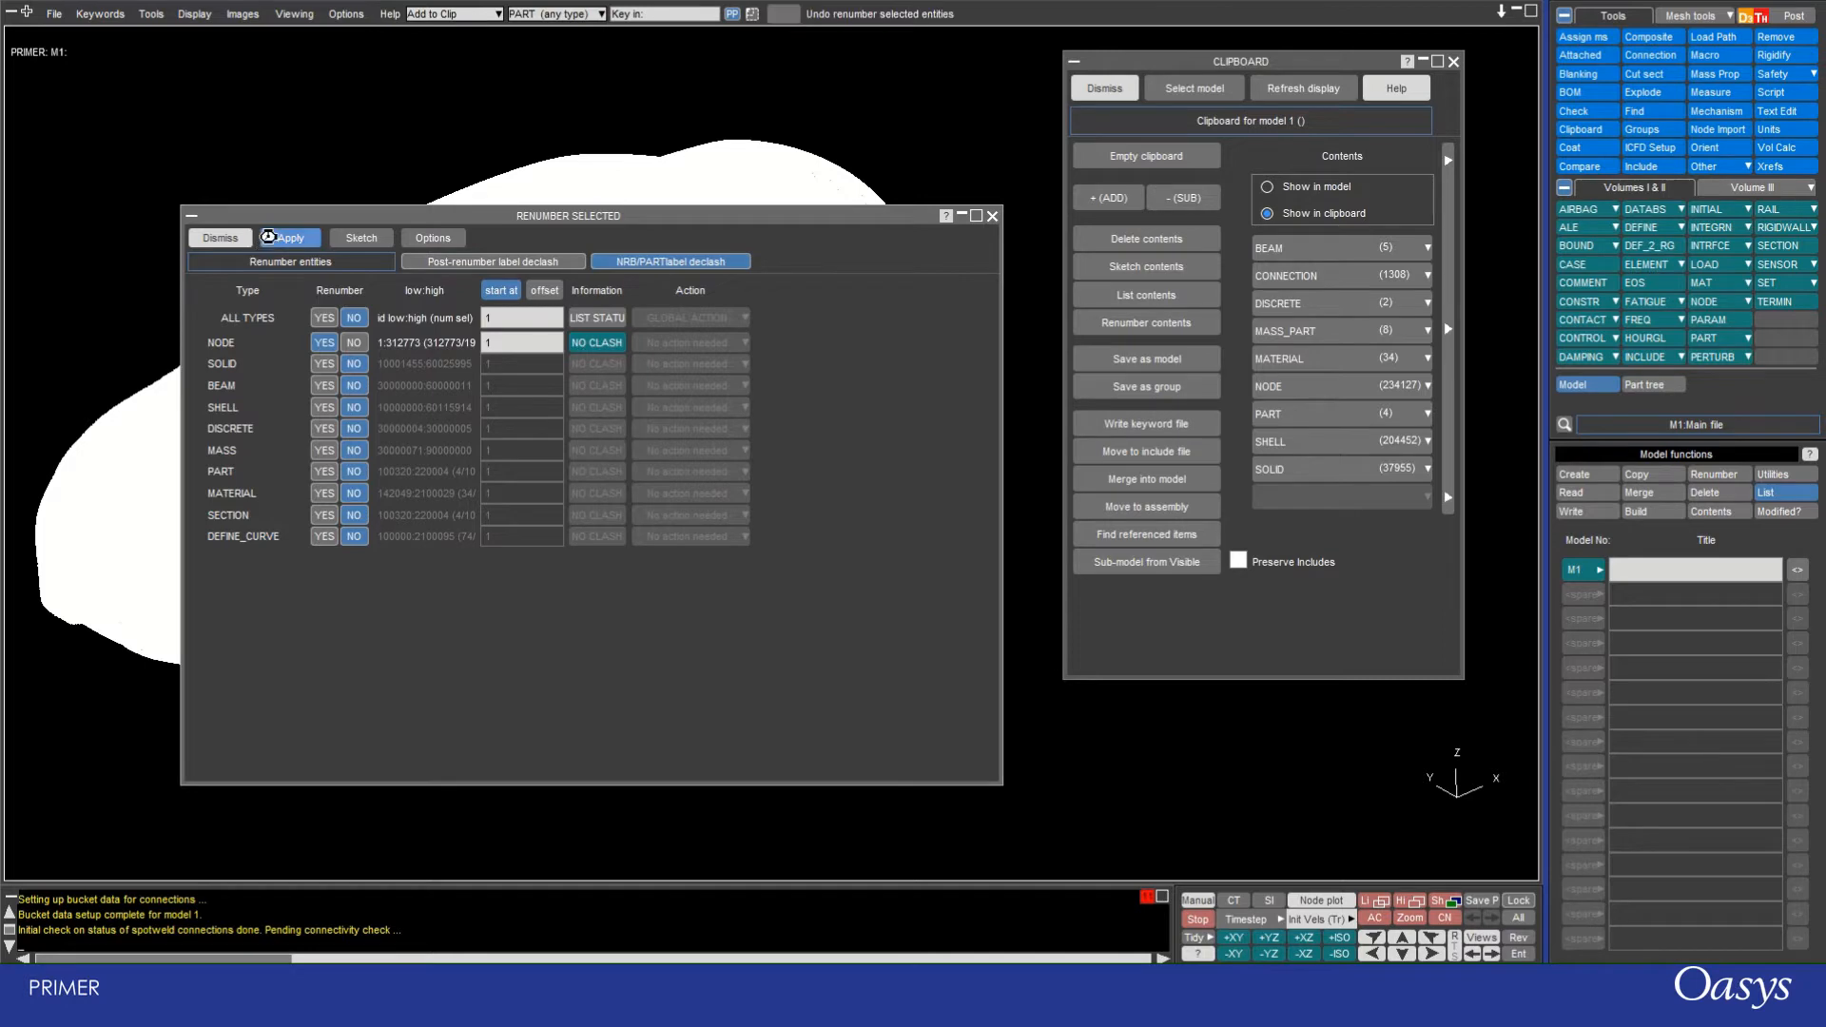
click(287, 238)
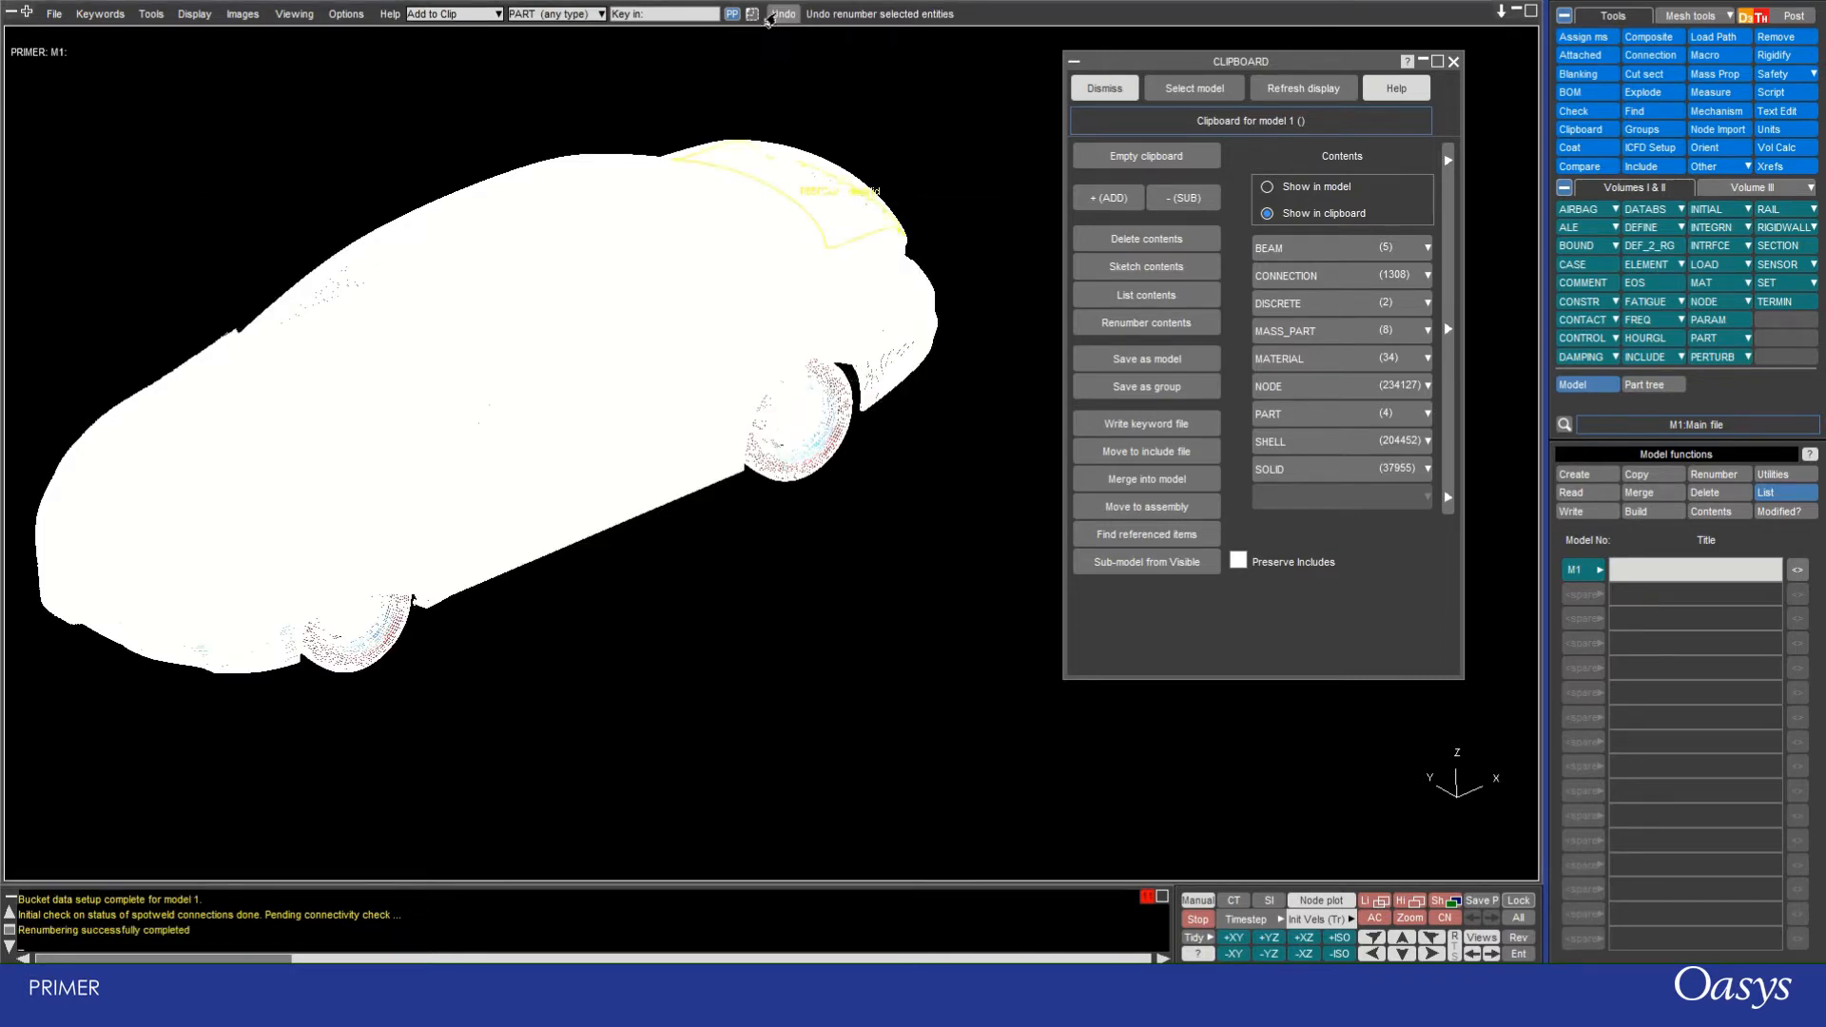
click(782, 13)
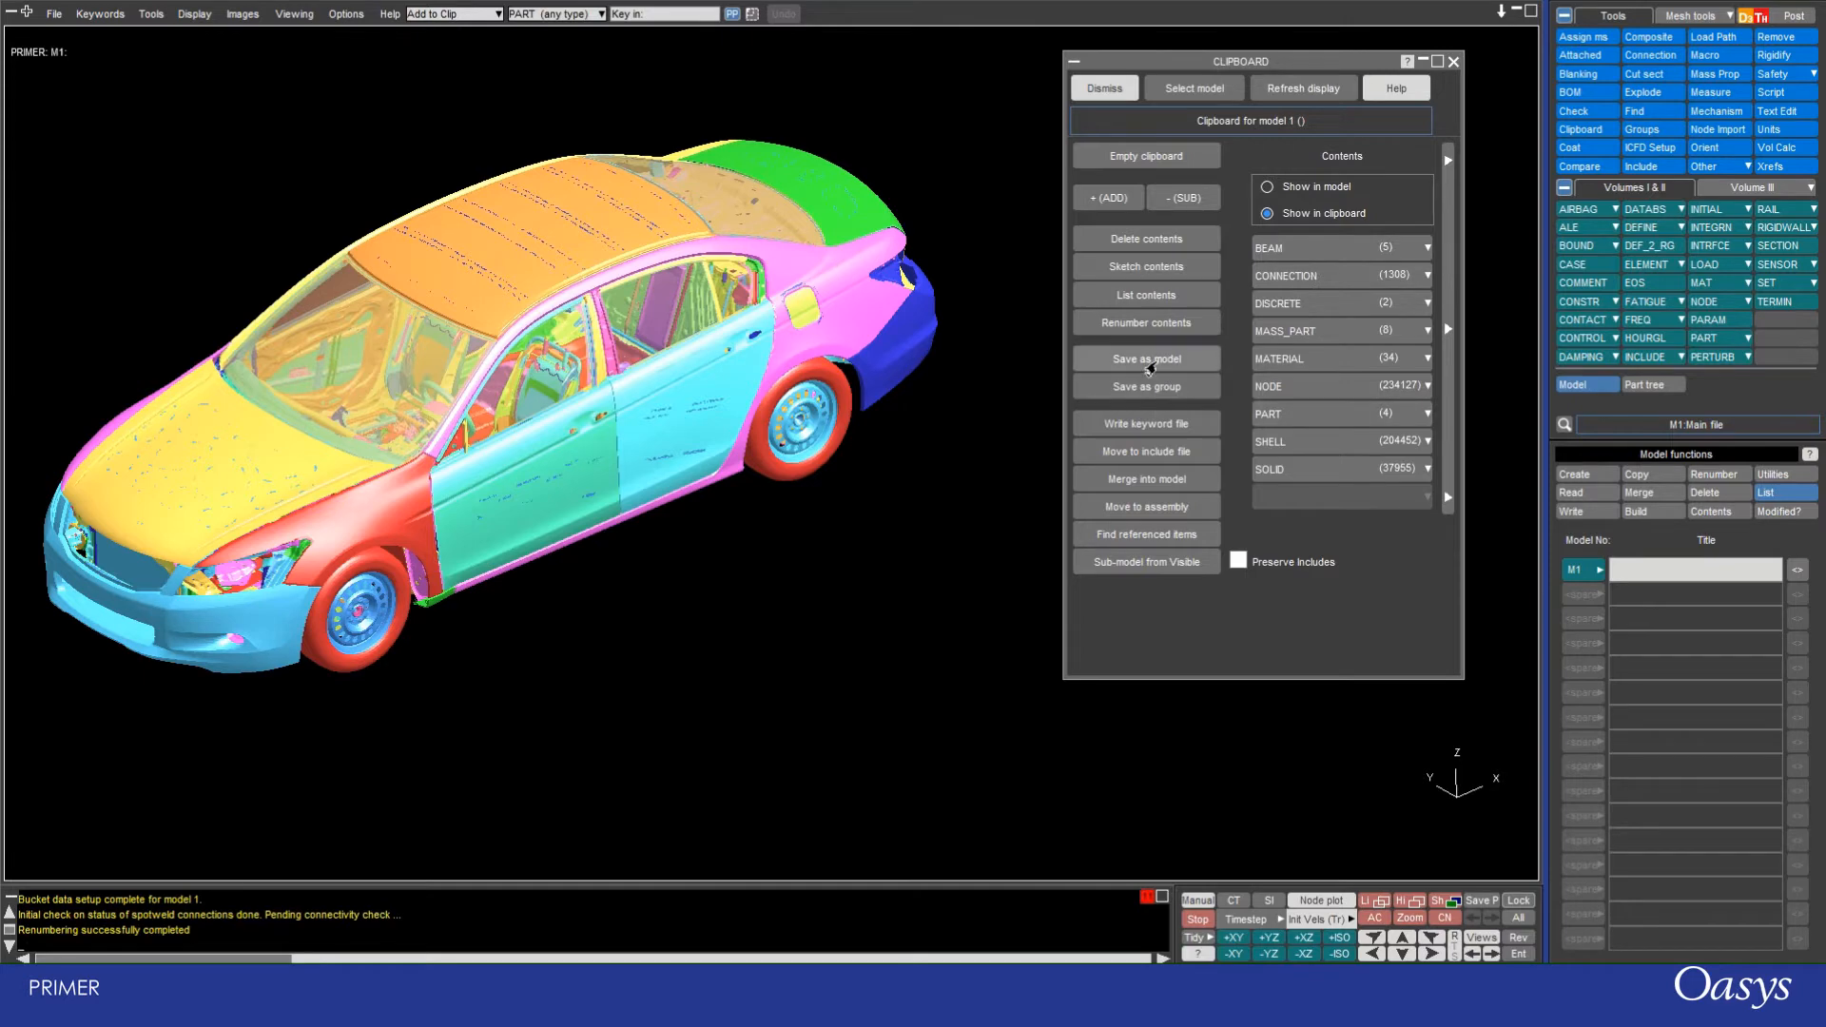
Step: Save the clipboard contents as new model M2 titled 'clipboard contents'
click(1145, 360)
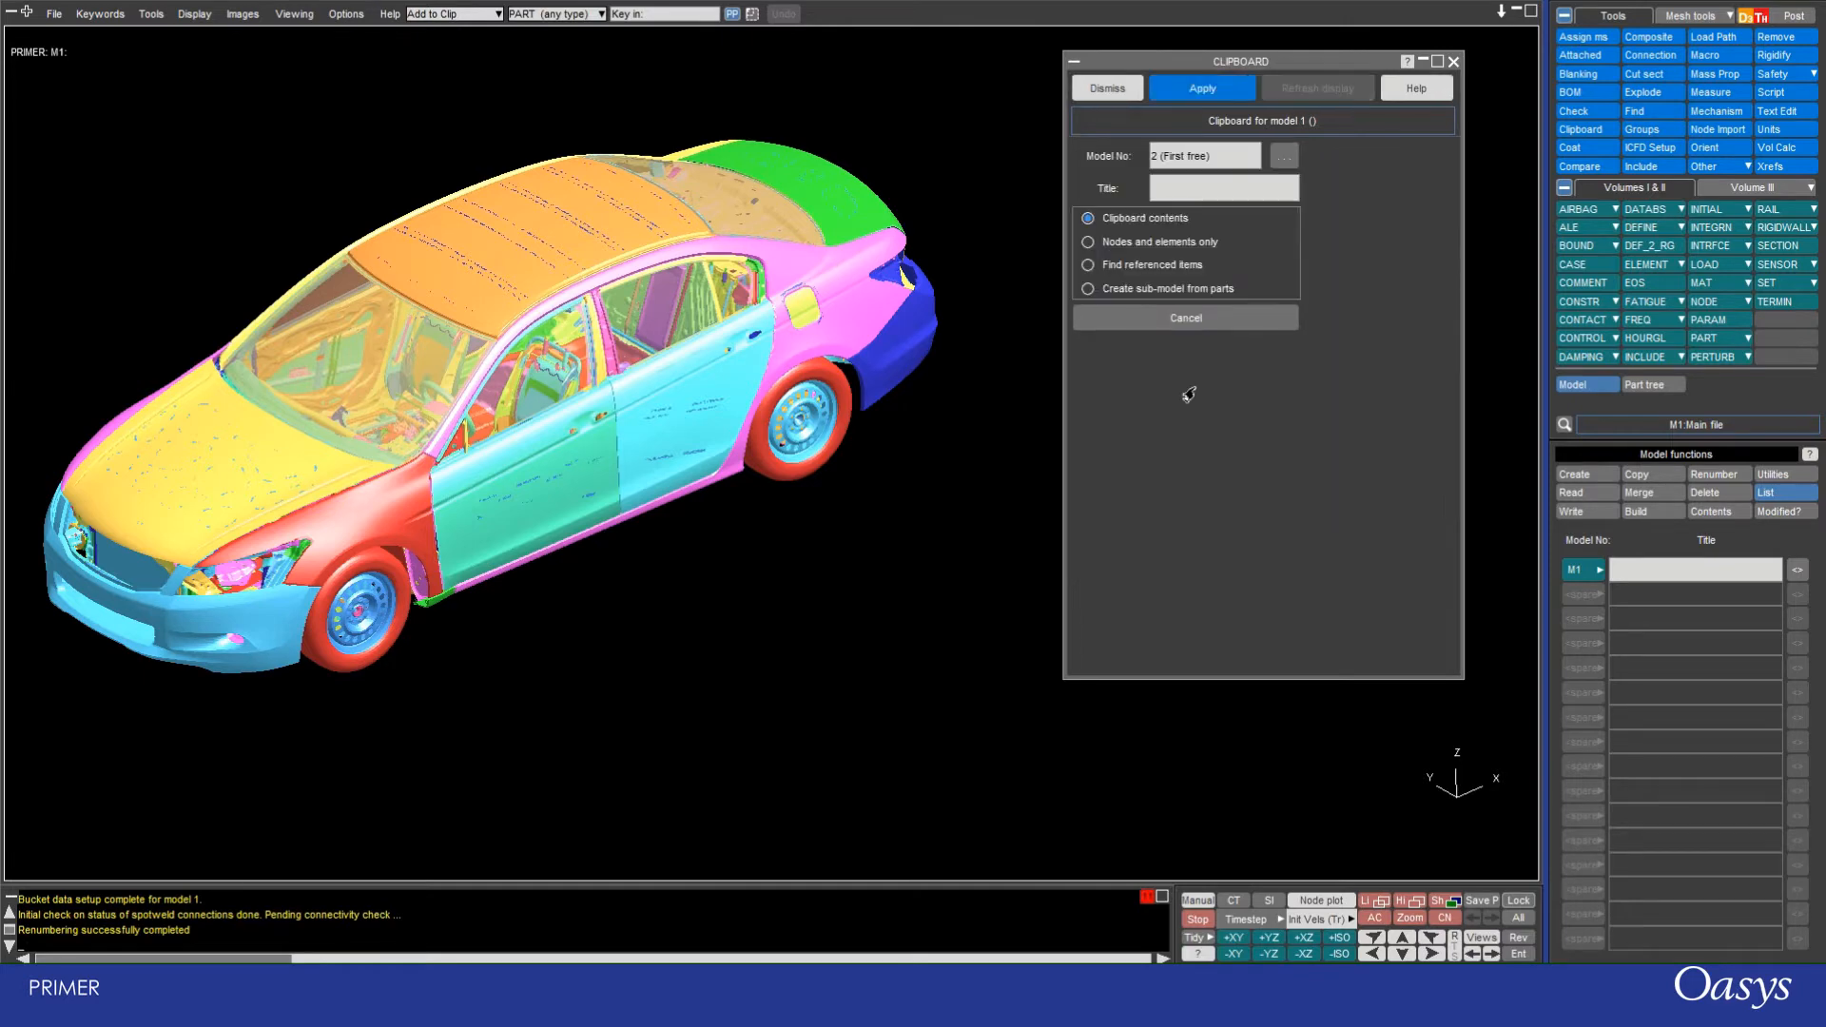
mouse_move(1216, 432)
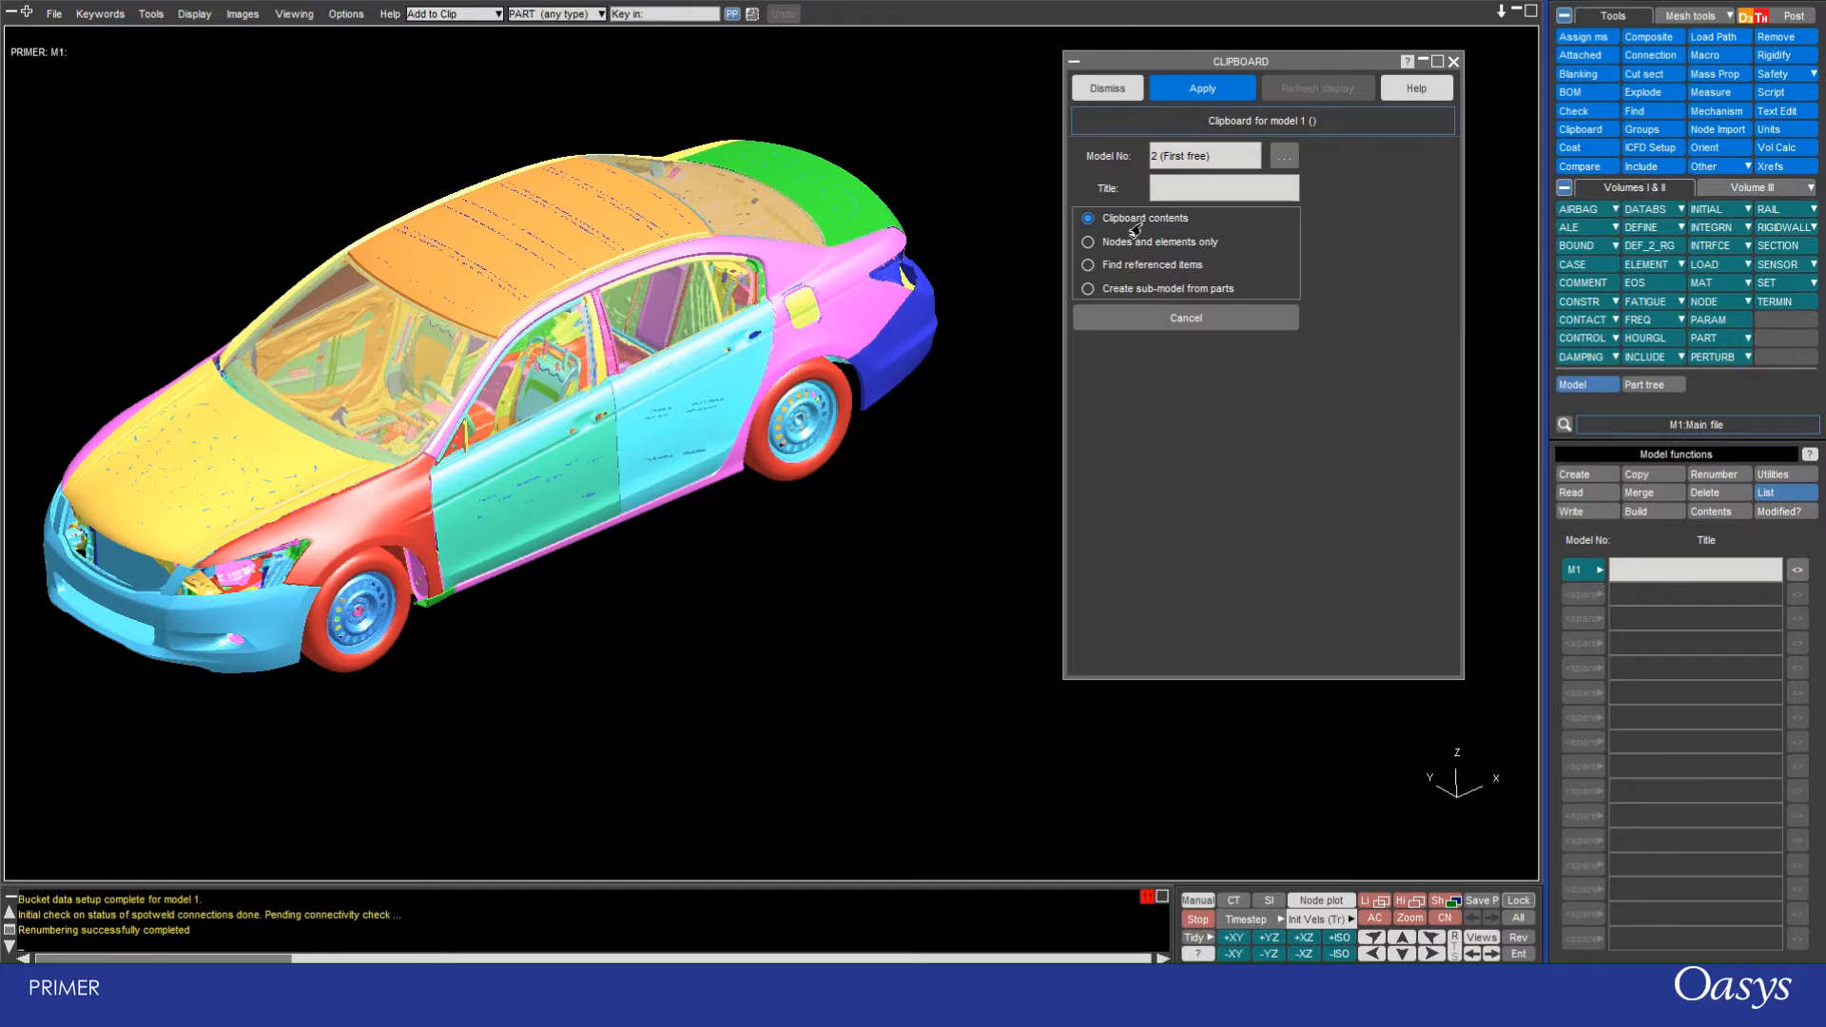
click(1223, 189)
text(clipboard)
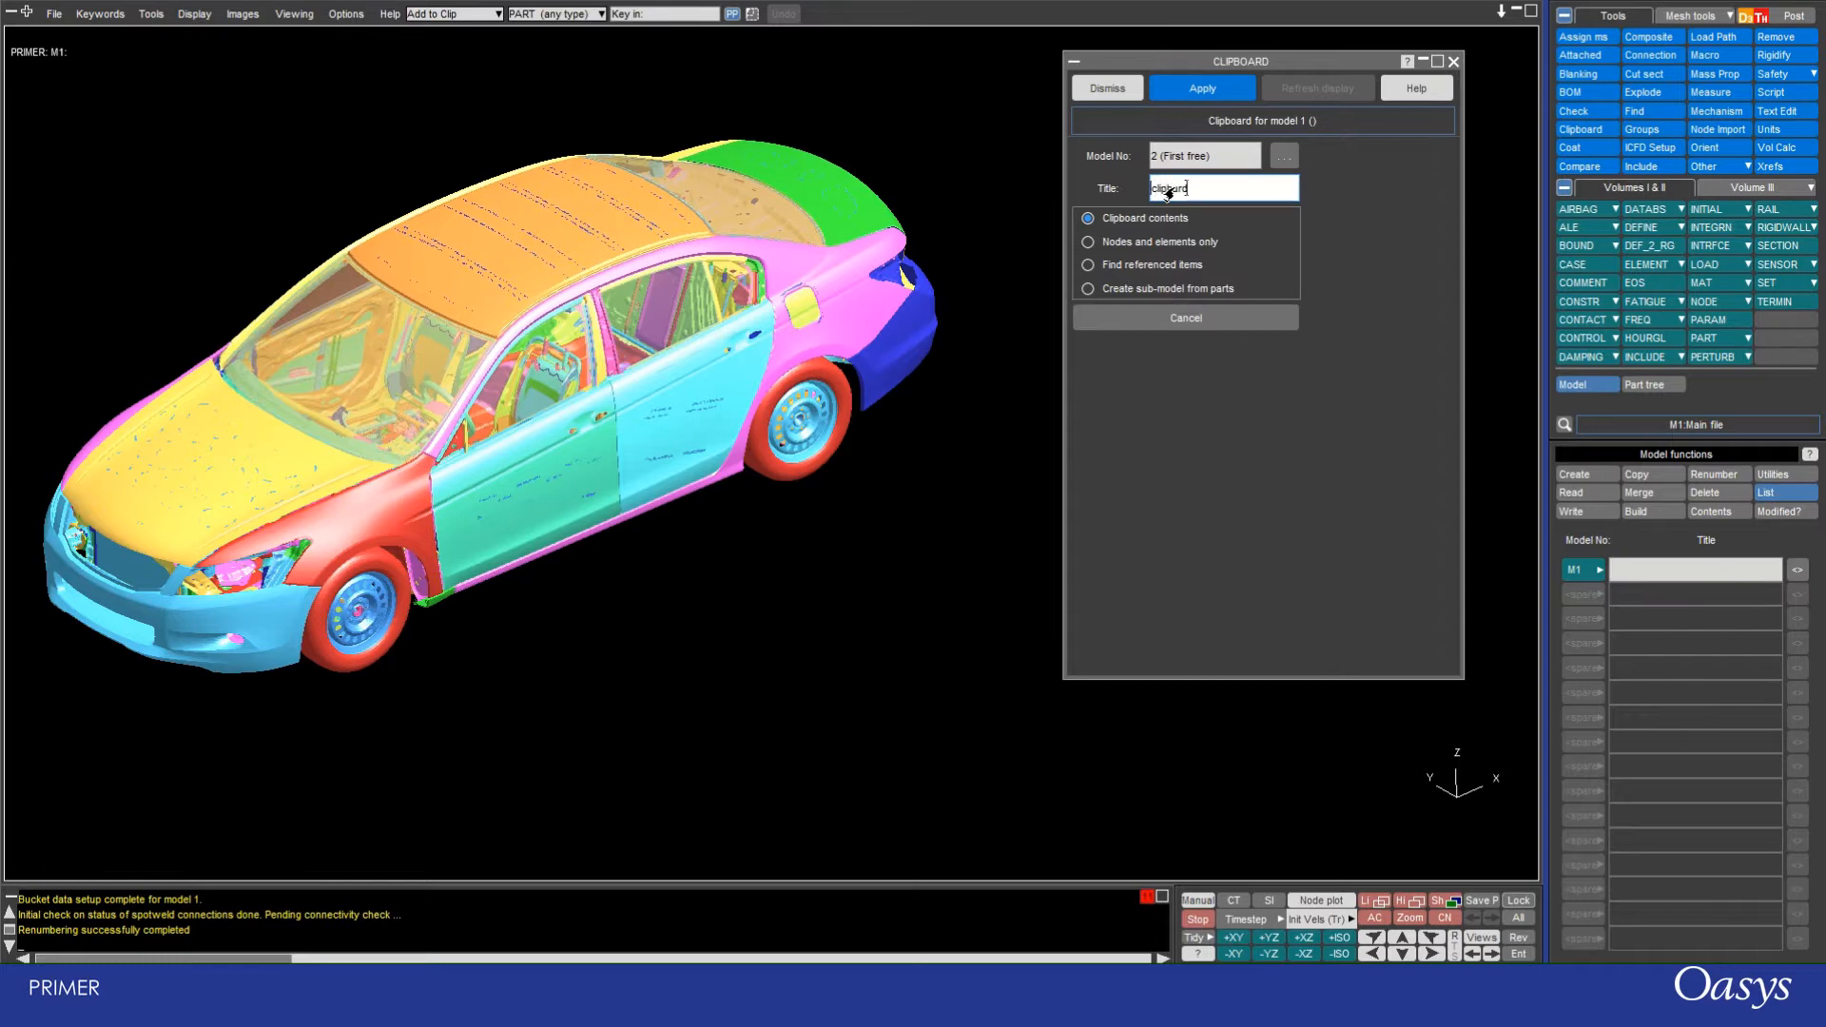
text(contents)
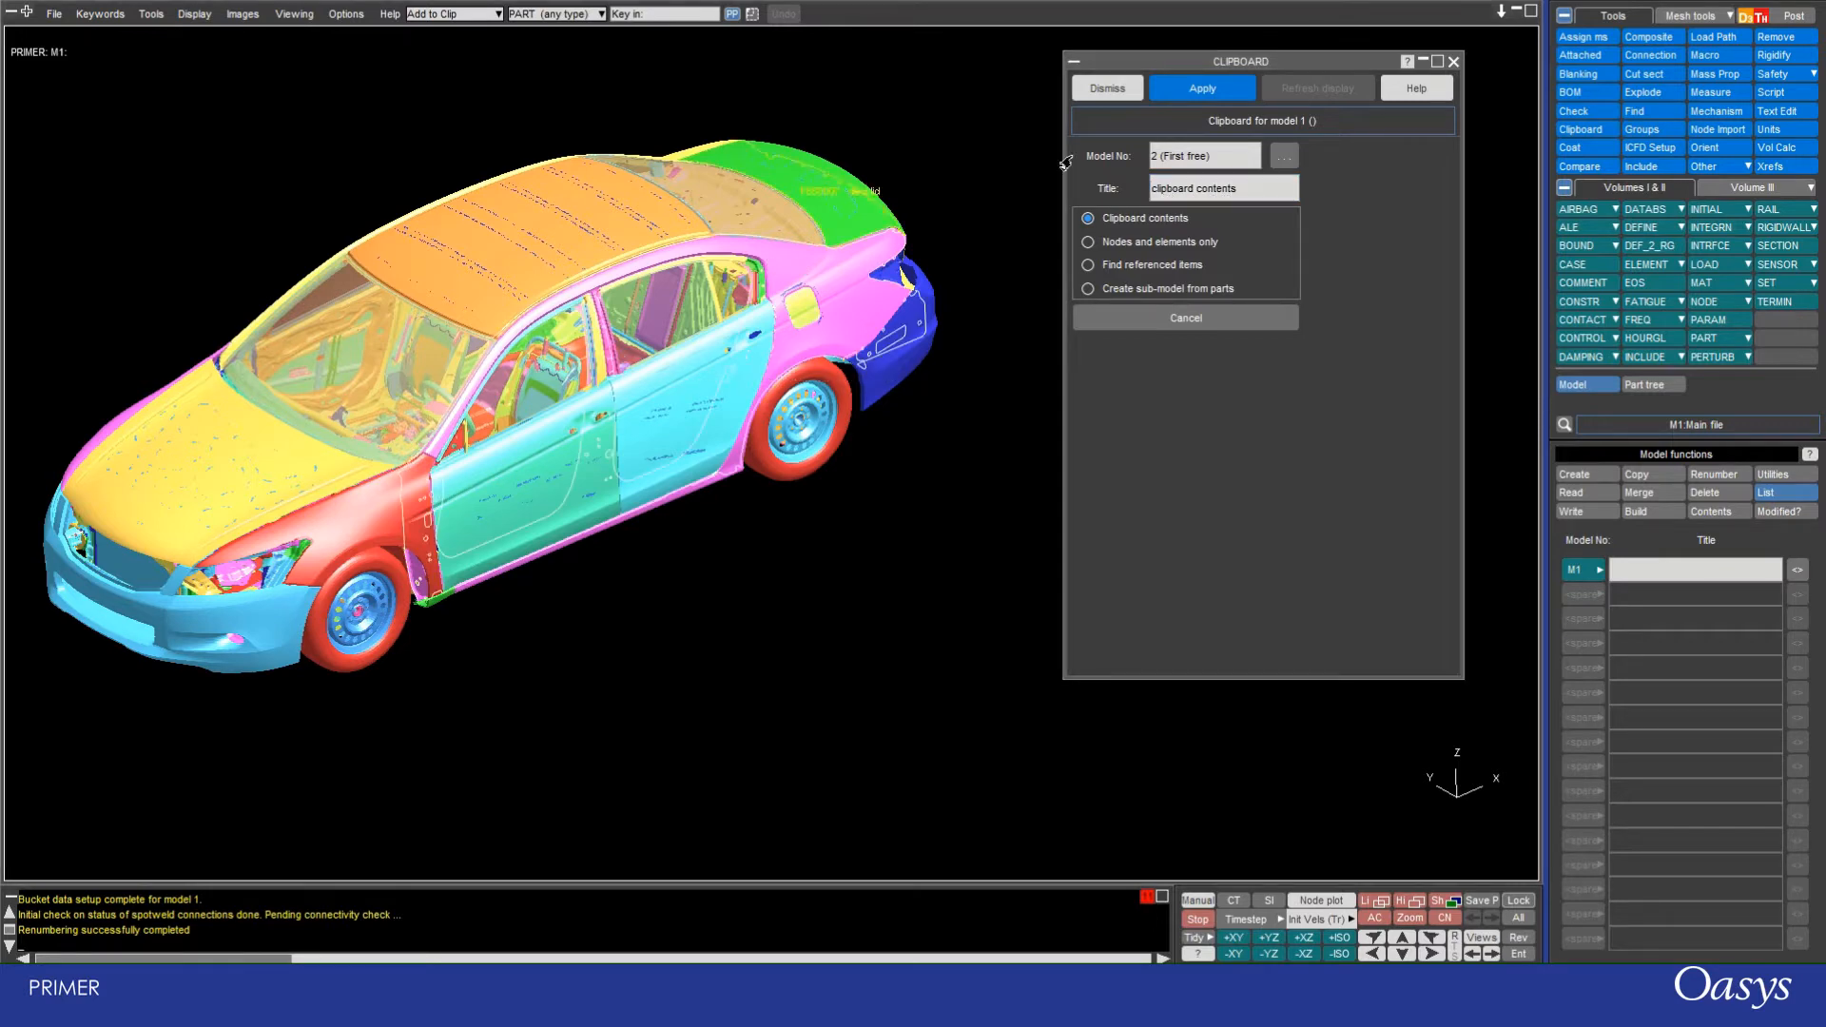
click(1202, 88)
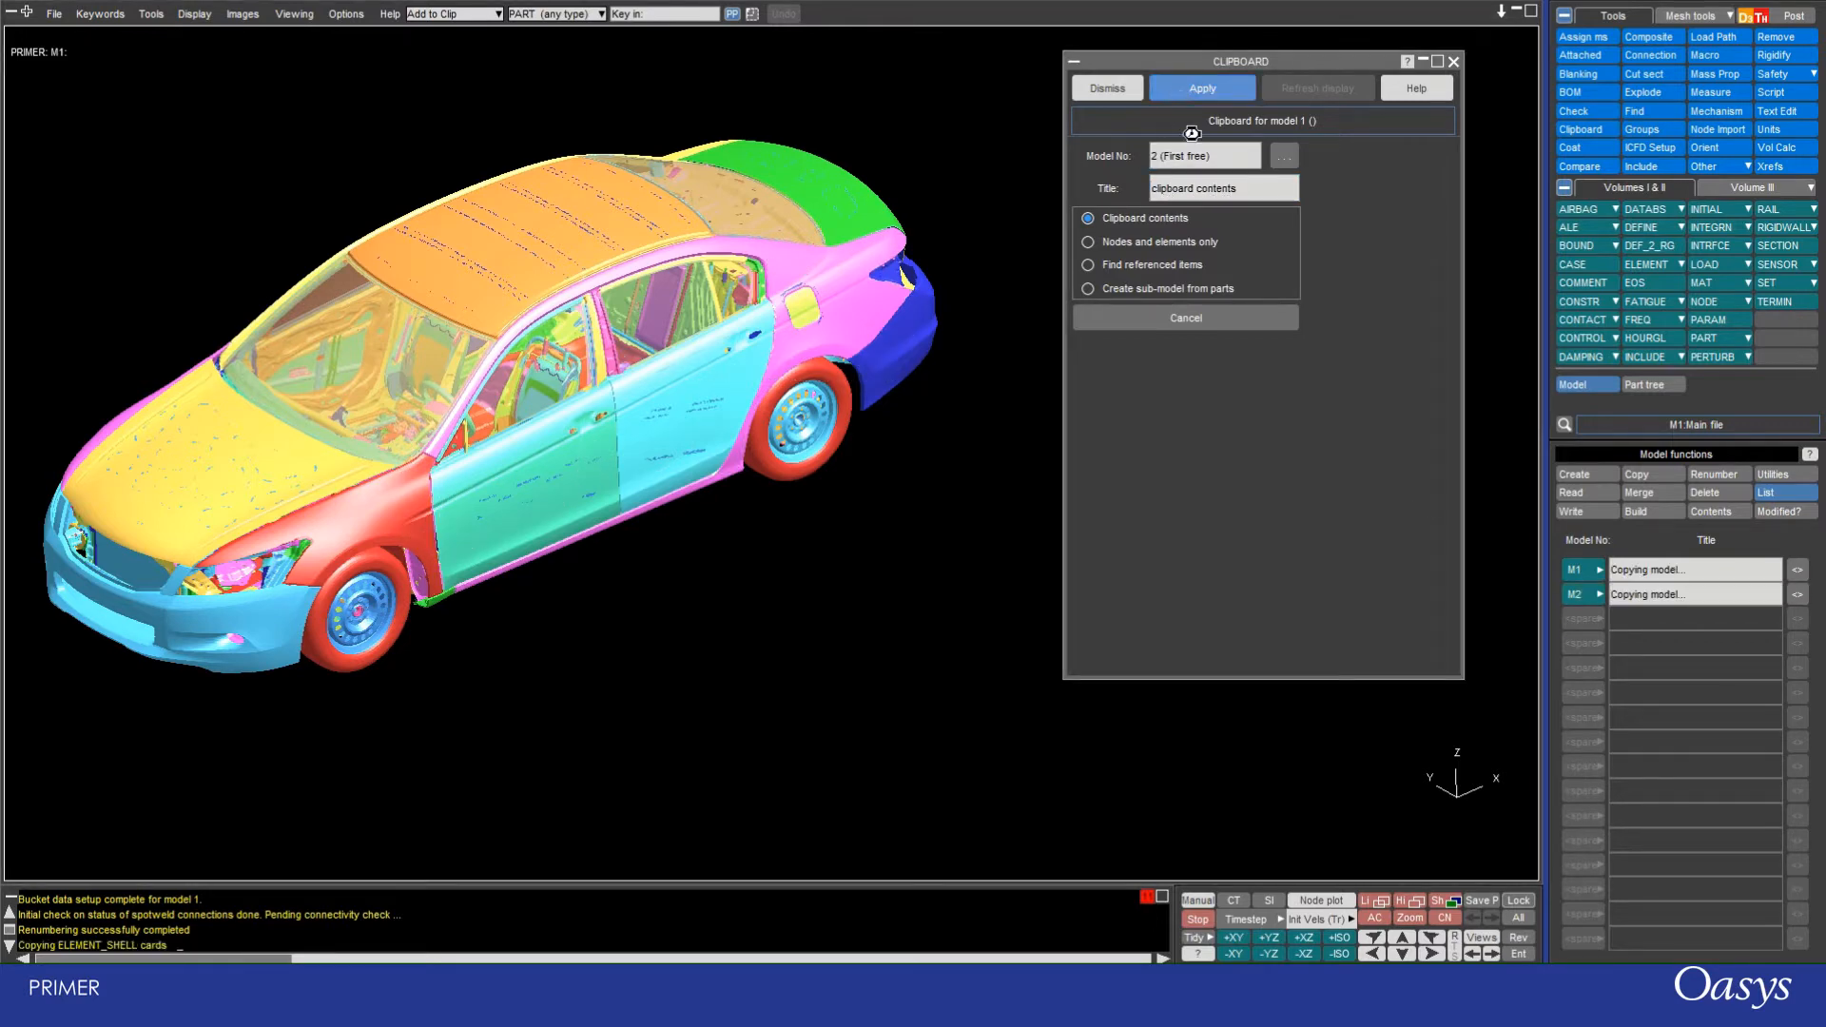
click(1202, 88)
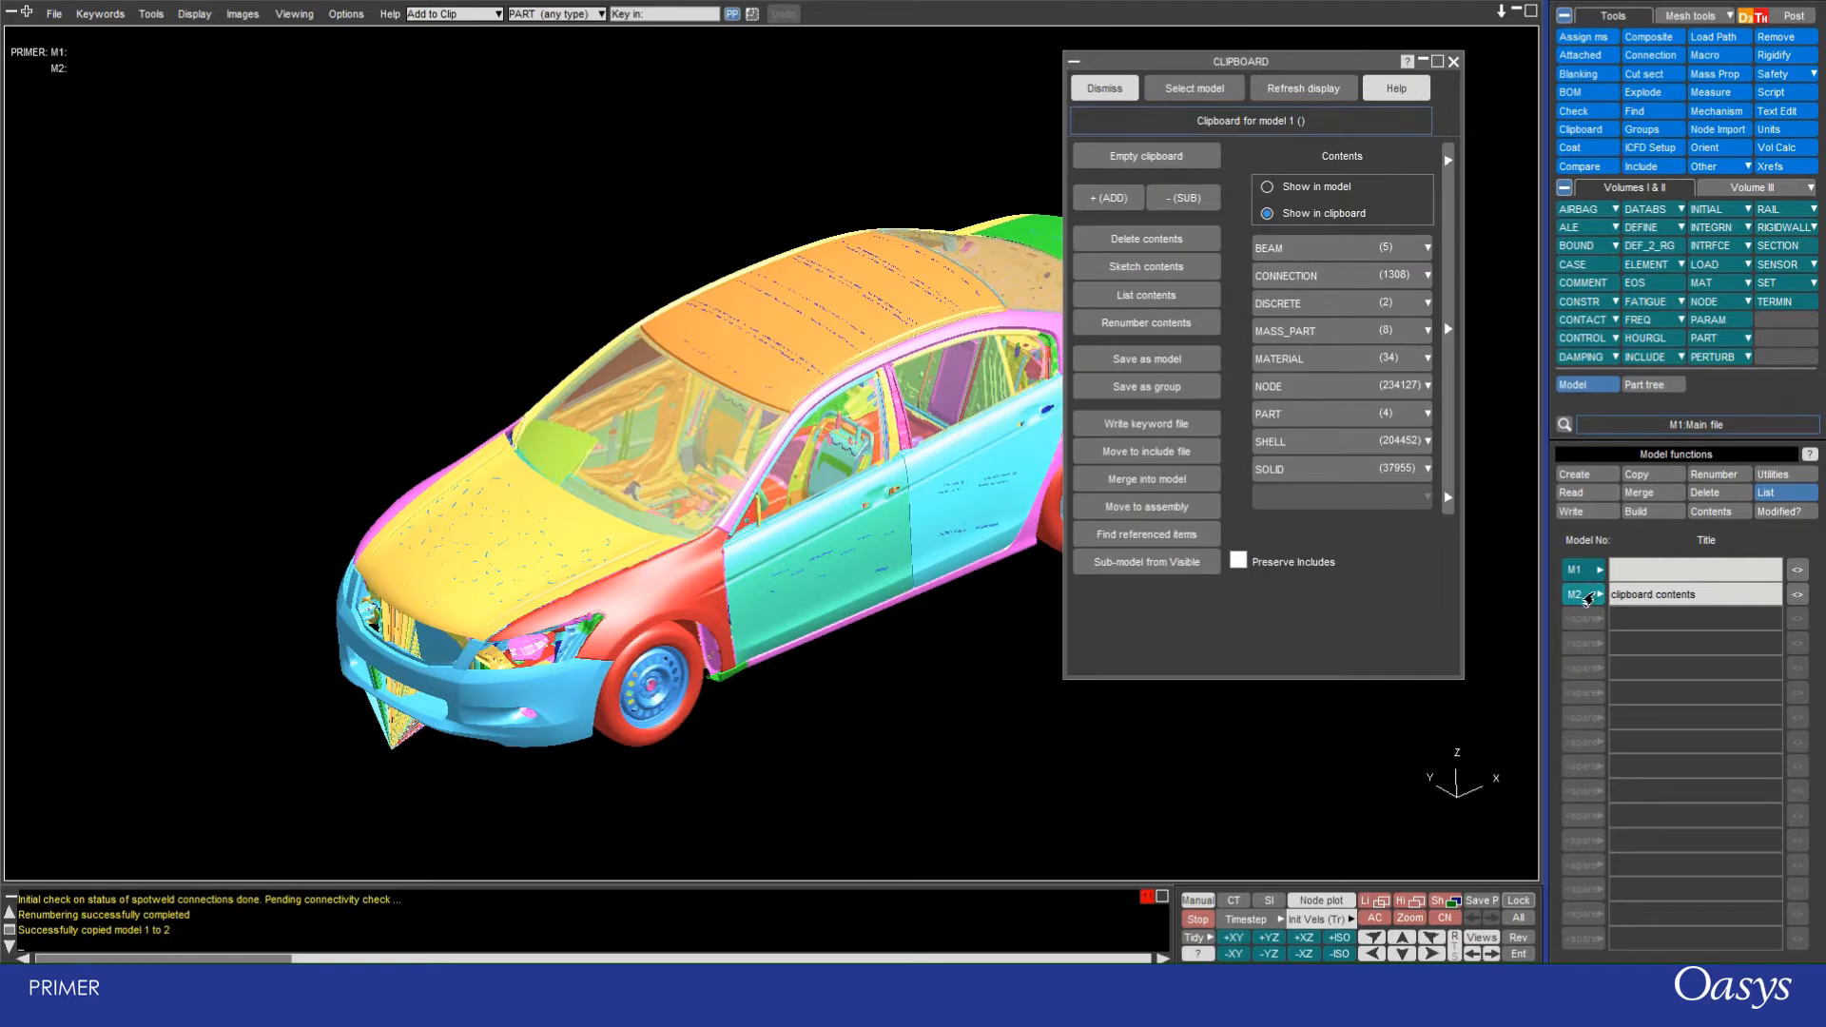
Step: Blank model M2 in the Model list so only M1's car is drawn
click(1578, 593)
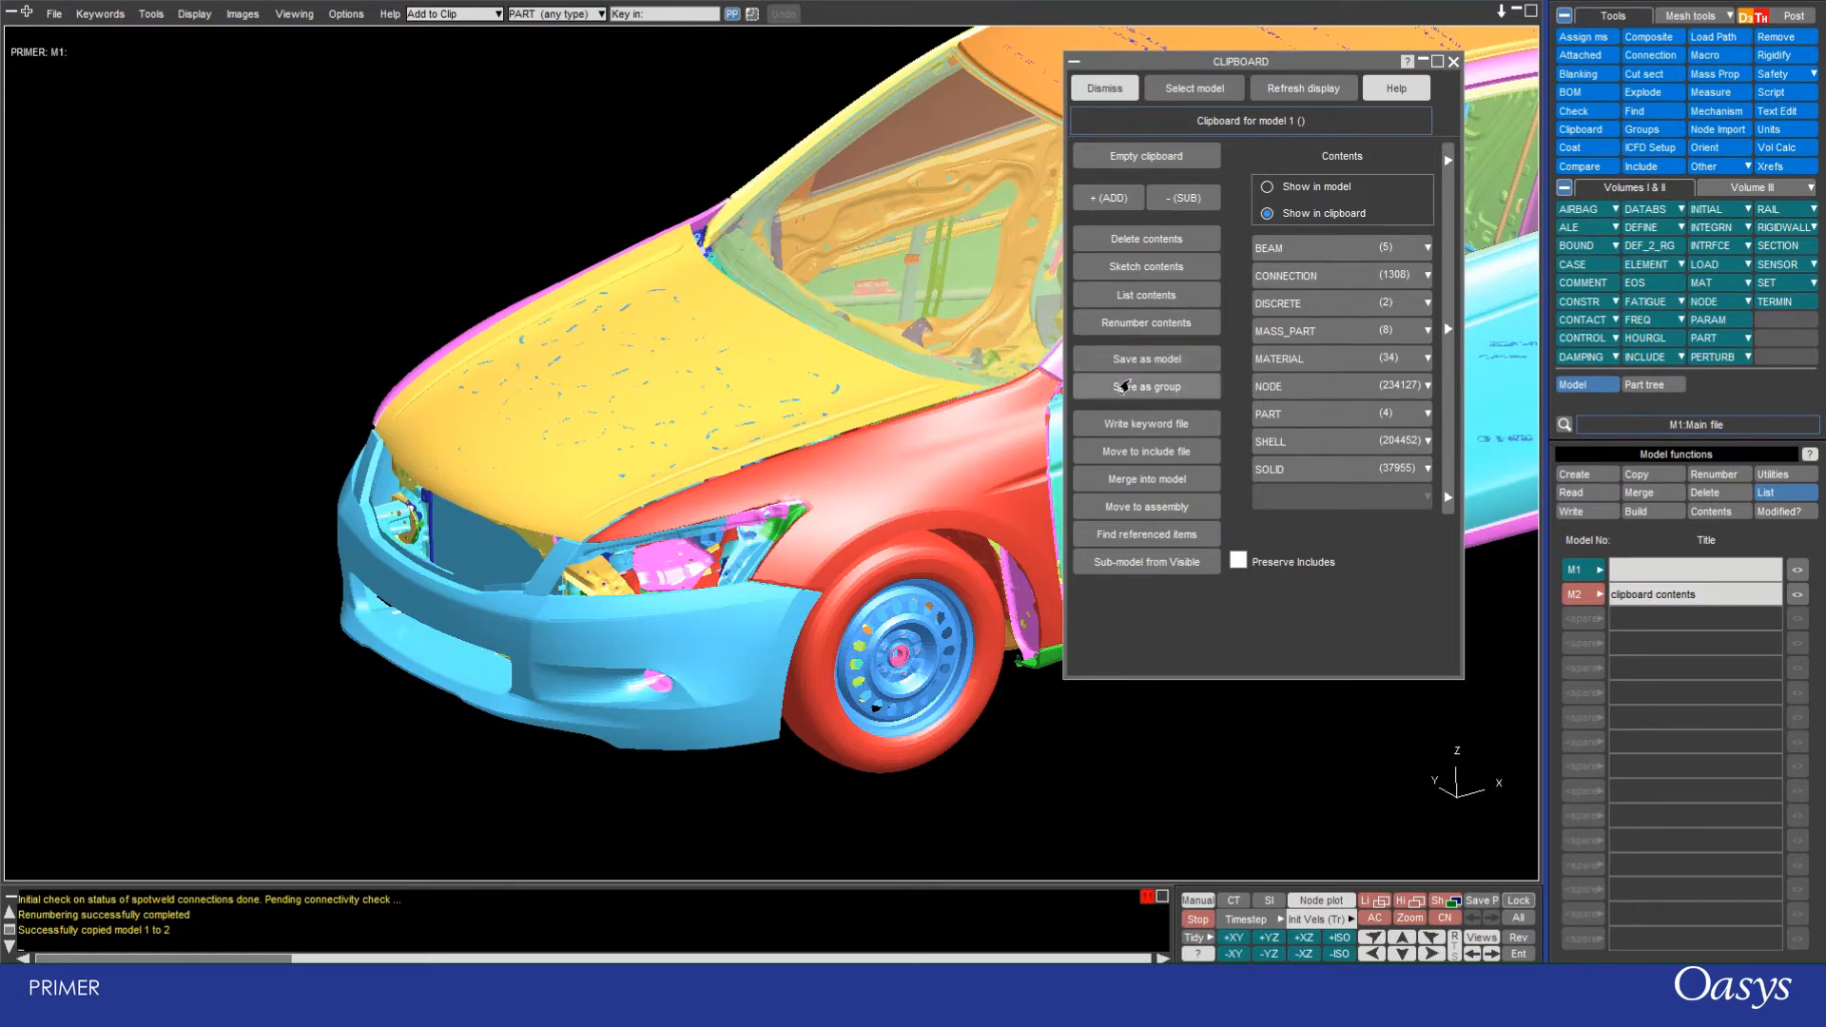
Step: Set up Save as model 3 with Find referenced items, titled 'find referenced items'
click(1145, 358)
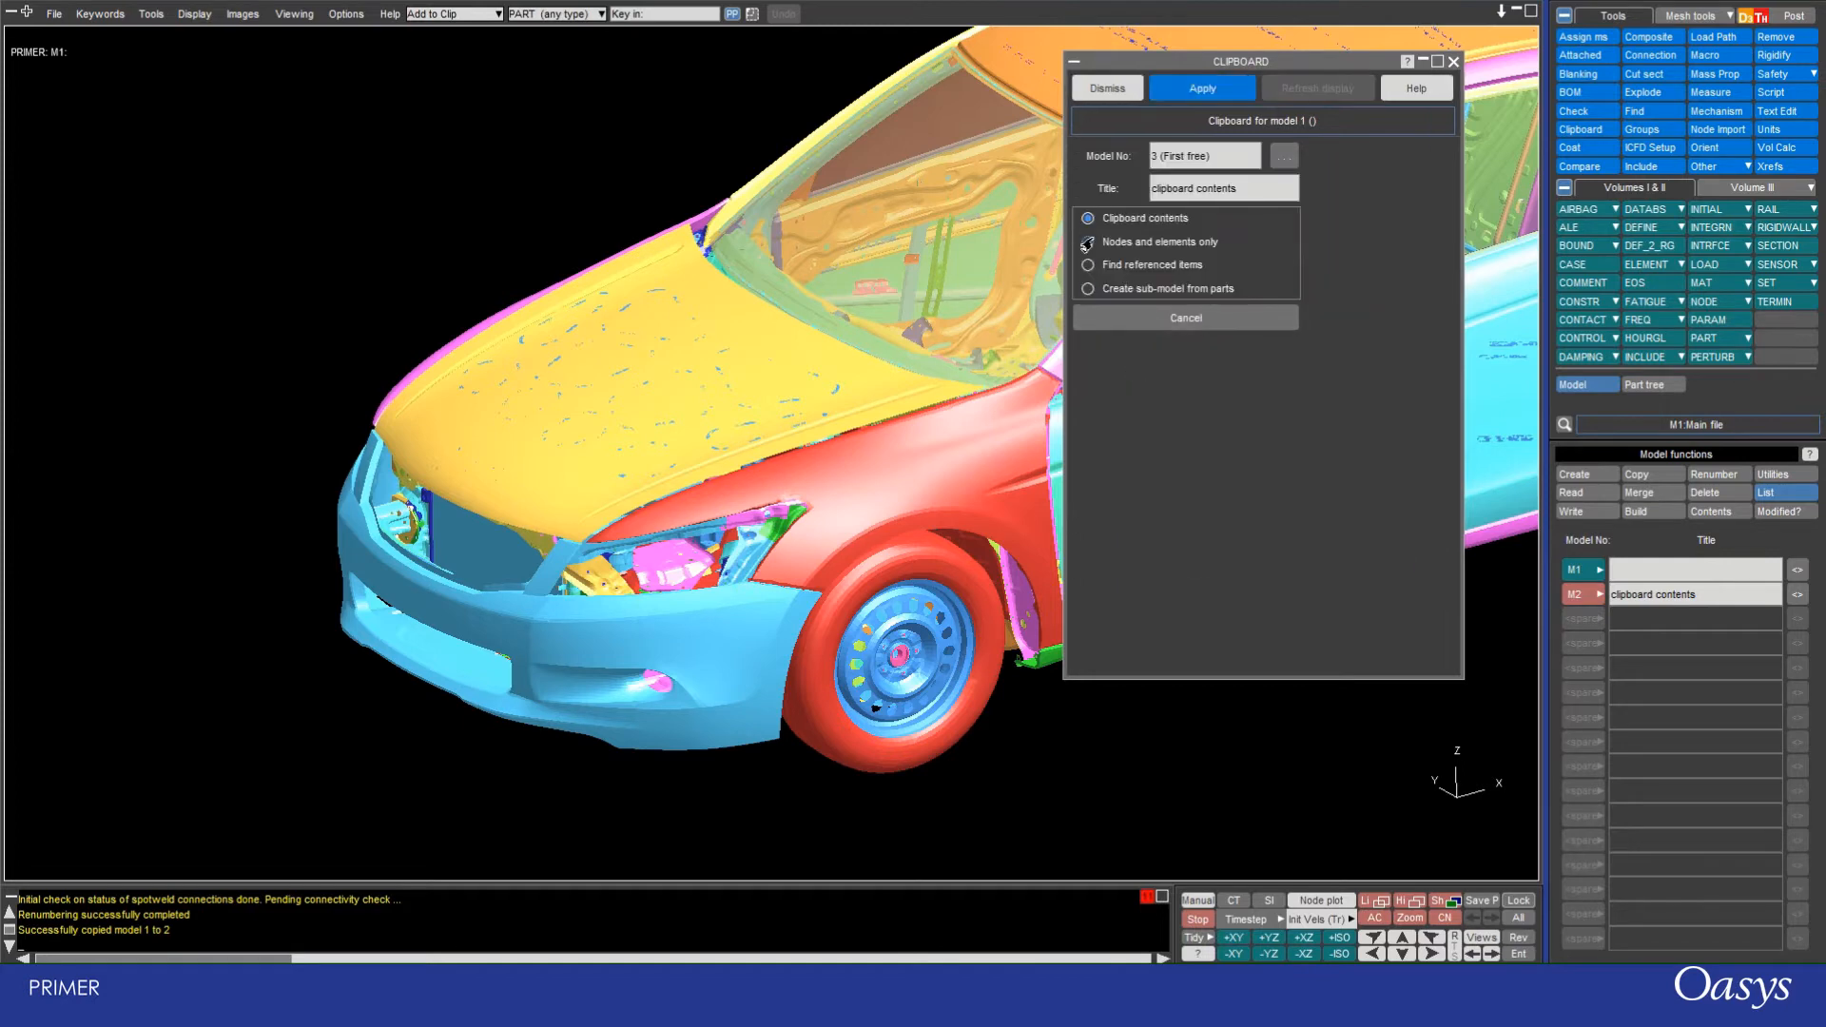
click(1086, 264)
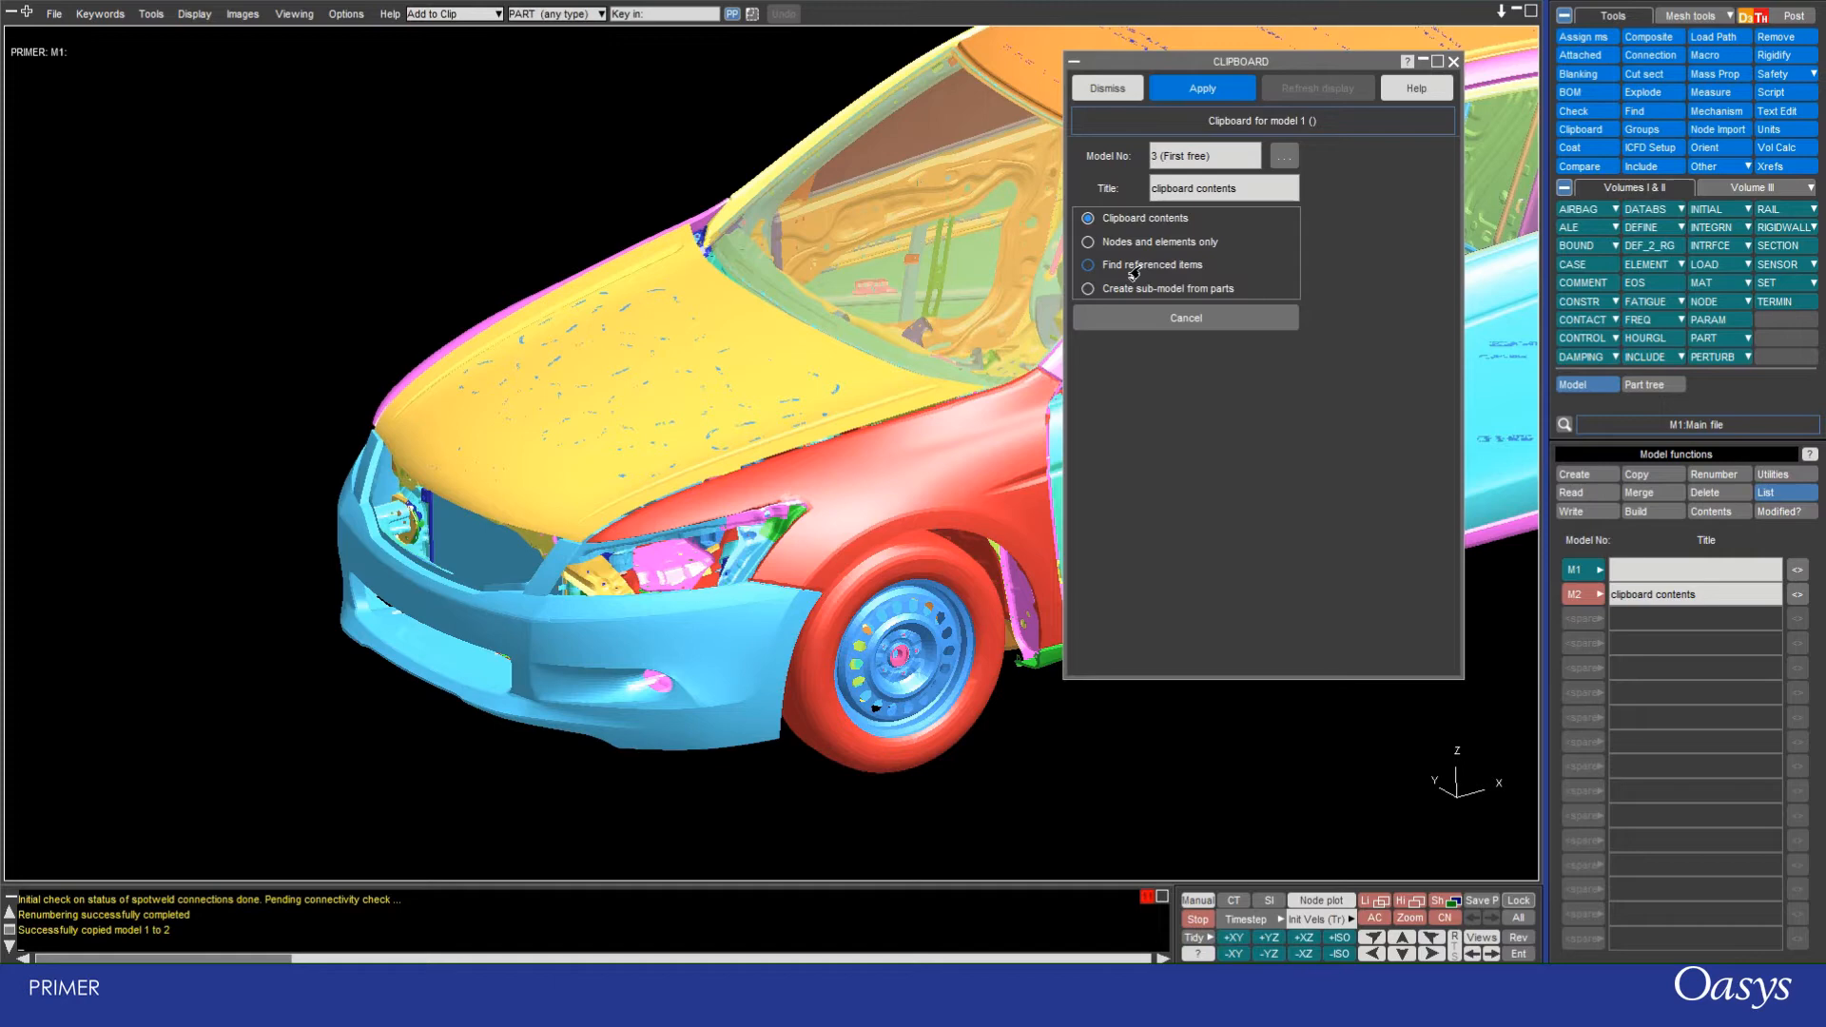
click(1088, 289)
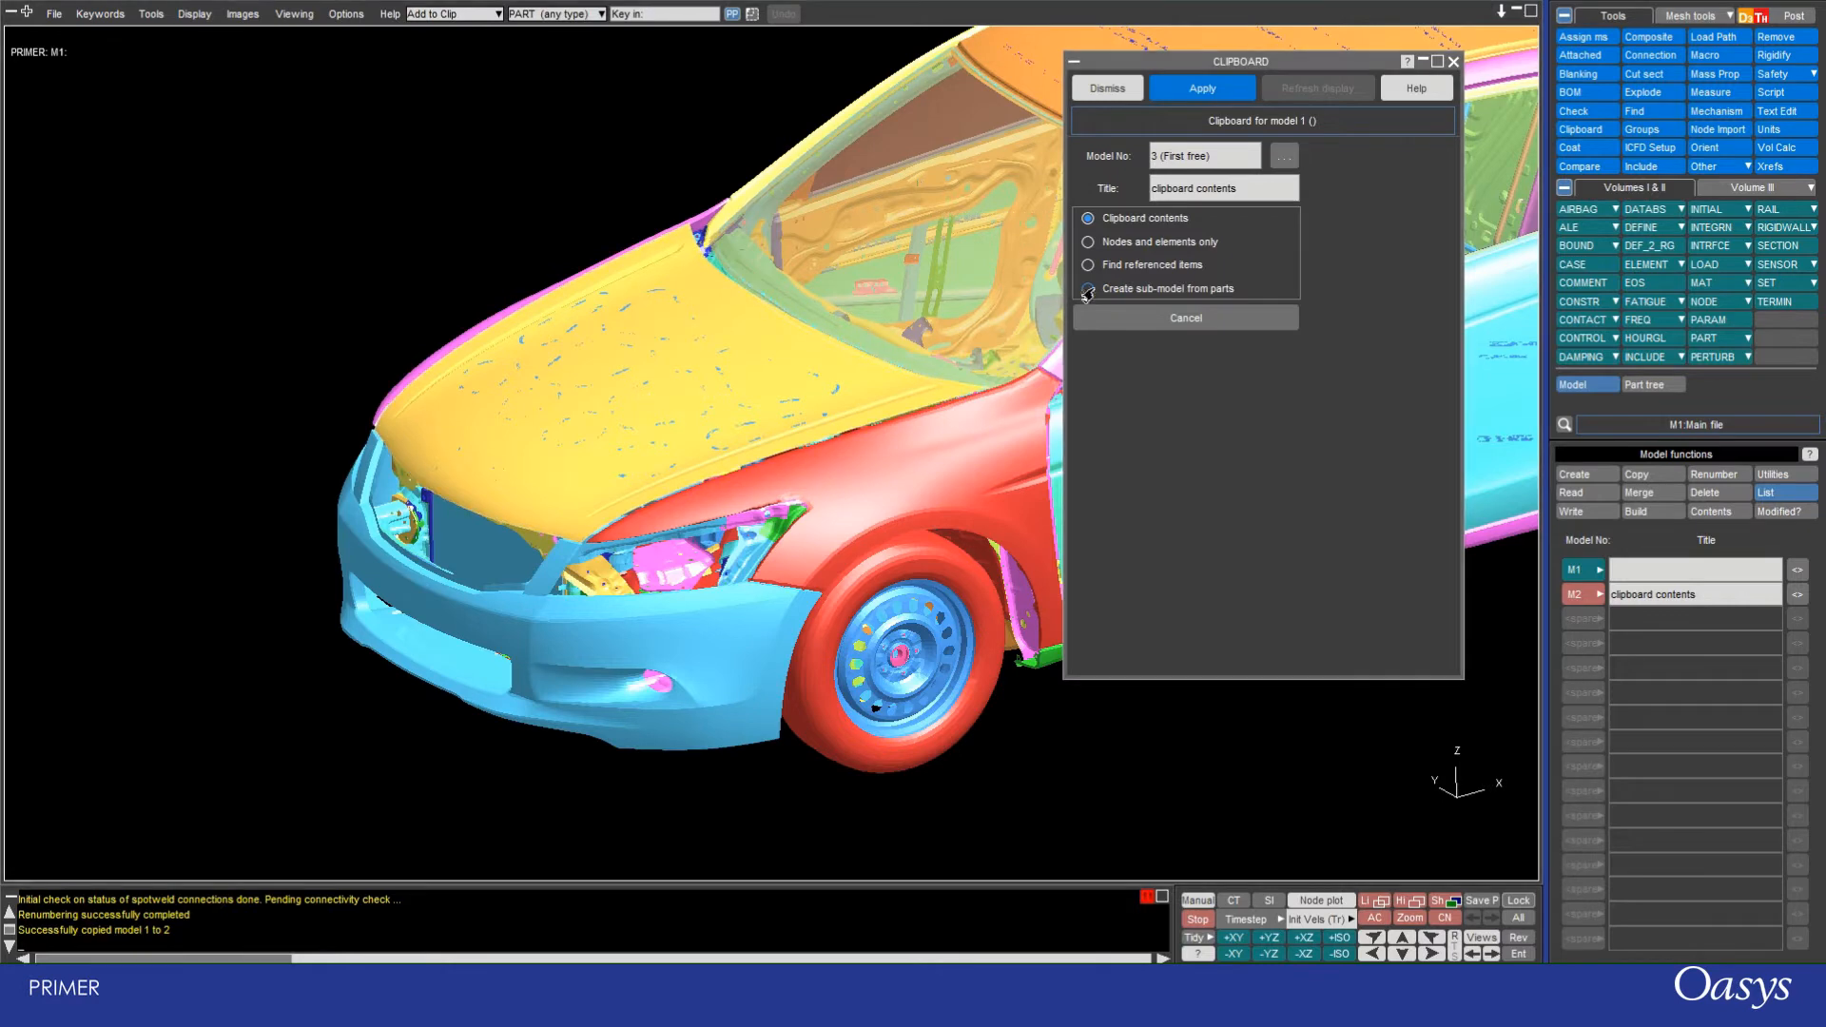
click(1088, 287)
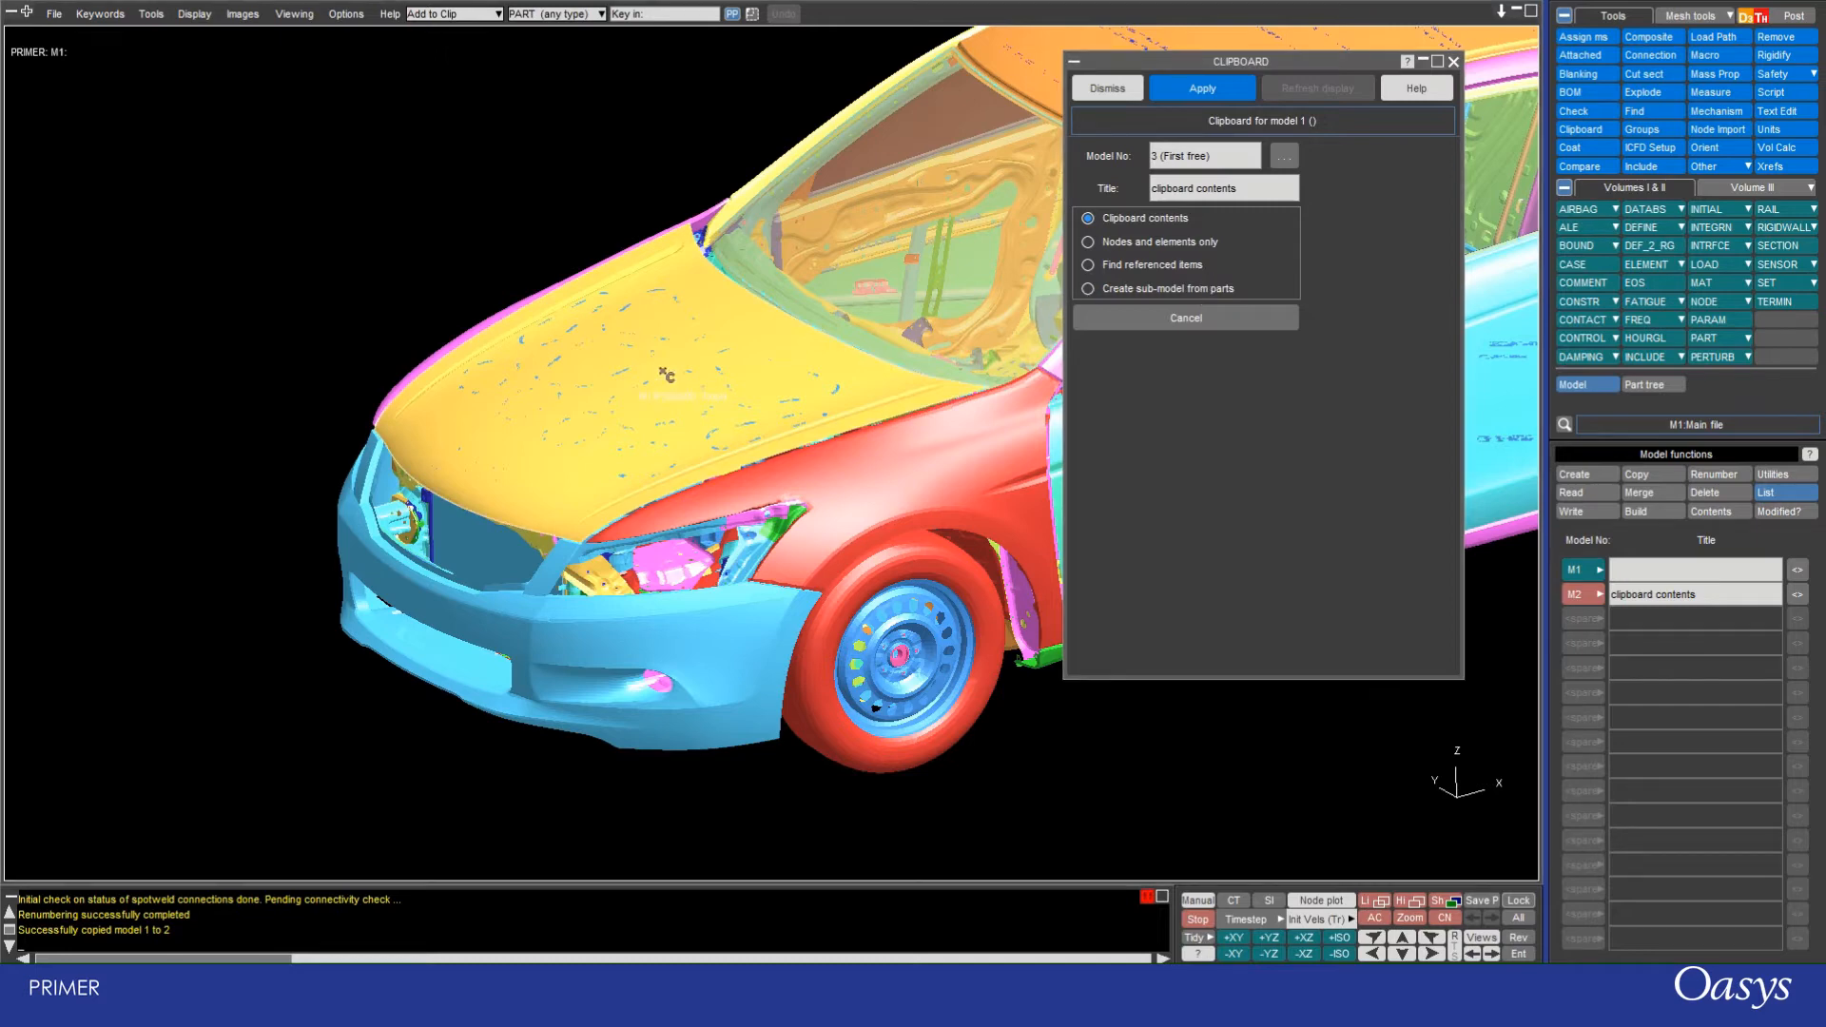
click(1088, 217)
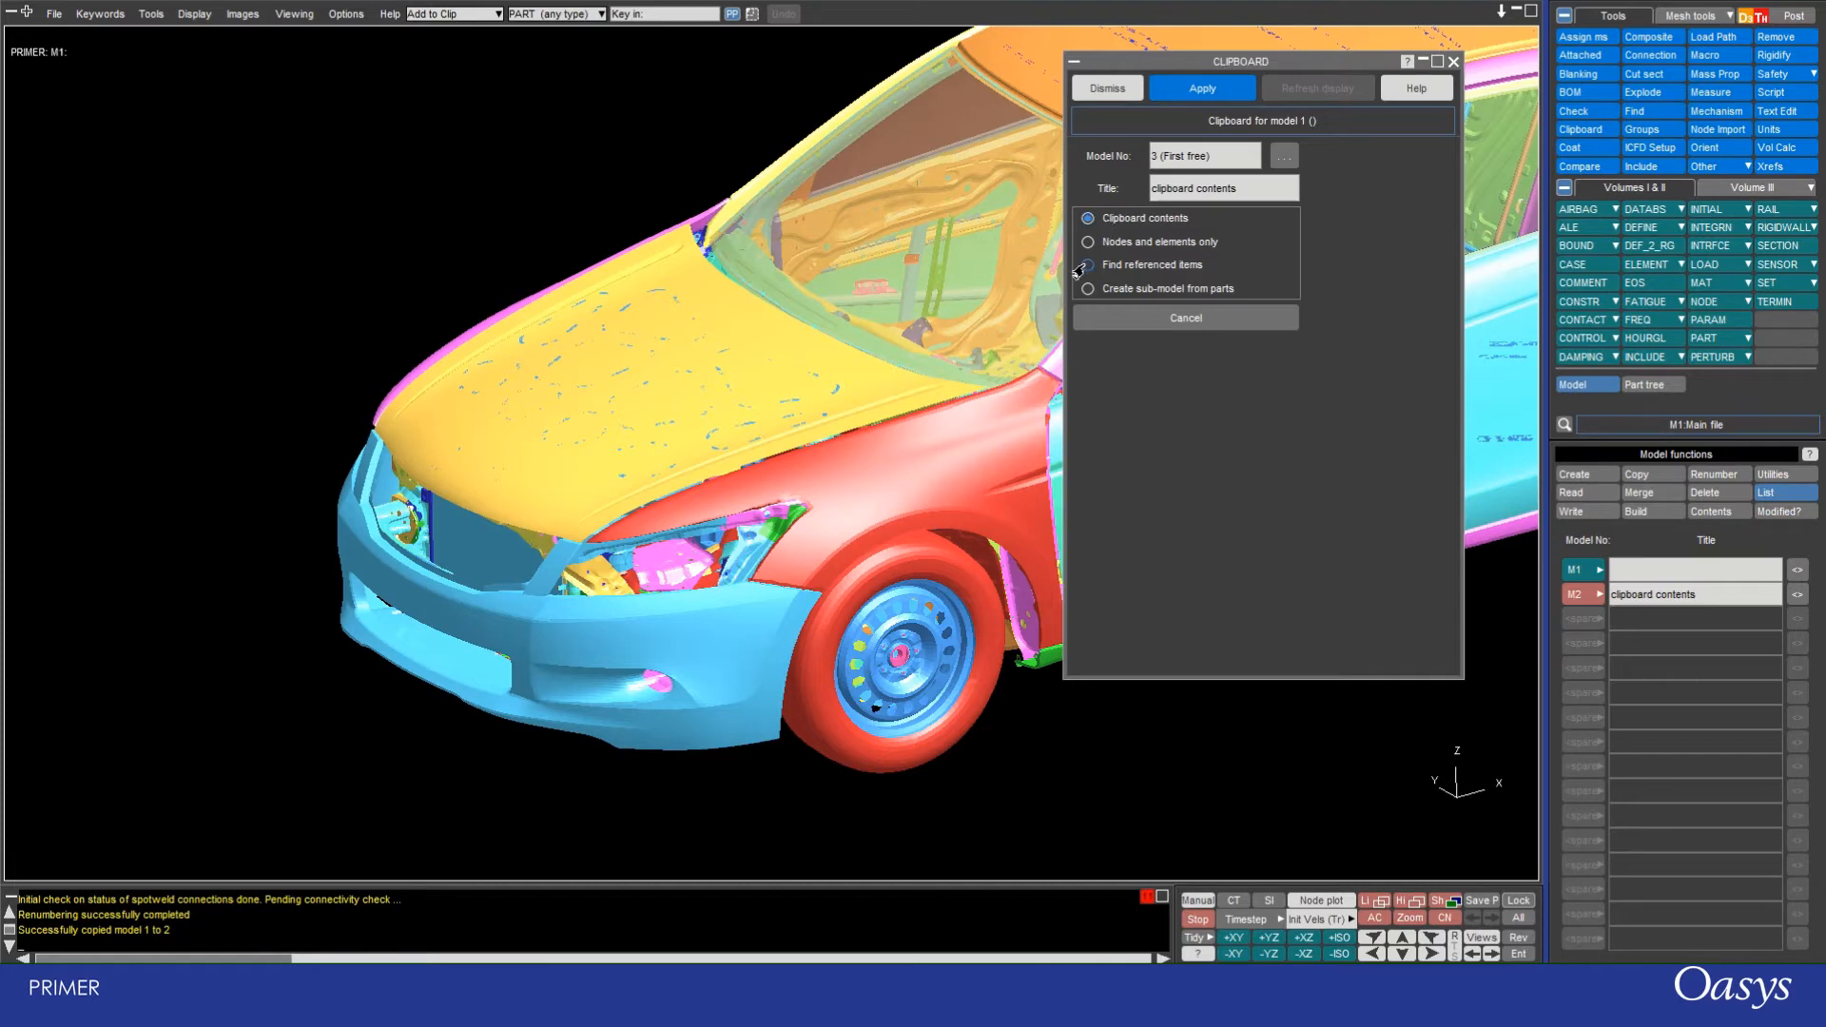
click(1085, 264)
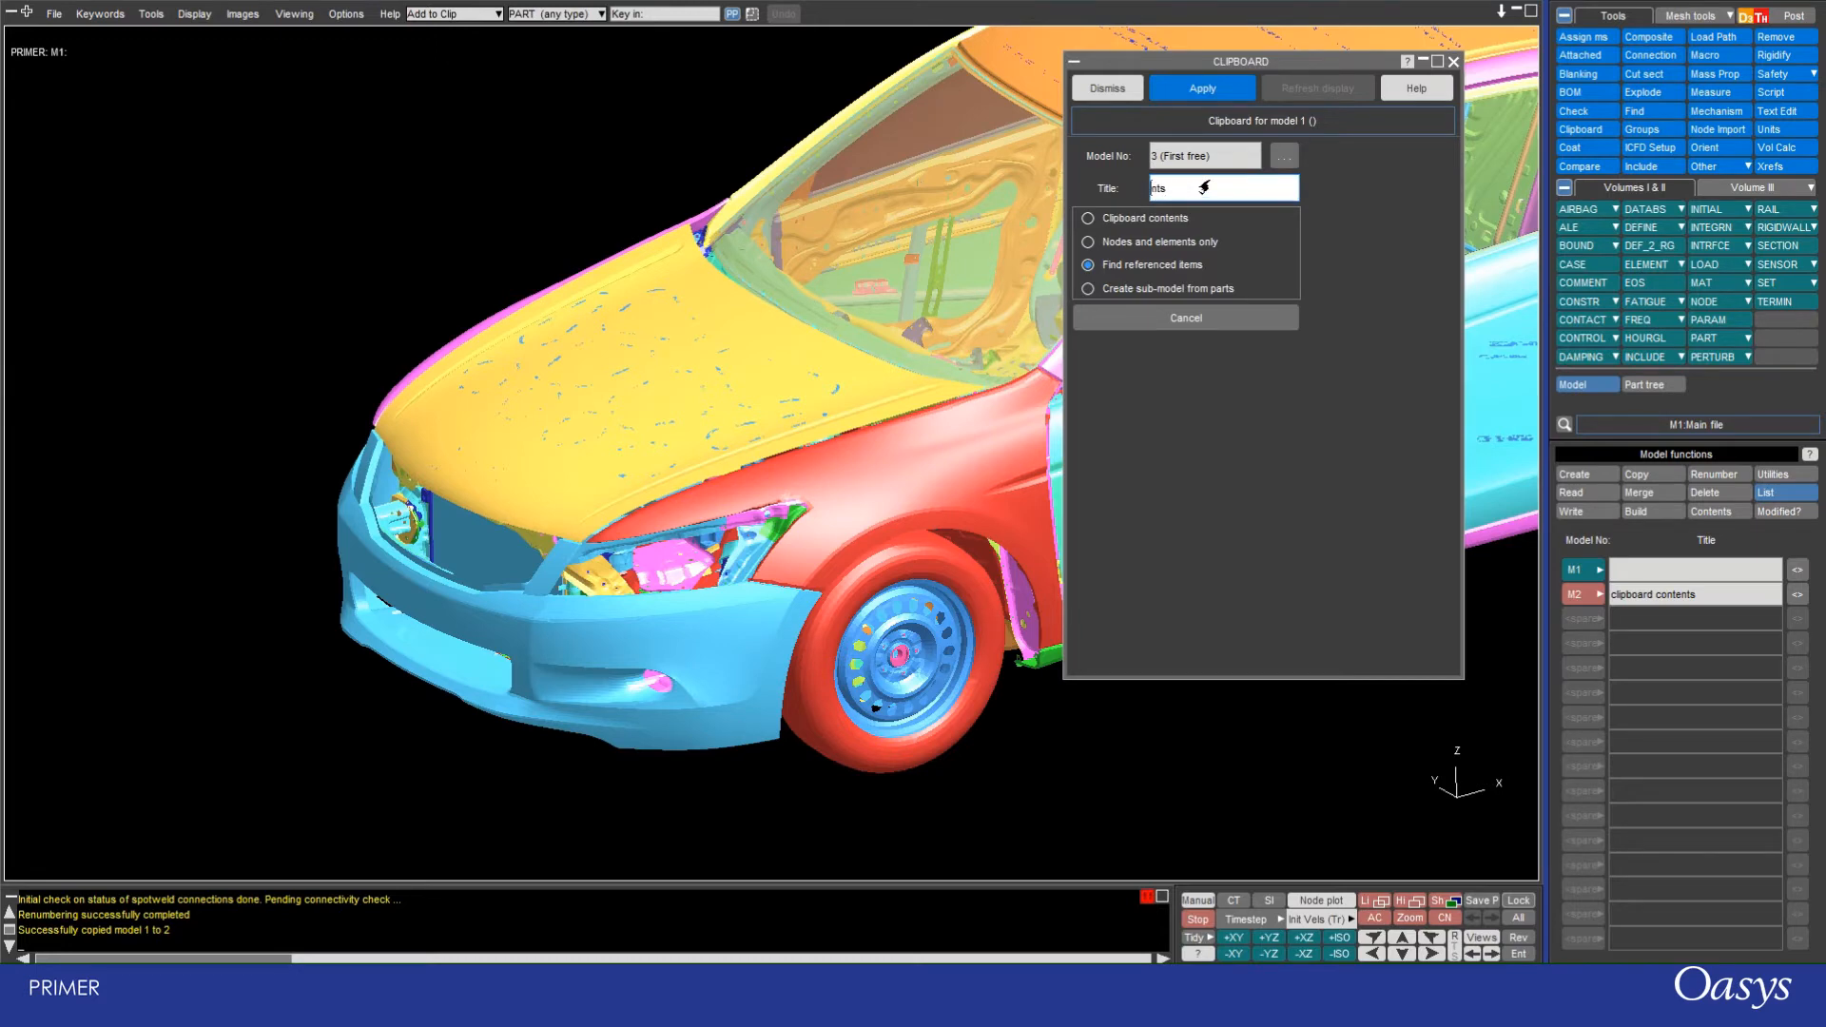
text(find referenced item)
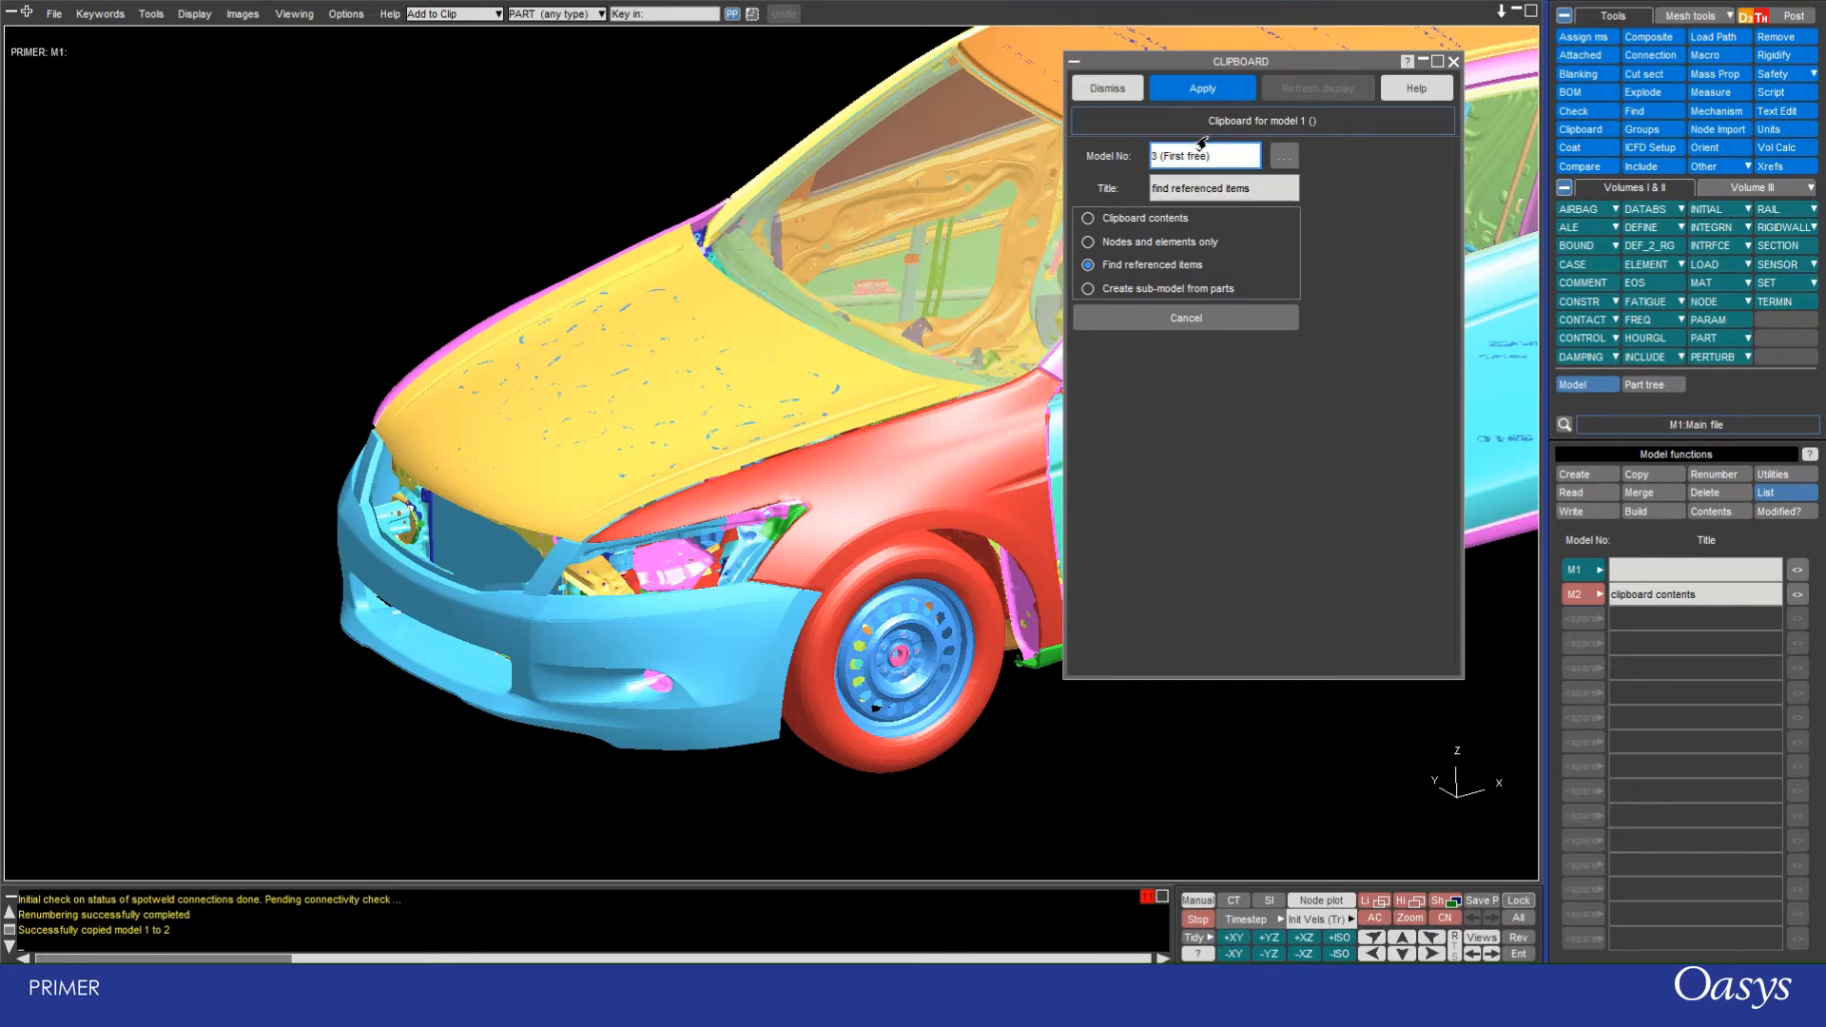
Step: Apply the save and confirm the TAKE table to copy clipboard and referenced items into M3
click(1201, 88)
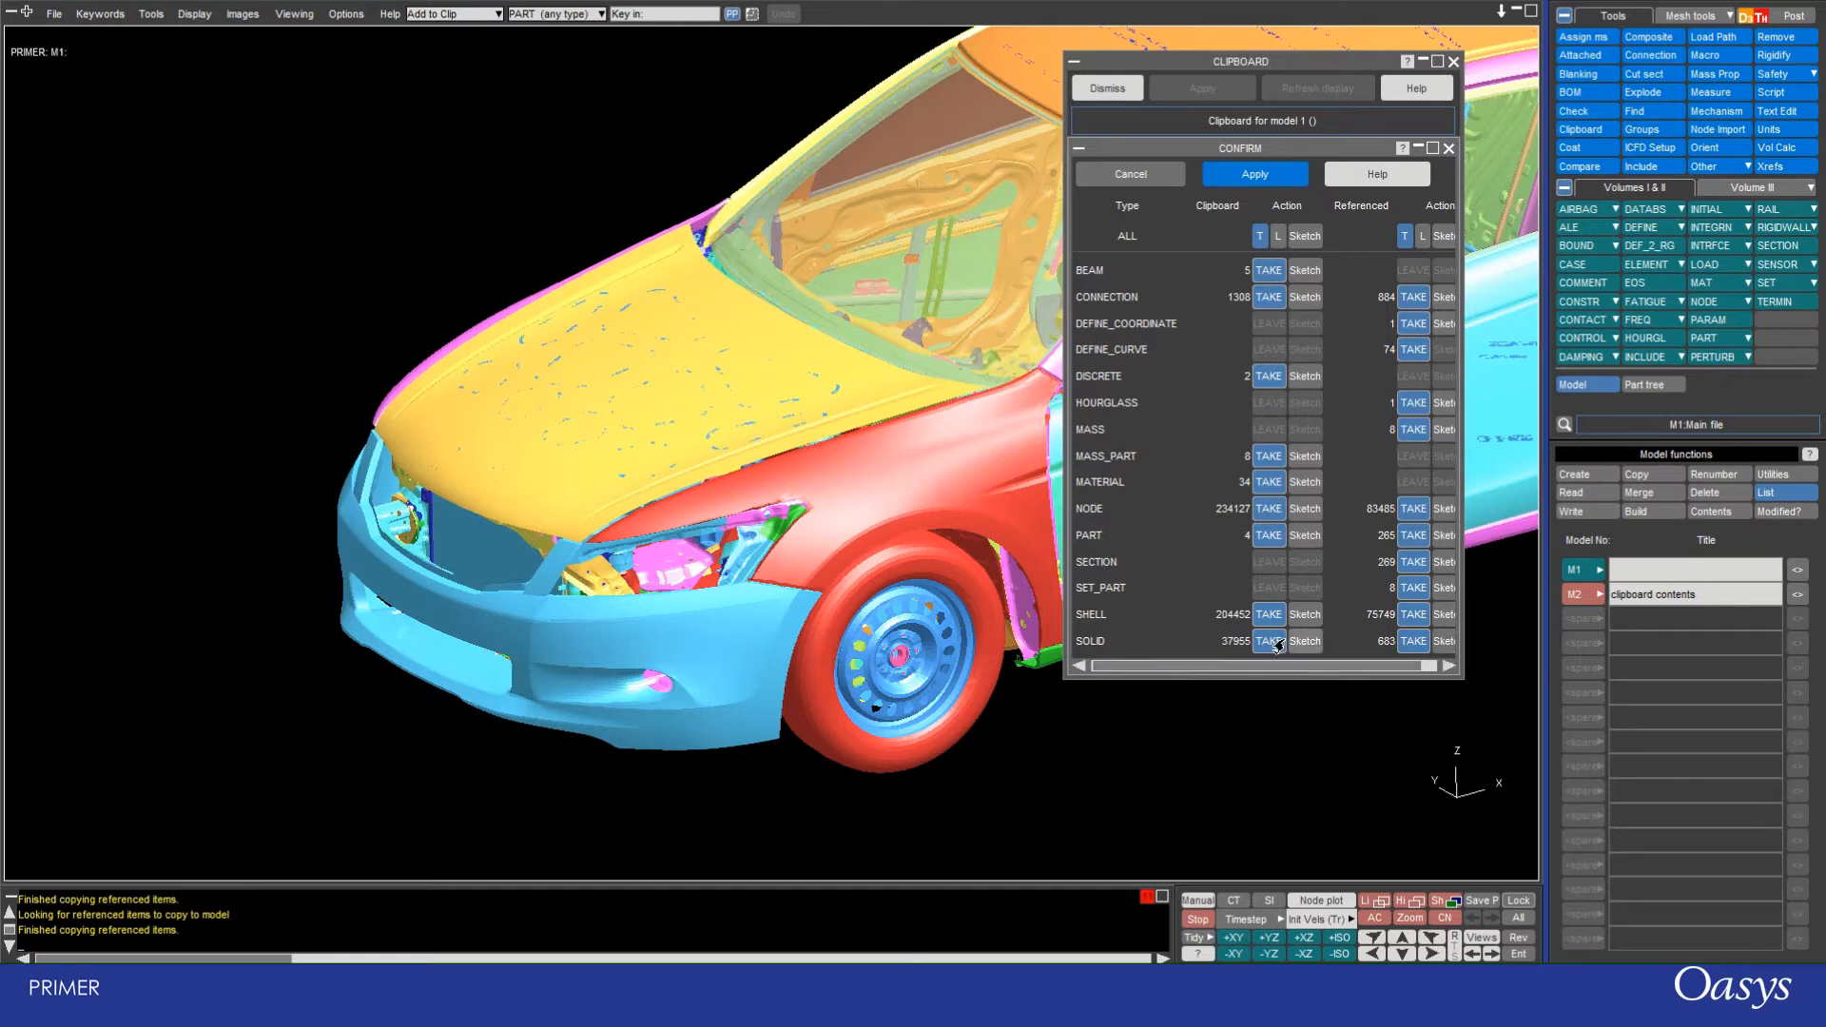
mouse_move(1177, 639)
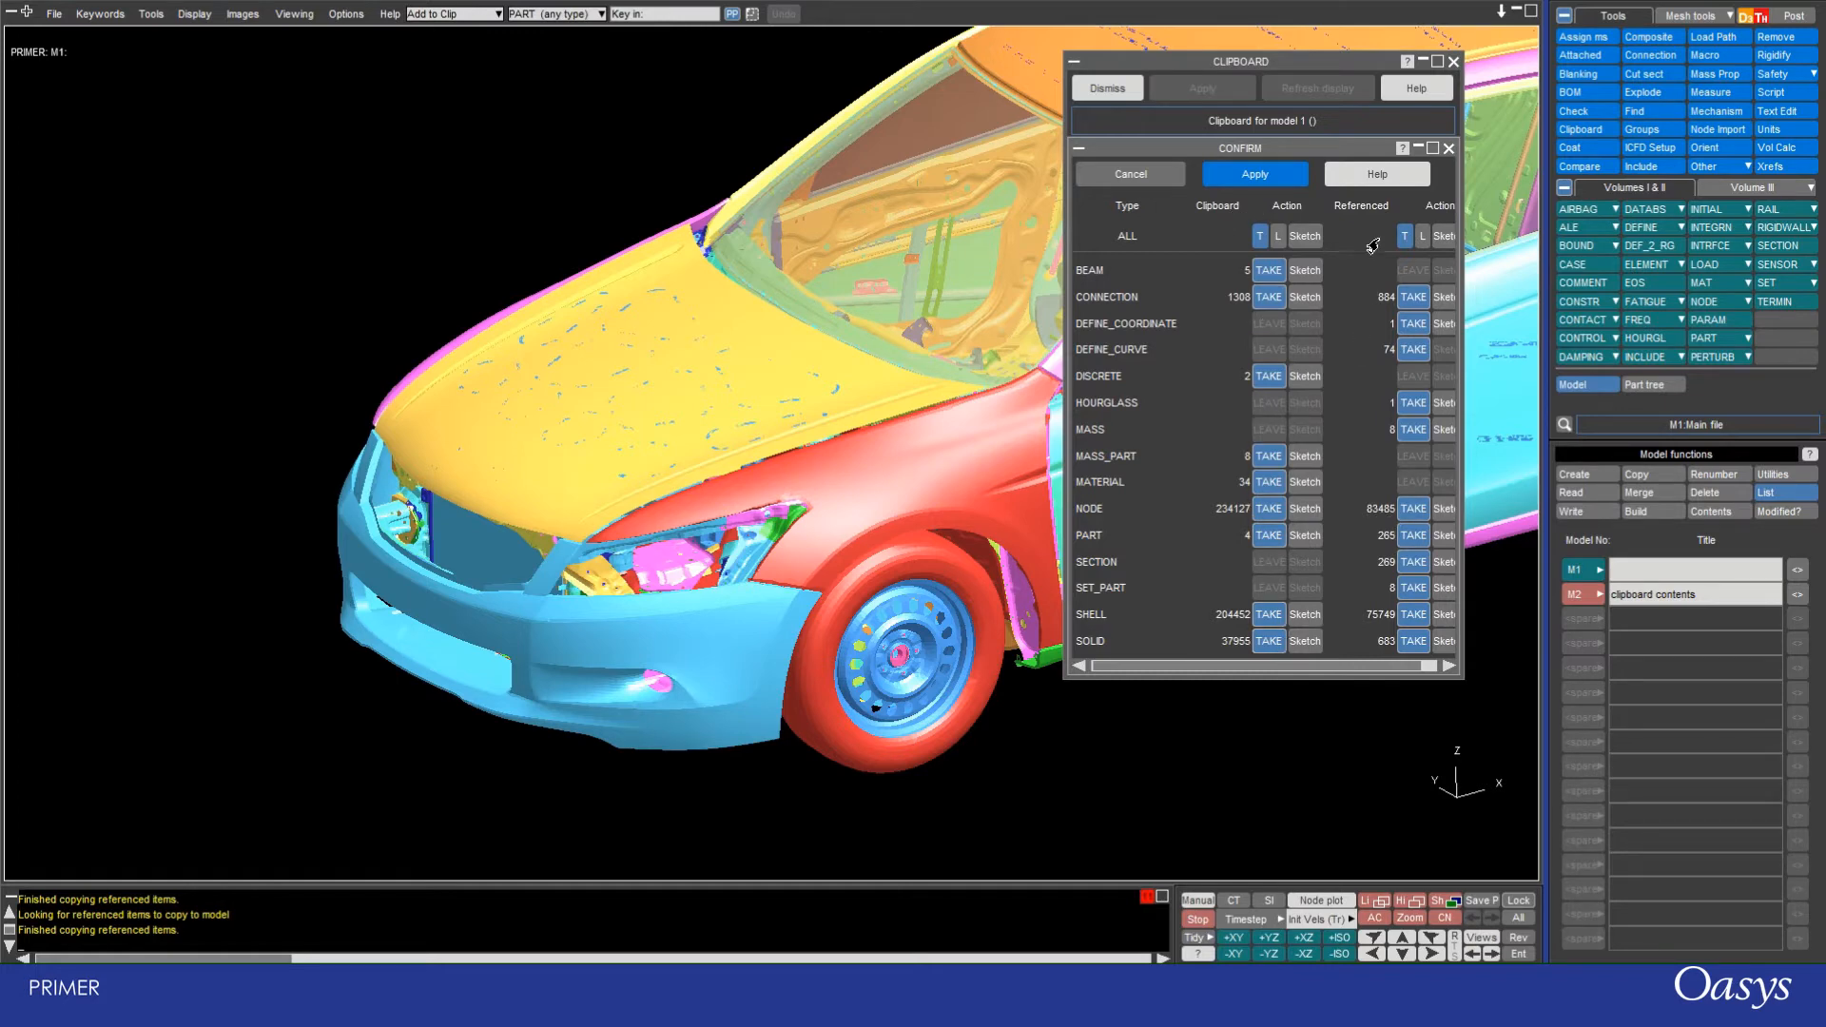
mouse_move(1360, 656)
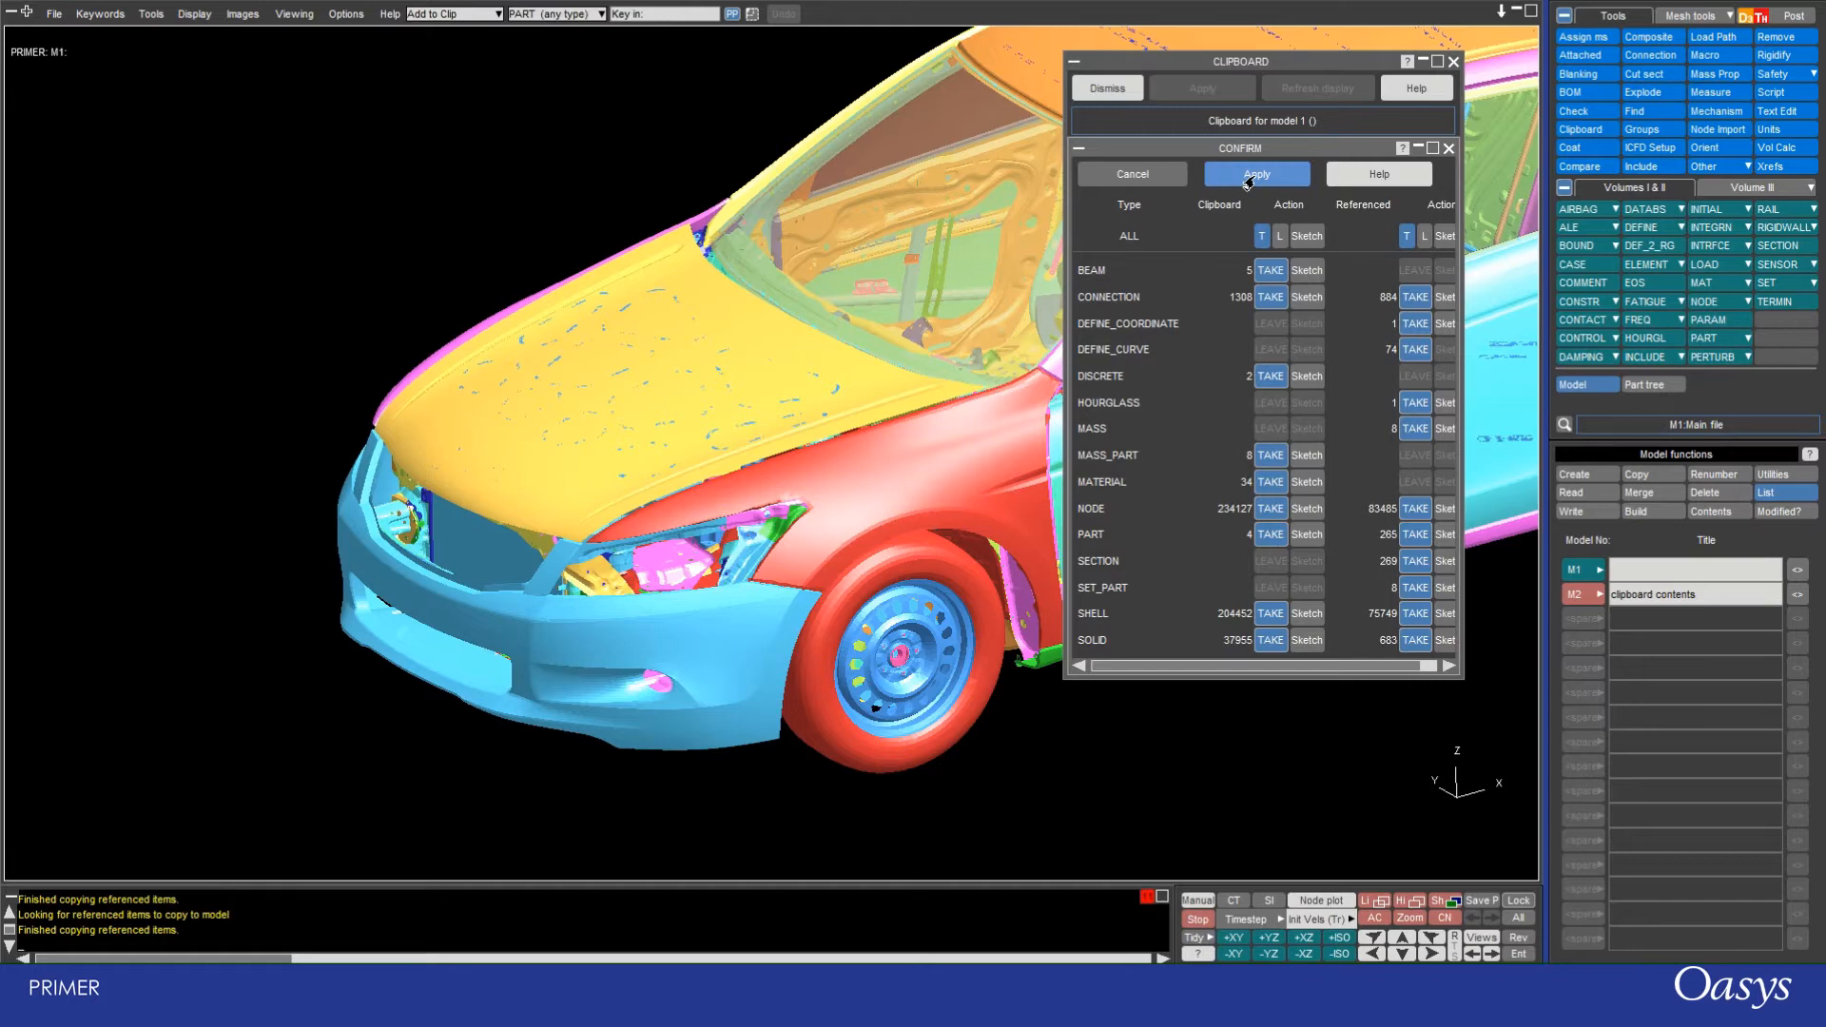
click(1256, 173)
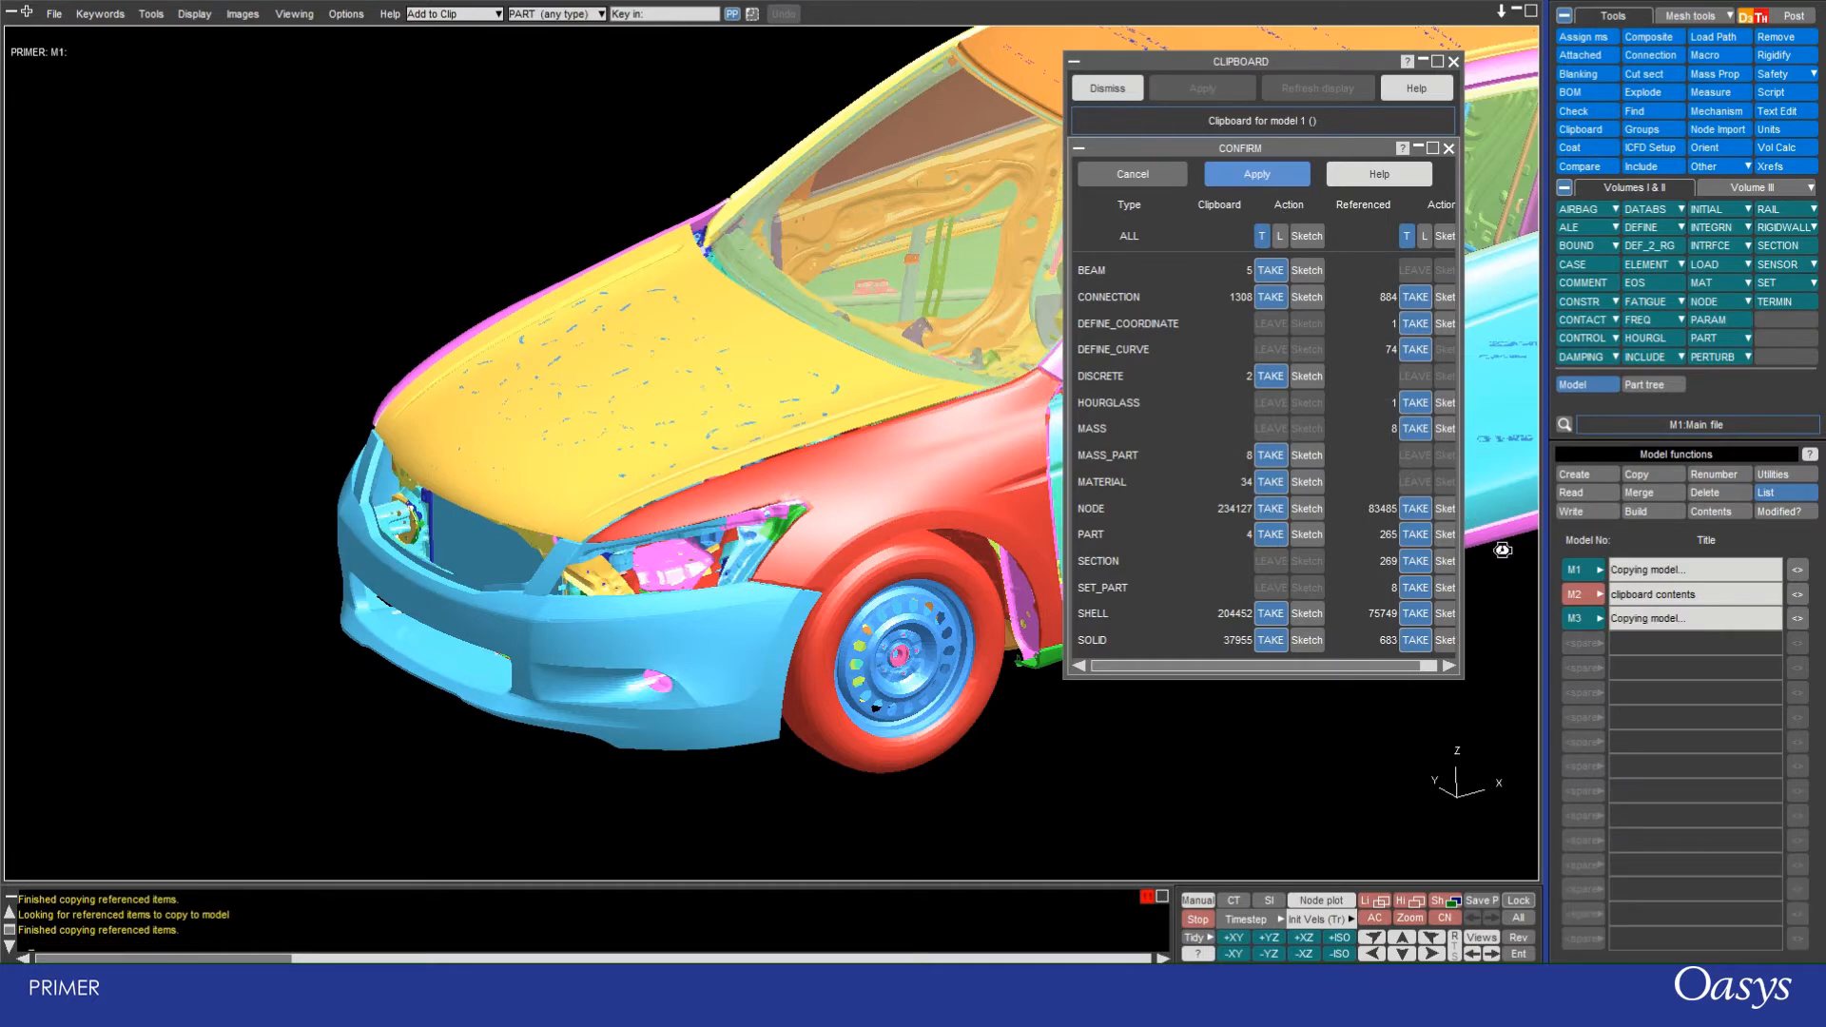
Step: Let model 3 finish copying from model 1, then bring up model 3's clipboard via Tools
click(1255, 174)
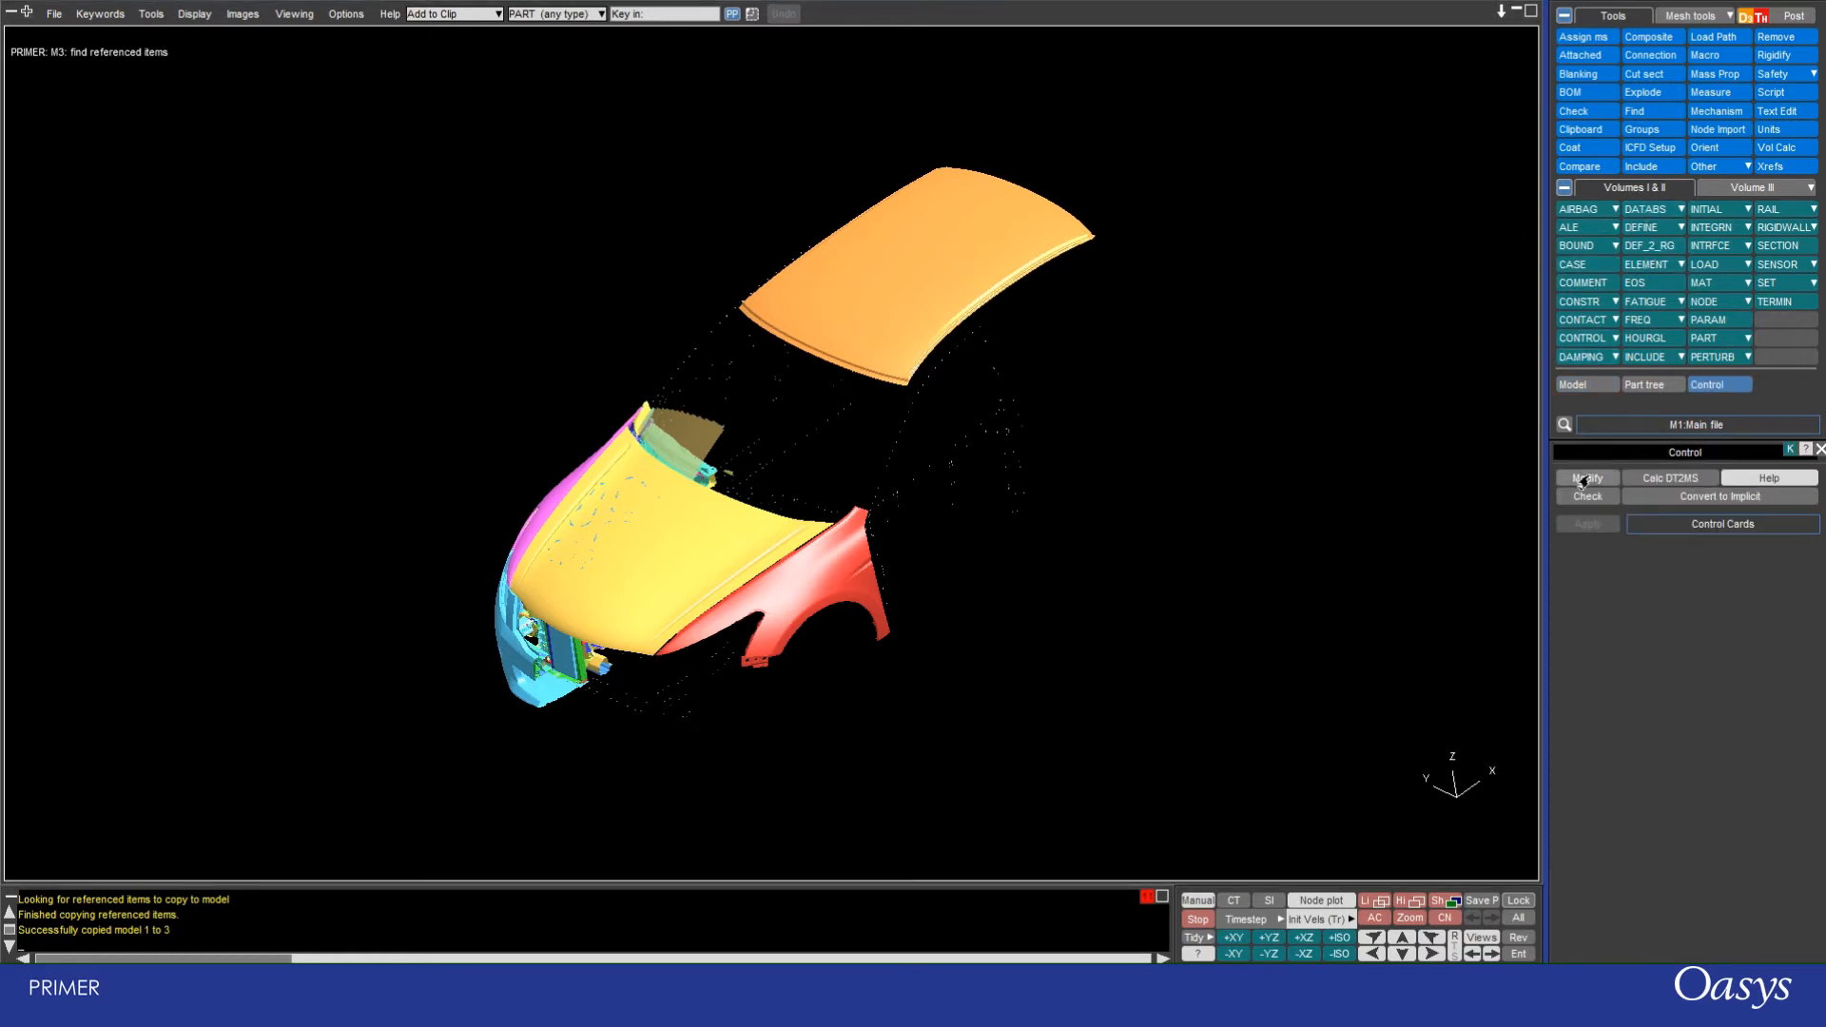
click(1586, 478)
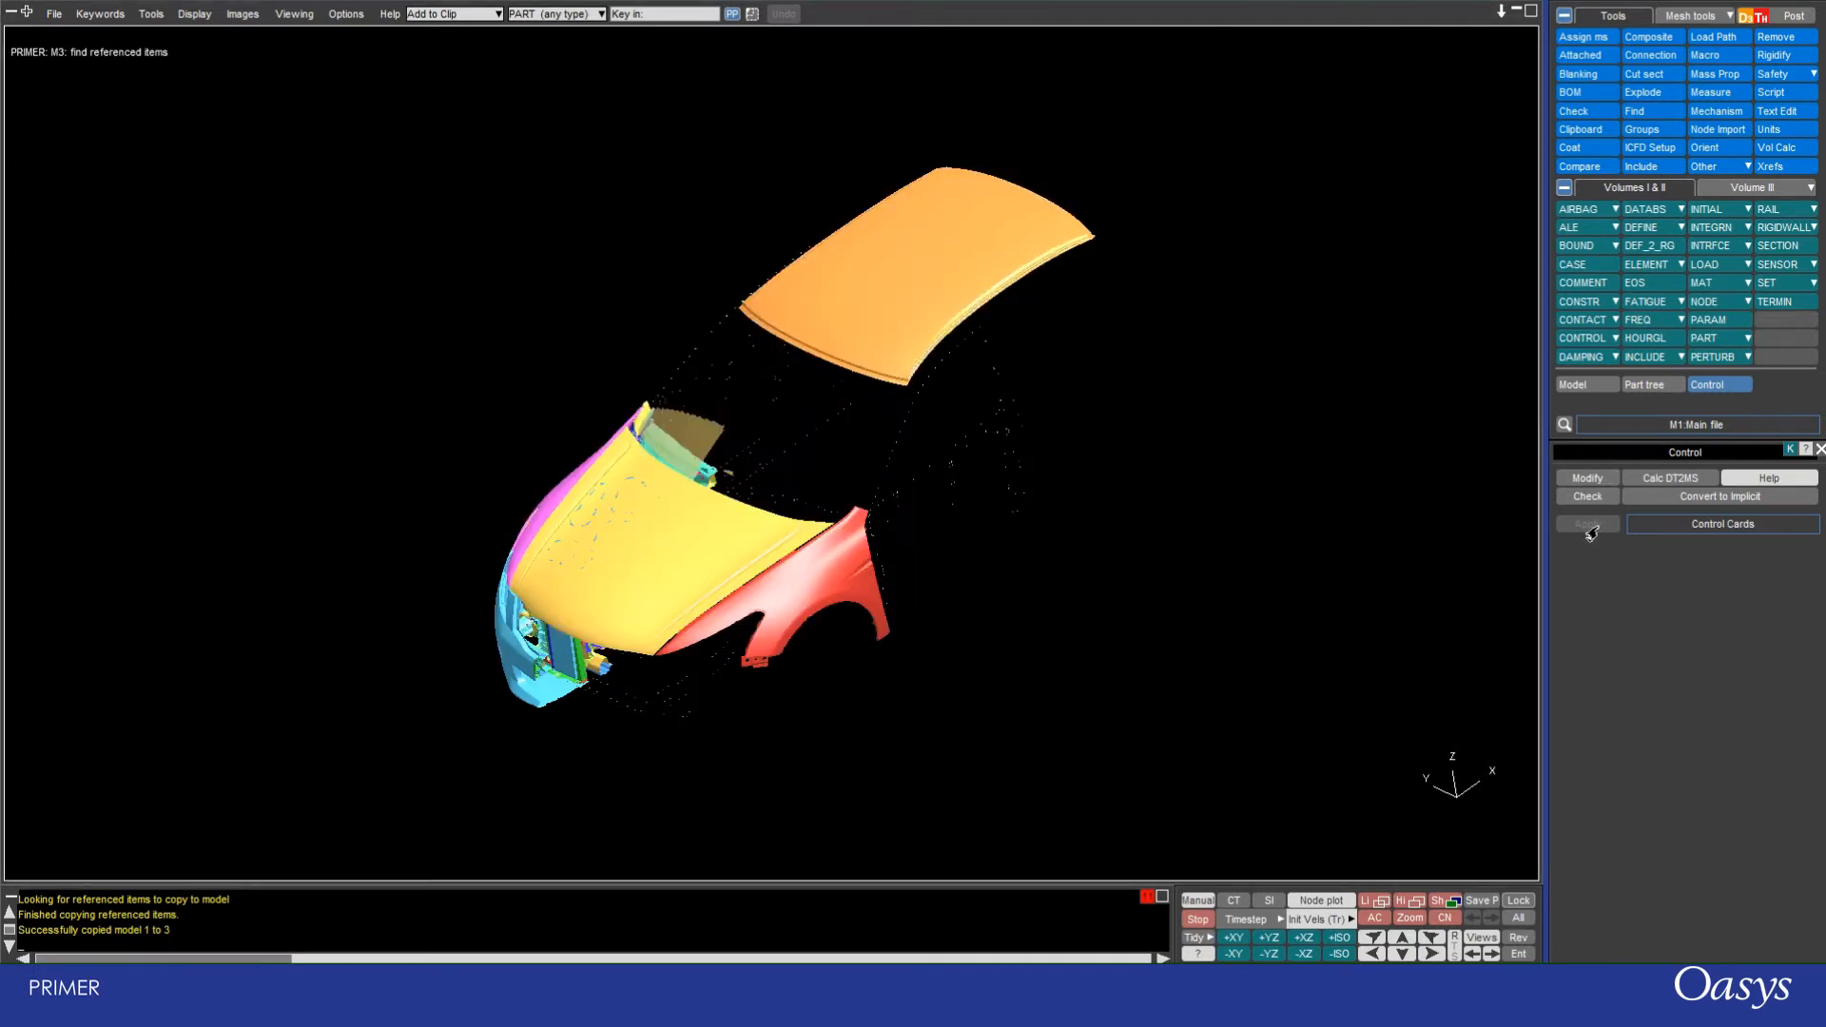
click(1580, 130)
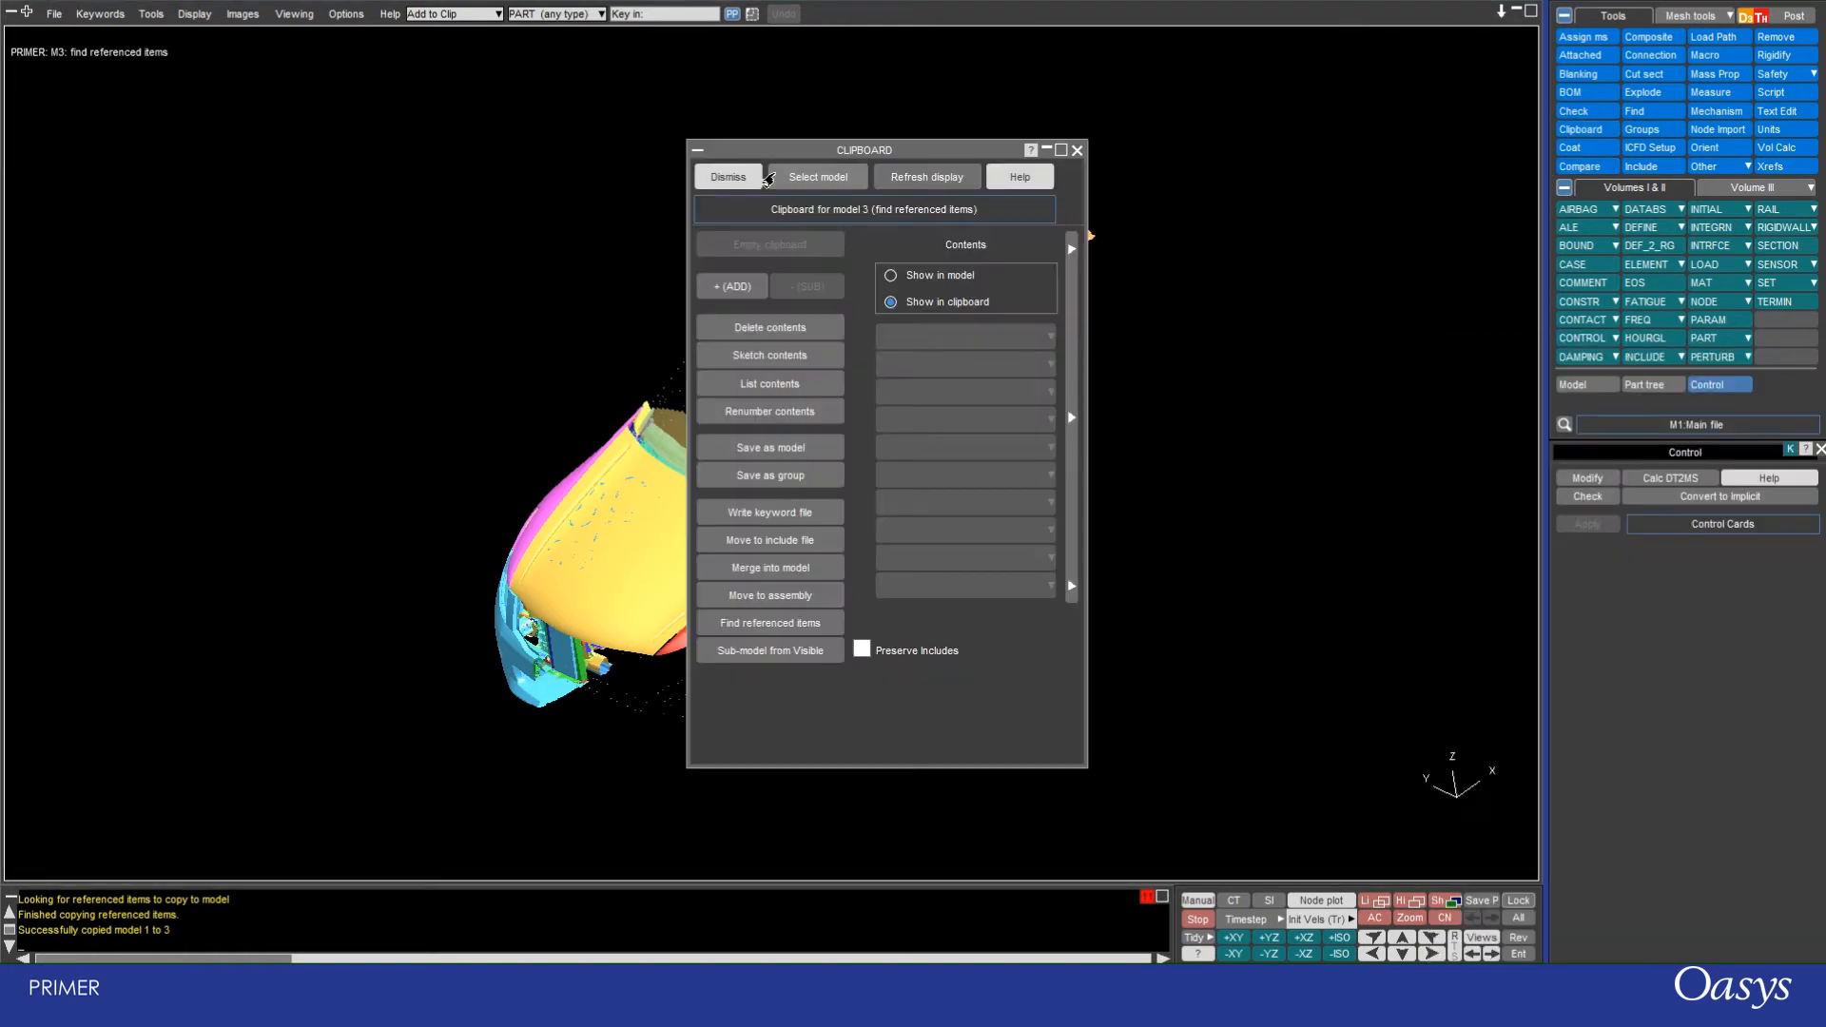
Step: Run Find referenced items so model 1's clipboard and references become new model M3
click(1571, 384)
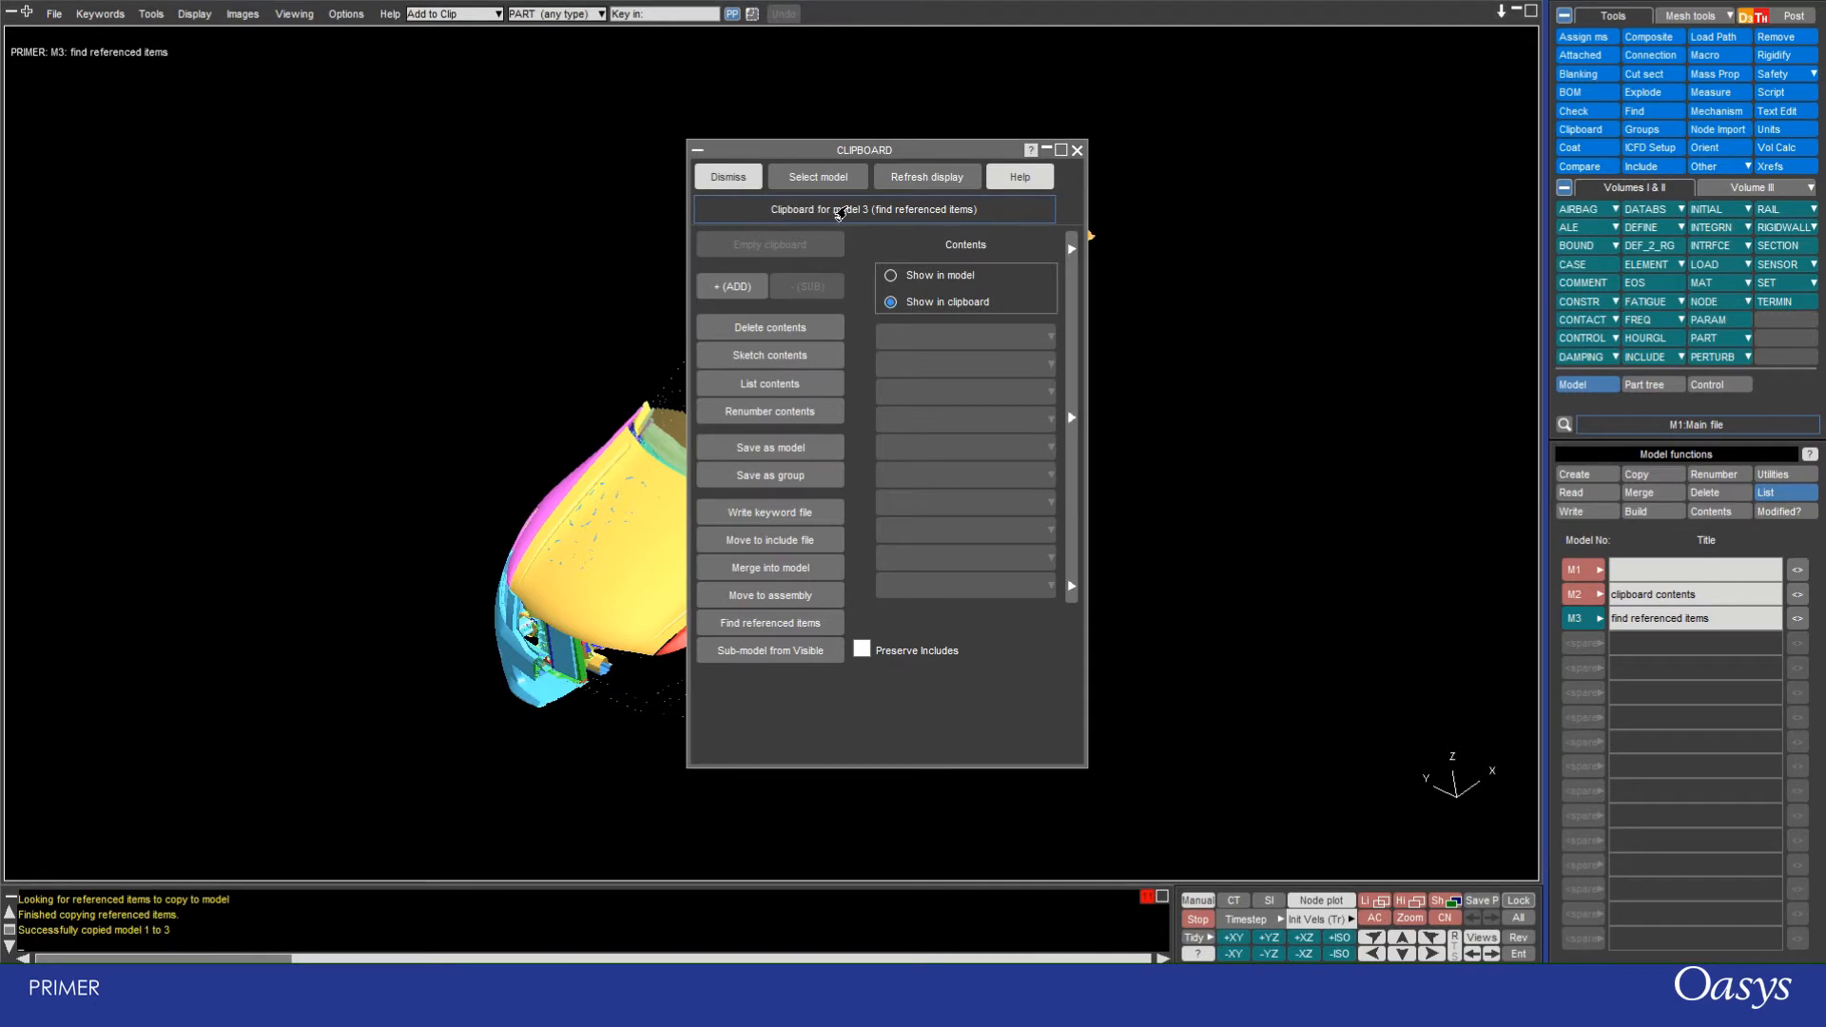
mouse_move(909, 424)
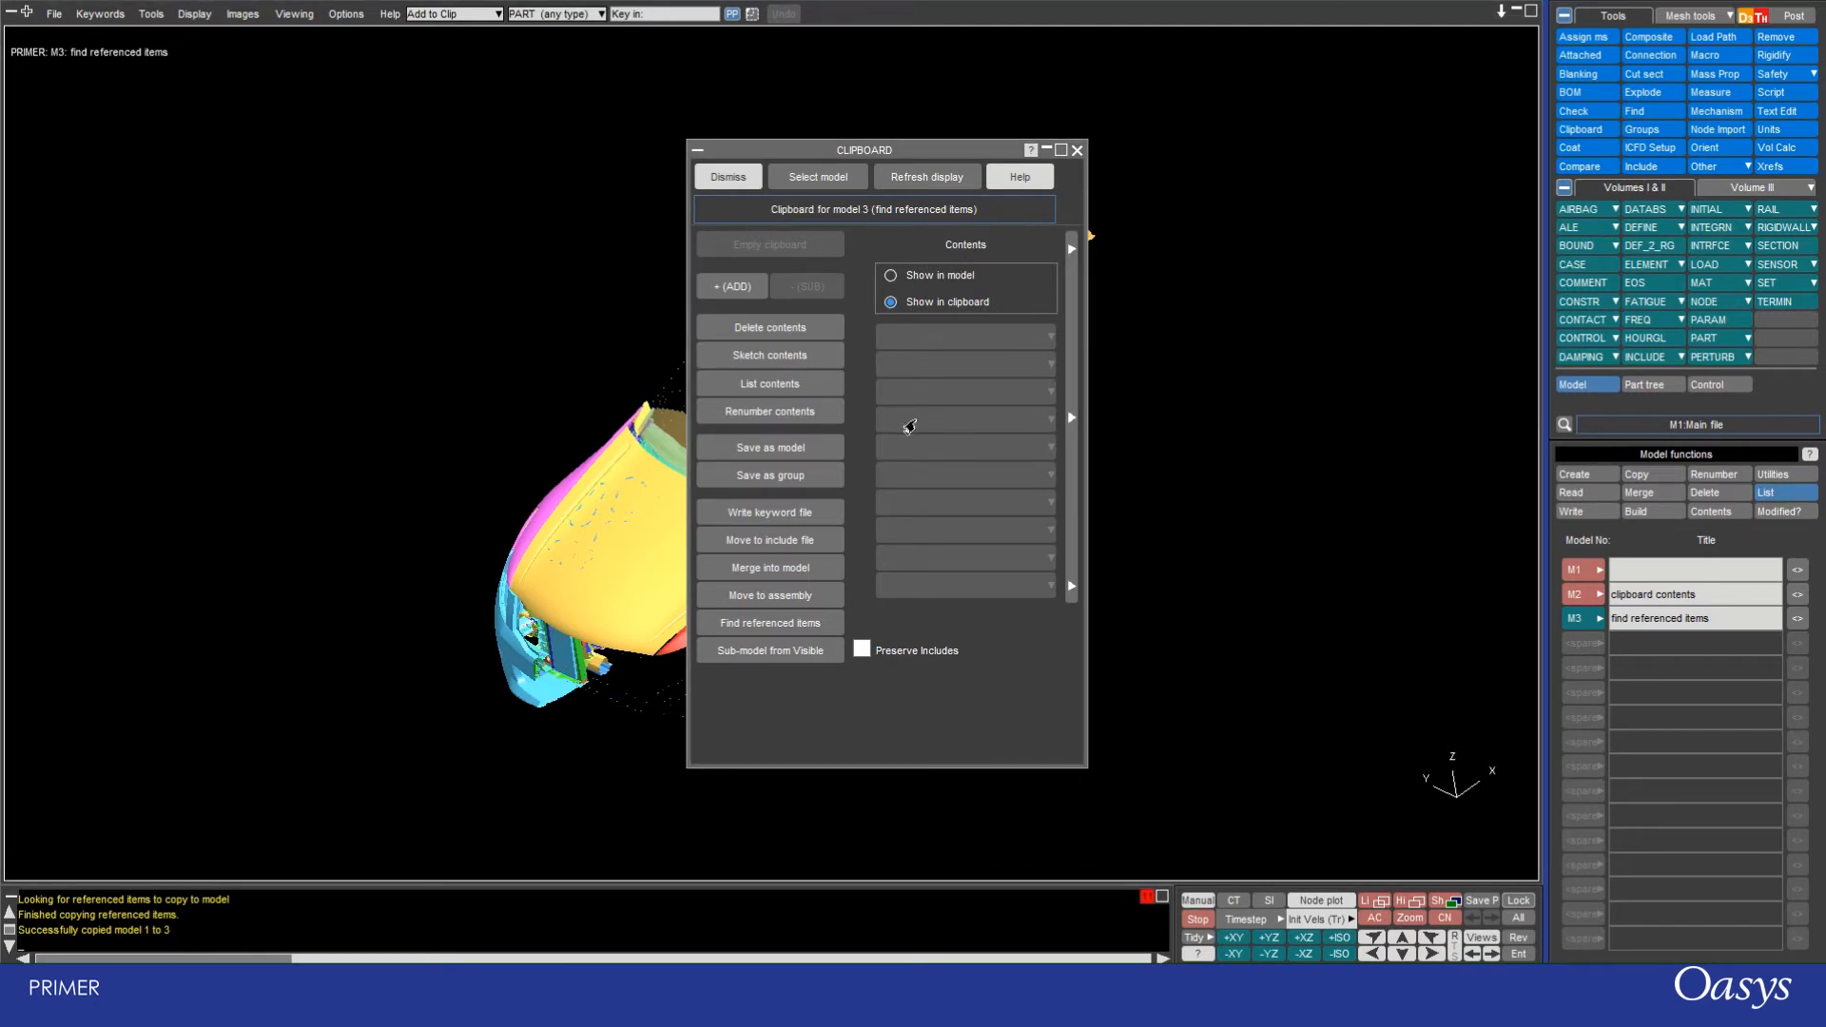
click(890, 274)
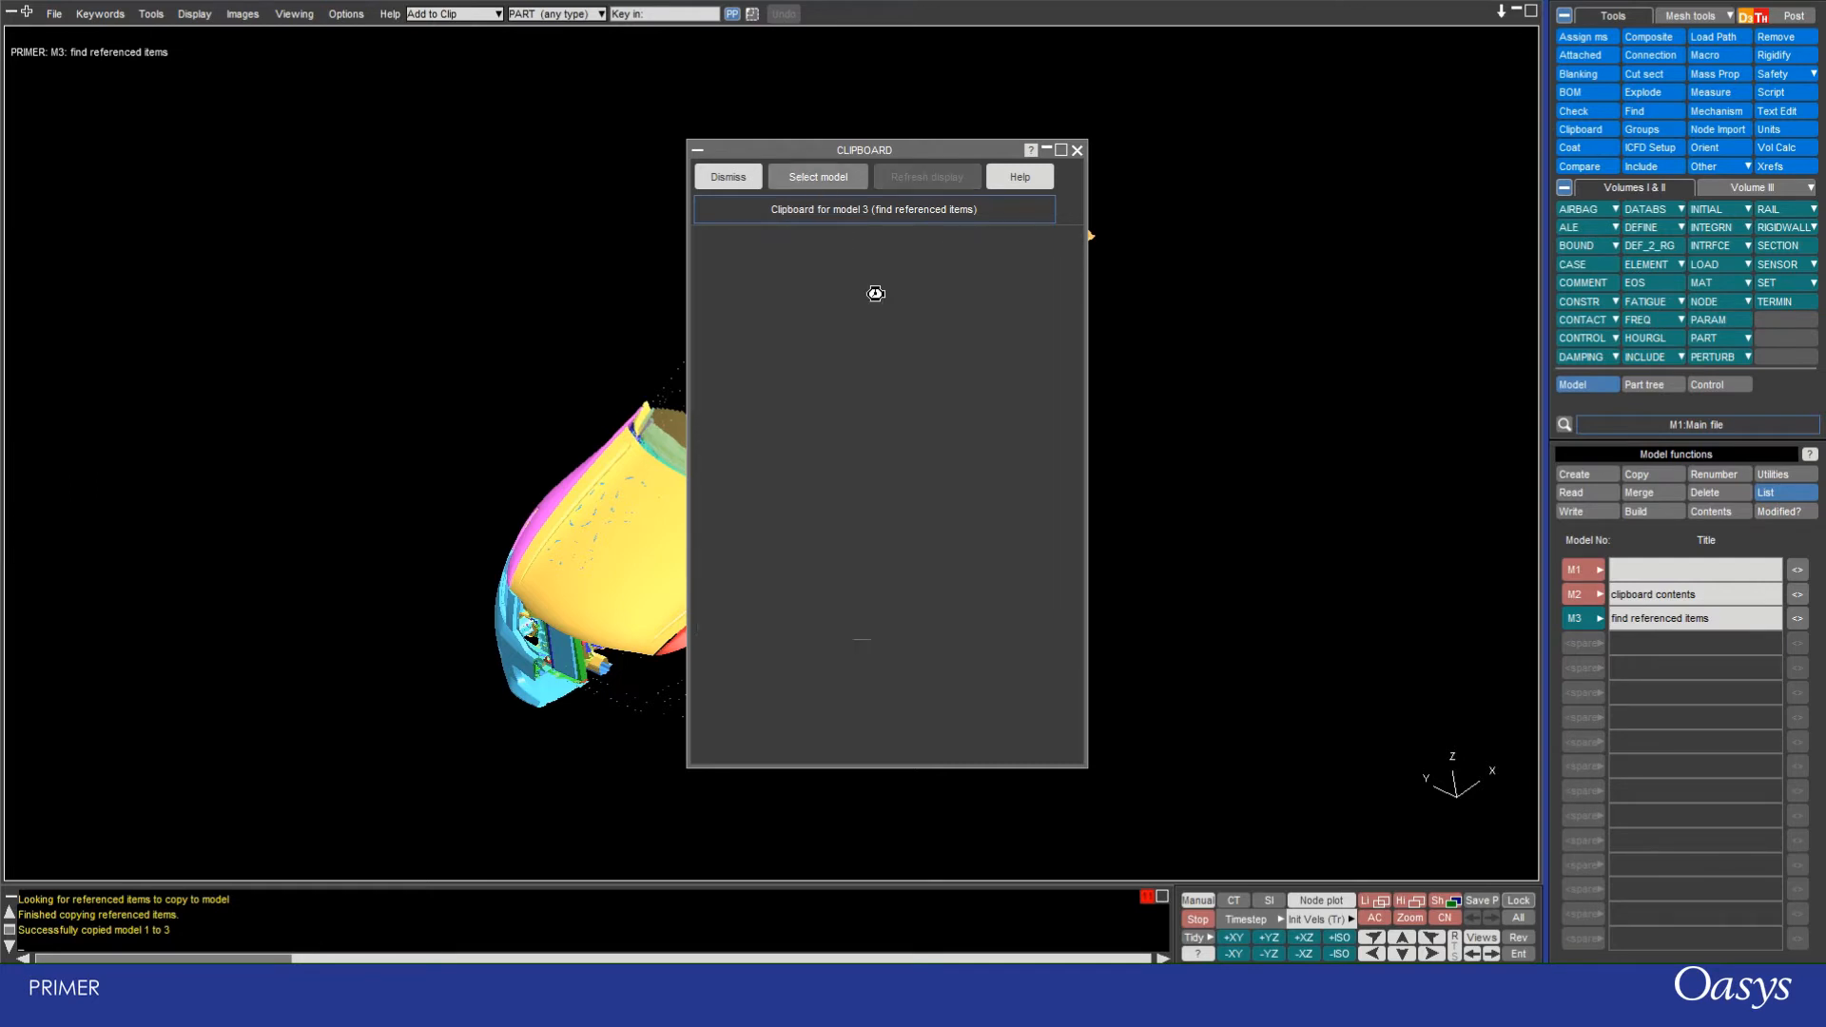
mouse_move(827, 209)
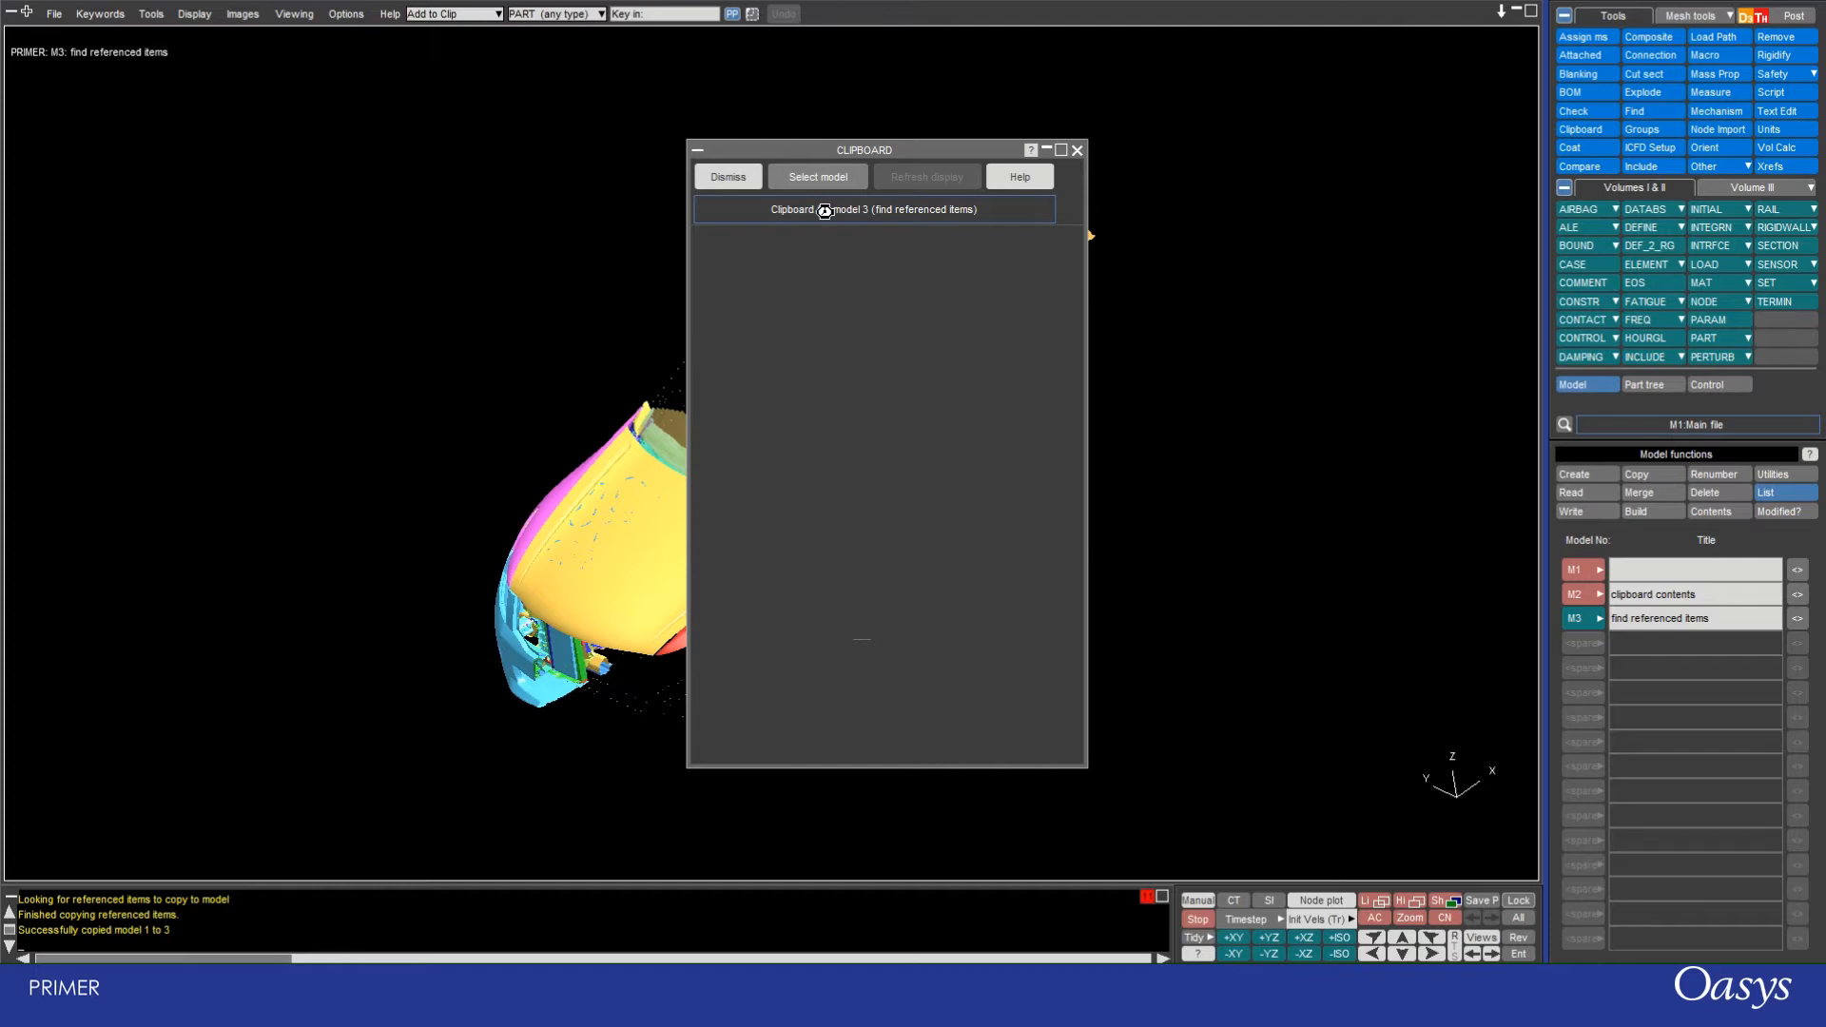
Step: Use Select model to add M1 to the choices and make the clipboard work on model 1
click(815, 175)
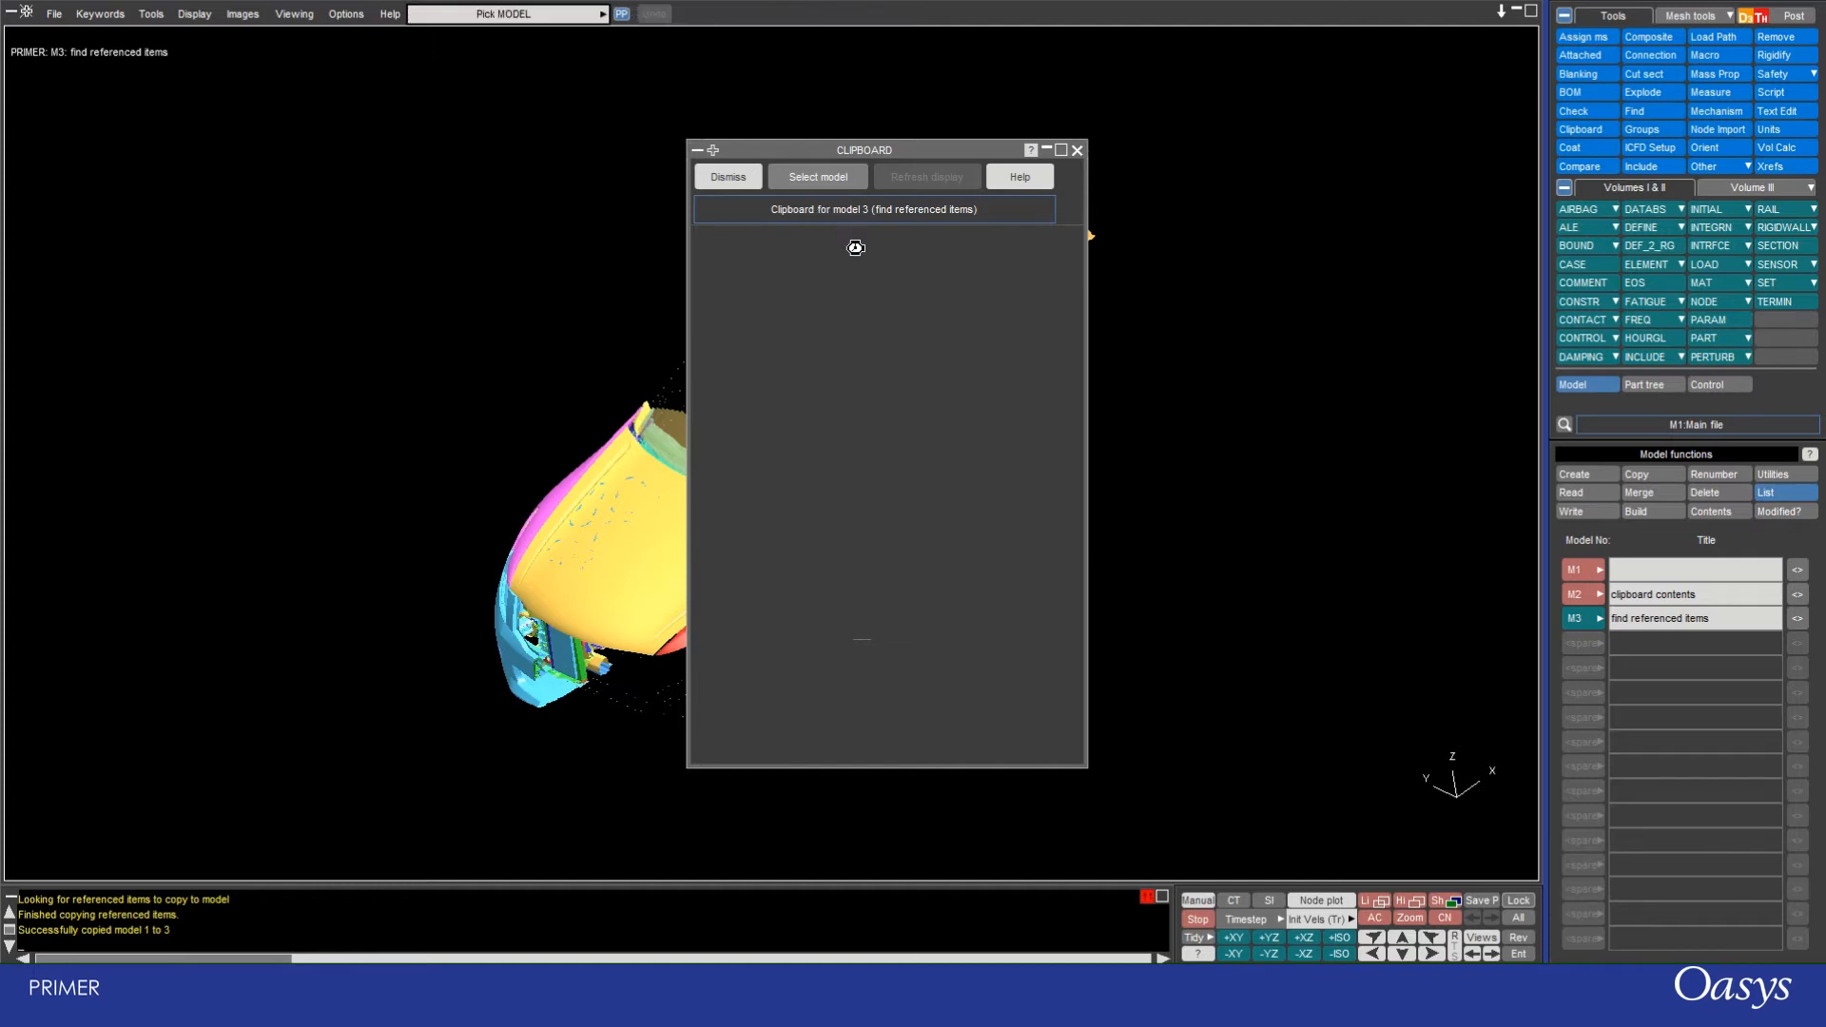
click(816, 175)
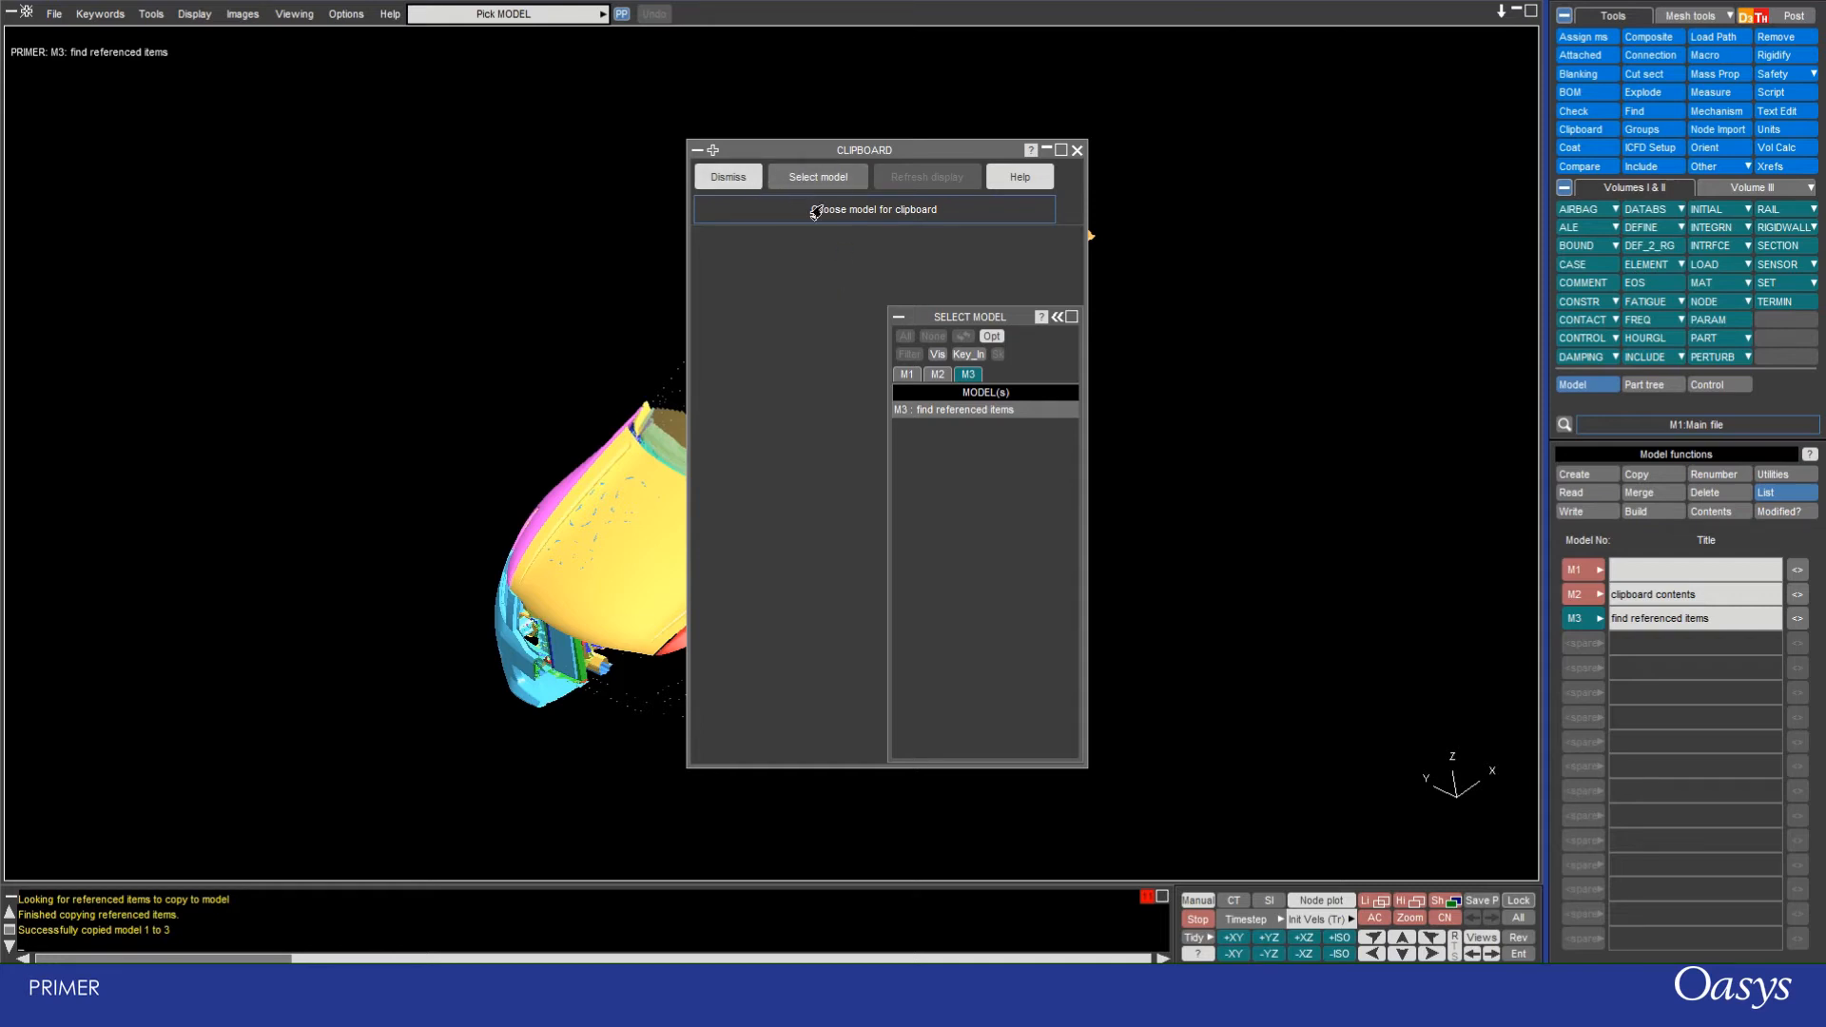
mouse_move(837, 253)
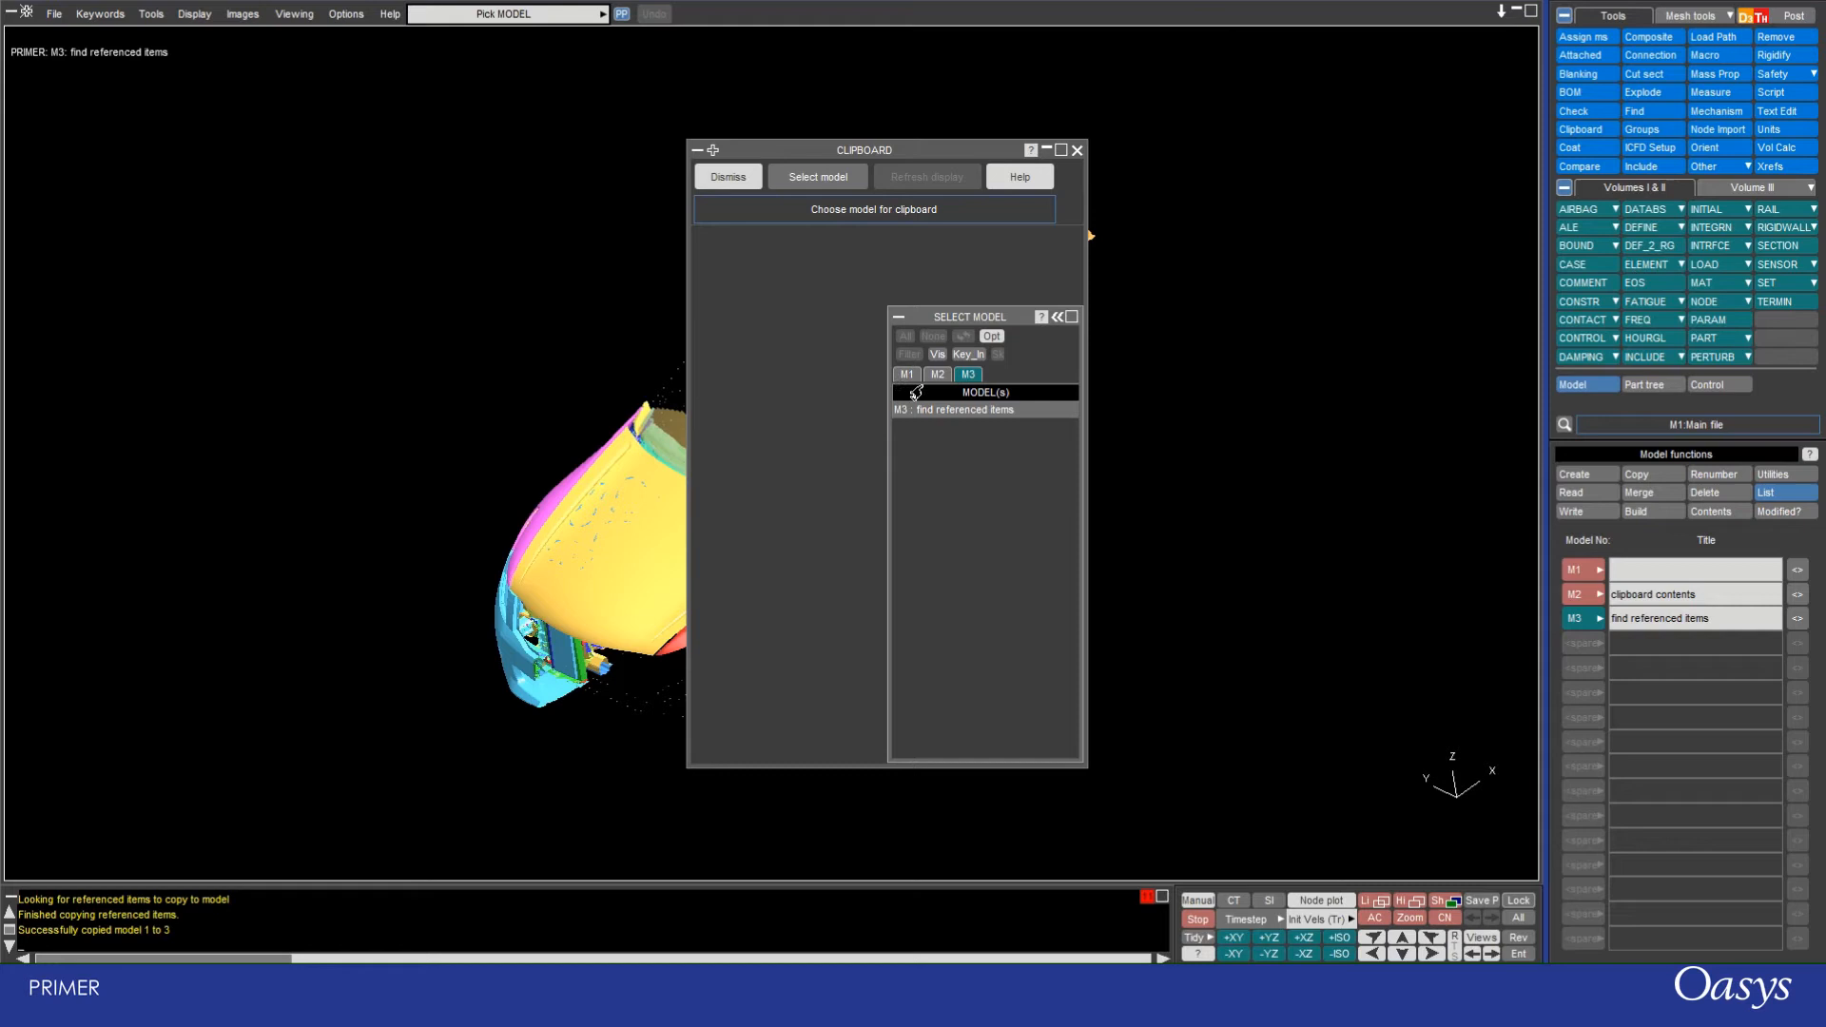
mouse_move(905, 384)
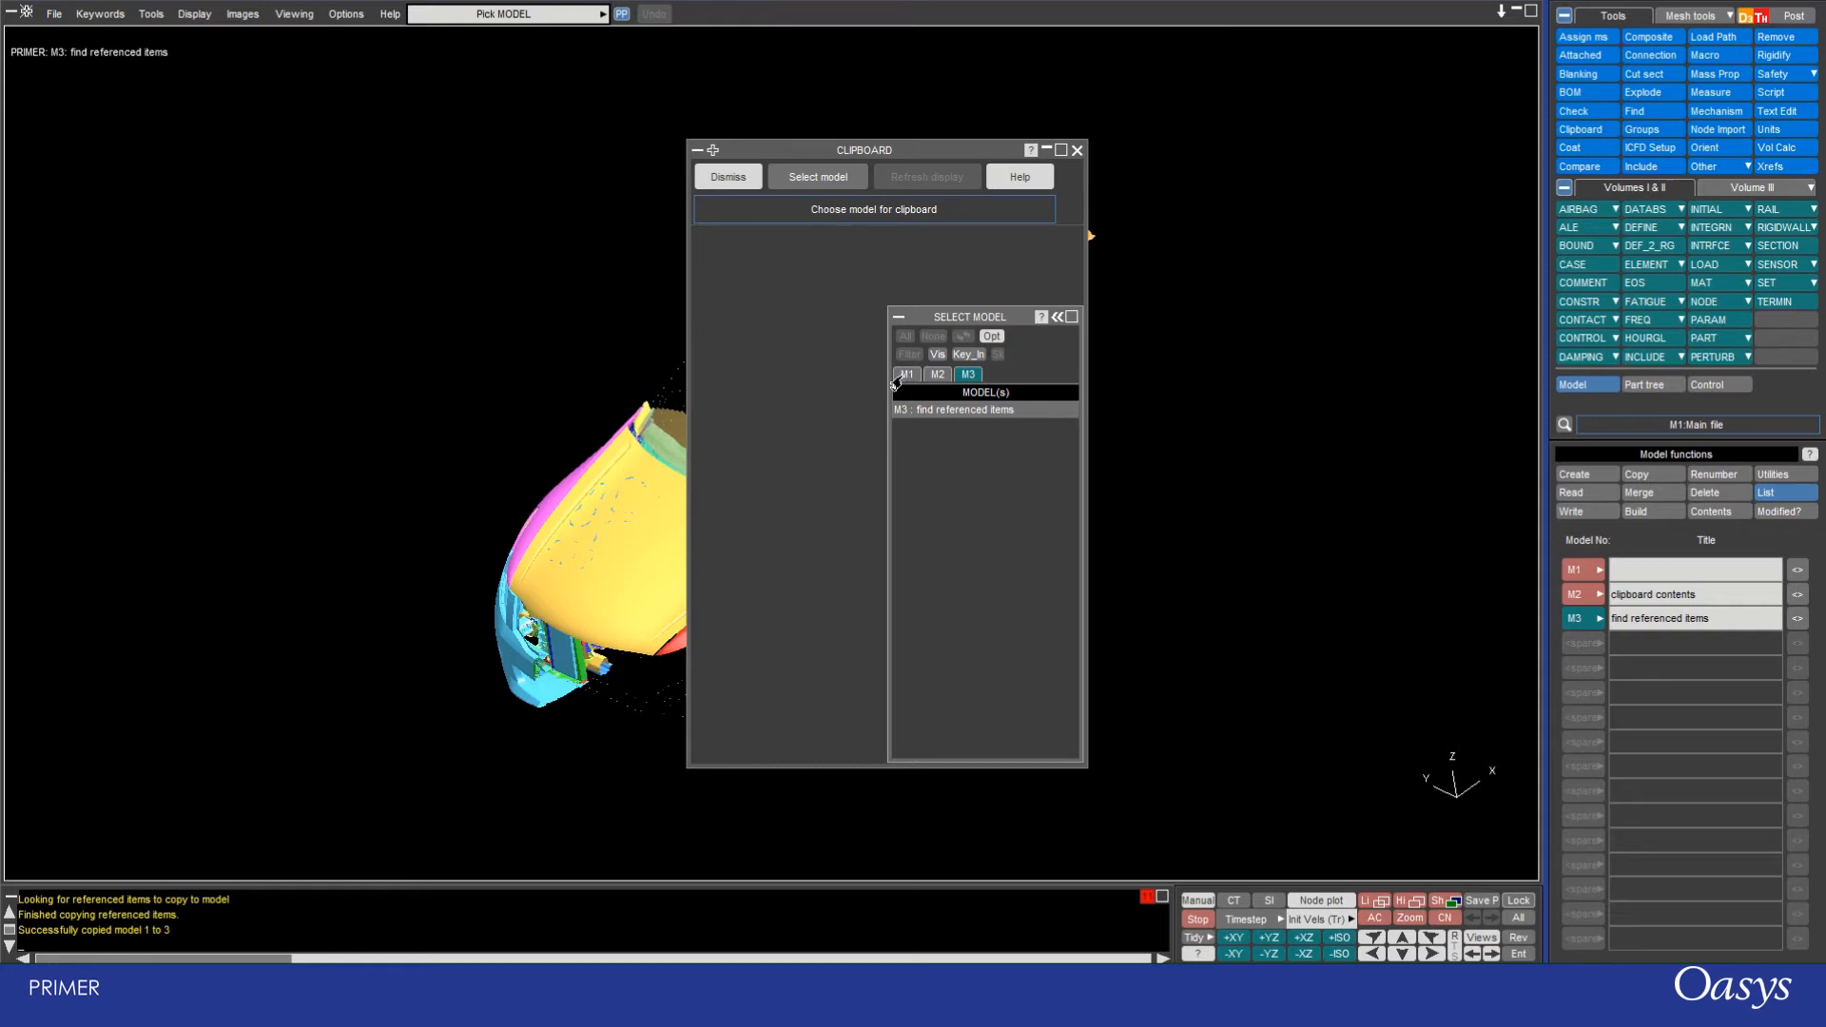
click(907, 375)
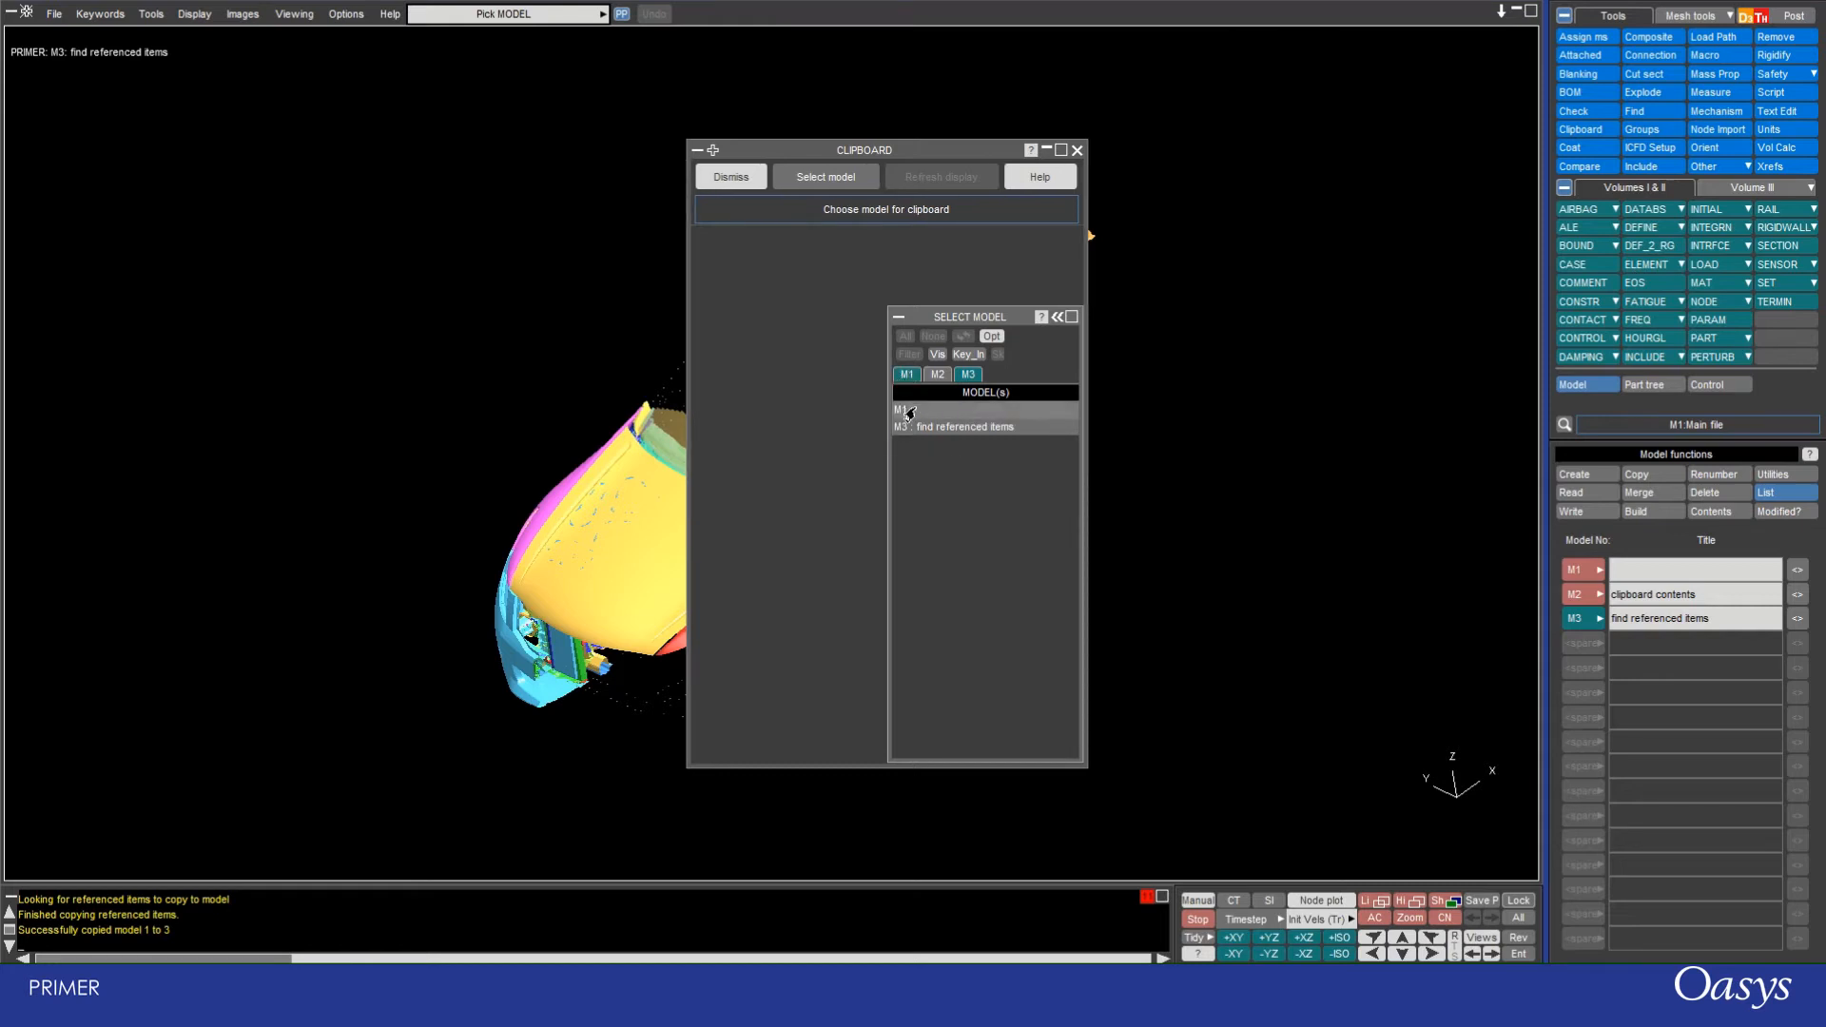
click(906, 411)
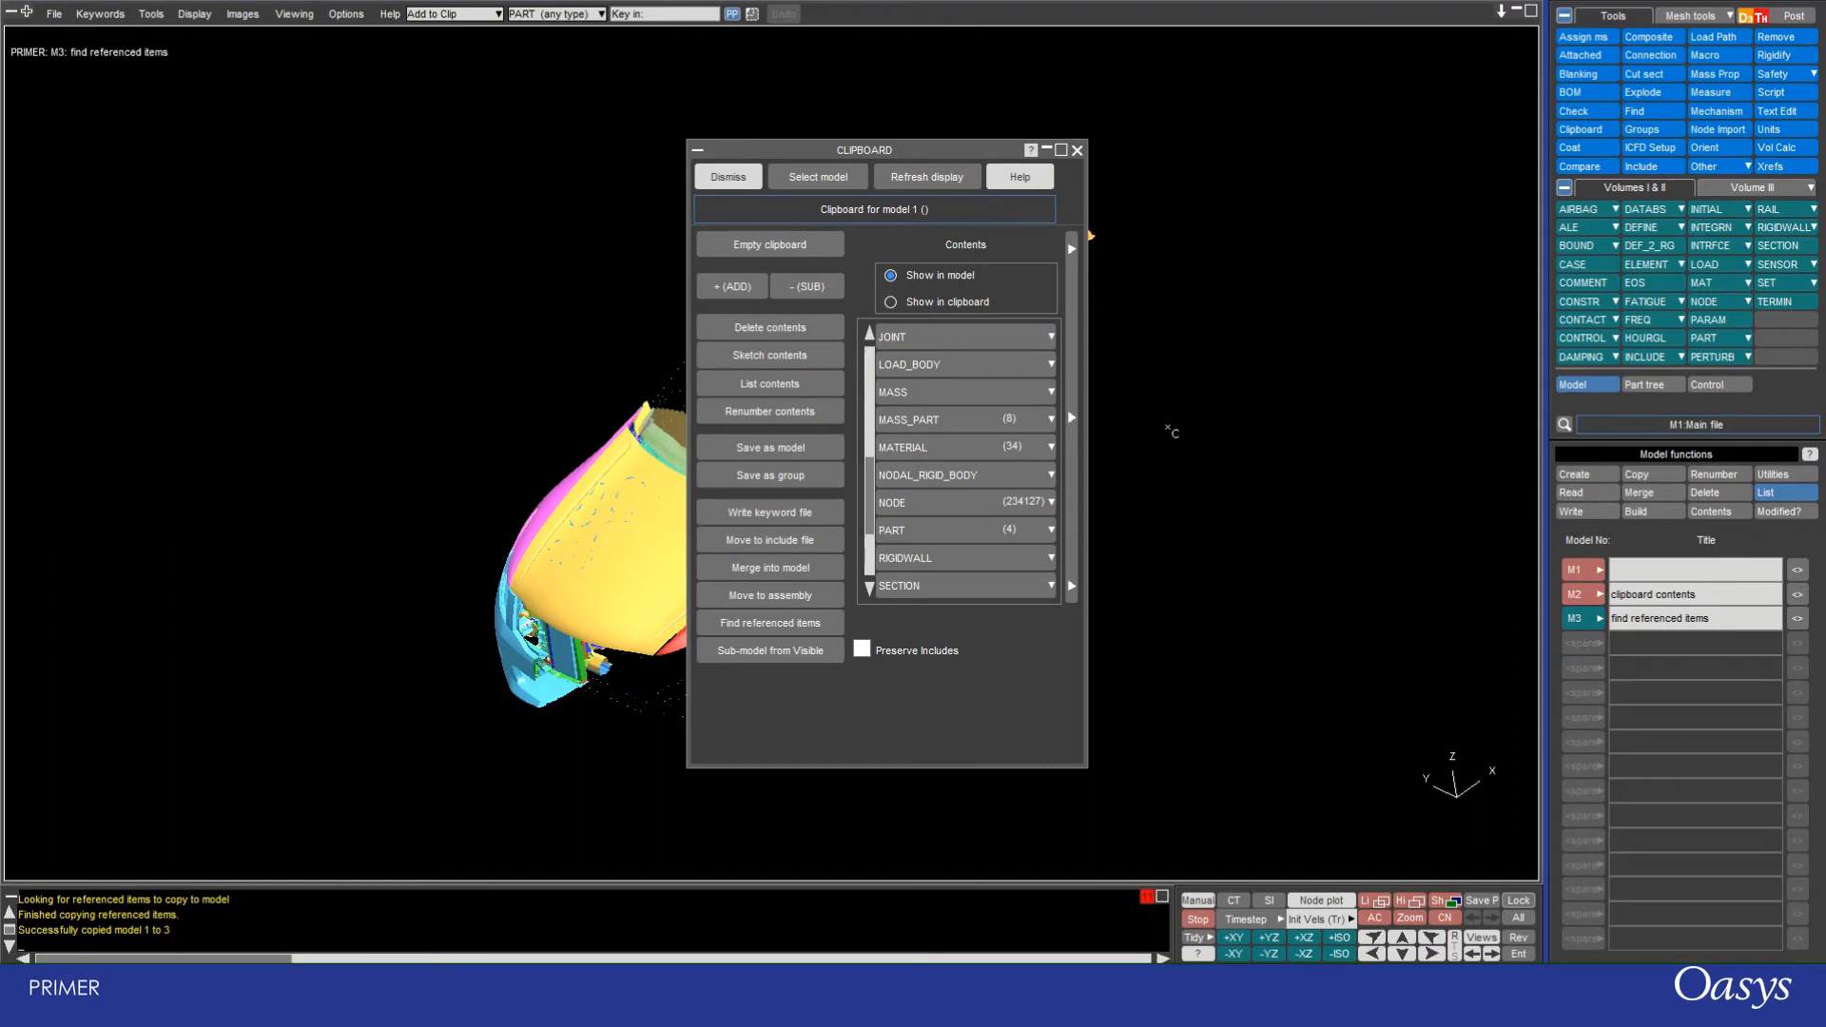
mouse_move(1424, 579)
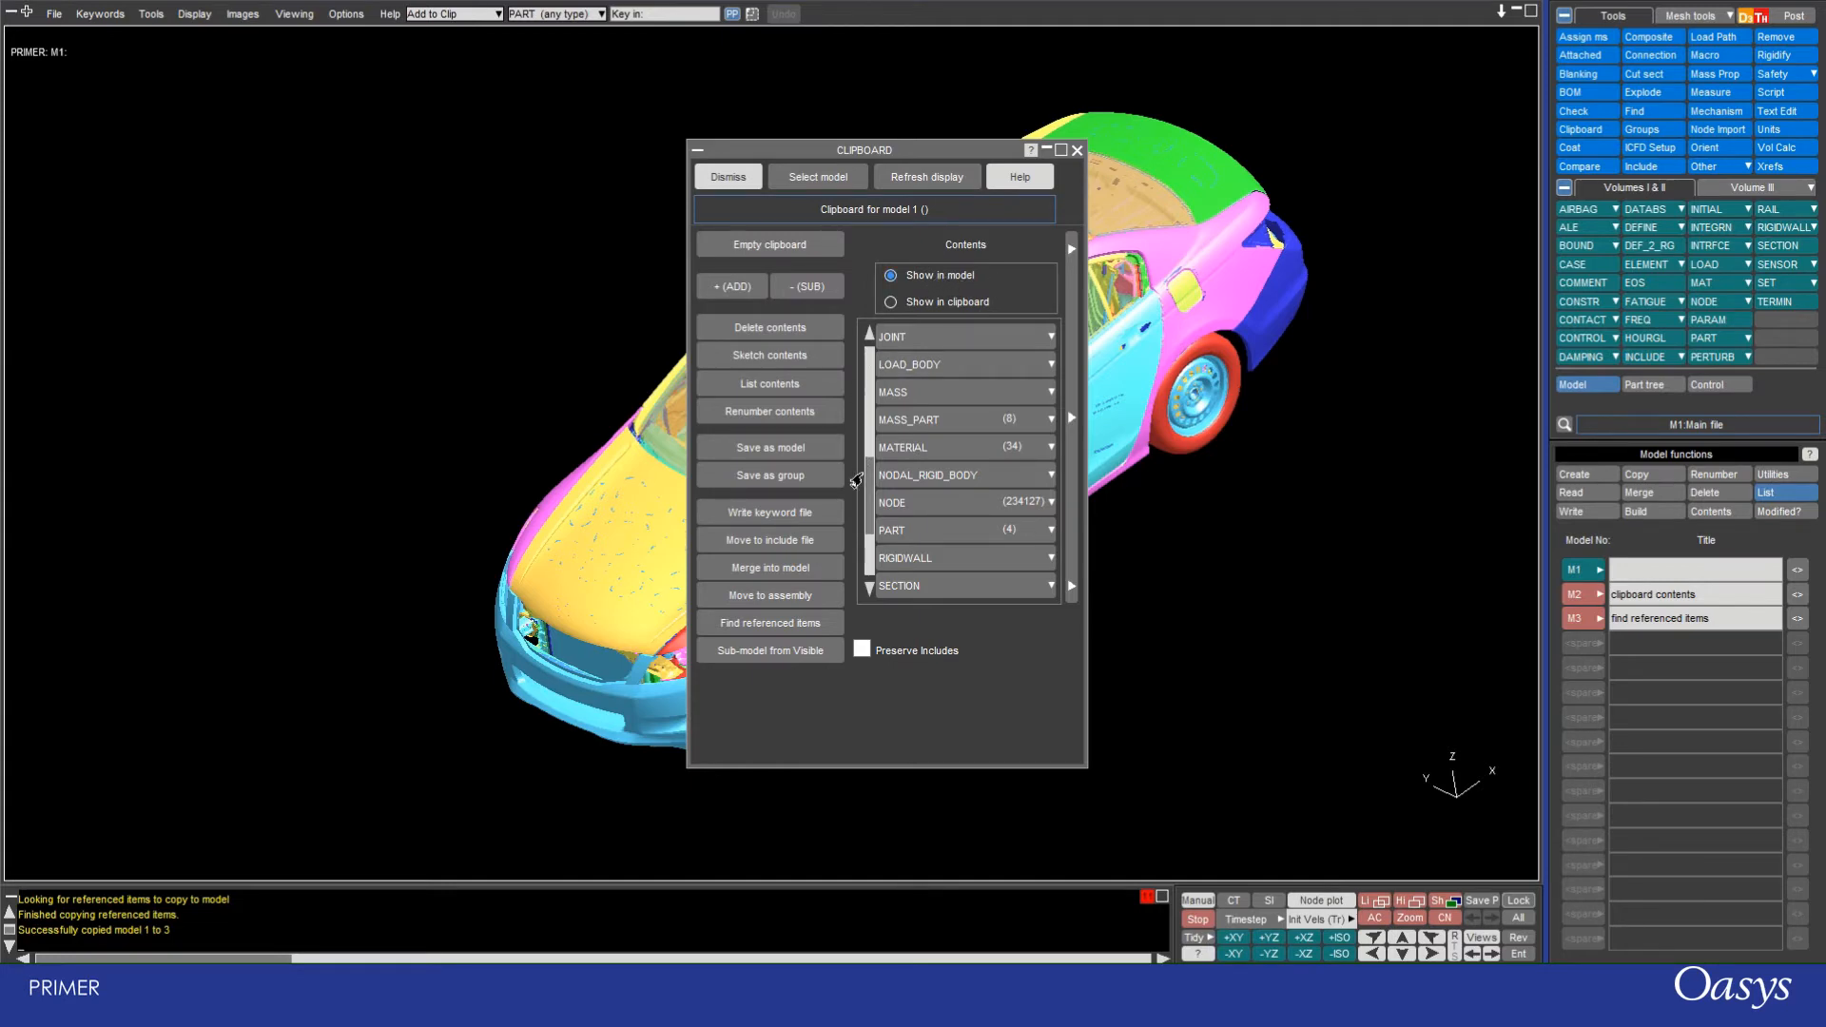
Step: Look through model 1's clipboard Contents list and request Empty clipboard
scroll(down, 3)
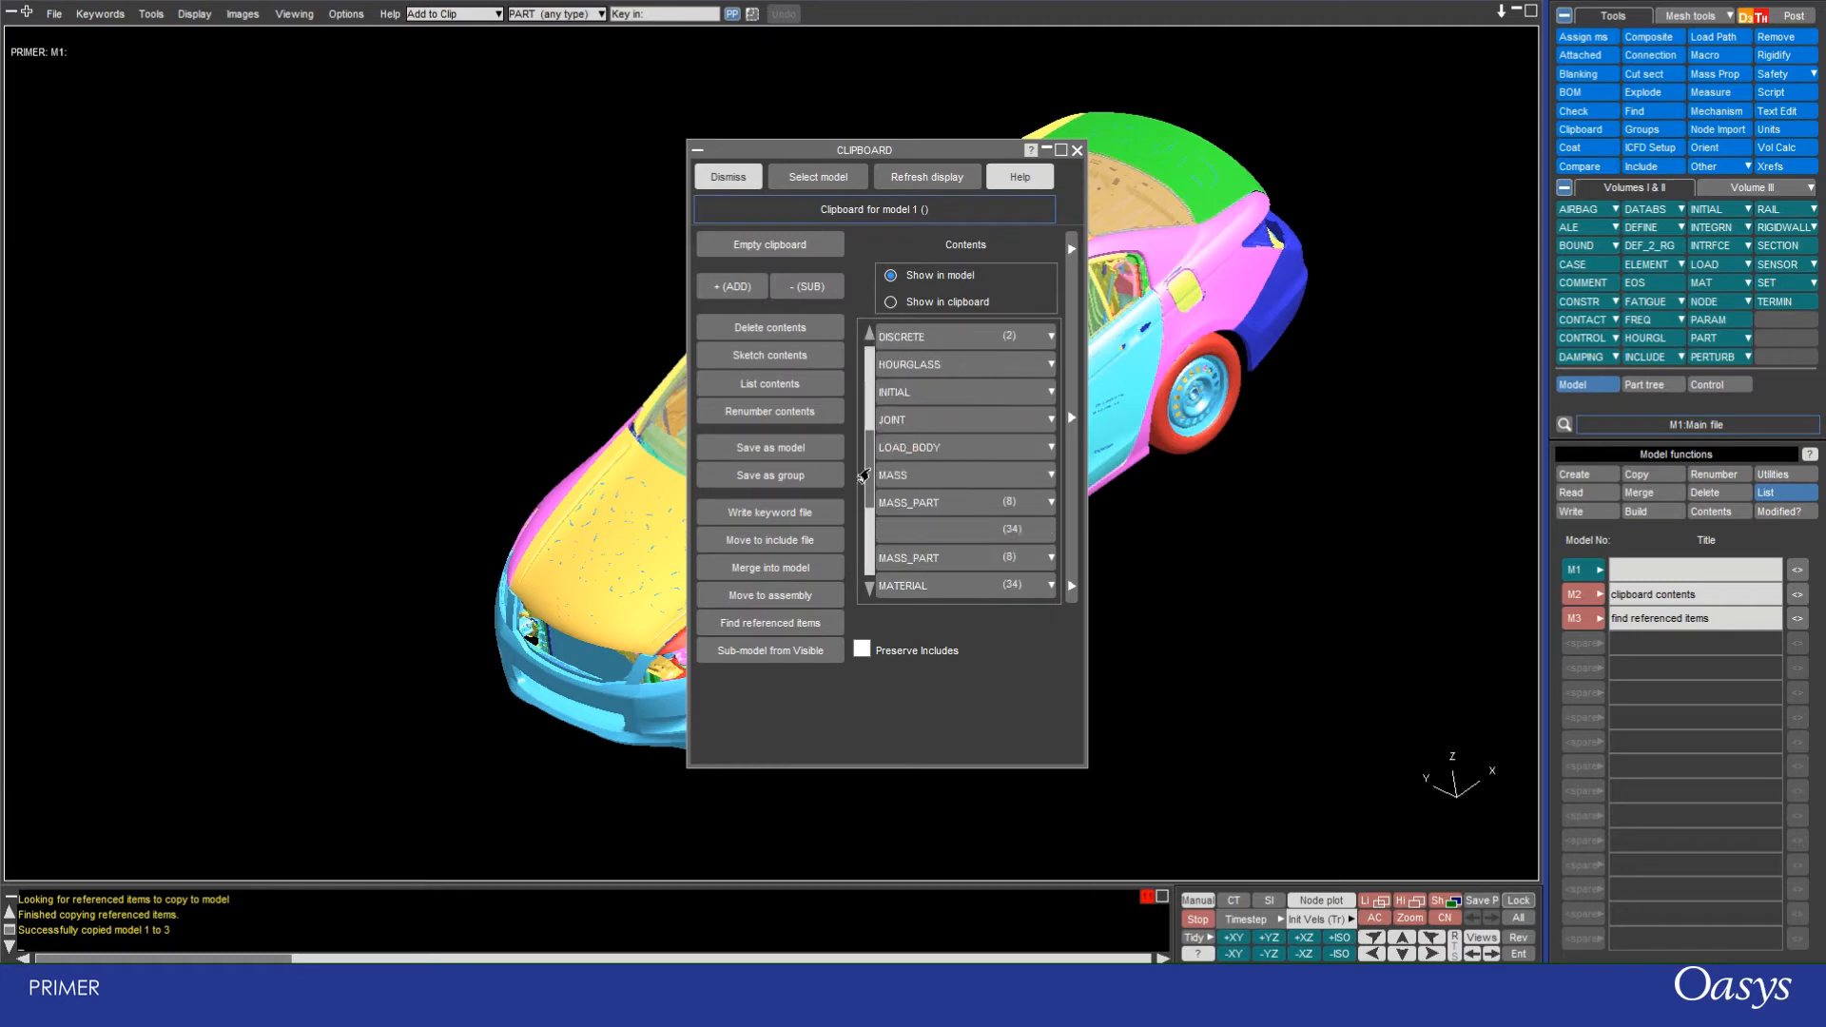
scroll(down, 3)
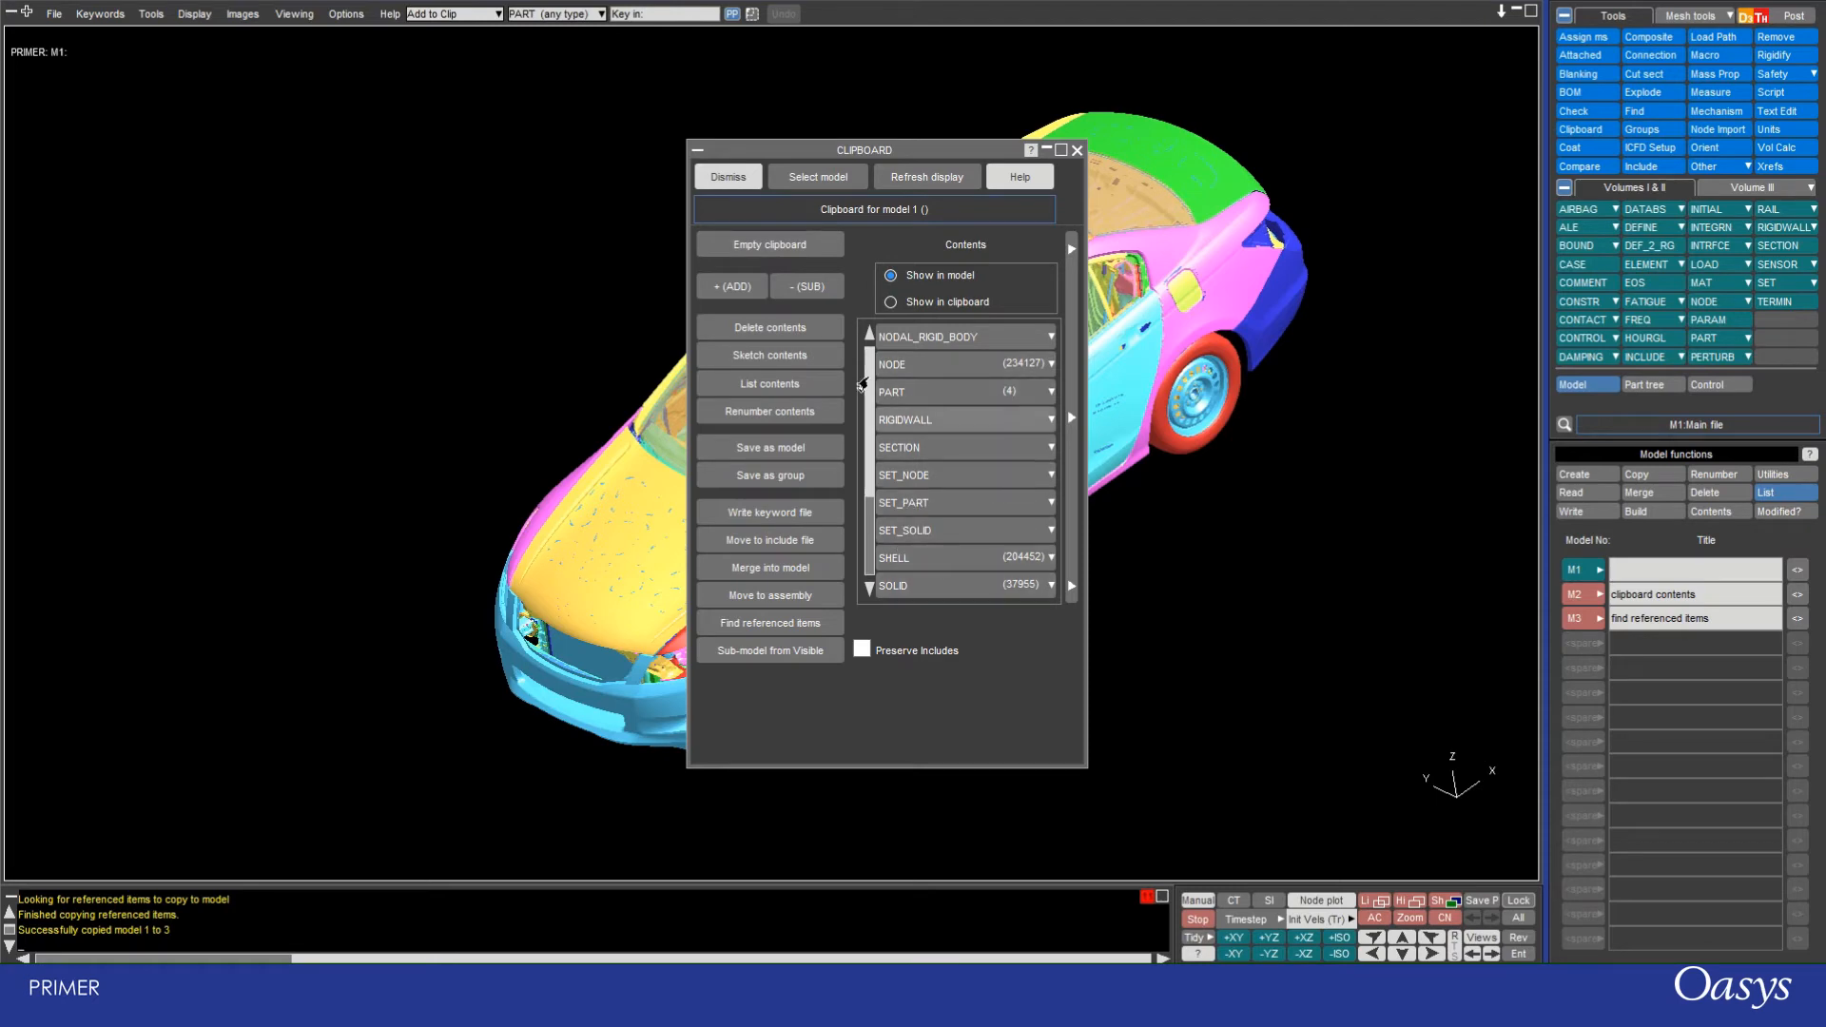
click(769, 246)
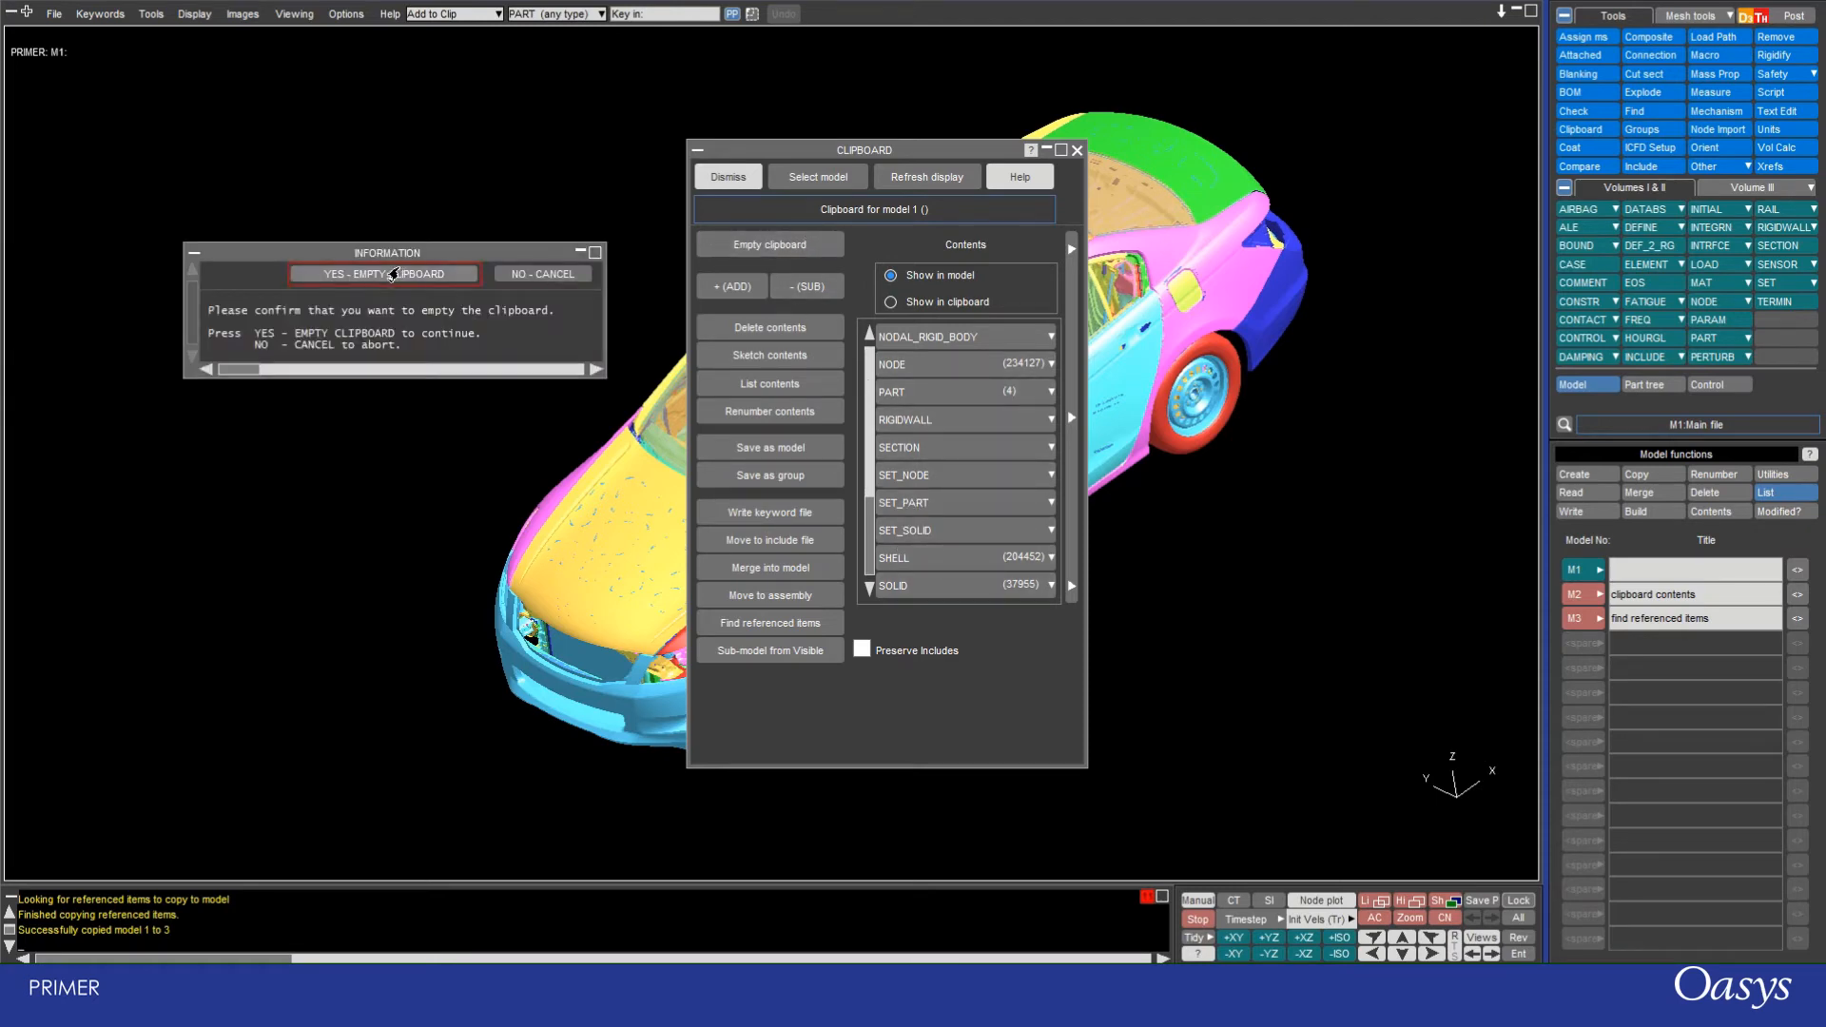
Step: Confirm YES - EMPTY CLIPBOARD so model 1's clipboard contents list shows no item counts
click(383, 274)
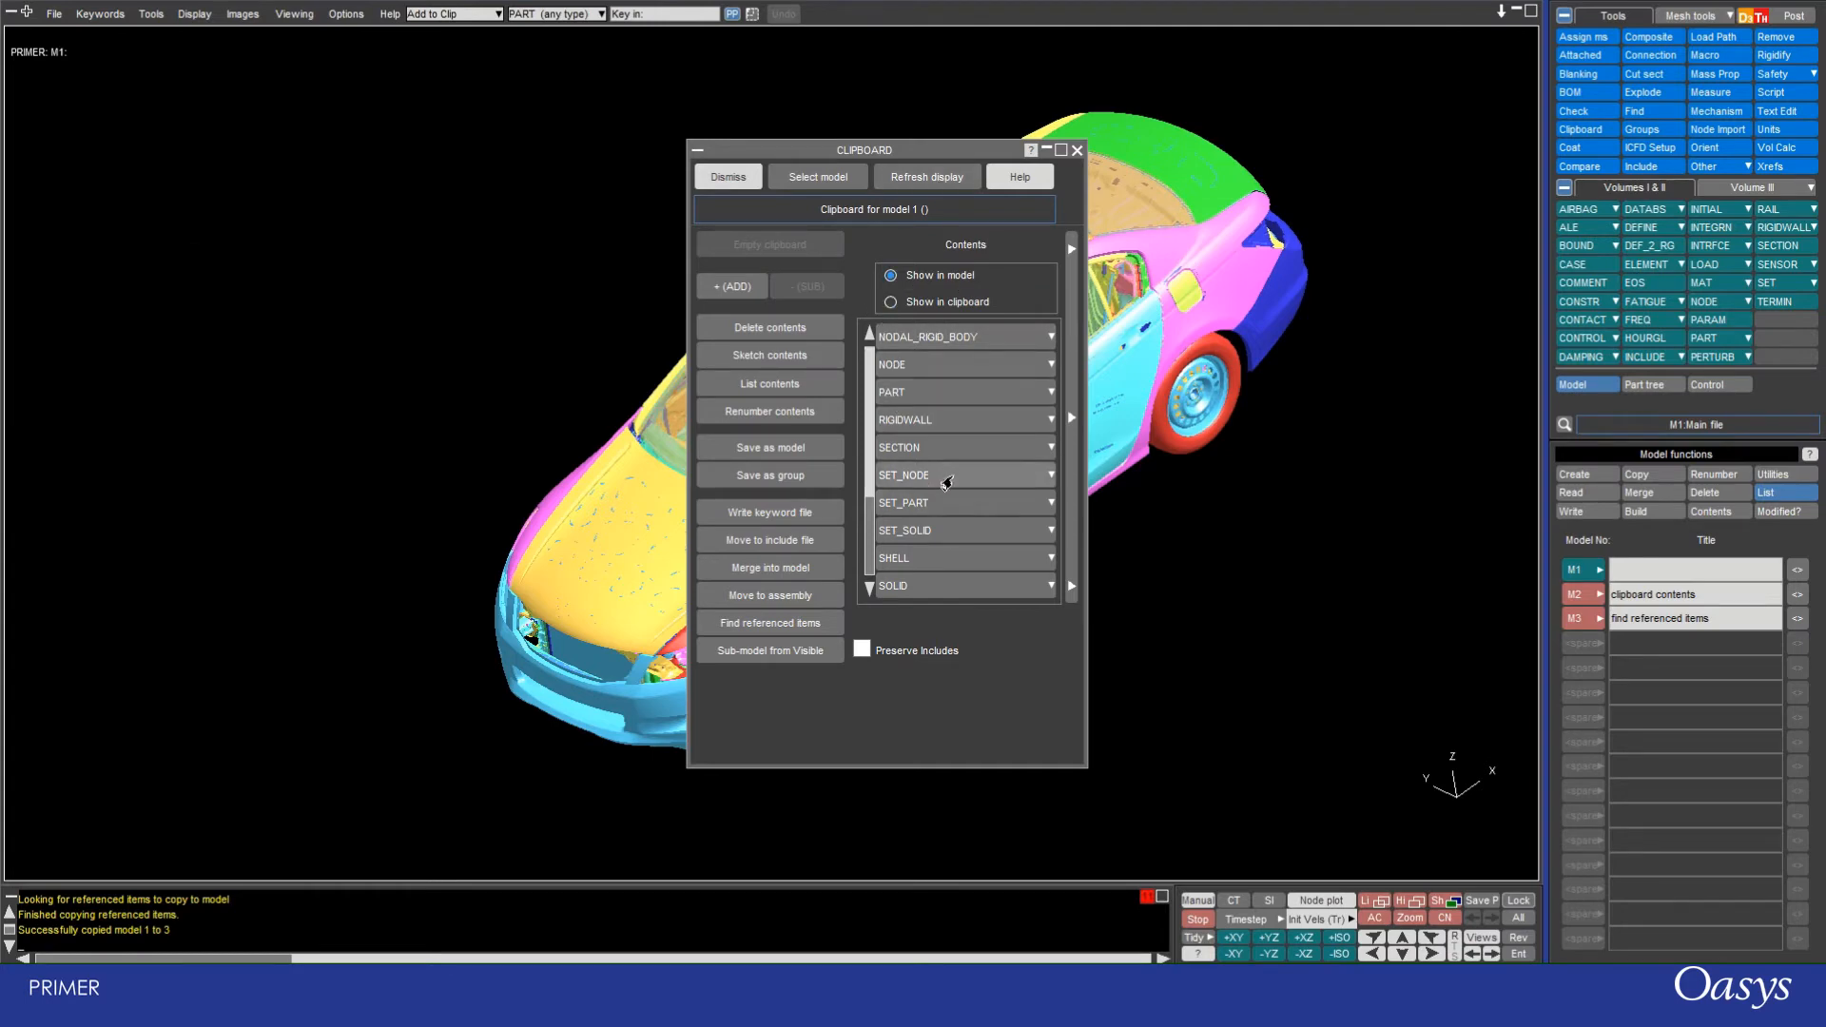
scroll(up, 3)
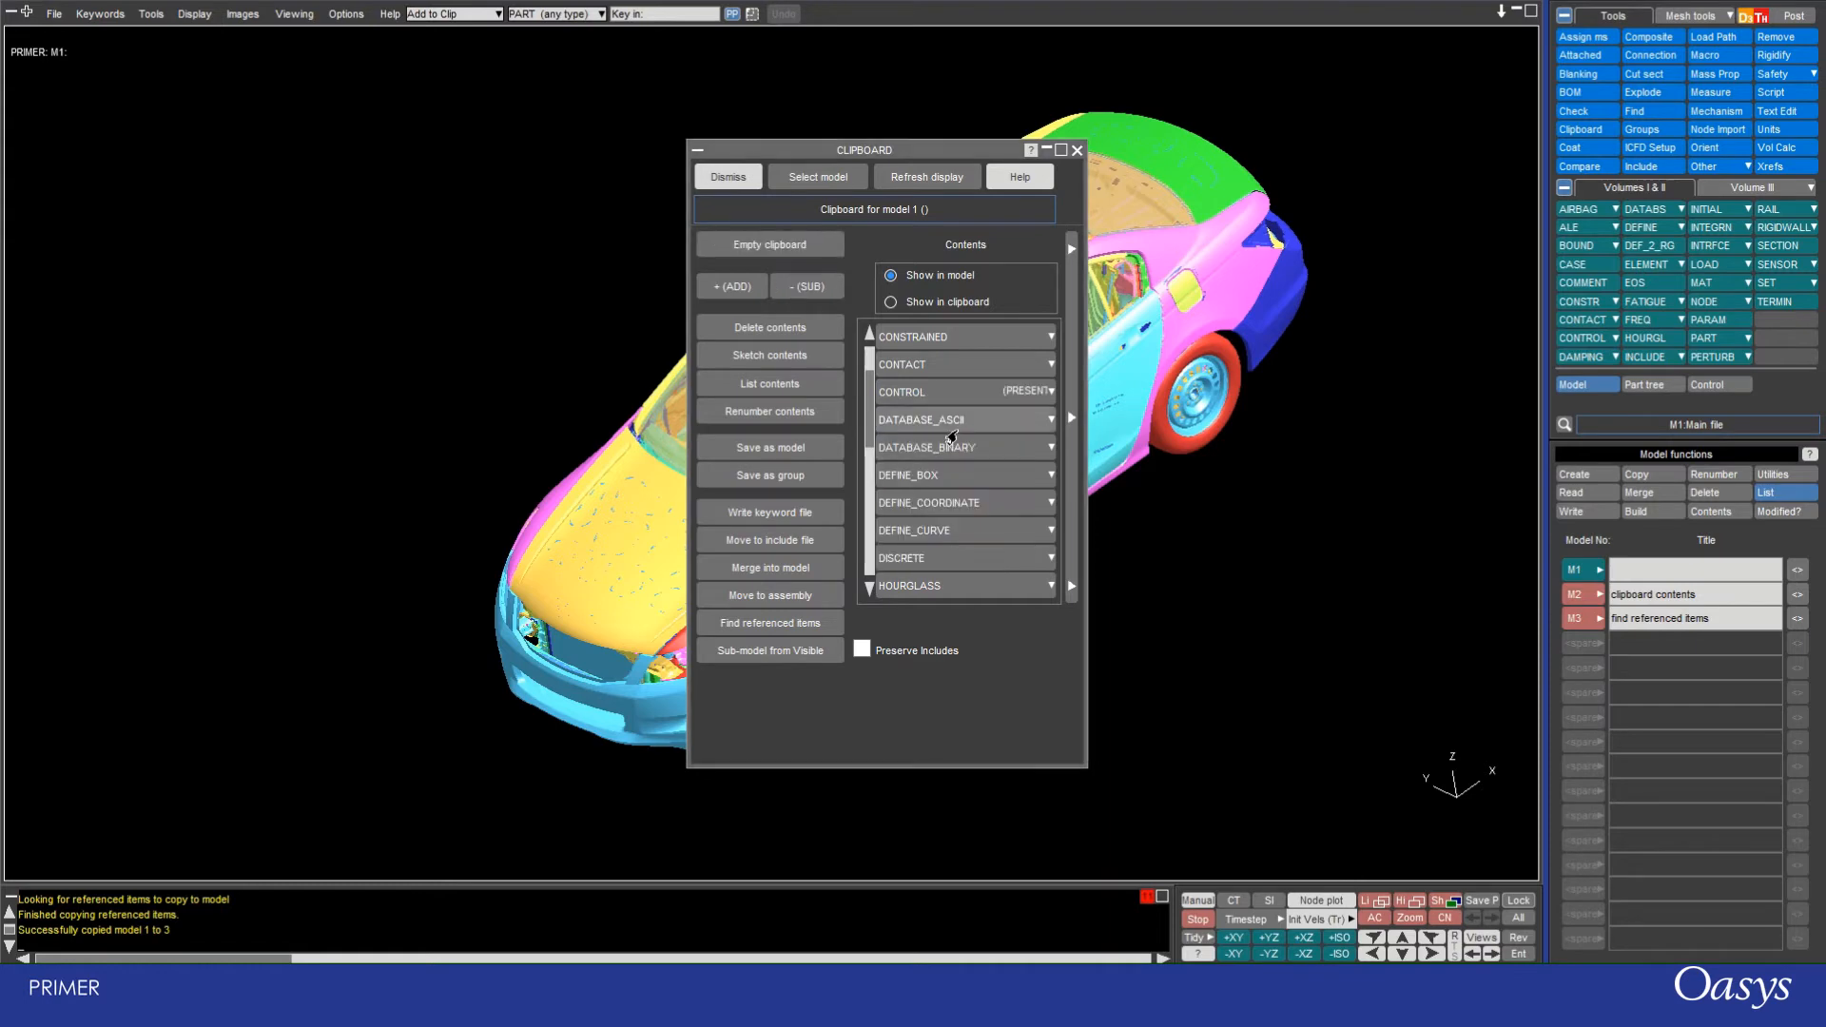
mouse_move(991, 470)
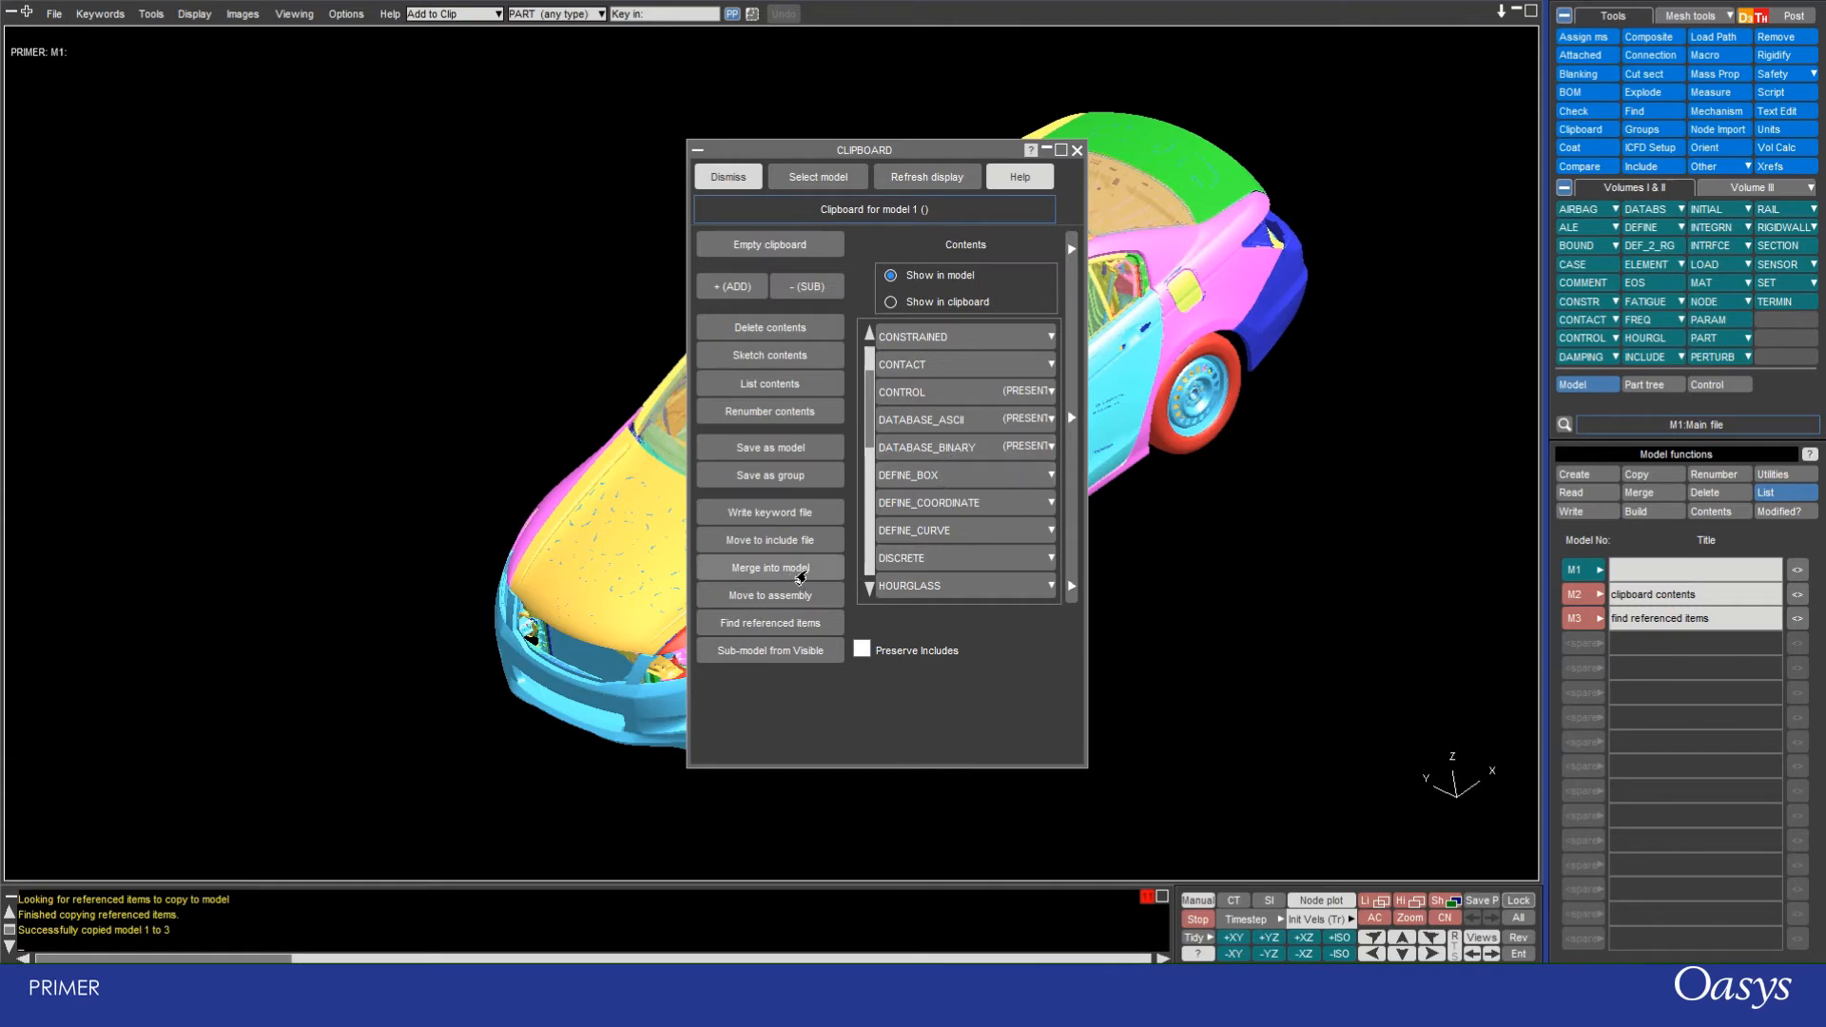
Step: Merge the clipboard into model 3, taking all items in the CONFIRM window, to form model 4
click(768, 567)
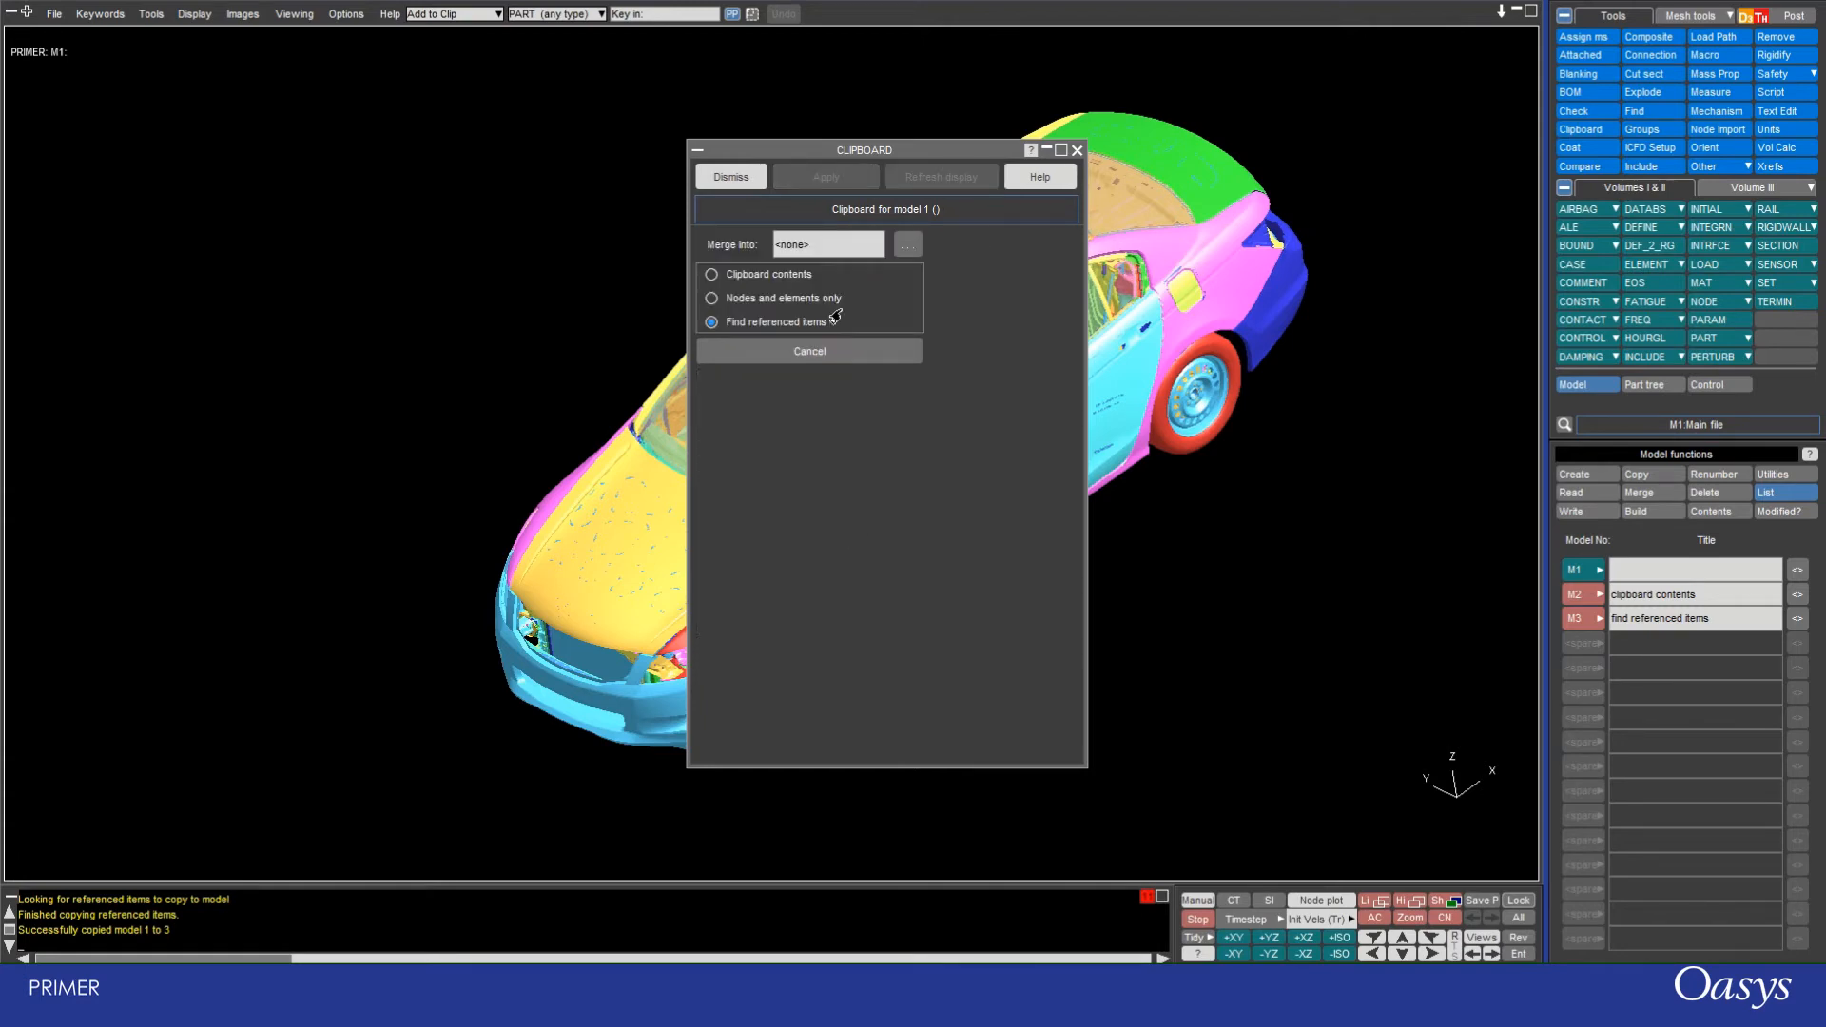
click(824, 246)
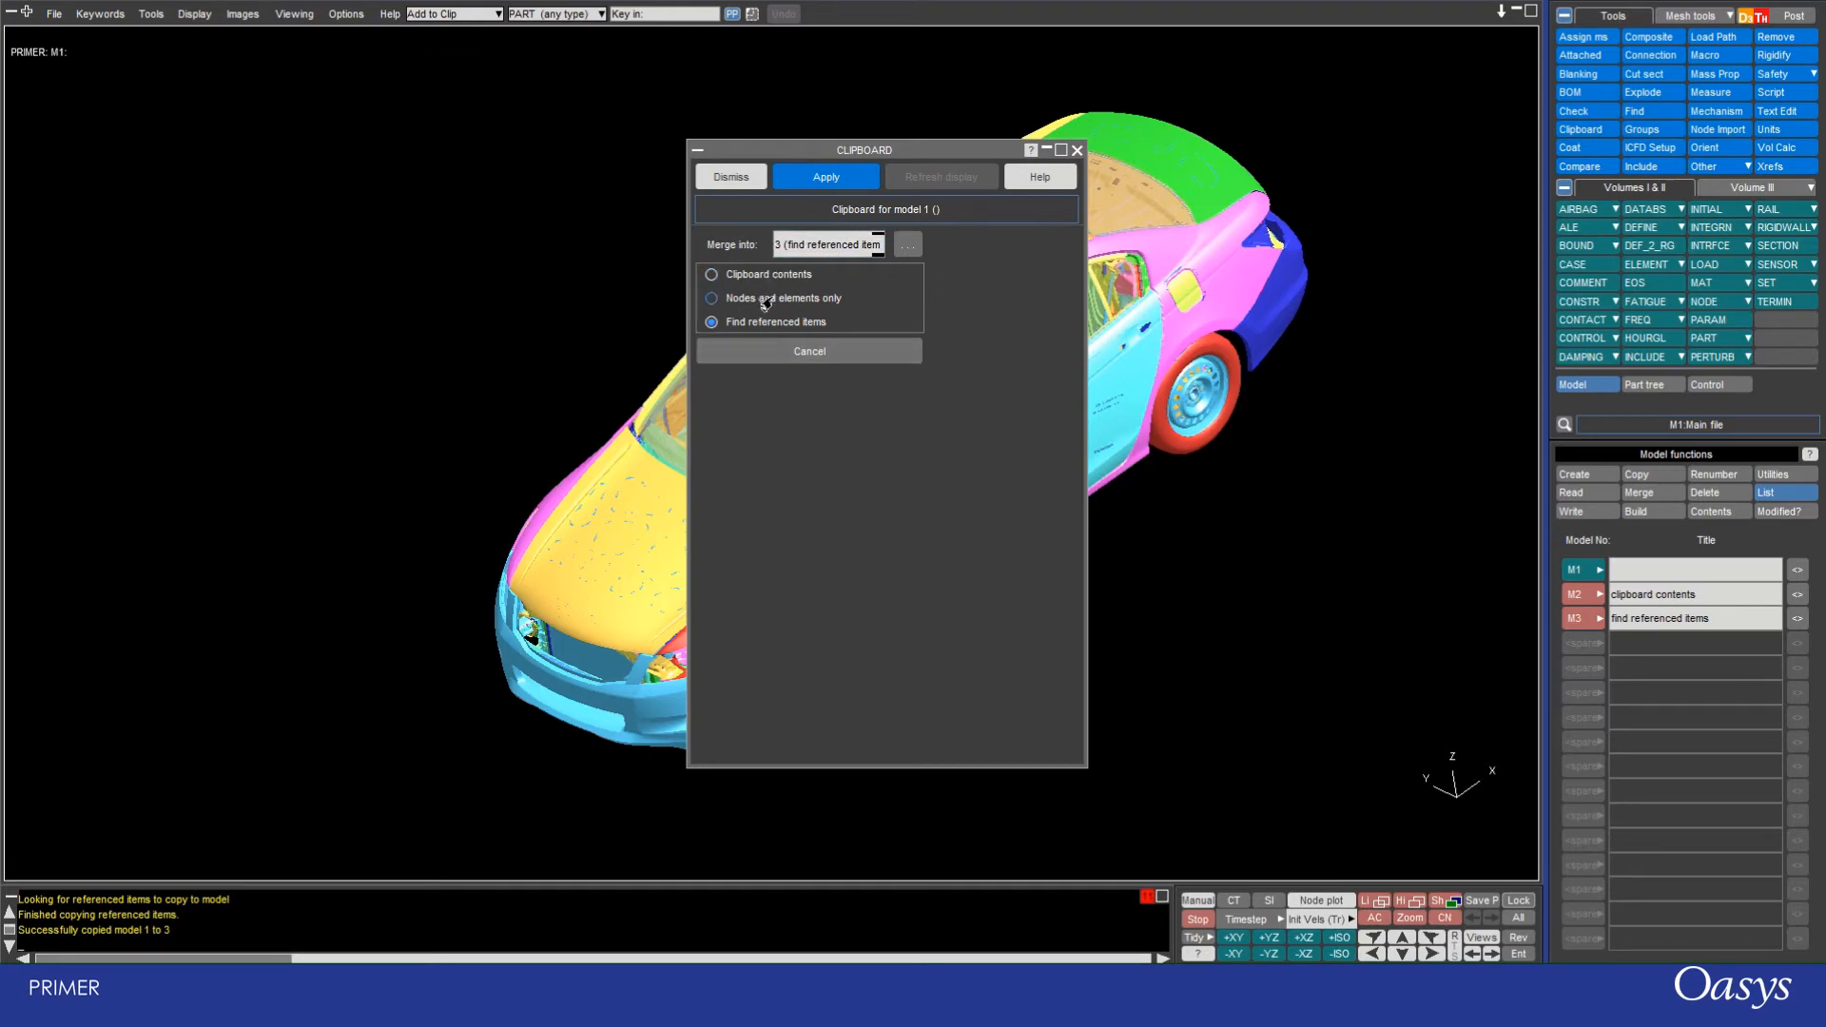
click(823, 175)
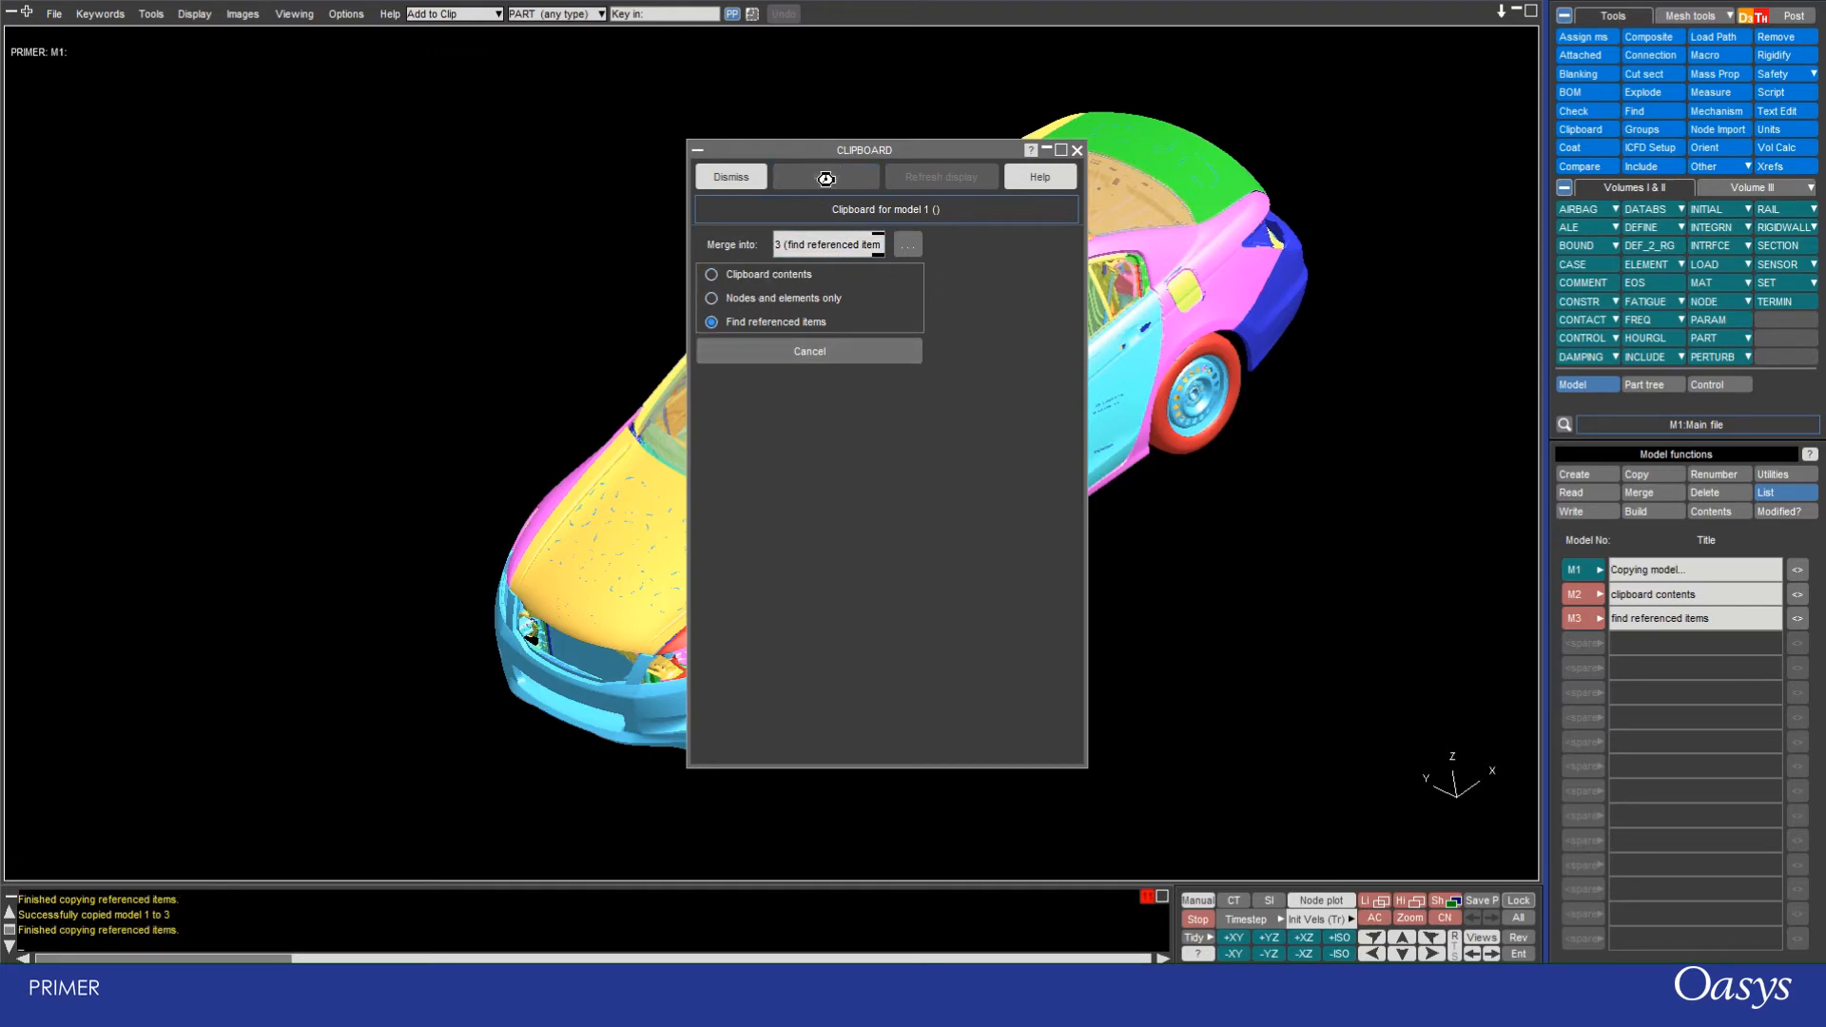
click(825, 175)
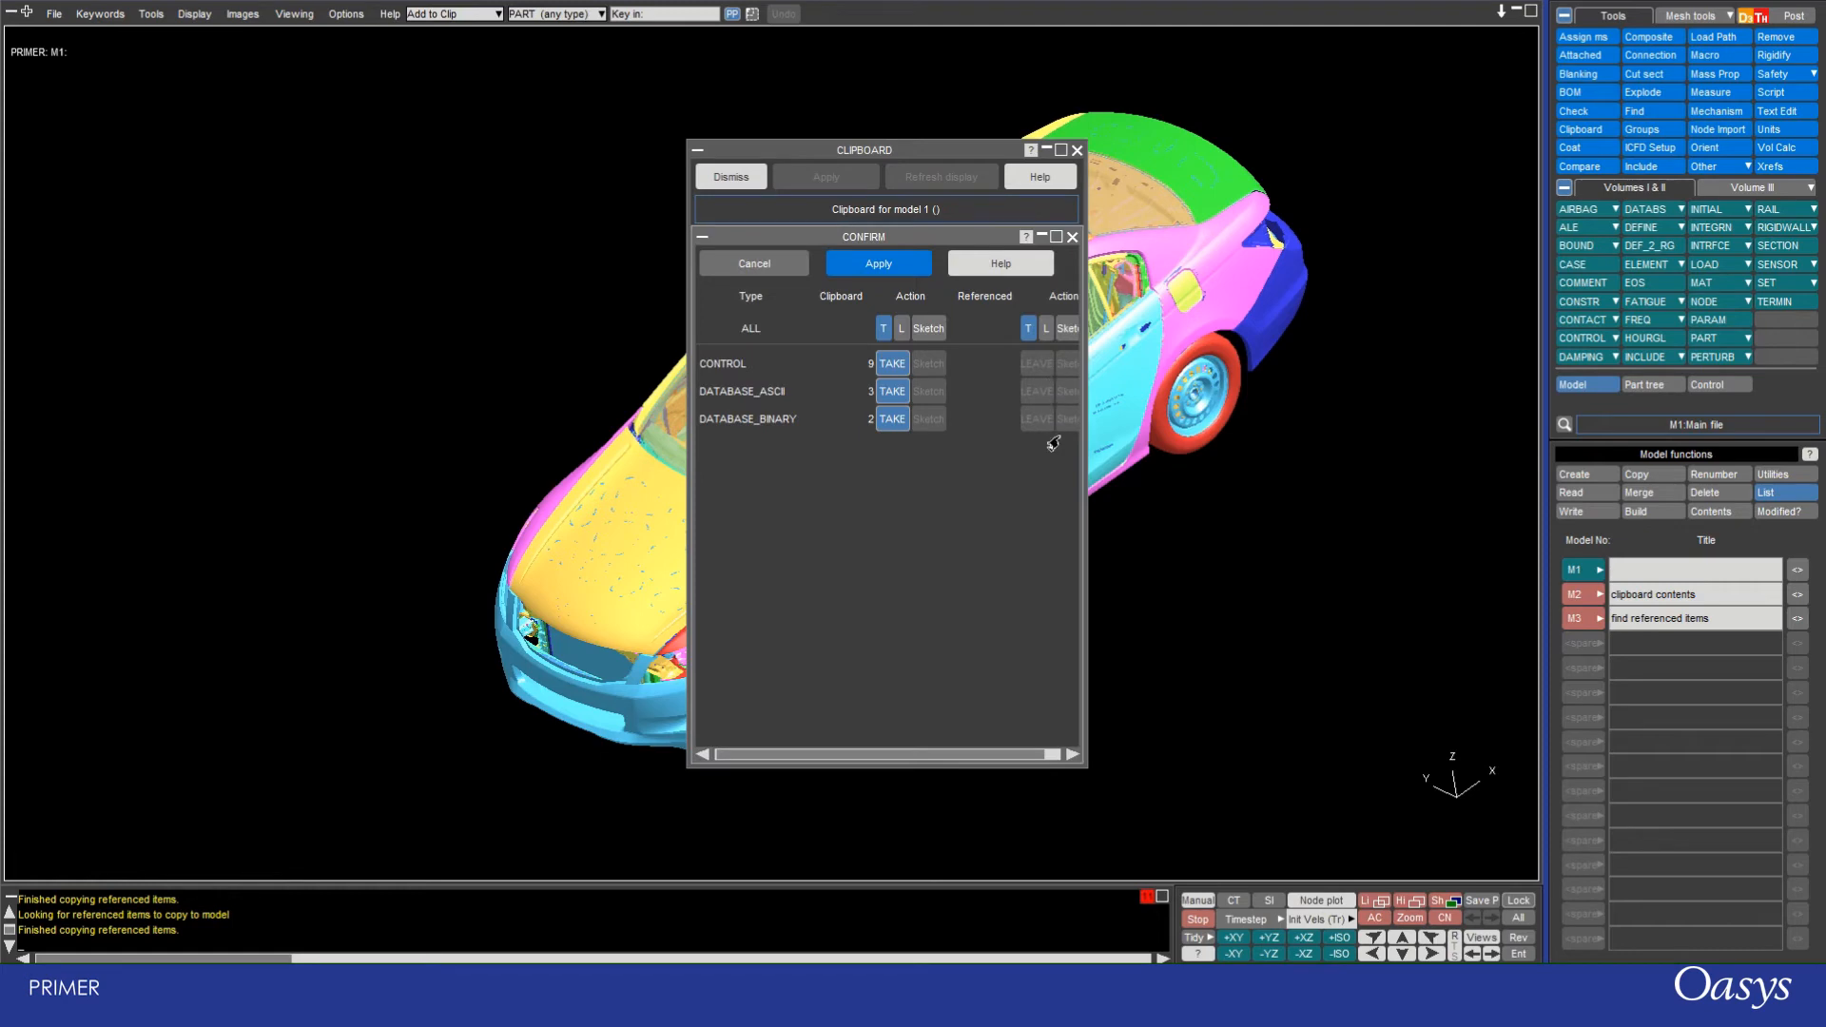
mouse_move(729, 437)
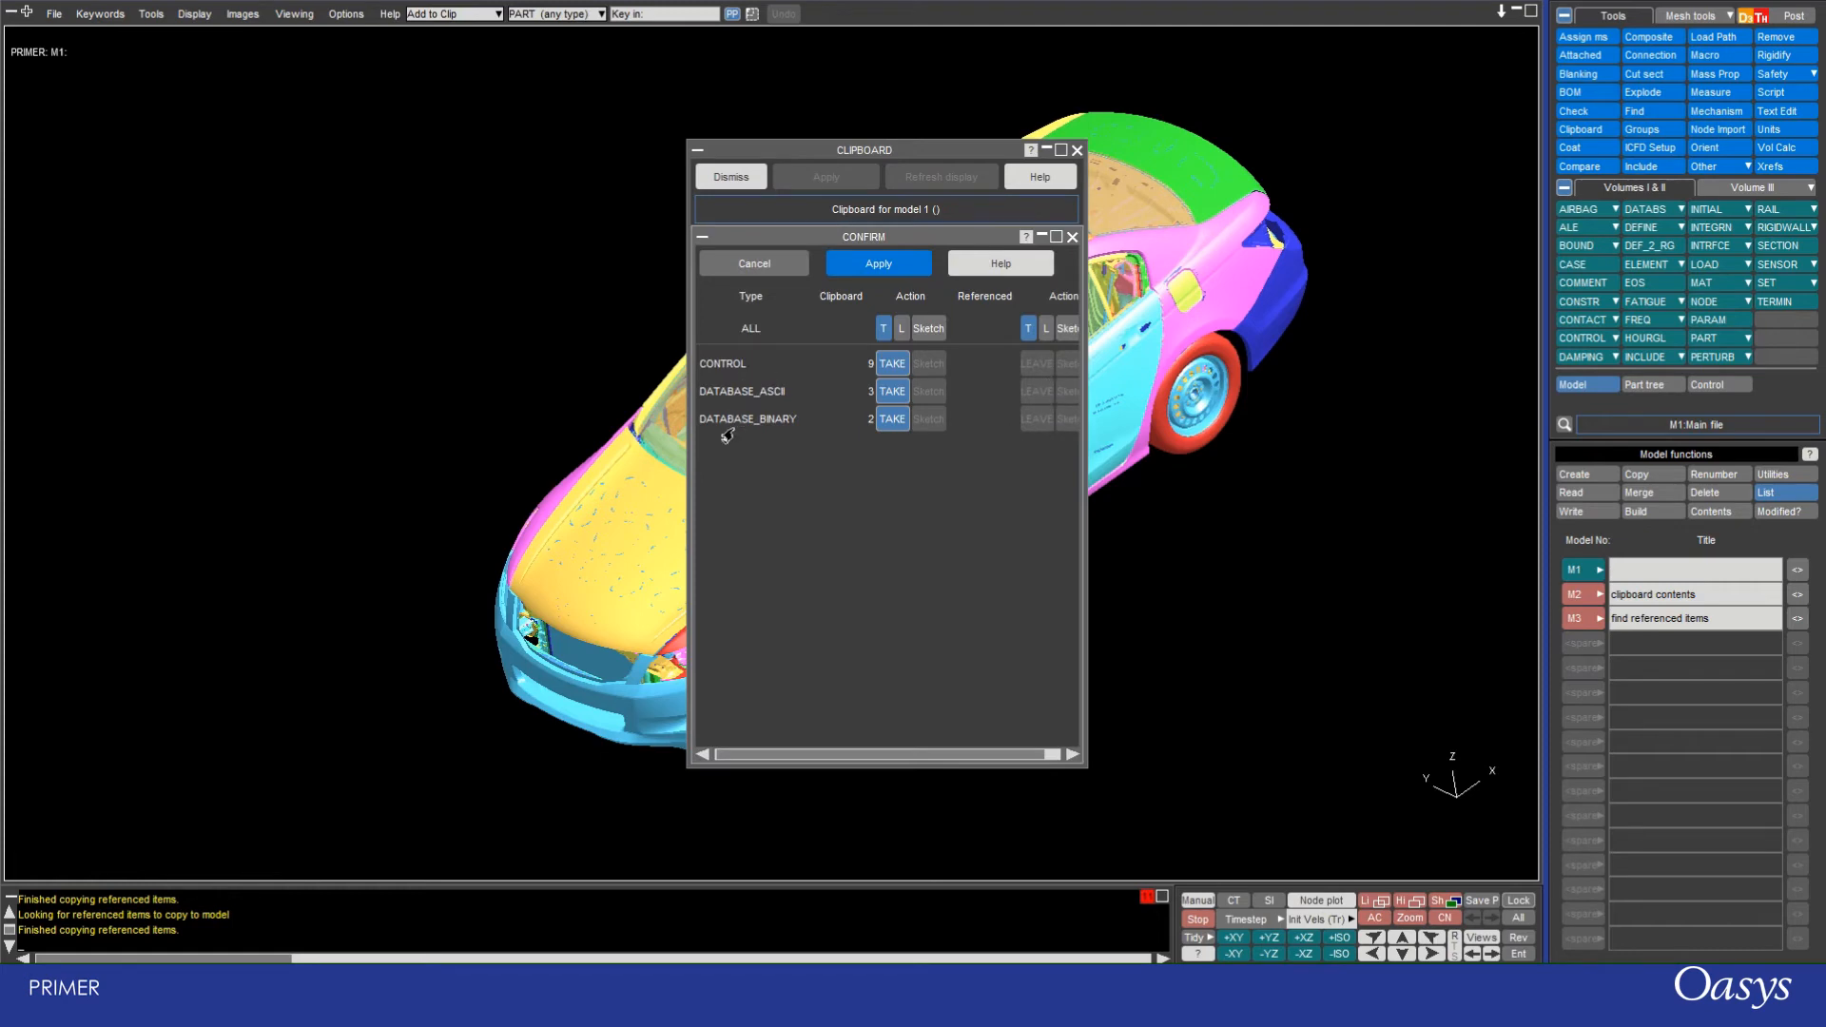
mouse_move(848, 352)
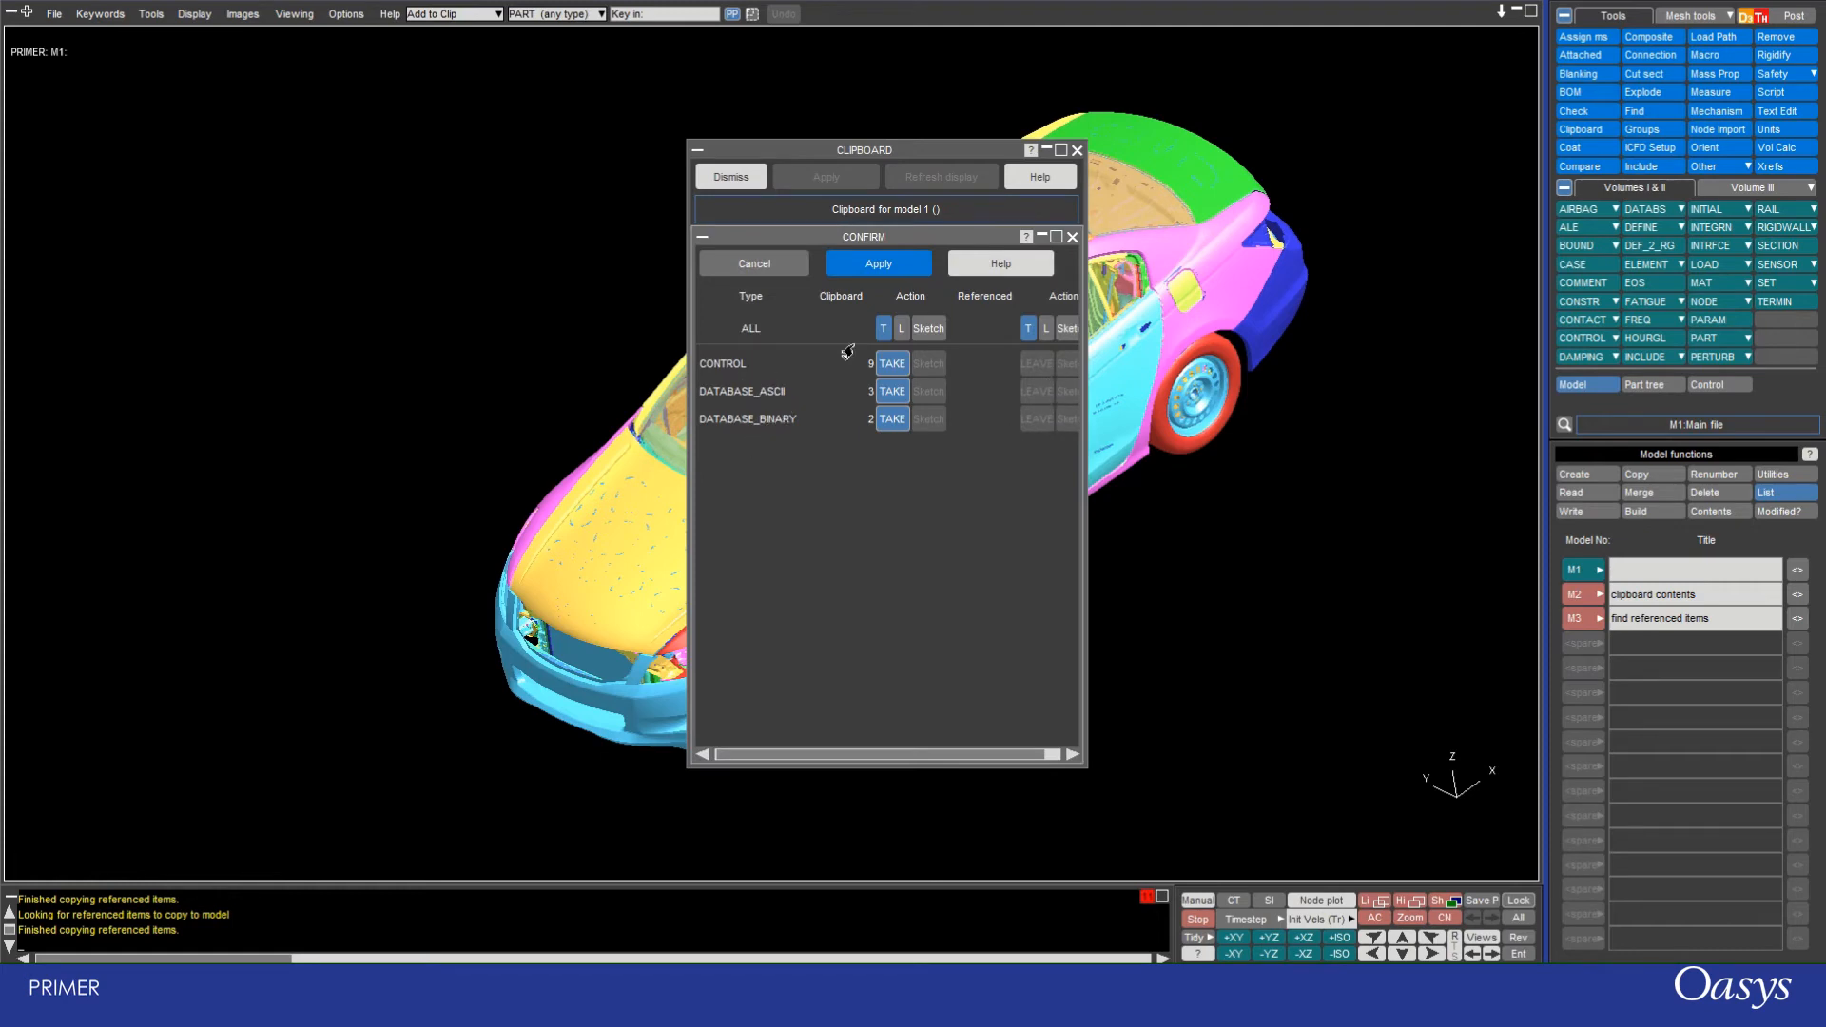
click(878, 262)
text(find referenced items + clipboard)
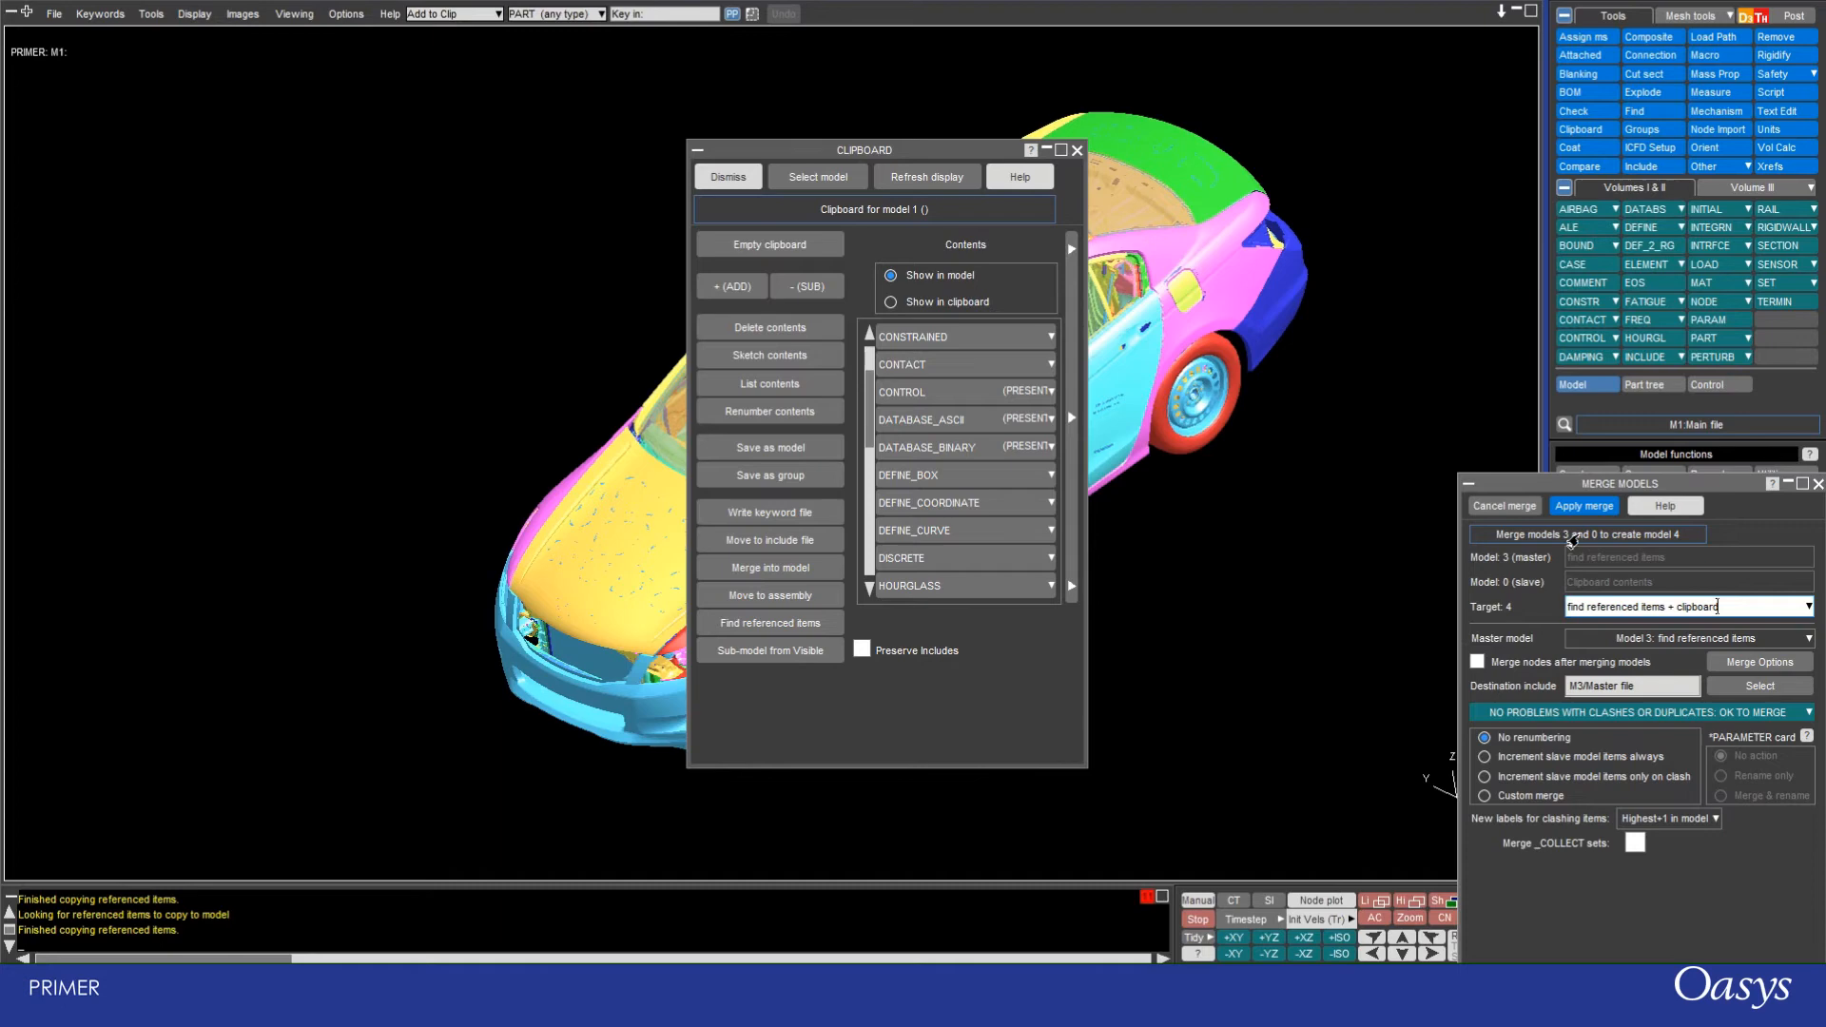
Step: Apply the merge creating model 4 'find referenced items + clipboard' and show its part tree
click(1583, 506)
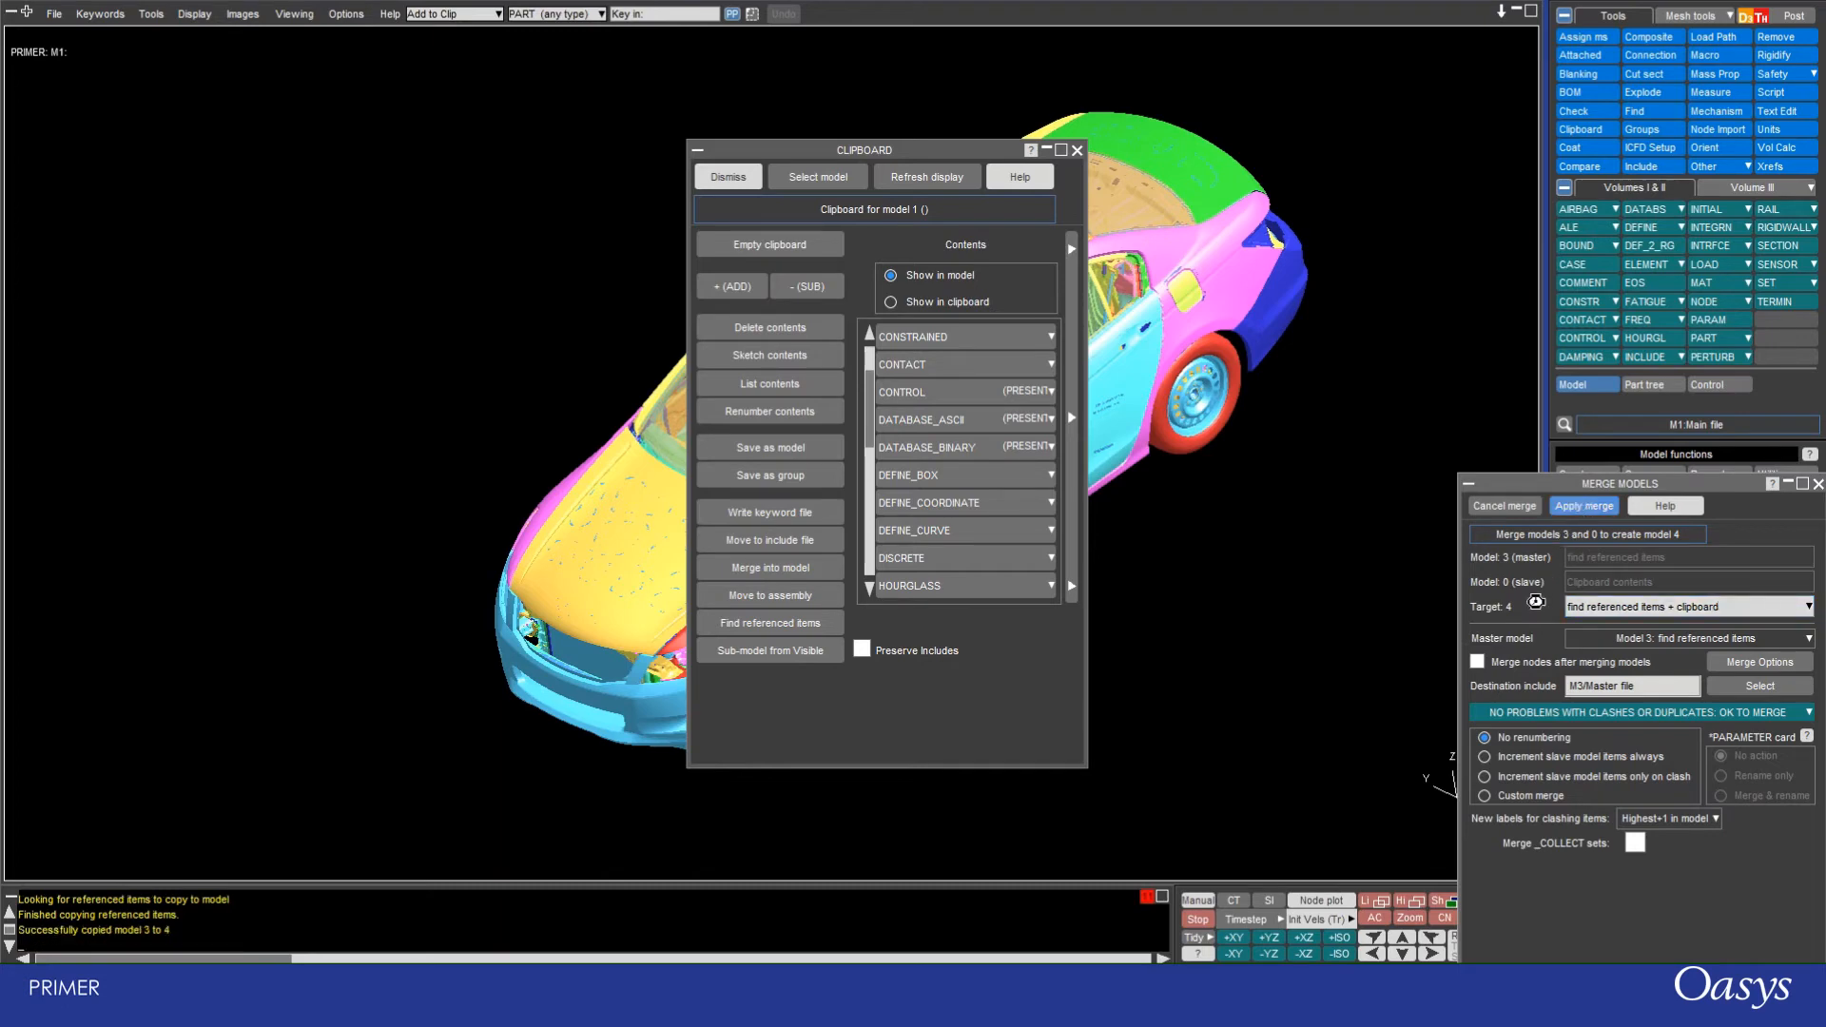
click(1582, 506)
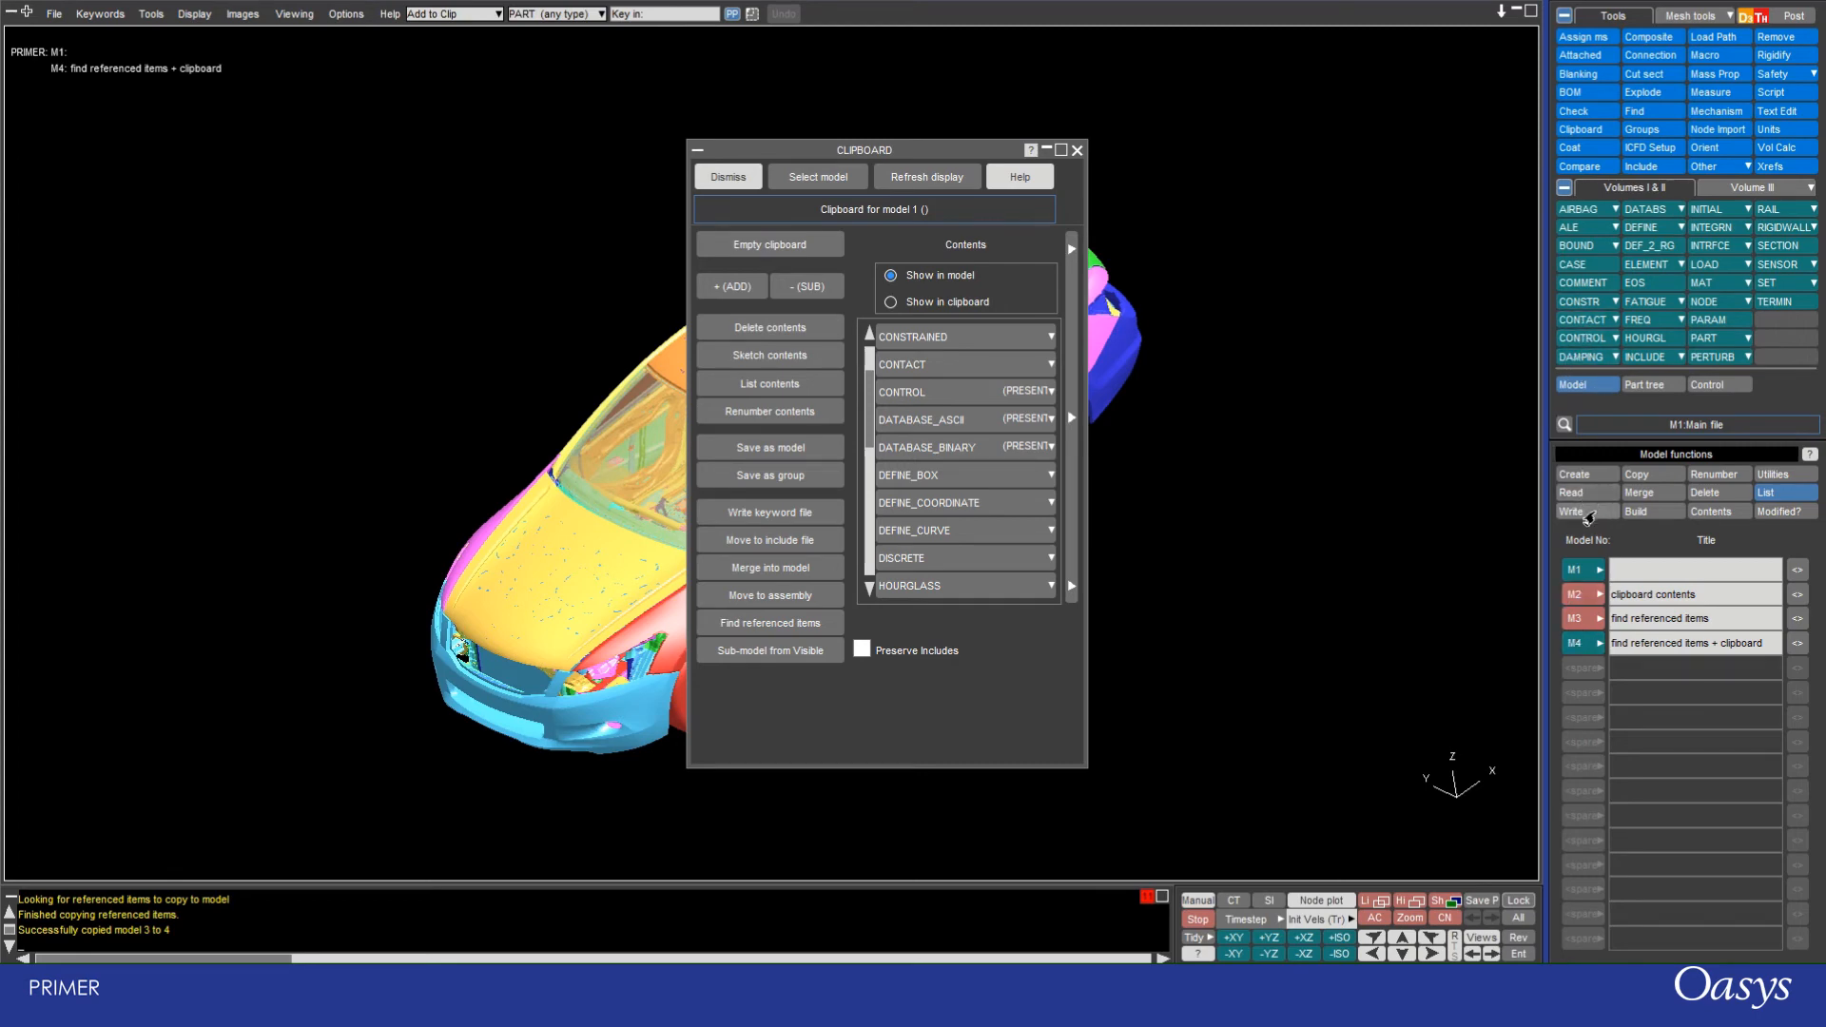
click(1651, 384)
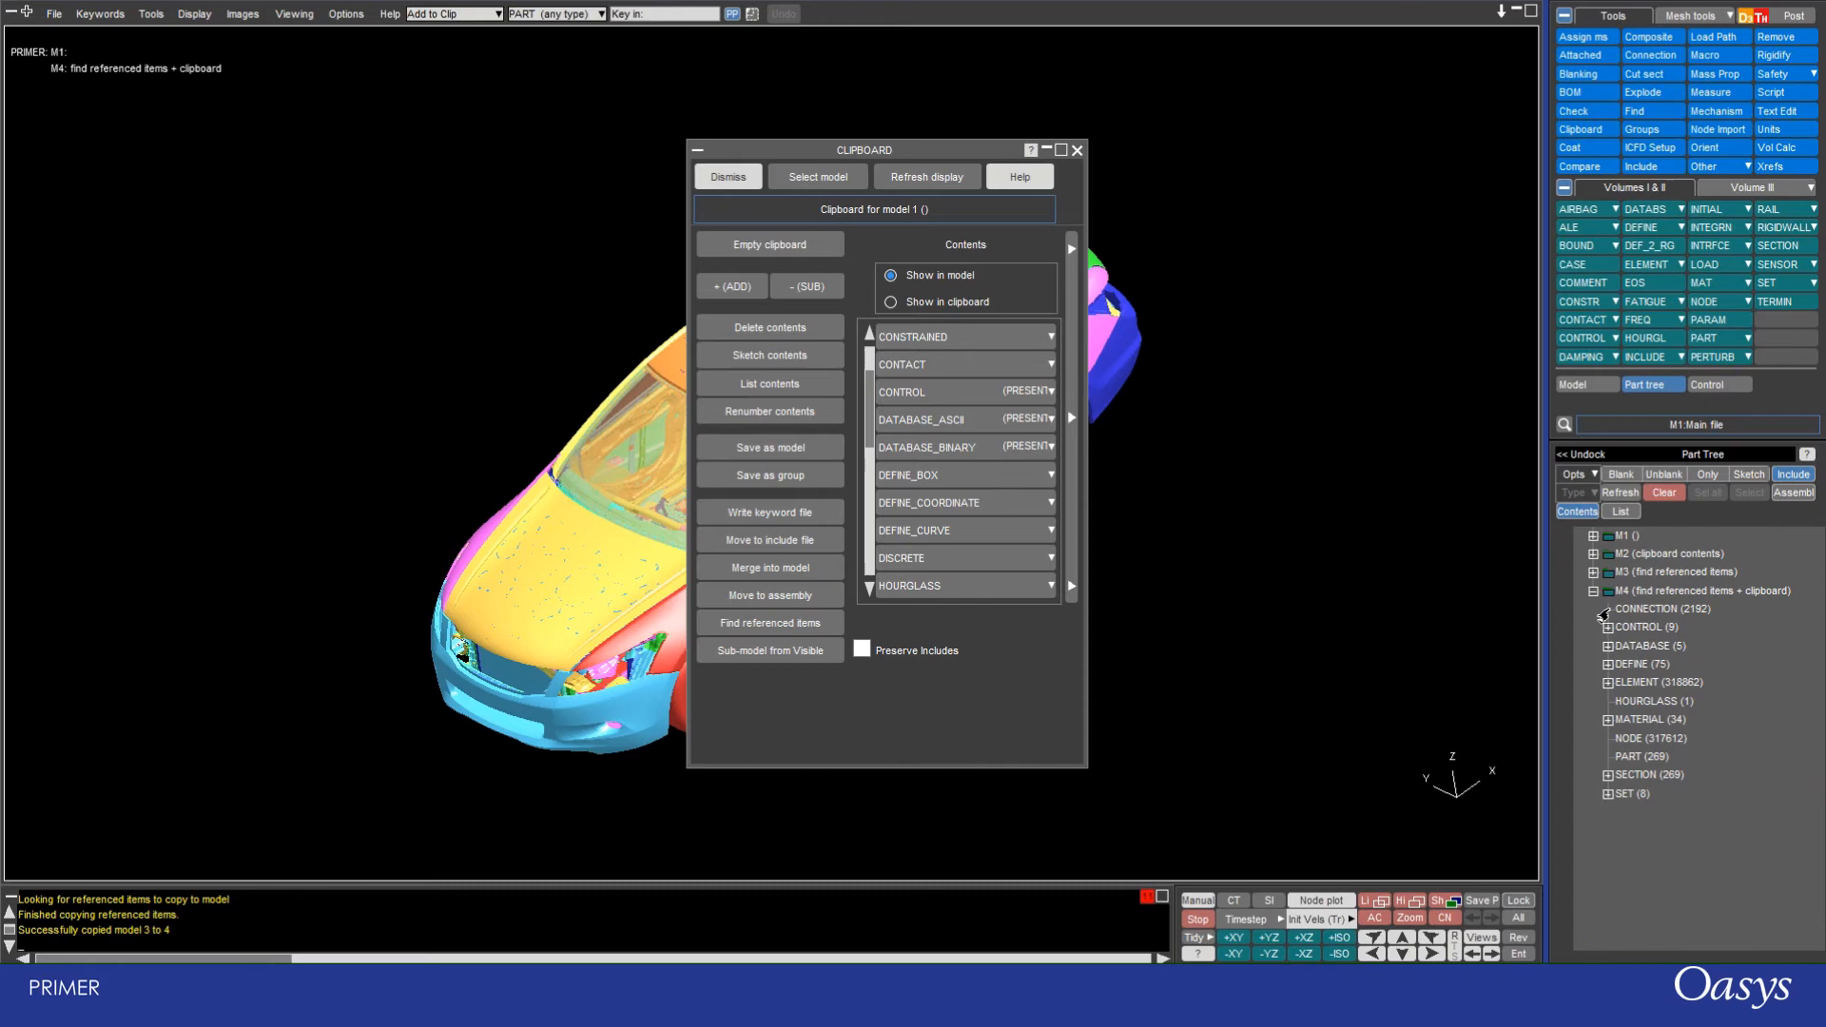
Step: Expand and collapse M4's CONTROL node, then expand M3 beside it showing only M4 has CONTROL (9) and DATABASE (5)
click(1601, 625)
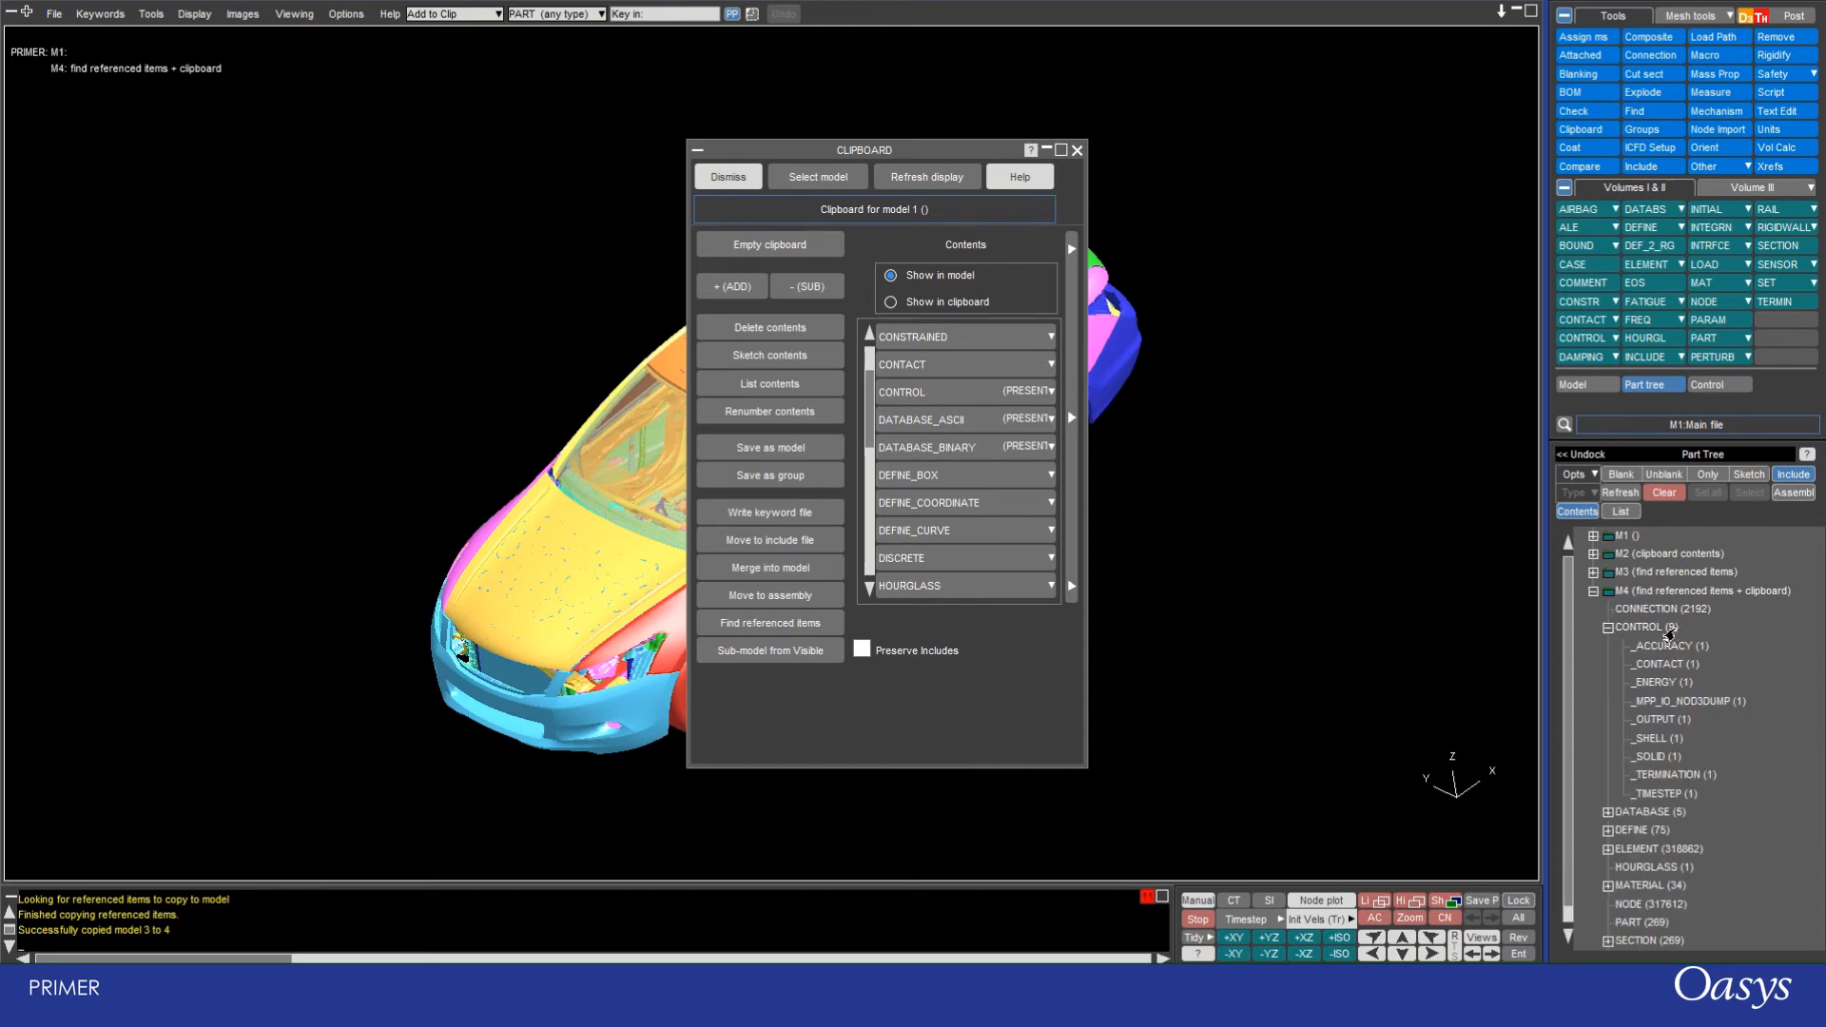
click(1609, 625)
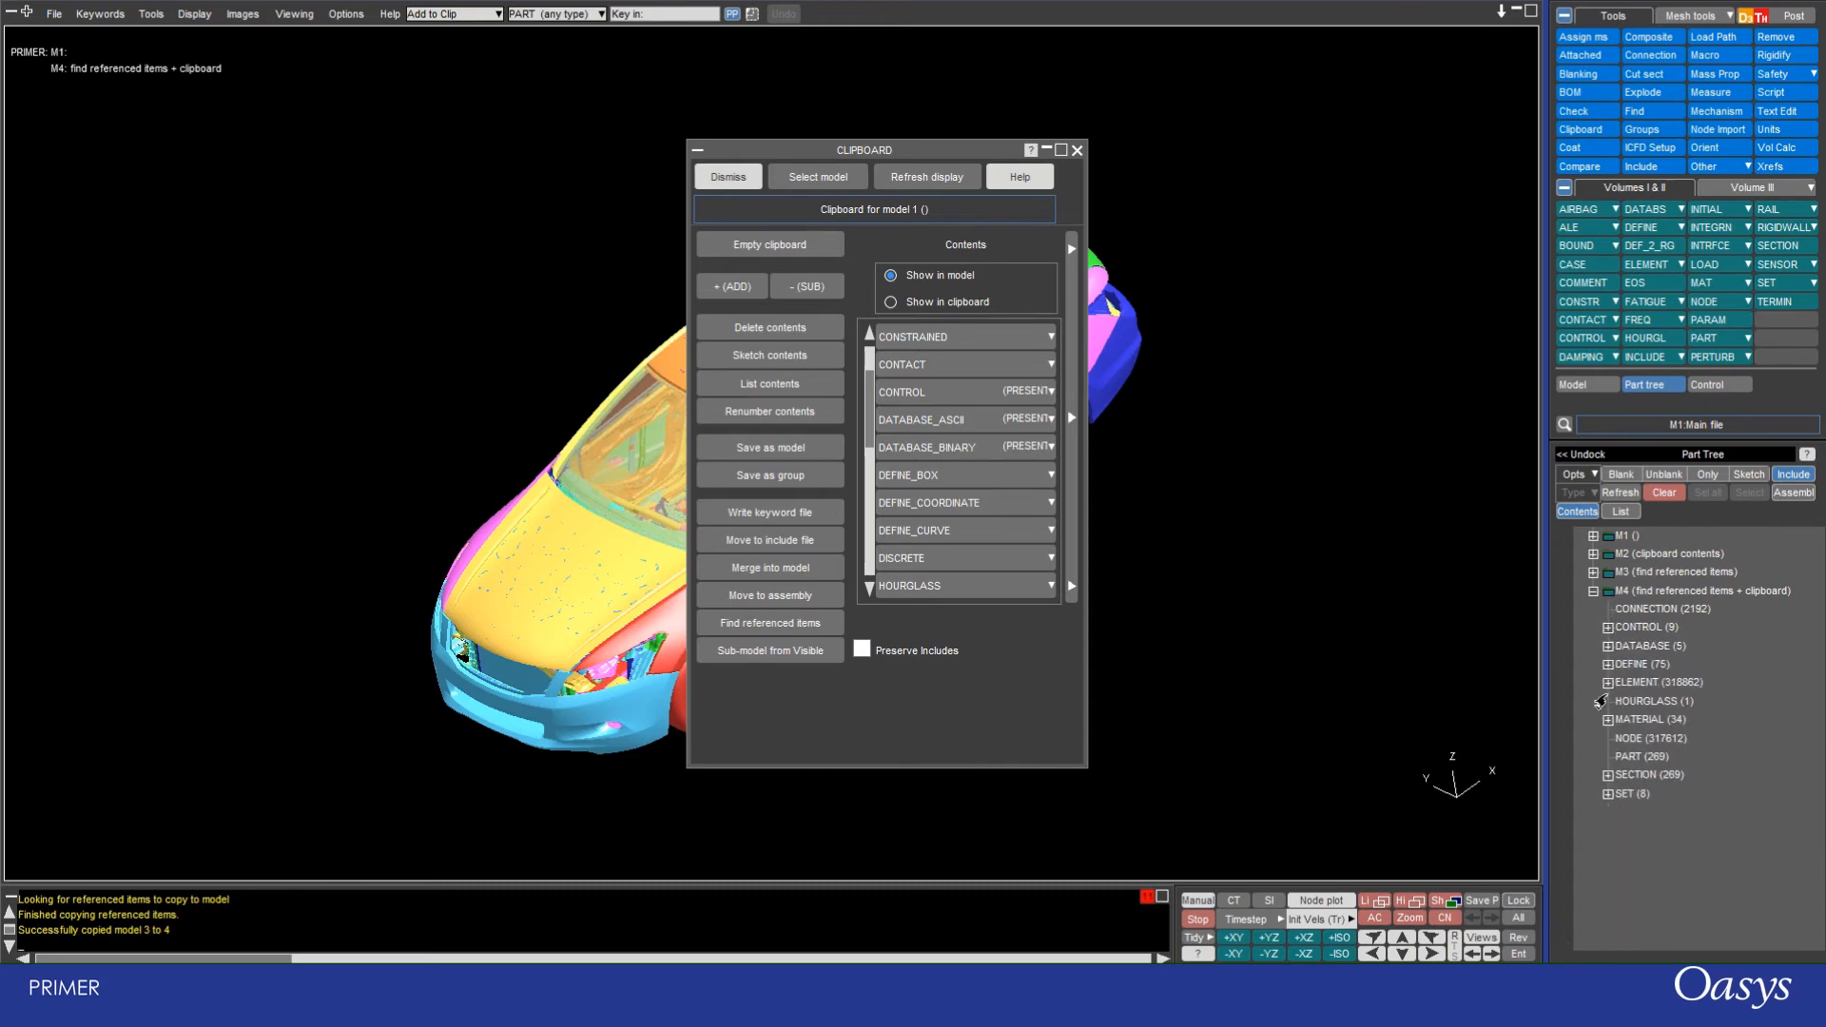
click(1607, 645)
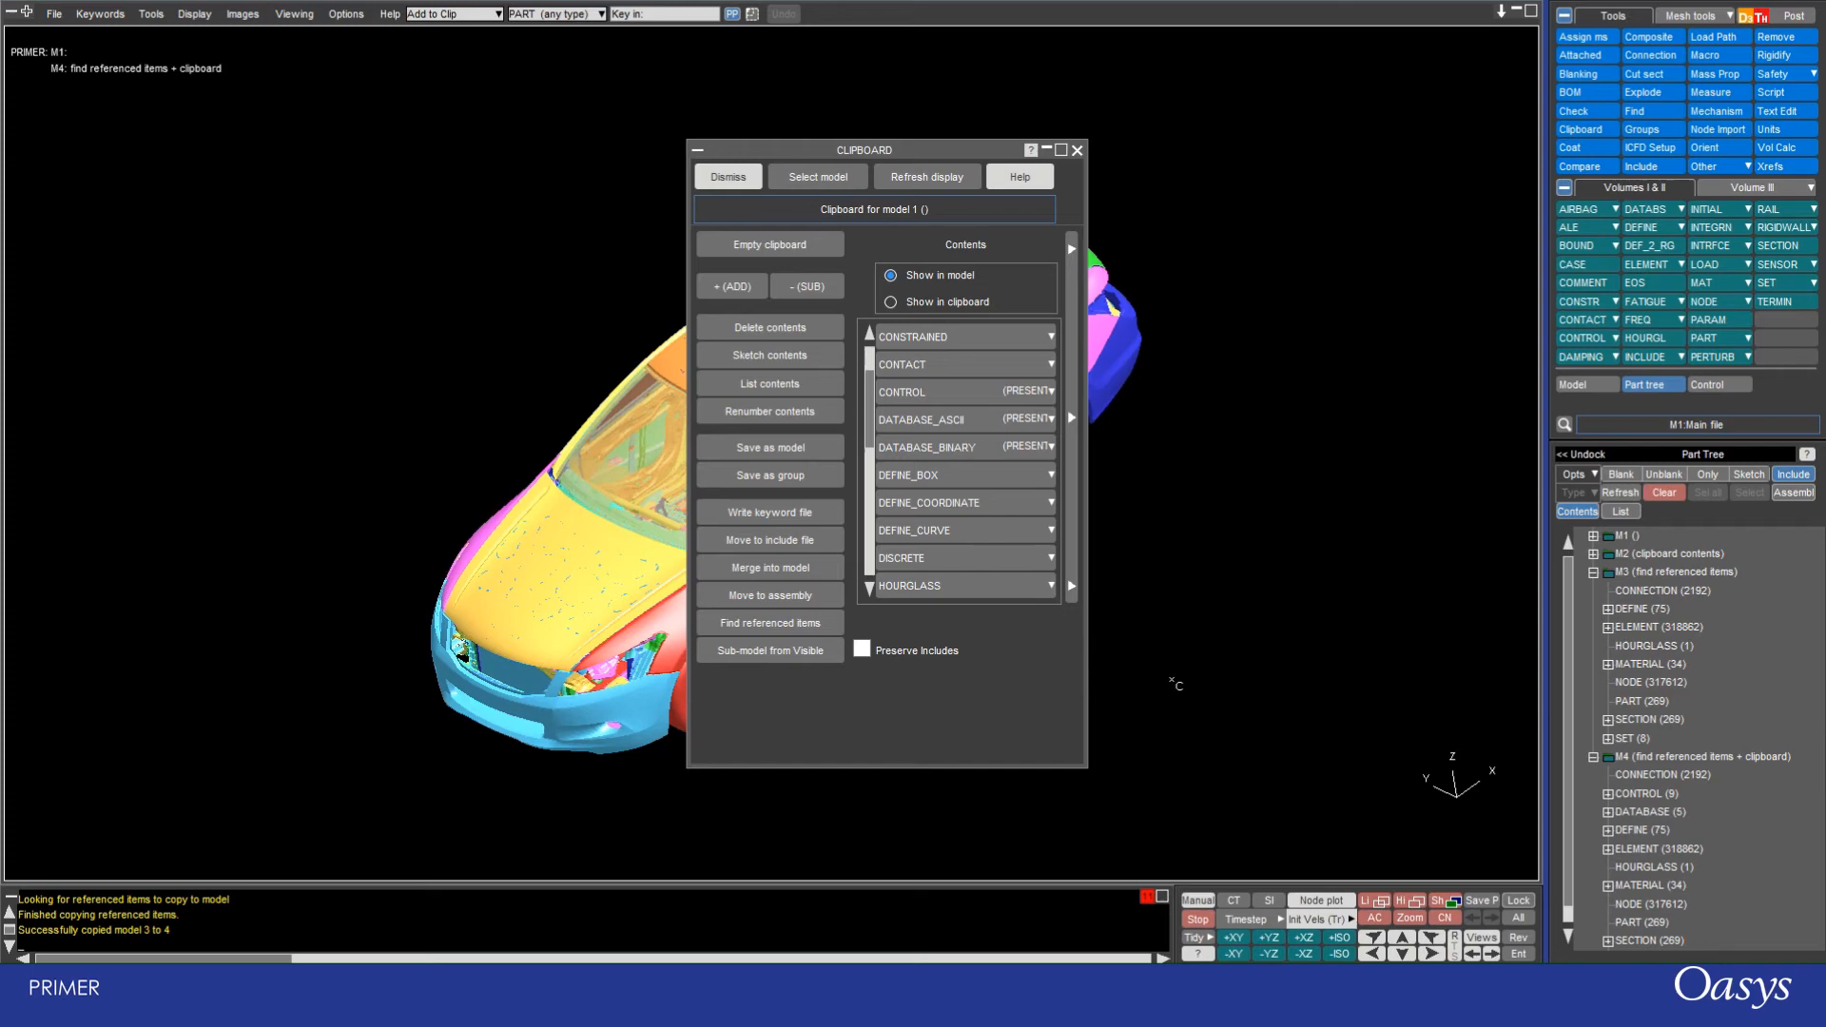
mouse_move(1362, 591)
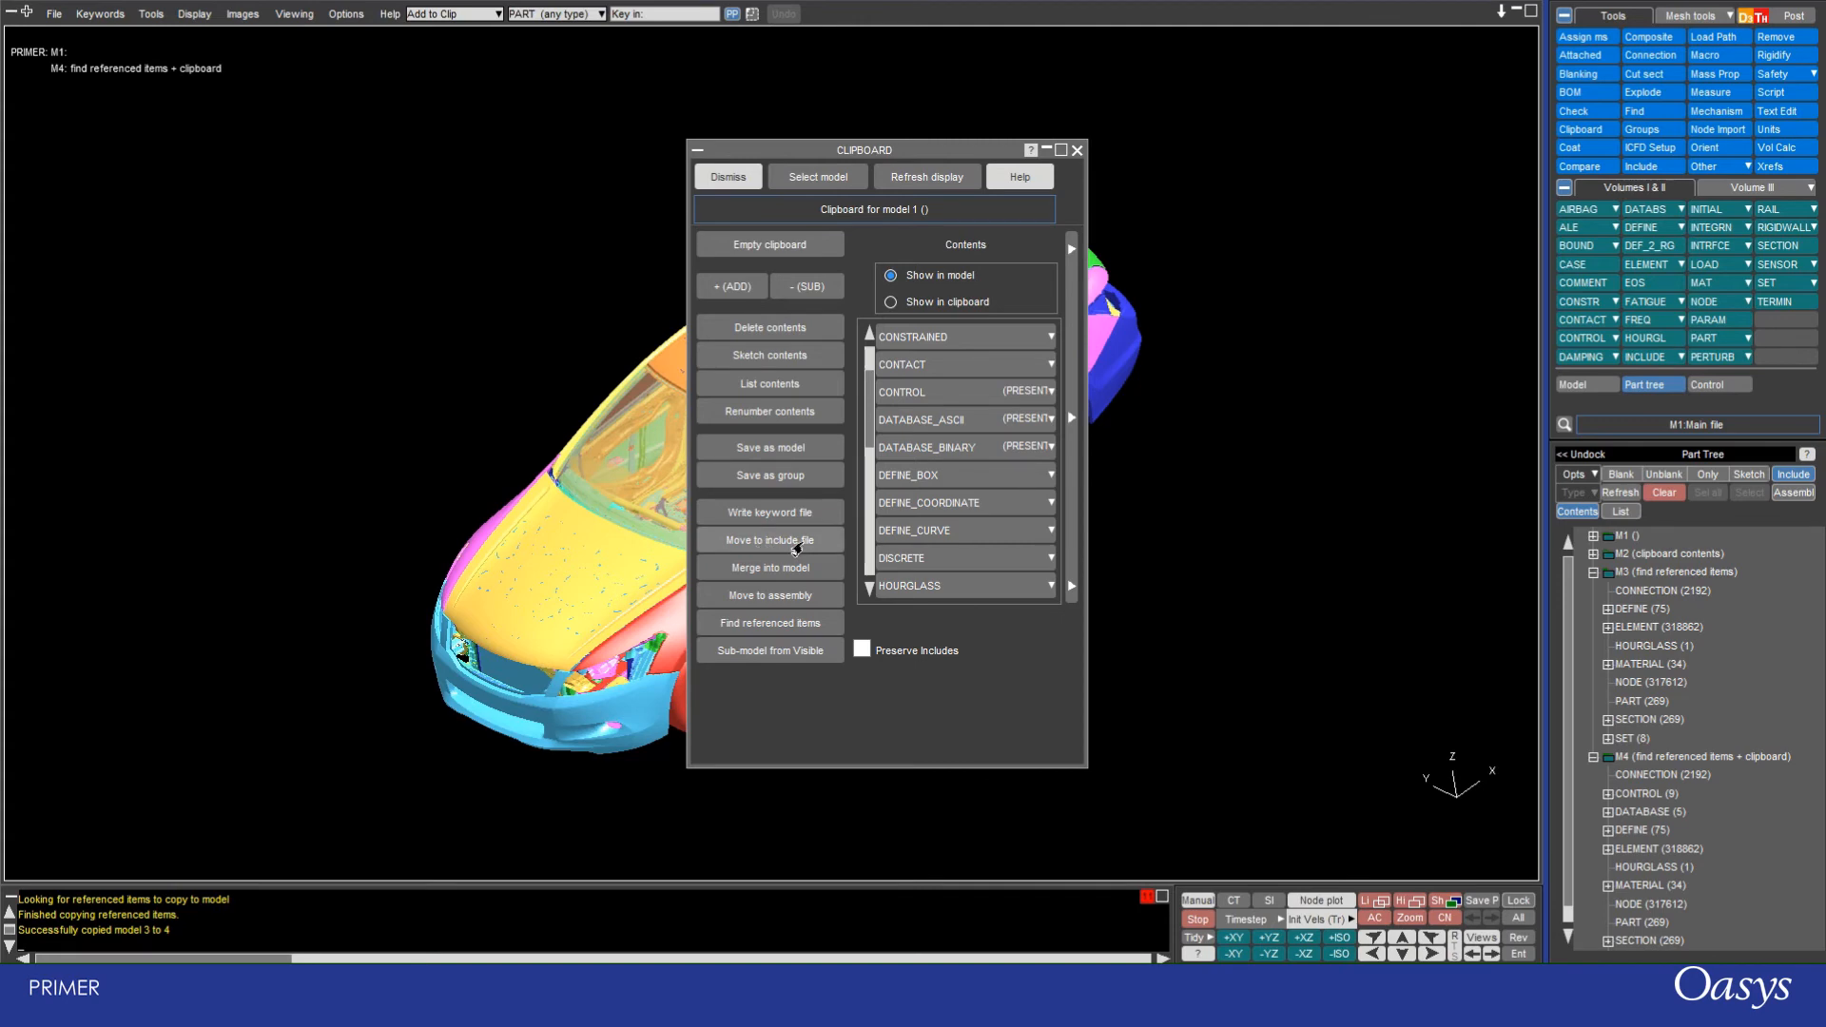
mouse_move(768, 596)
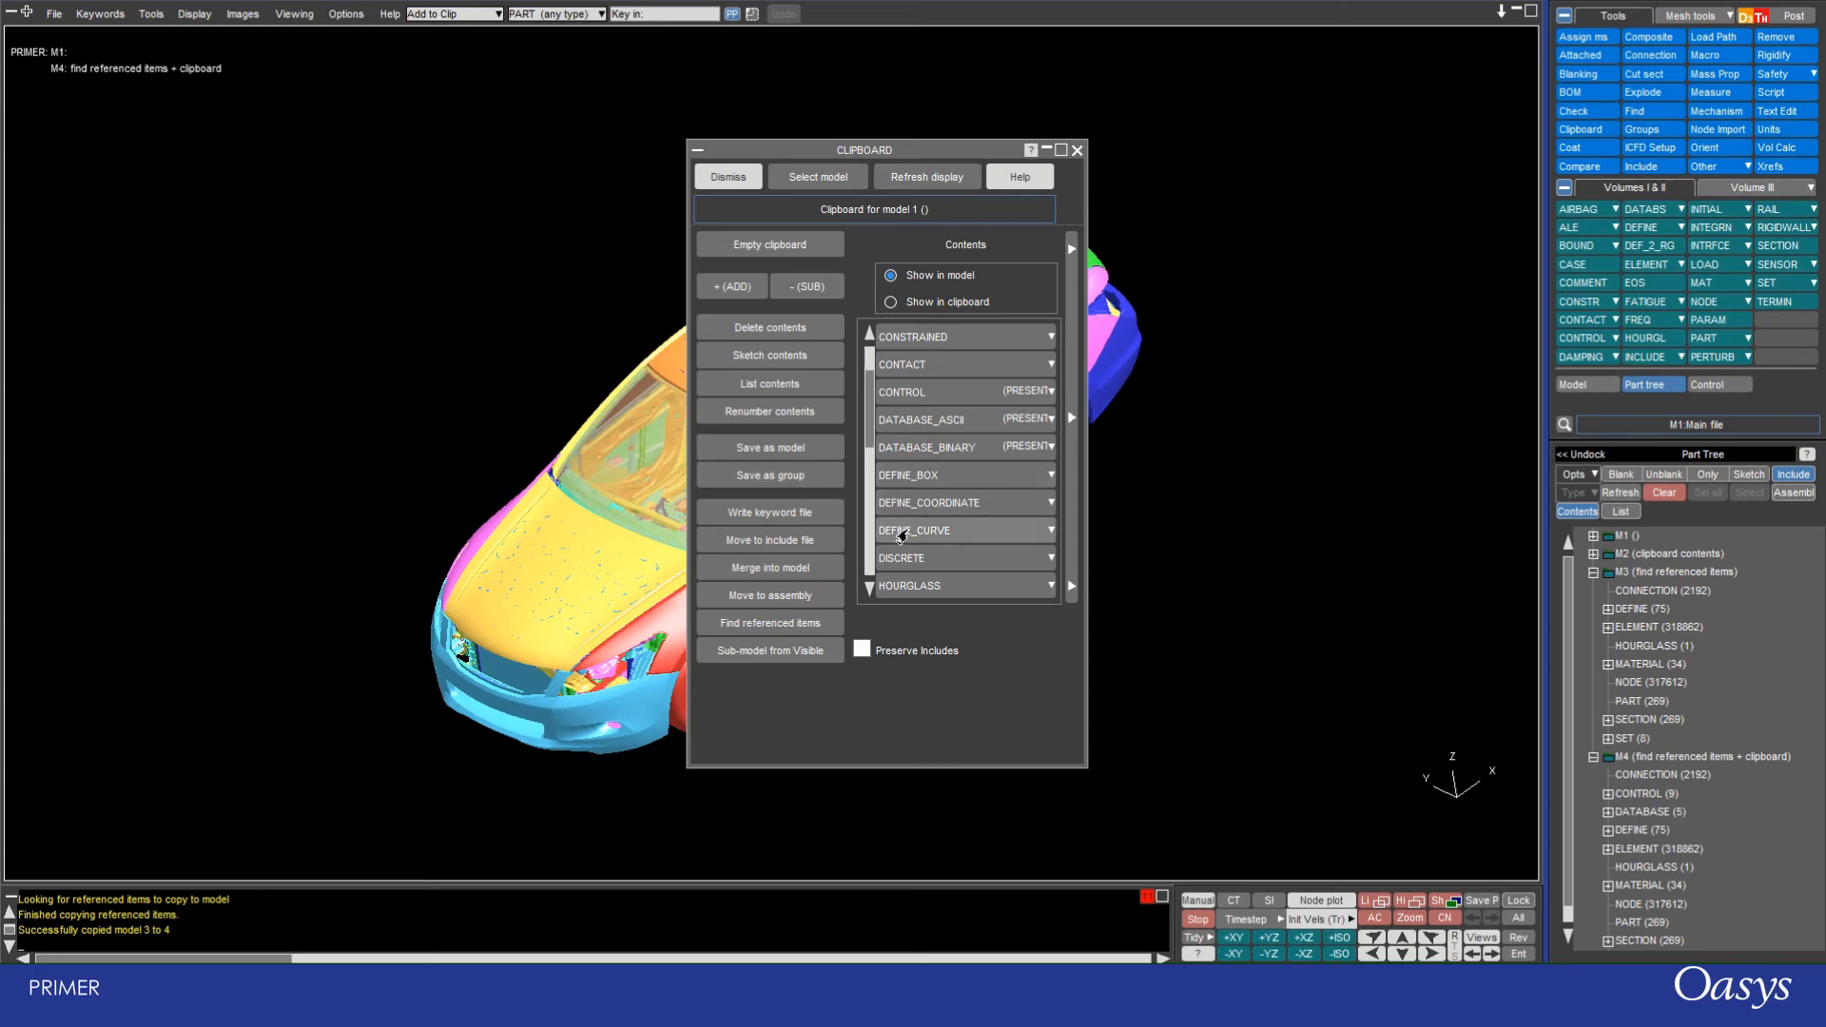
mouse_move(900, 447)
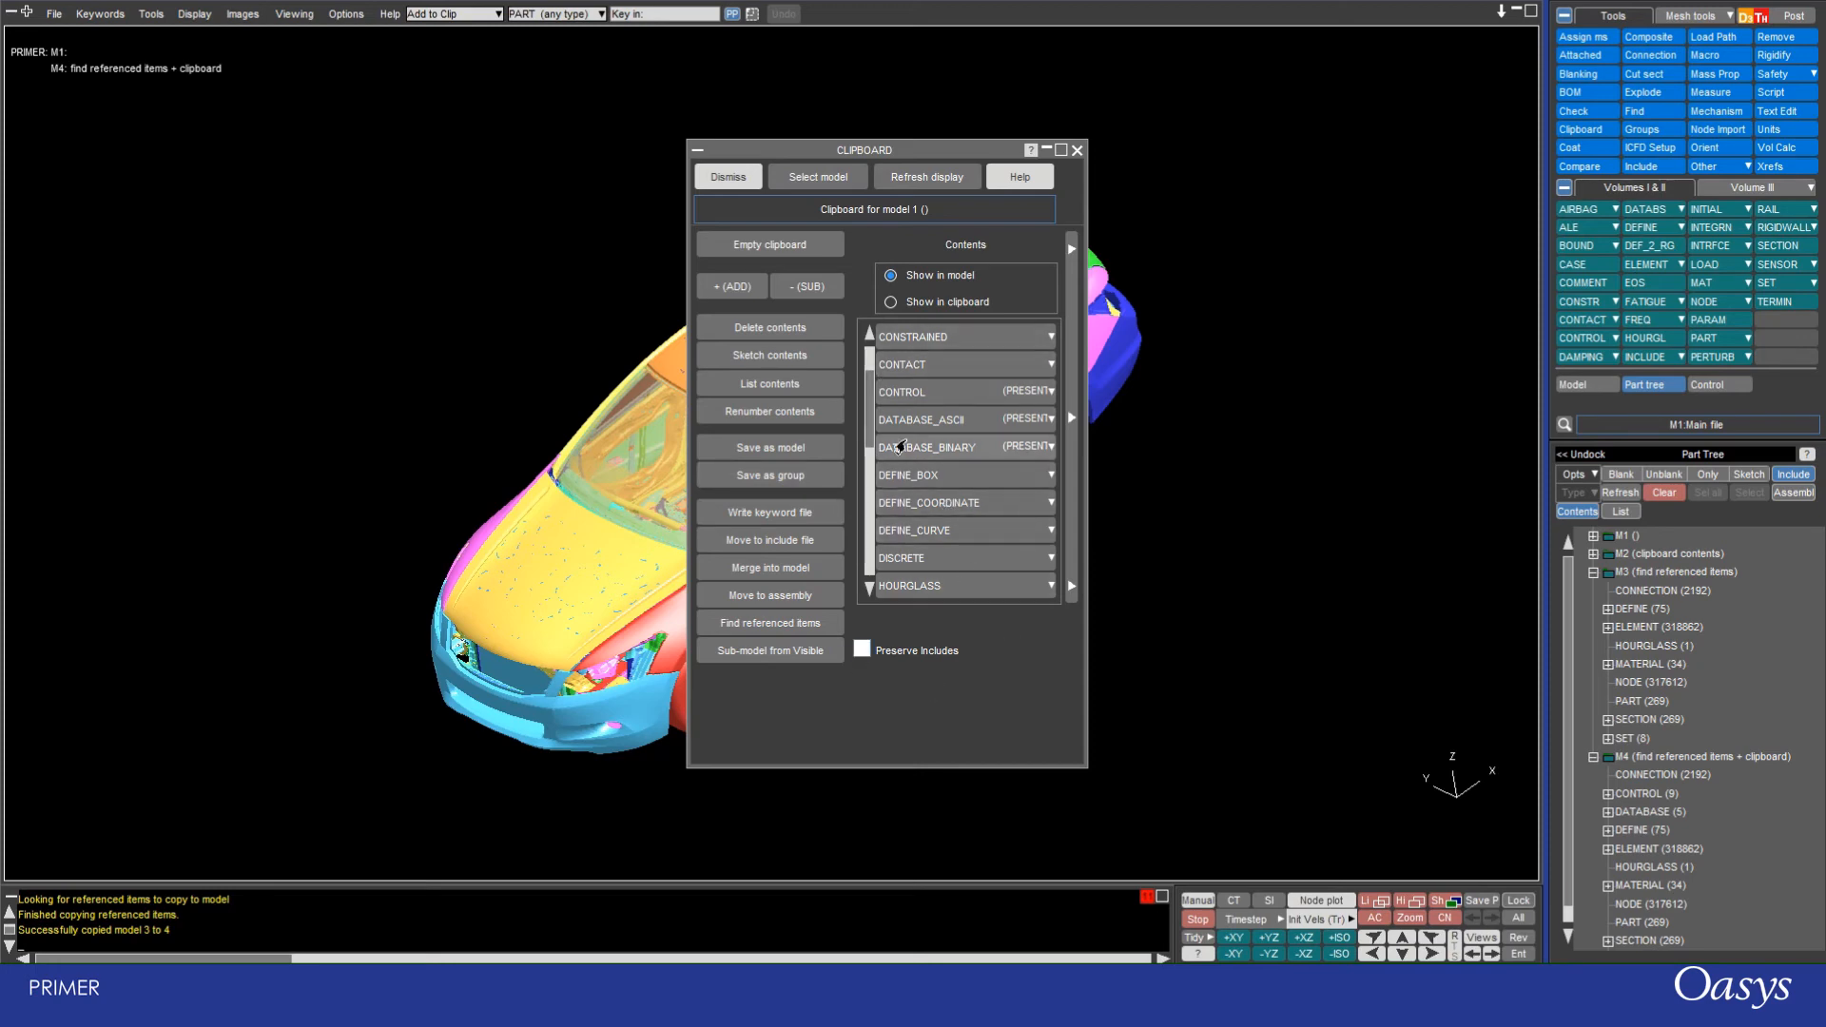
Step: Scroll through the clipboard's keyword types in Contents and request Empty clipboard again
scroll(down, 3)
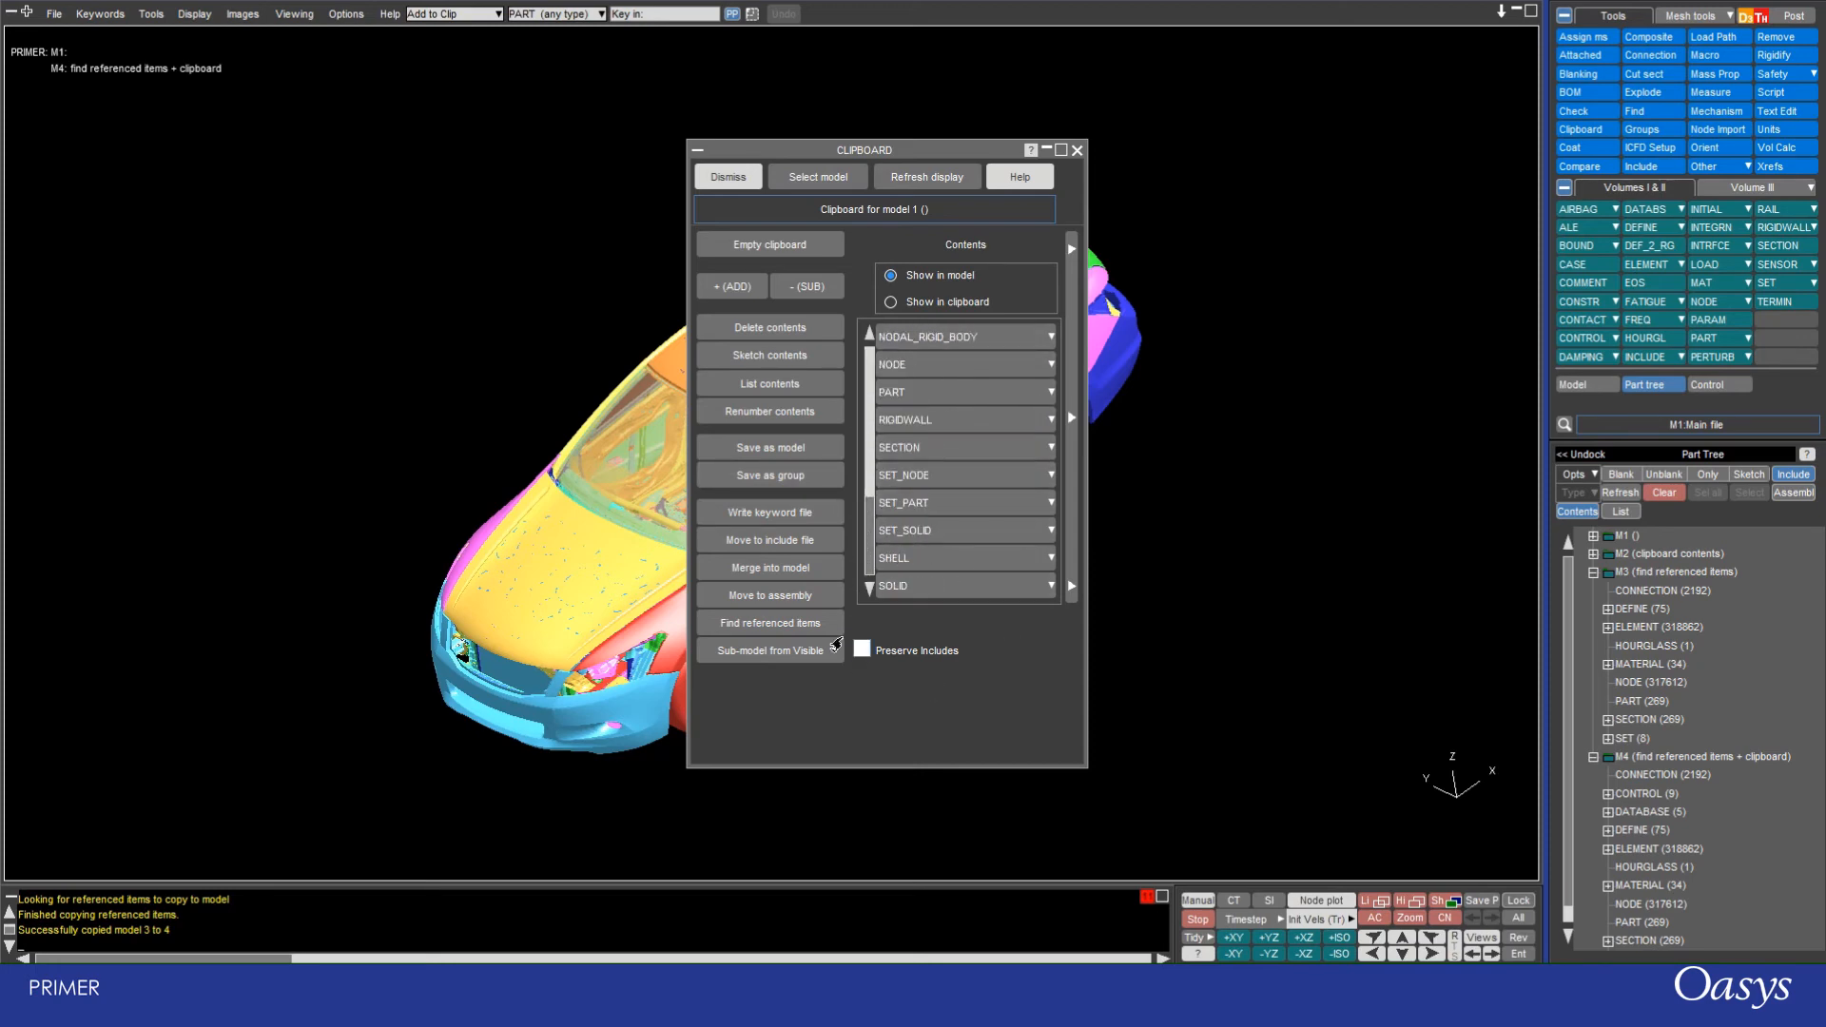
mouse_move(768, 621)
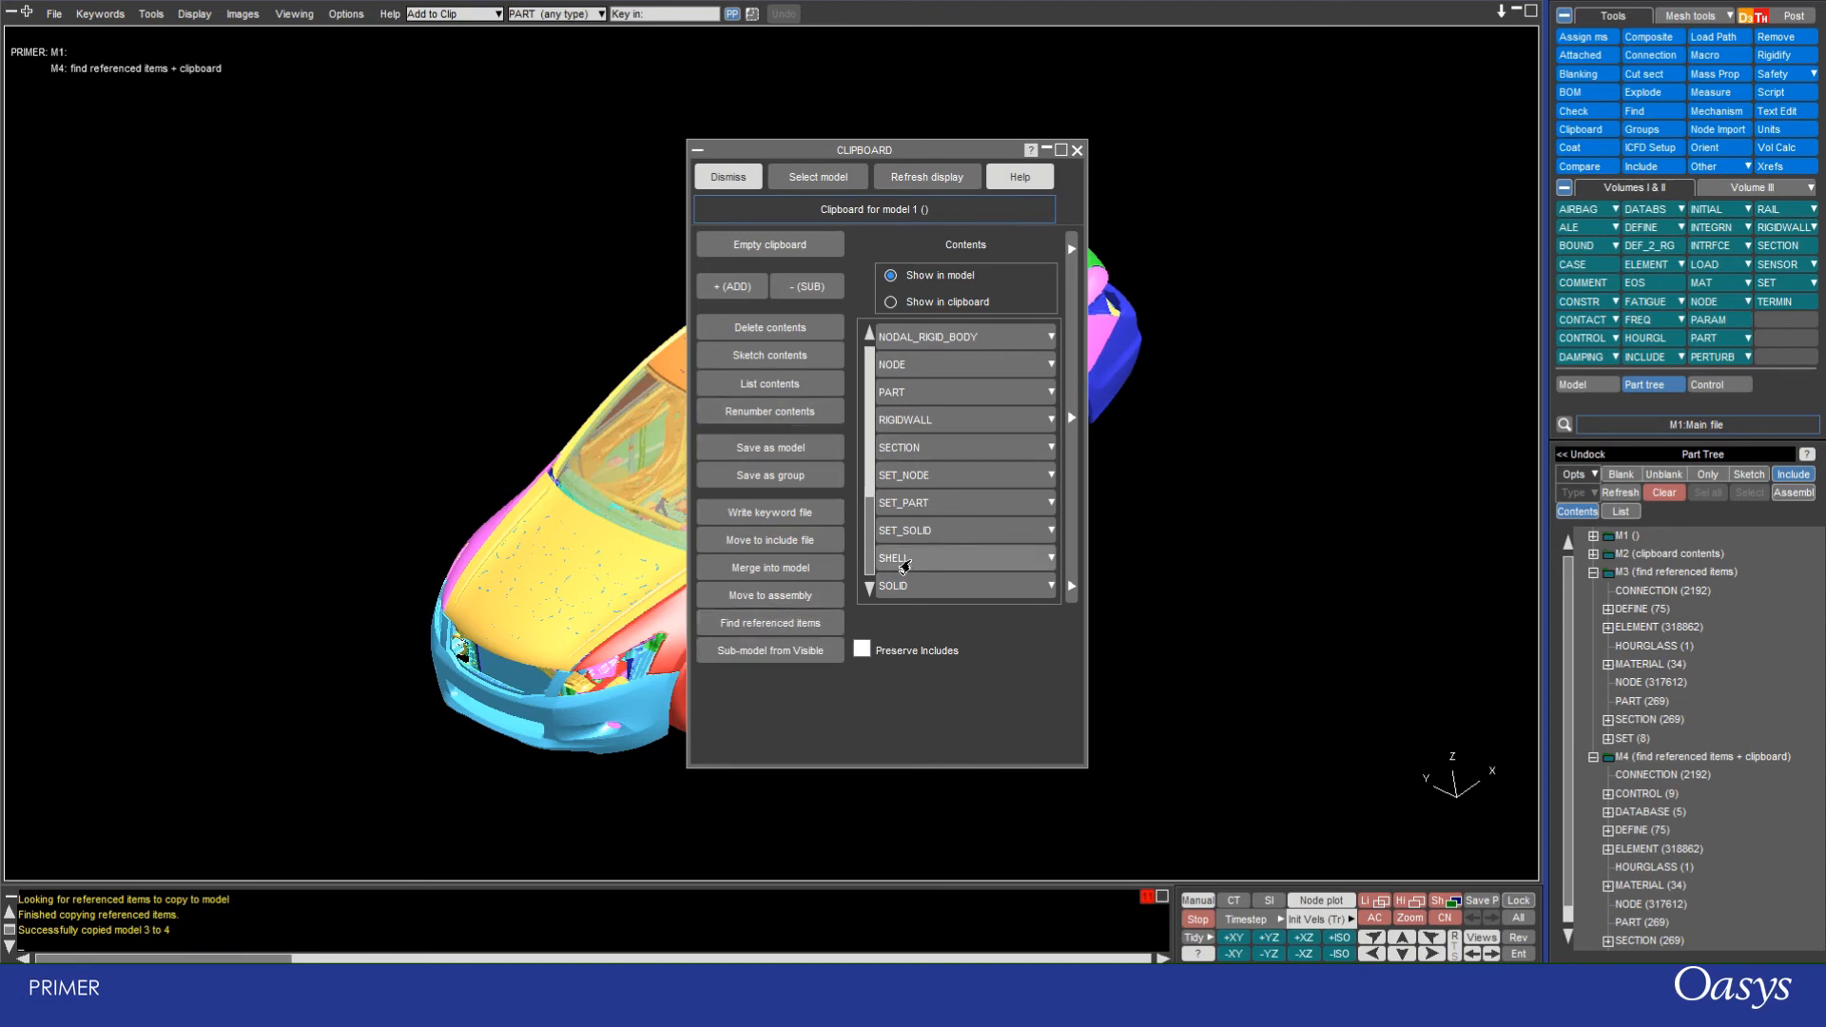
scroll(up, 3)
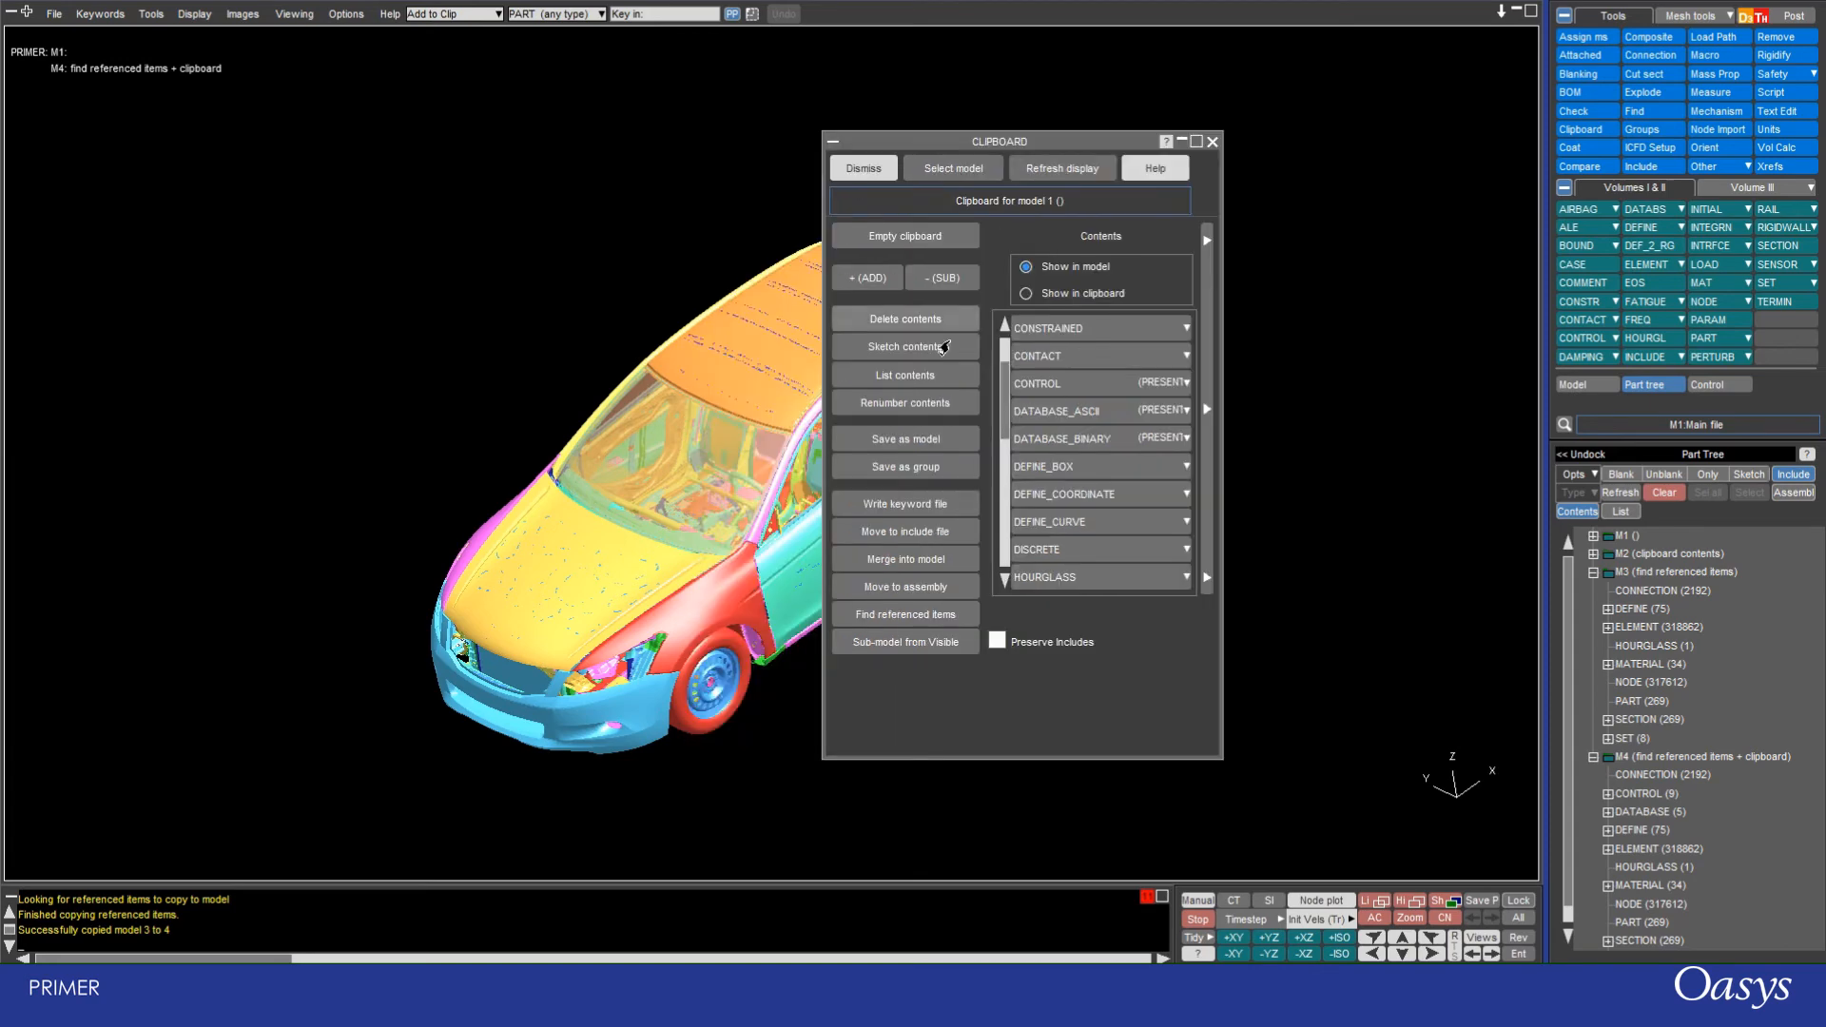
click(905, 236)
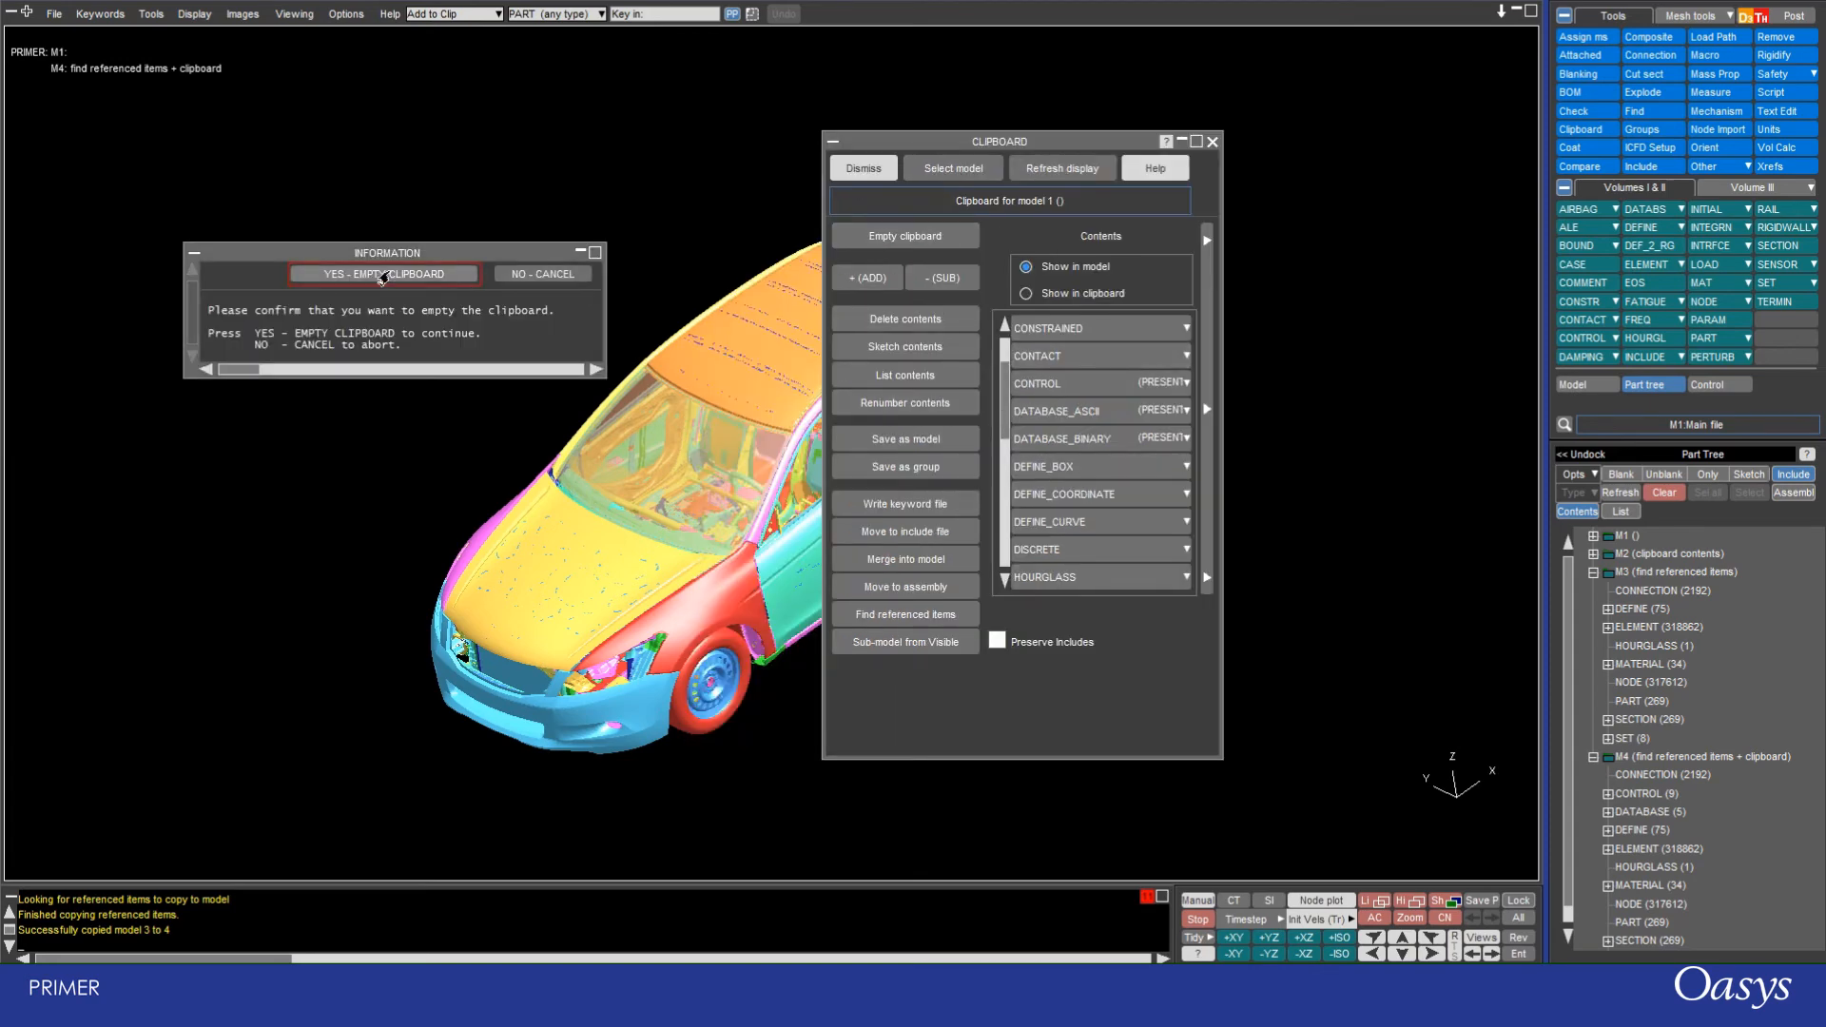
Step: Confirm emptying the clipboard and pick part P200000, adding its 15004 nodes, 14876 shells and 6 curves
click(384, 274)
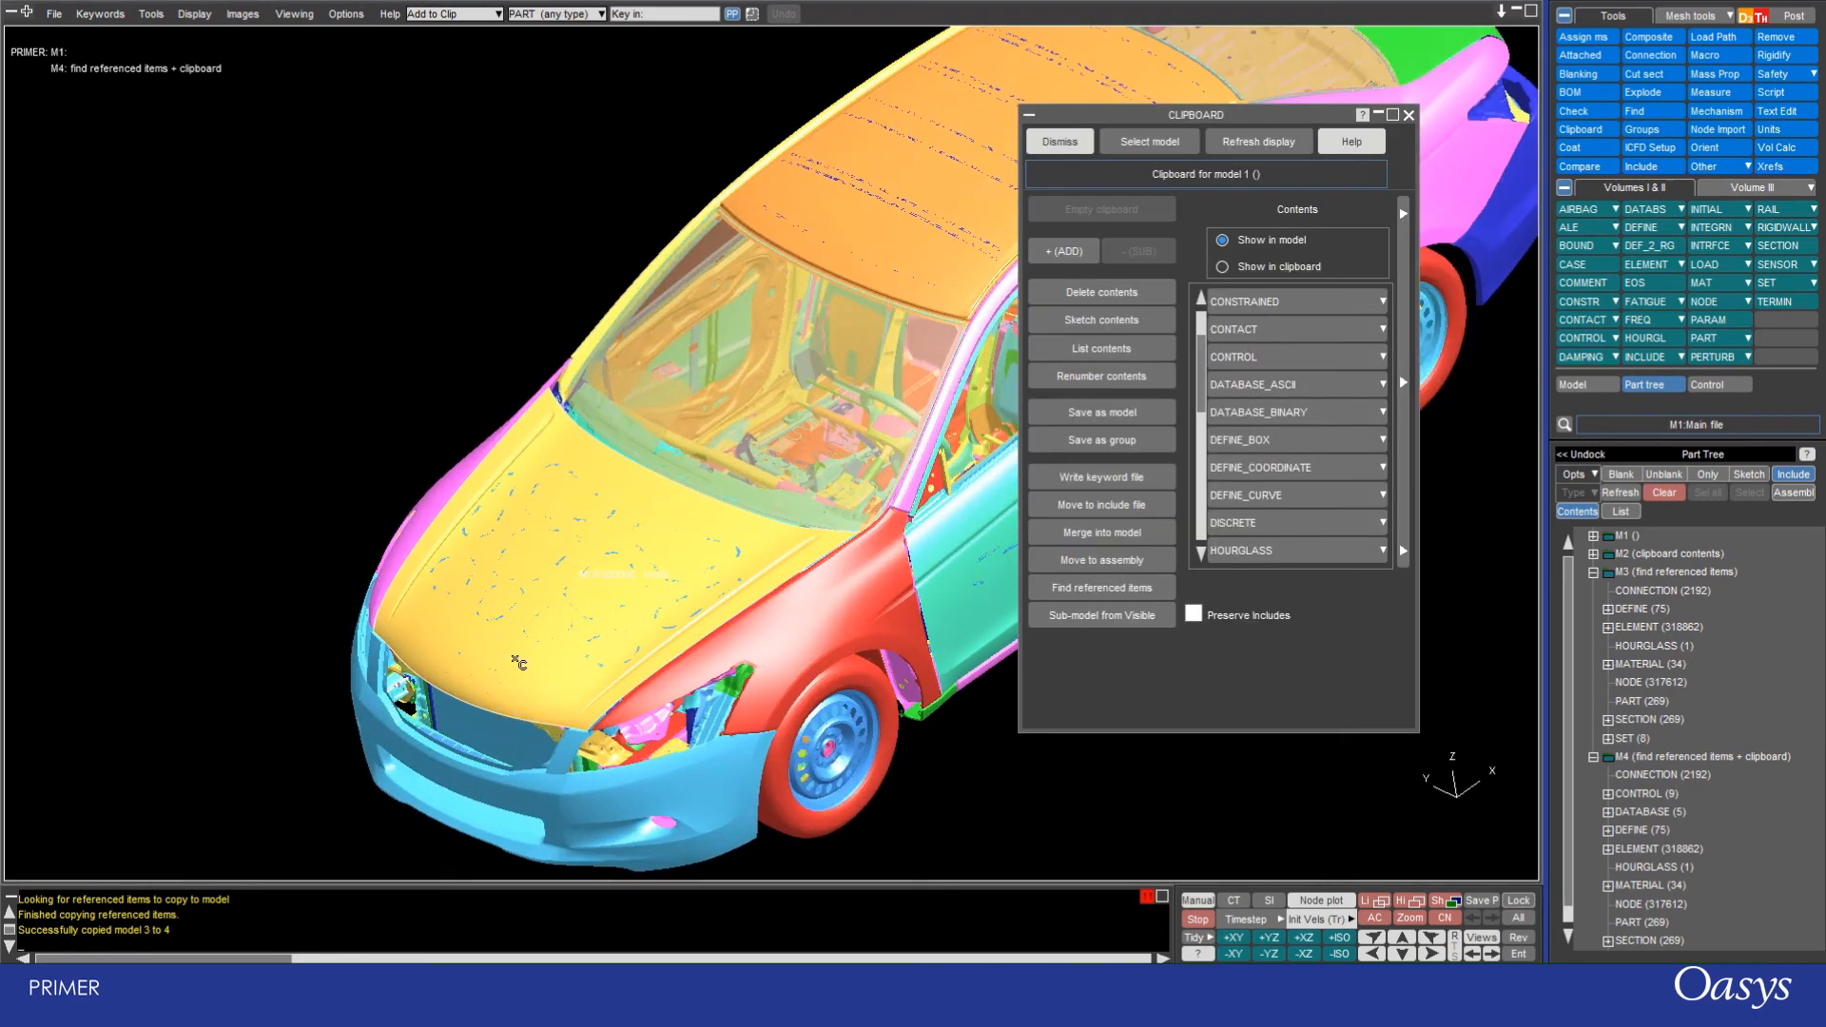
click(1221, 266)
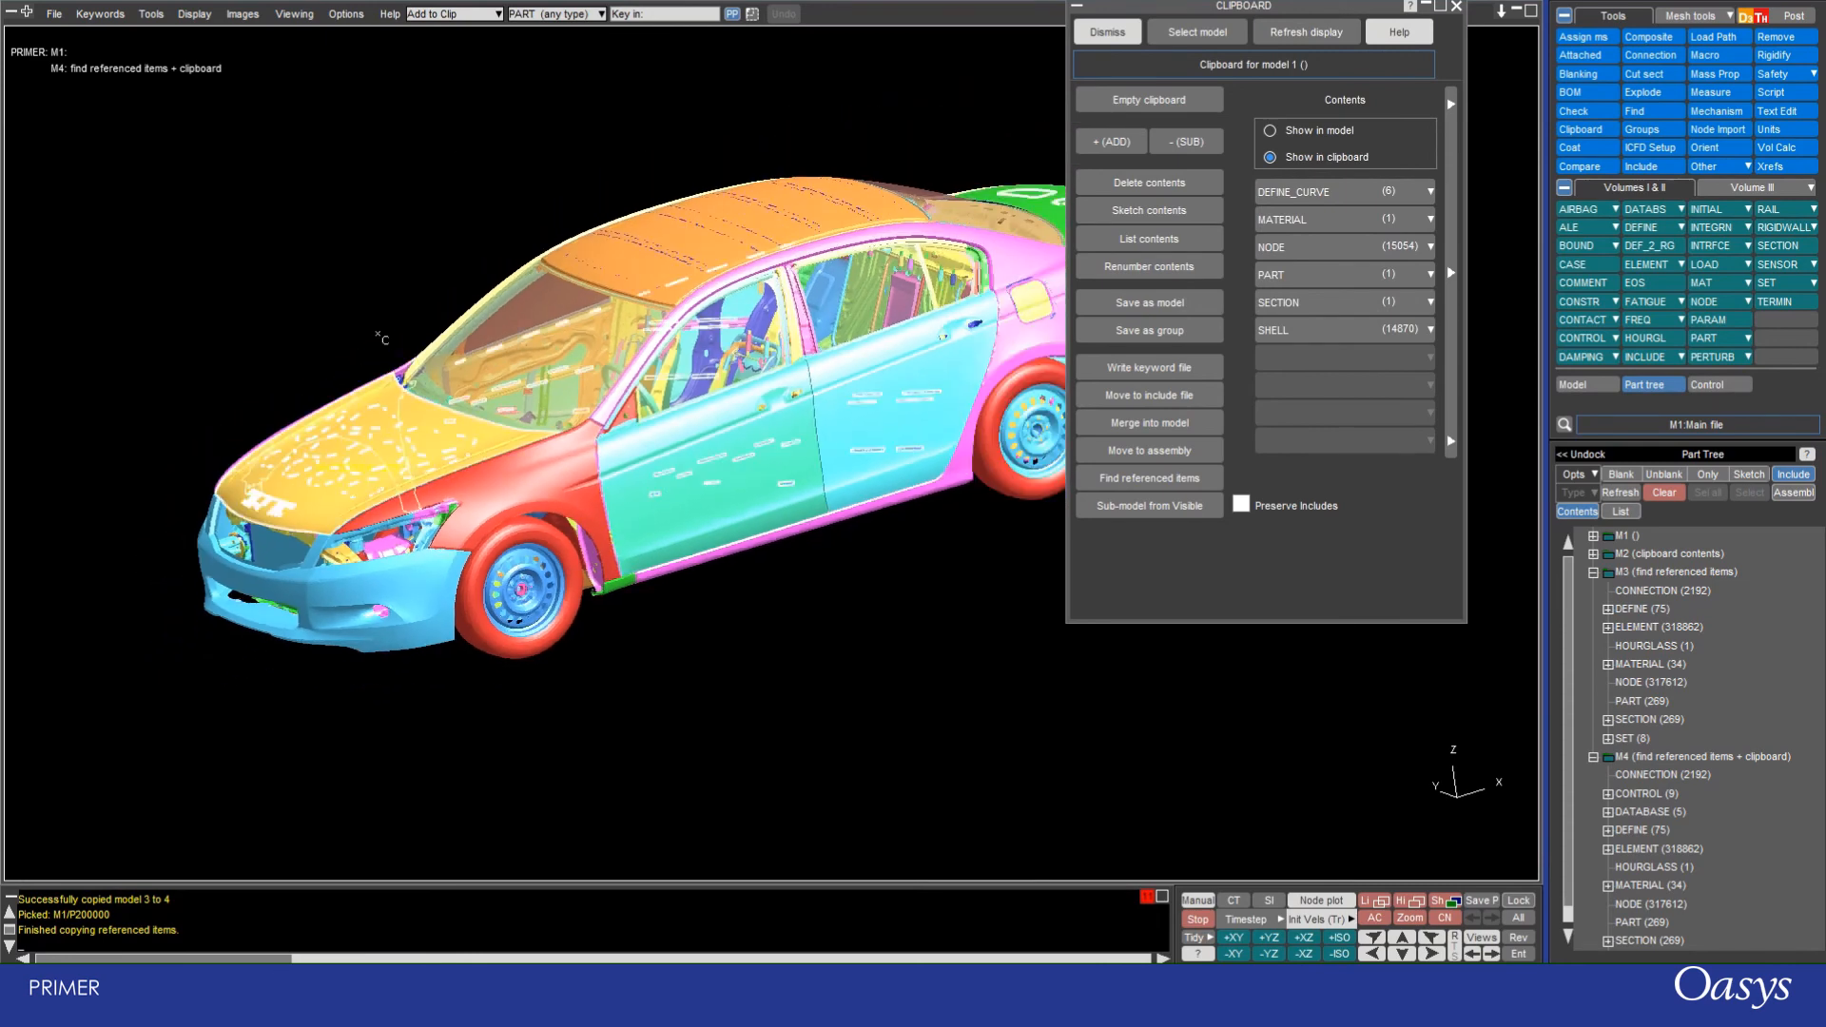
Step: Blank several inner car parts by picking, leaving the body shell, doors and front wheel visible
click(452, 13)
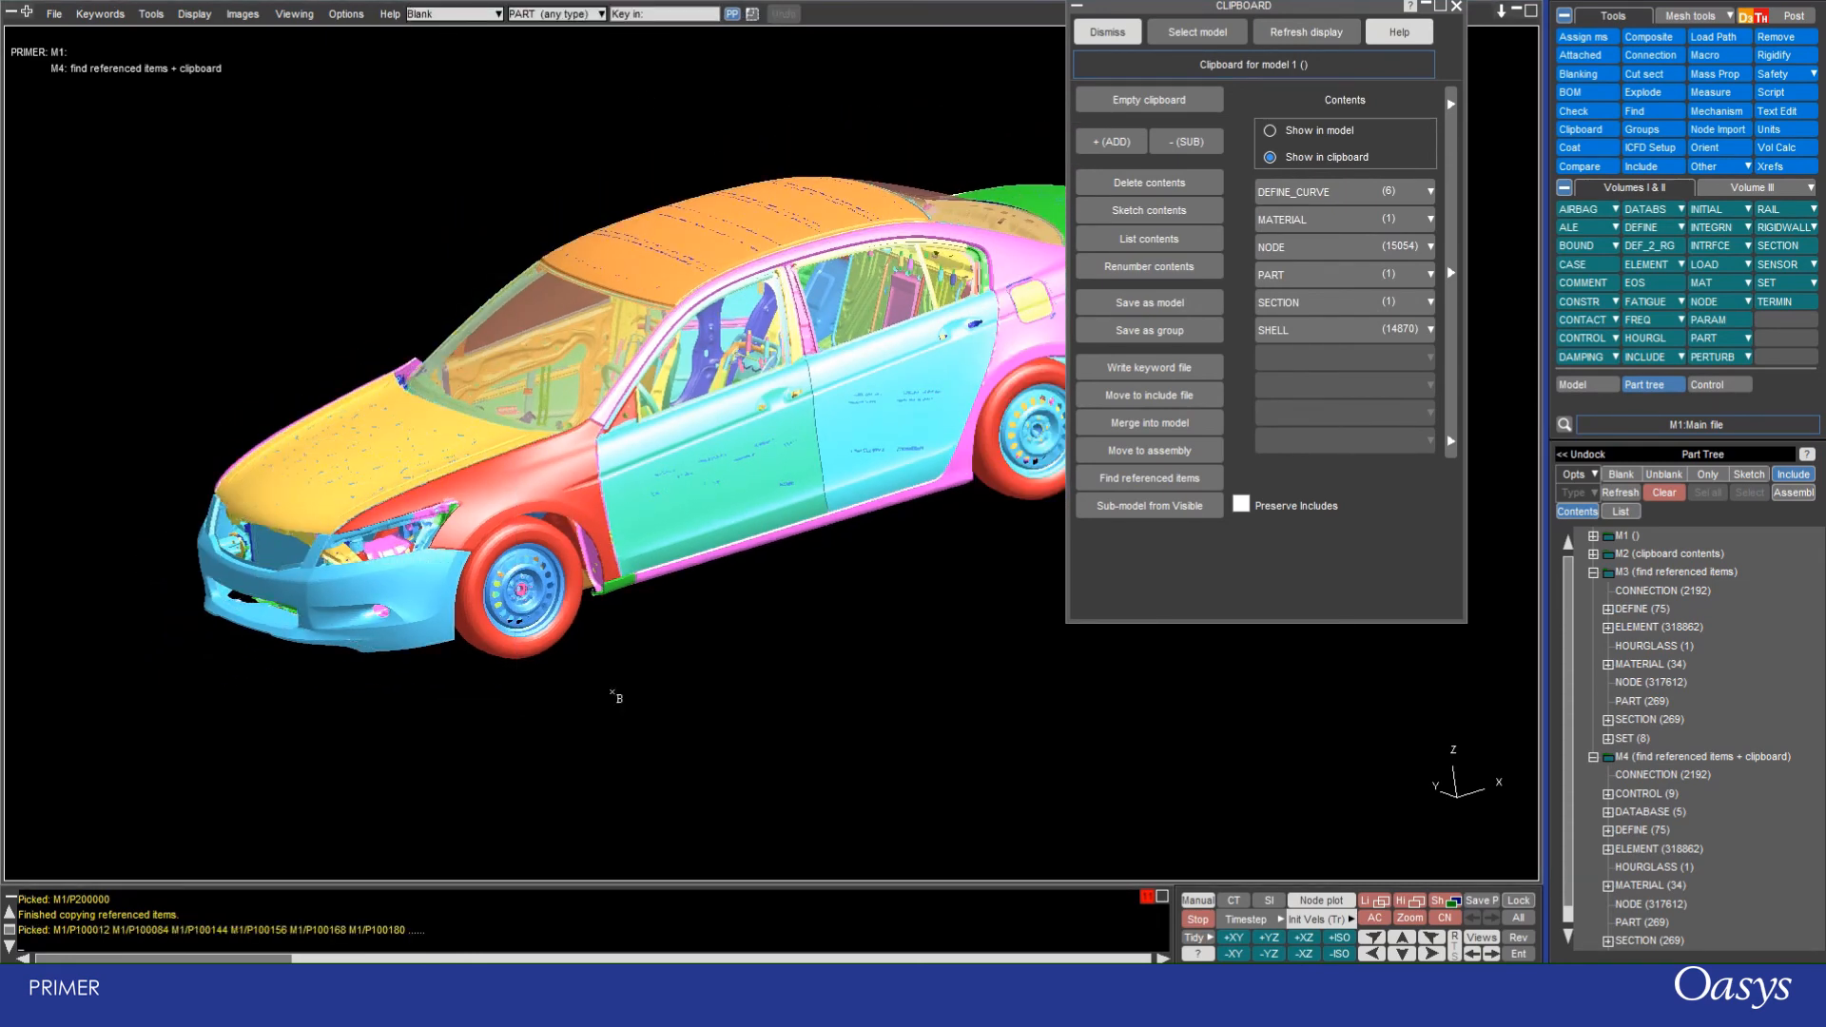
click(1584, 382)
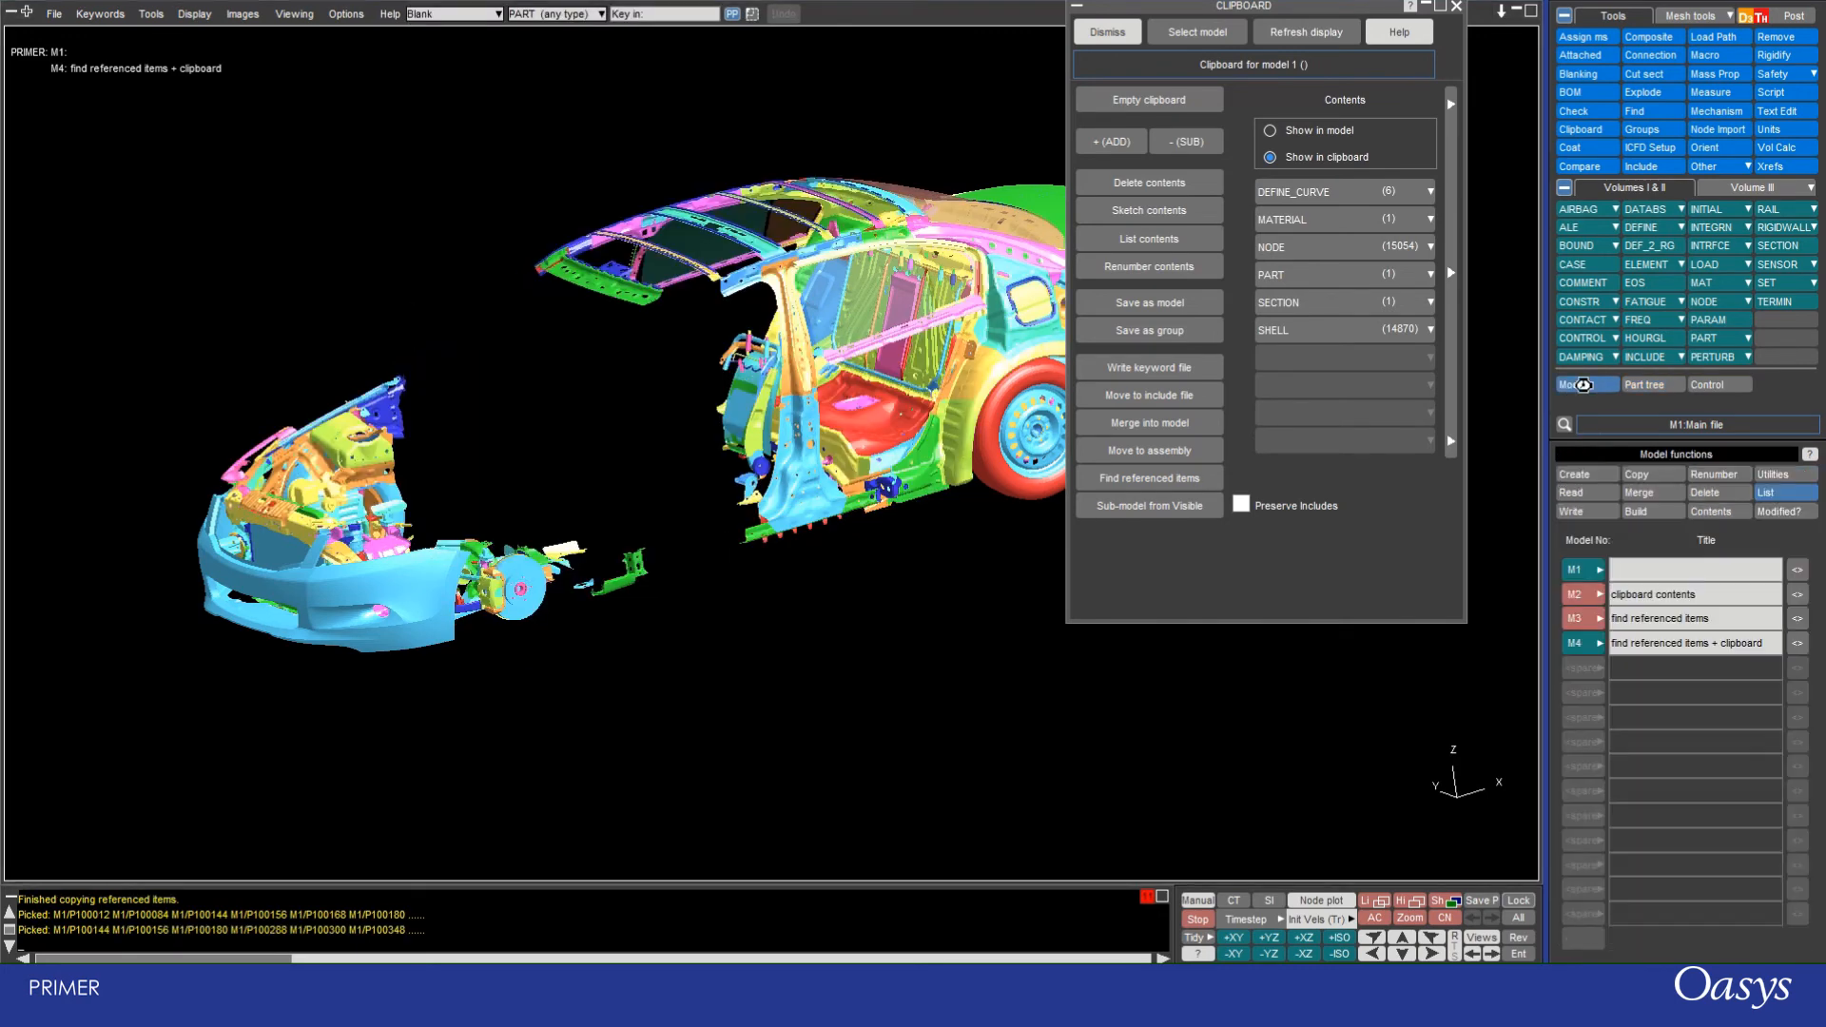
click(1578, 594)
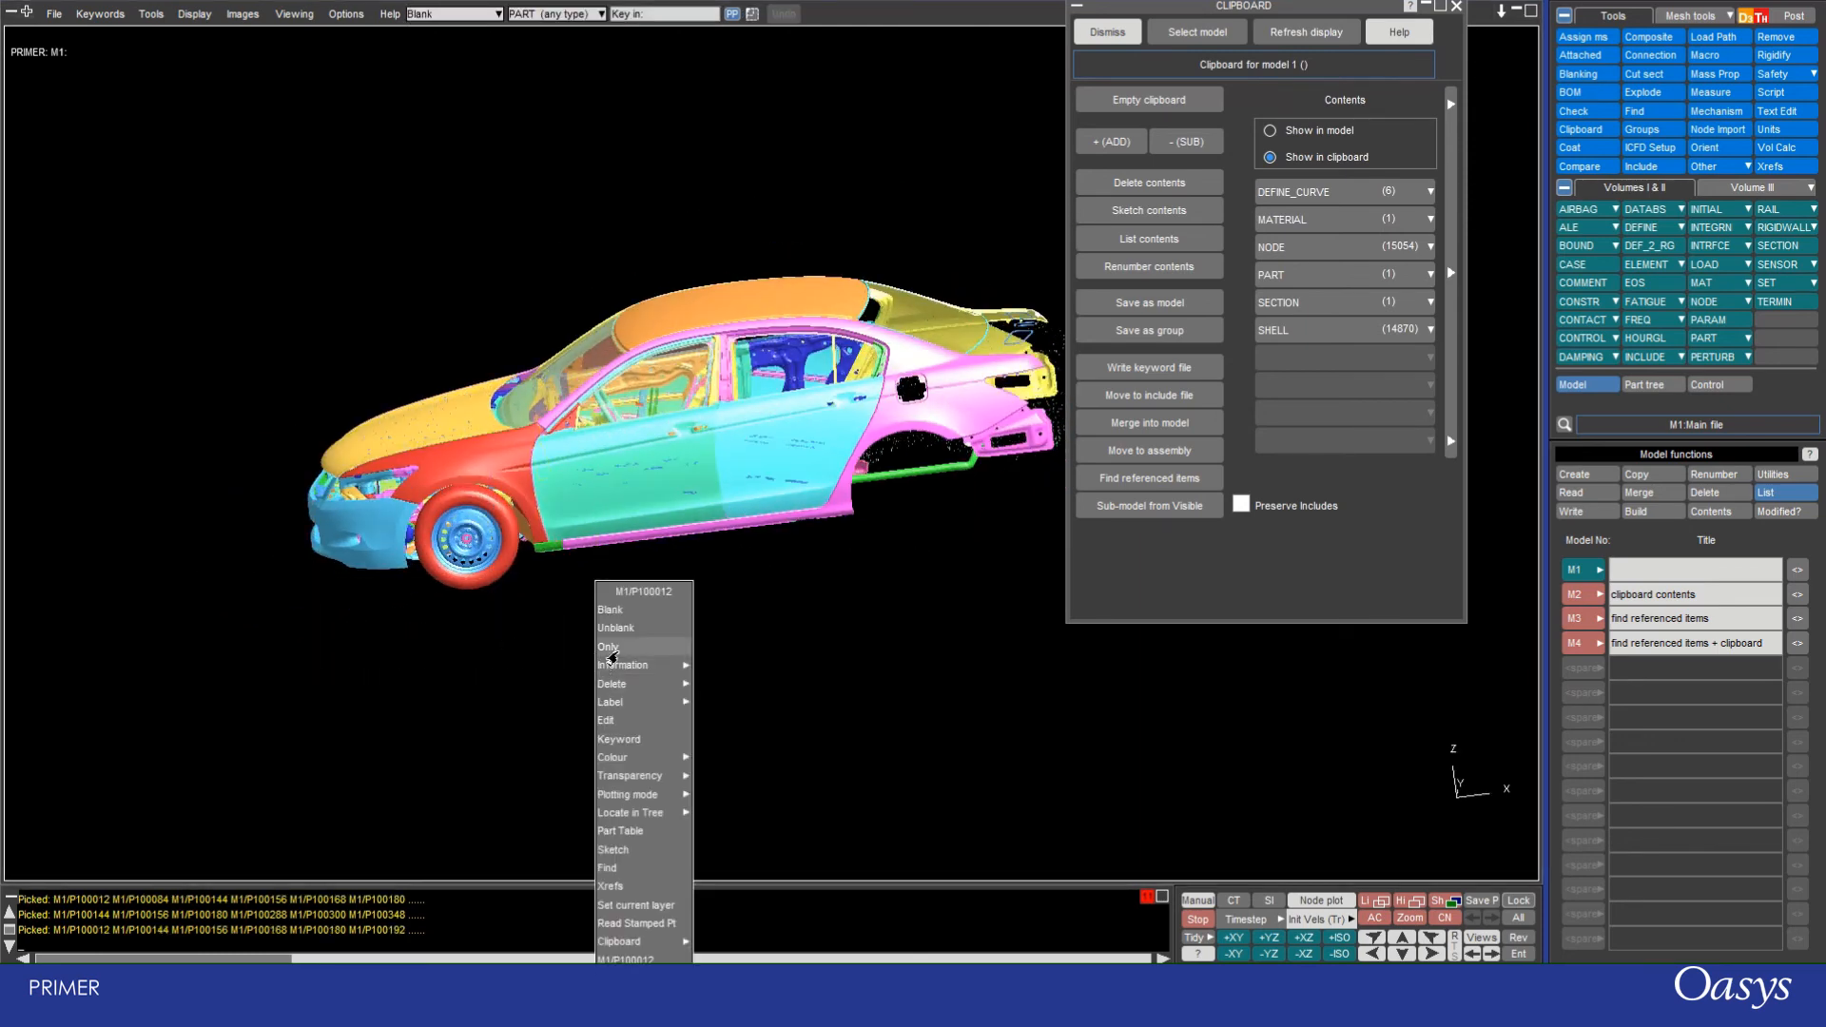
click(608, 647)
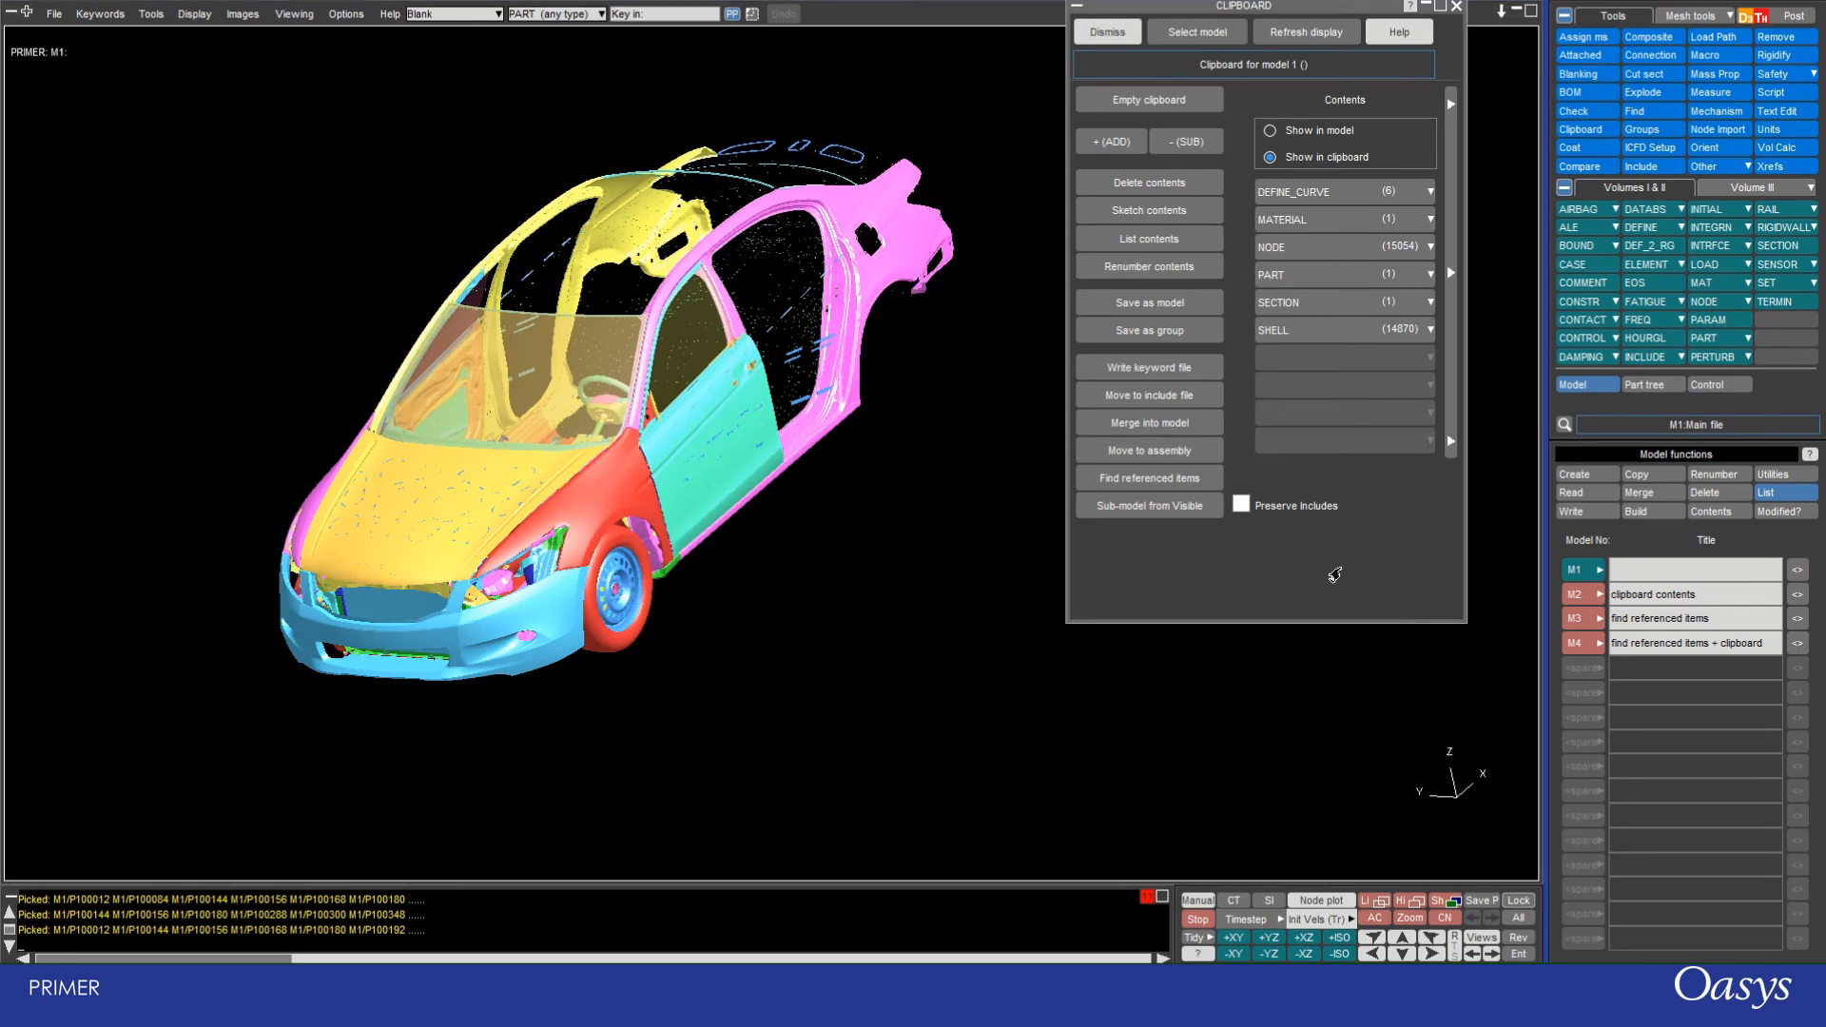
mouse_move(1312, 573)
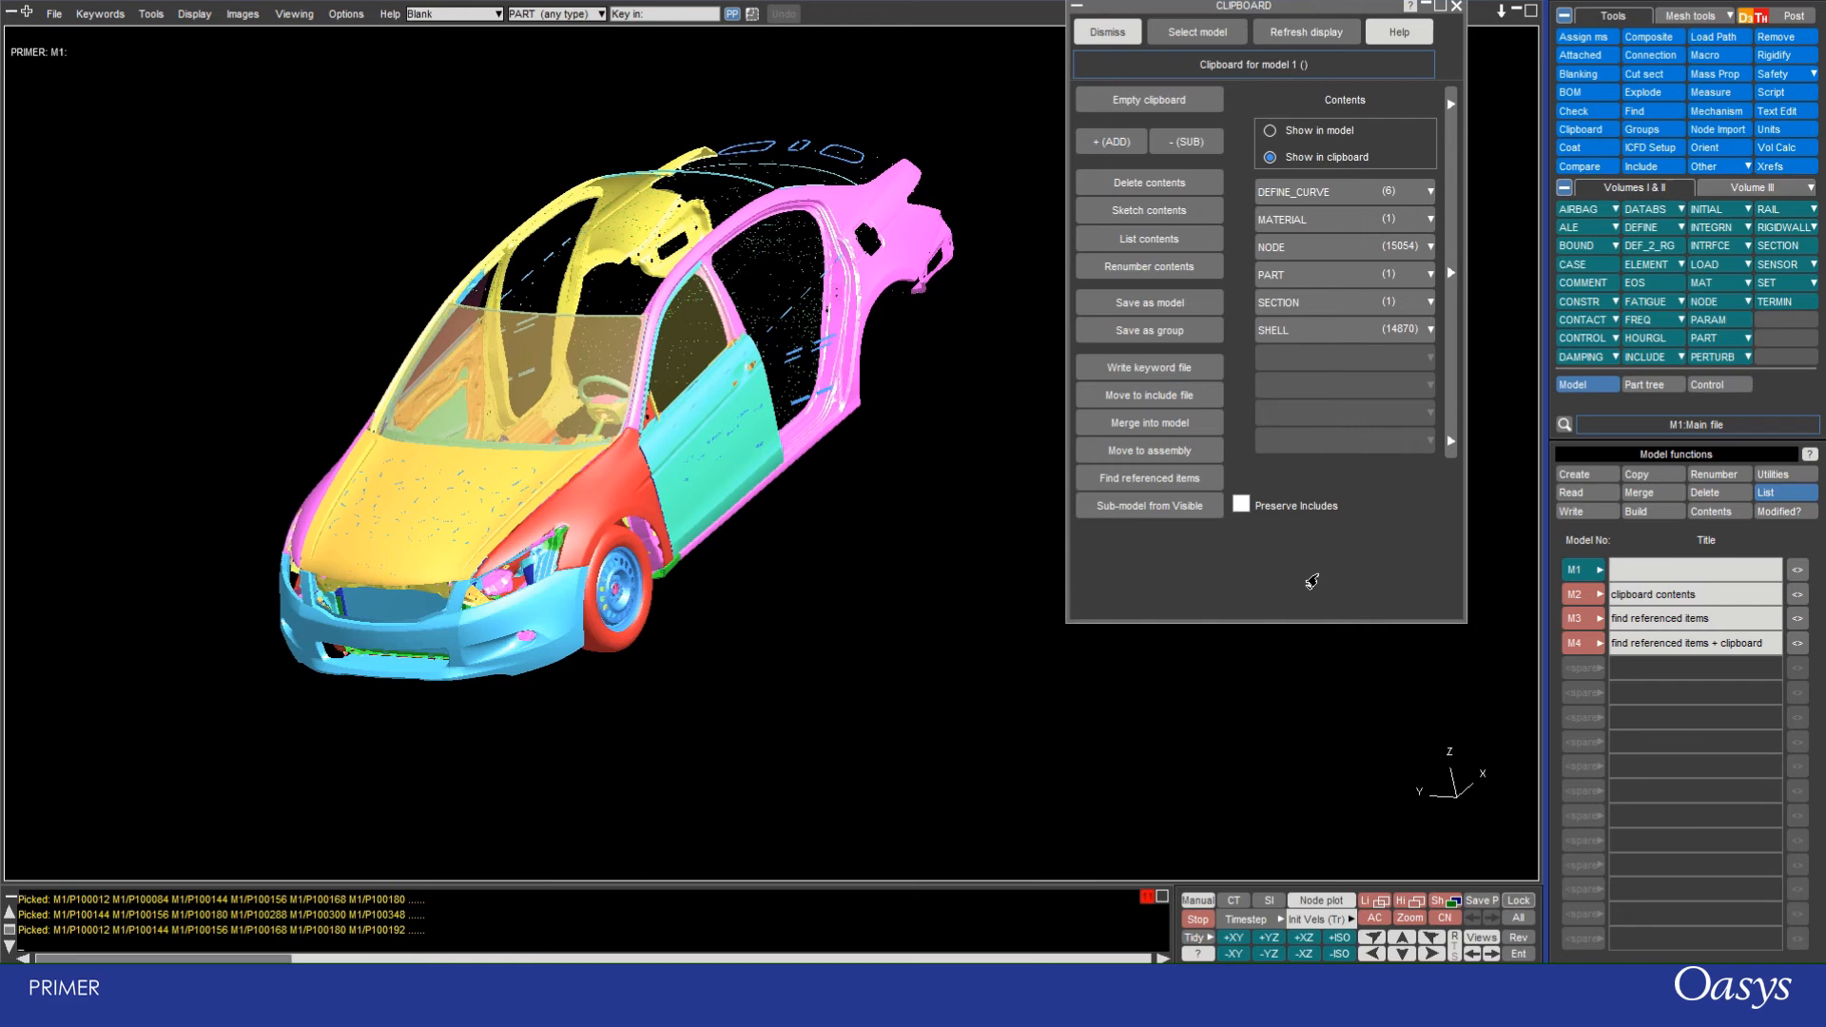
mouse_move(1272, 517)
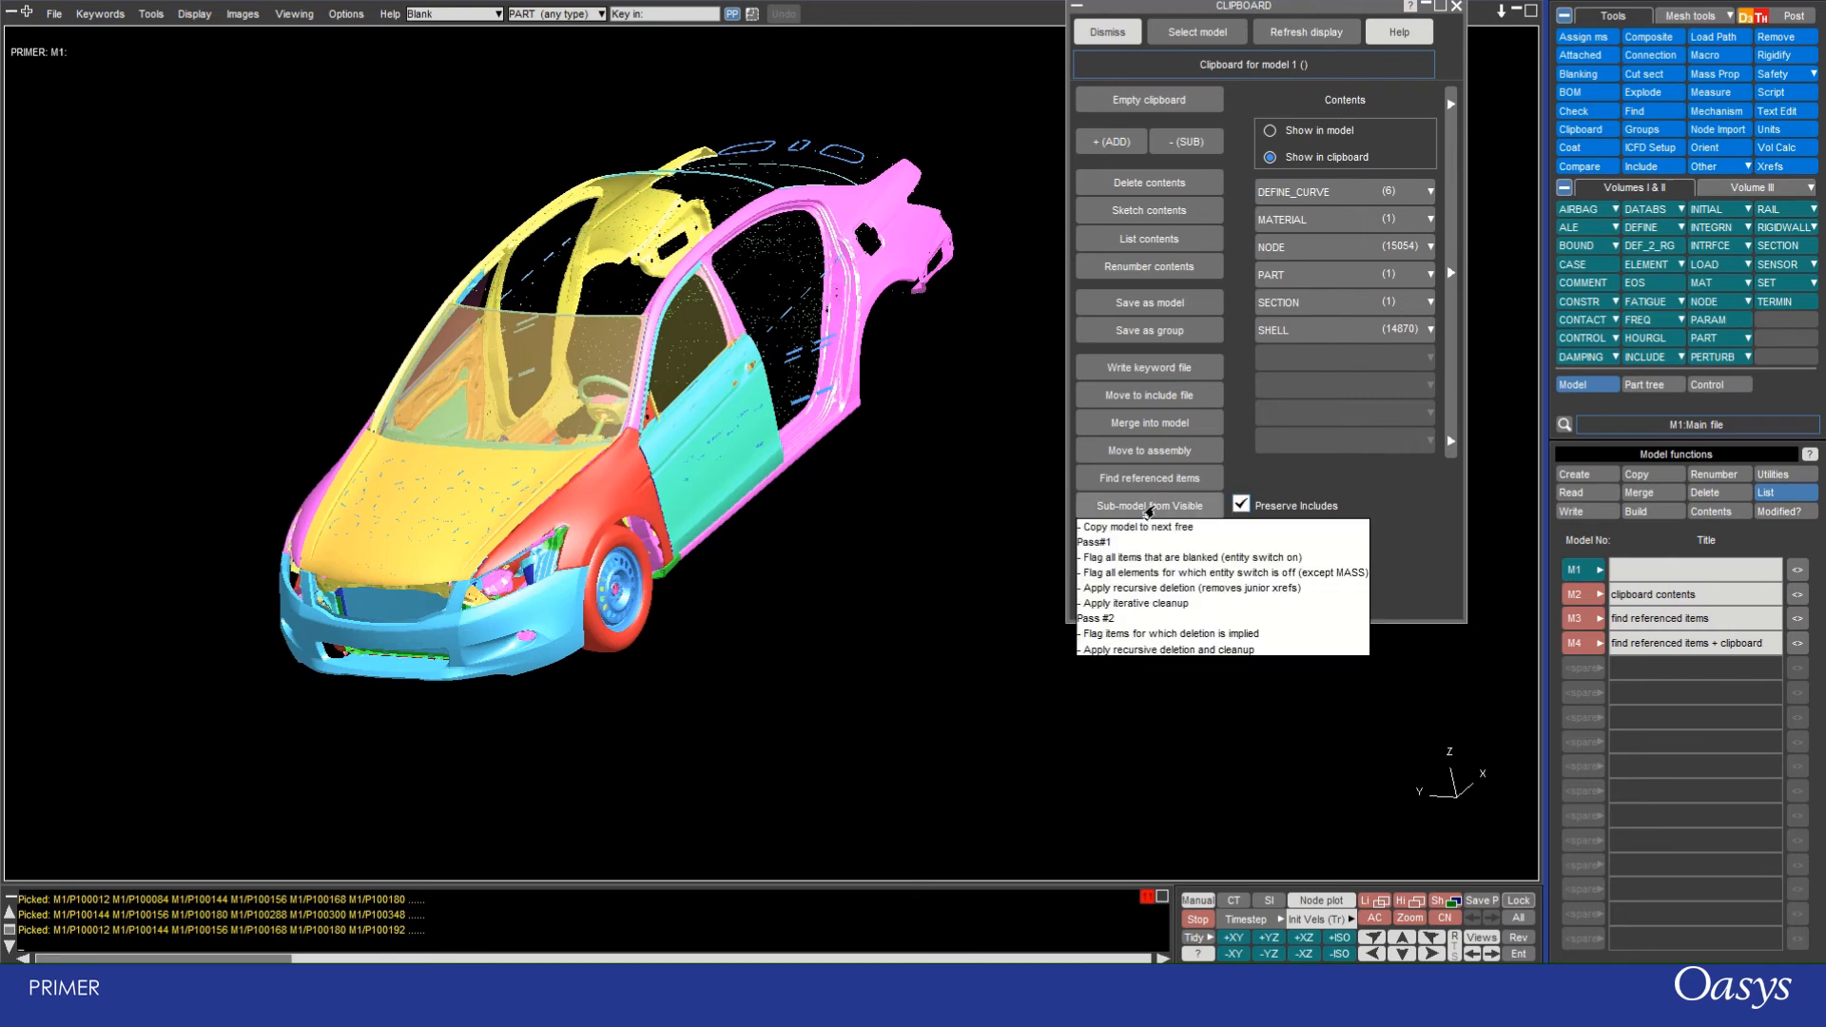
Step: Build sub-model M5 from the visible parts and review its 20-file include structure
click(1134, 527)
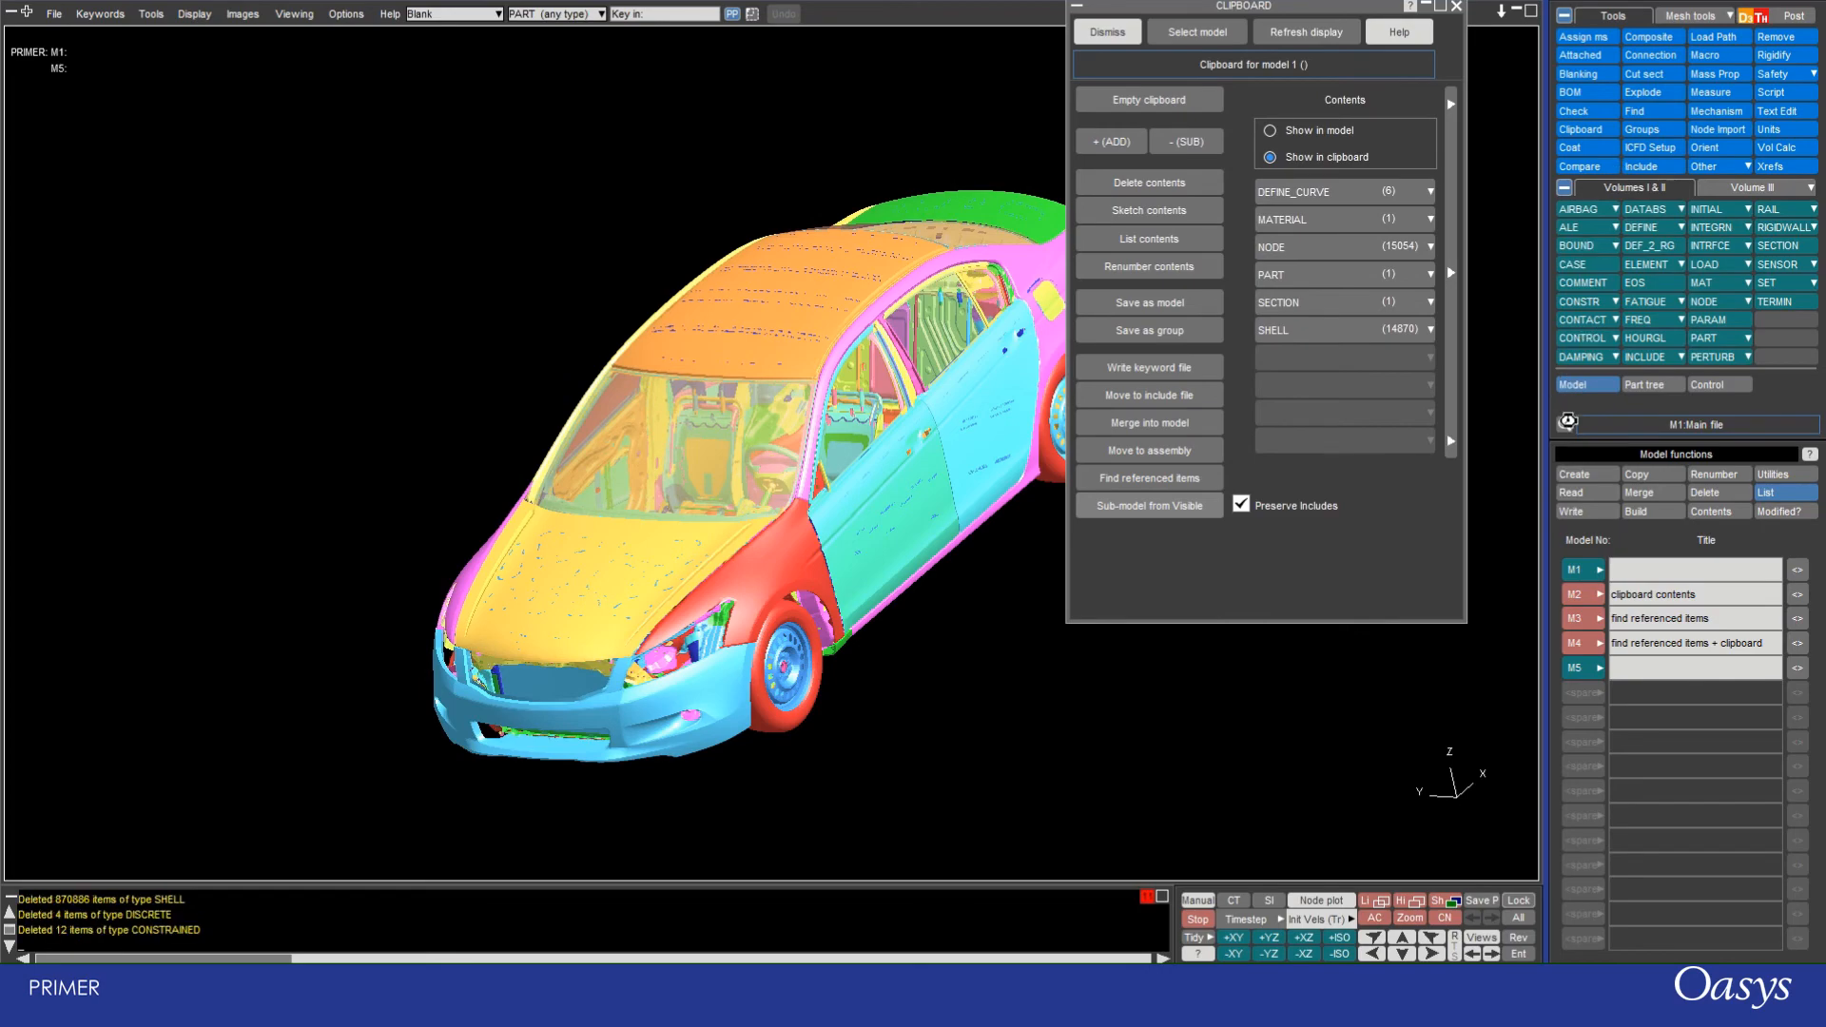
click(1105, 33)
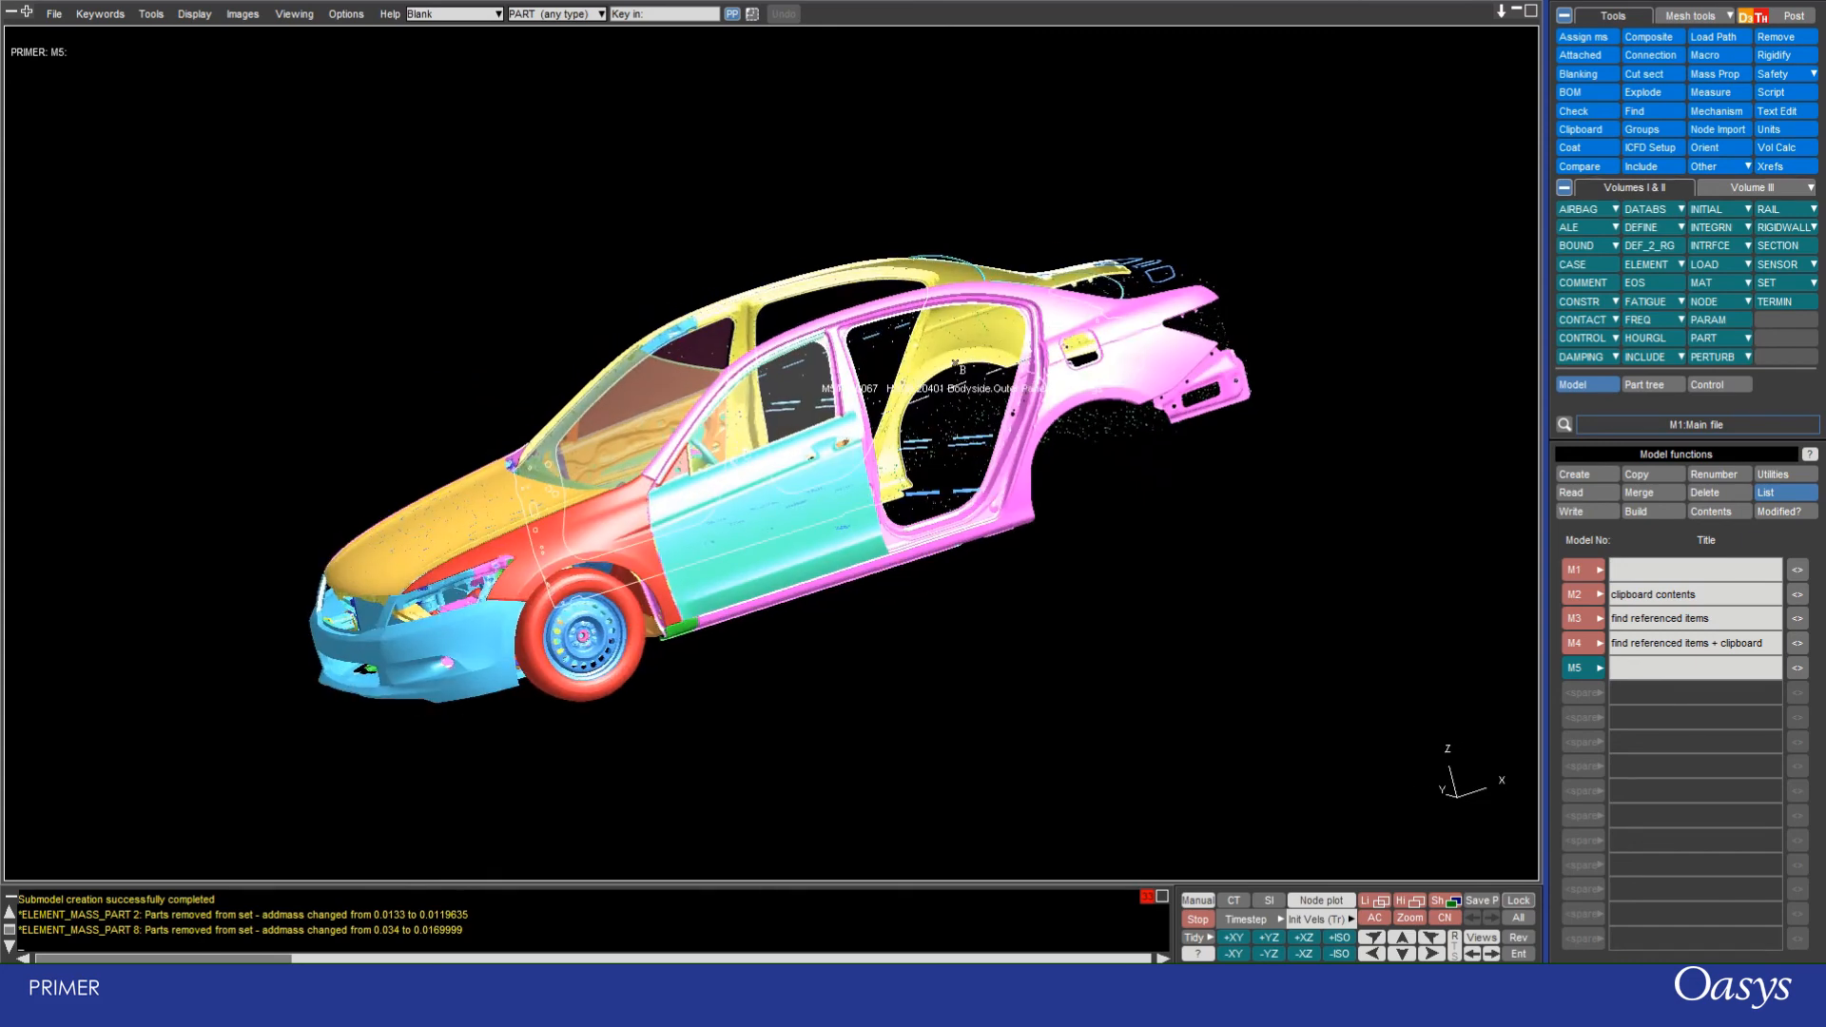
click(1639, 167)
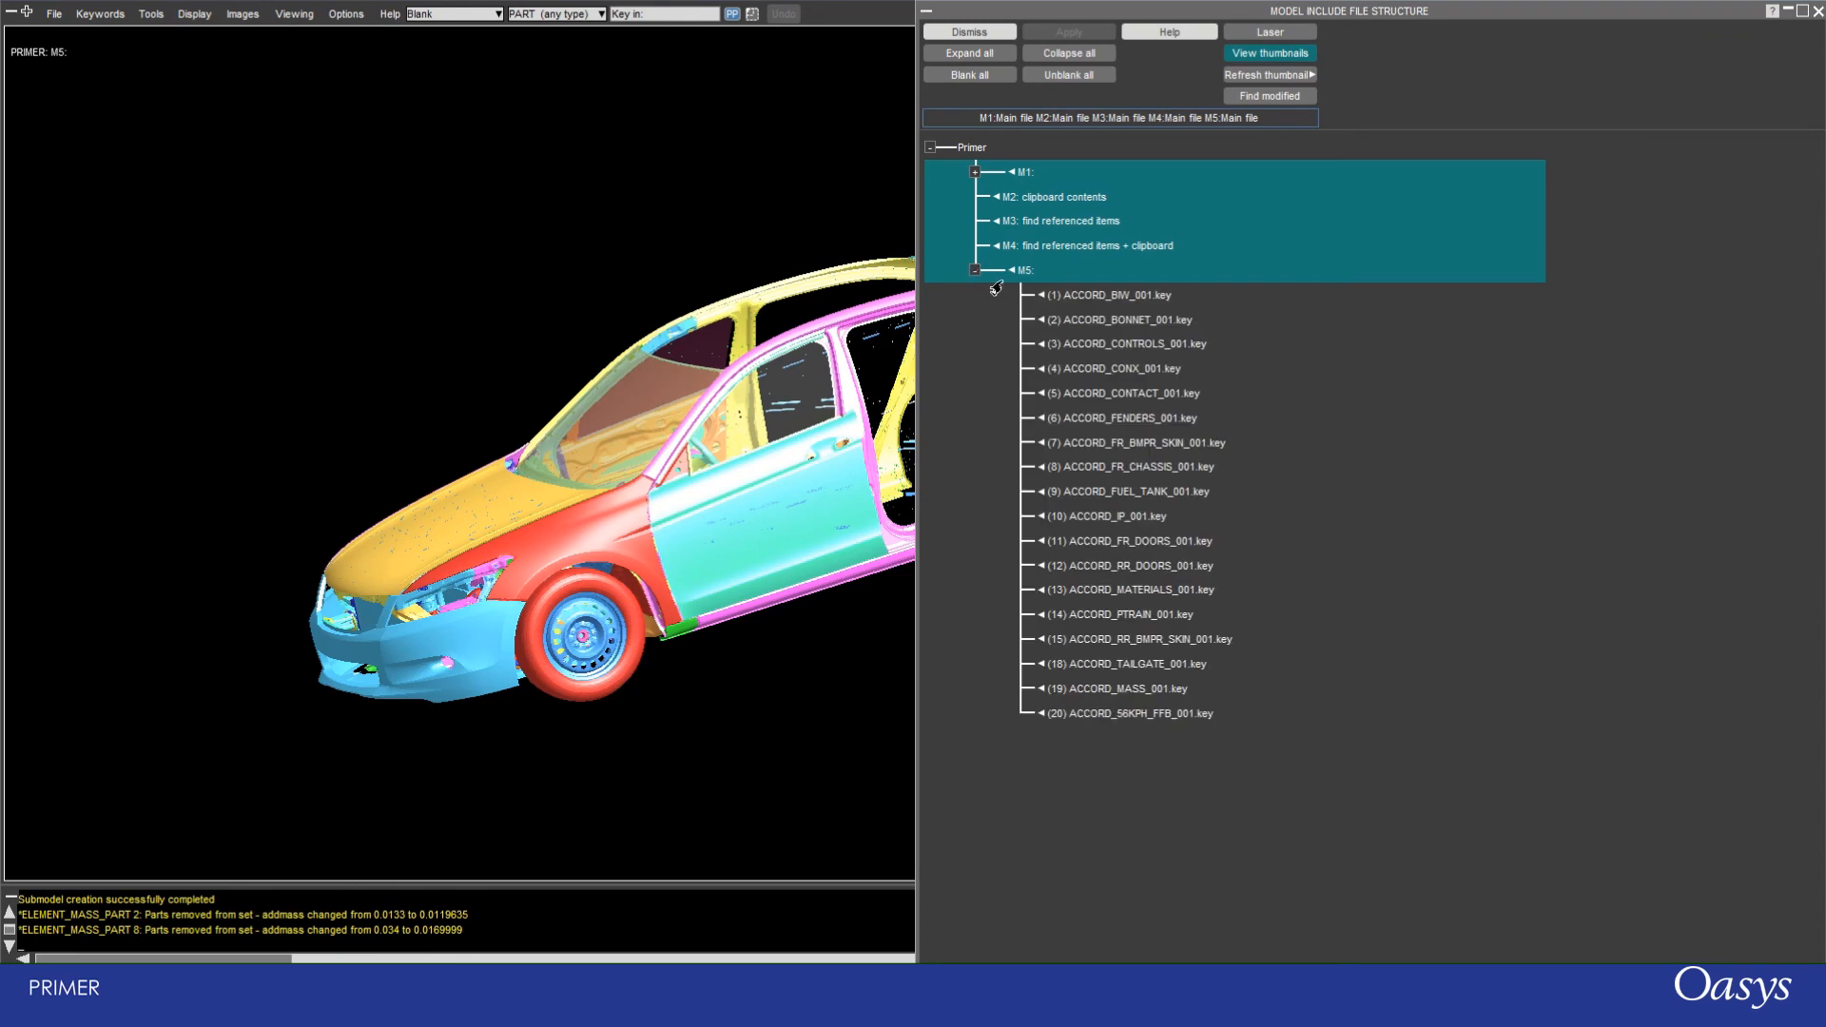
mouse_move(1063, 197)
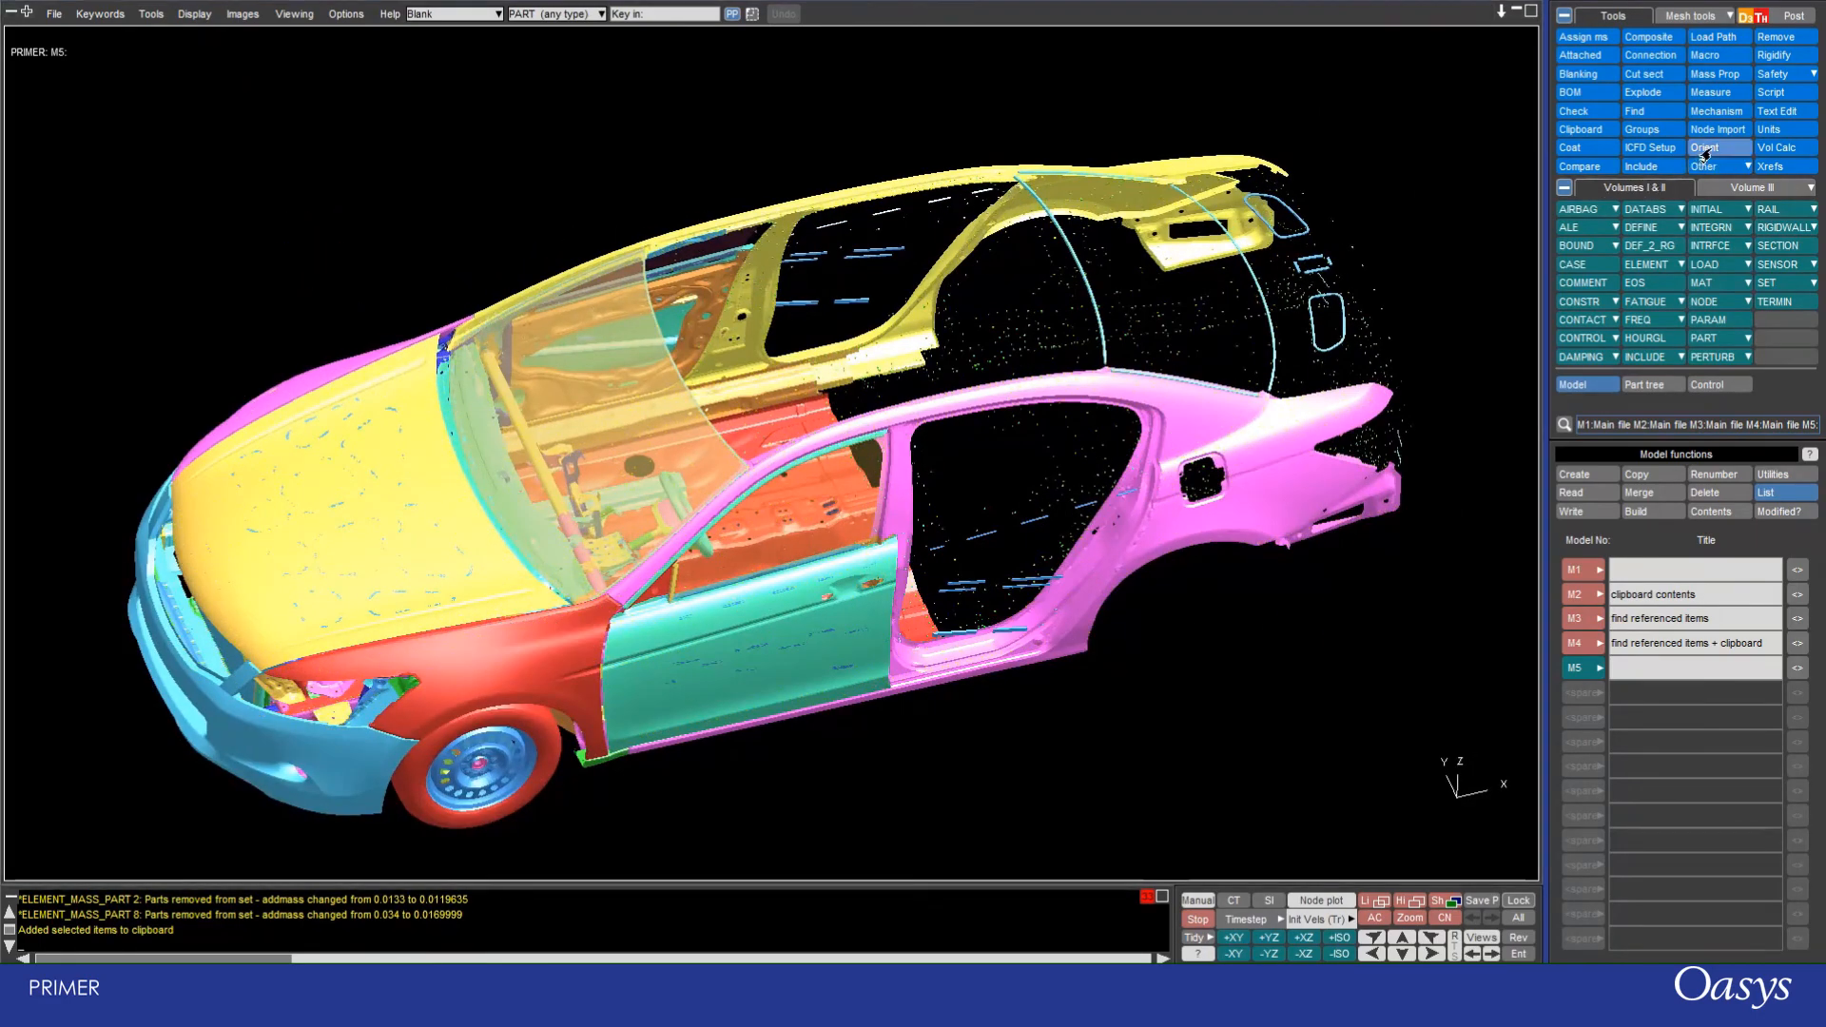
Step: In the Orient tool, pick all 320025 nodes of model M5 and add them to the clipboard
click(1714, 148)
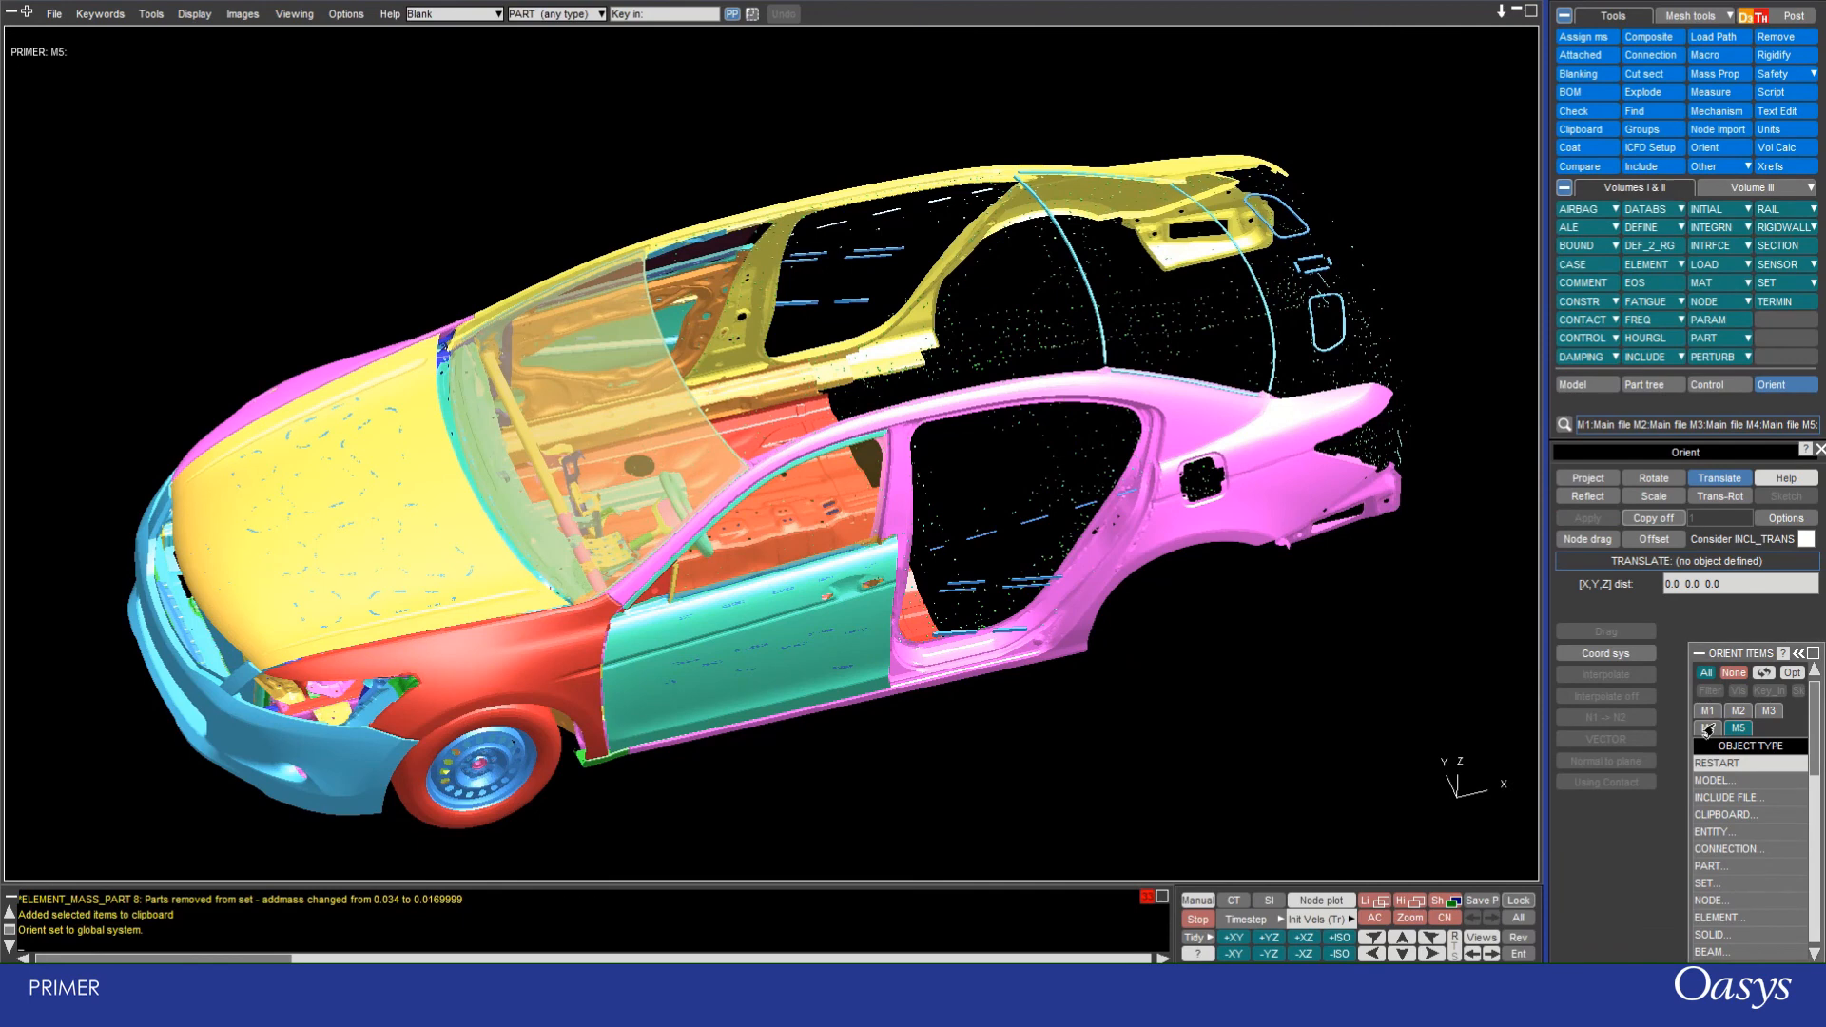
click(1708, 728)
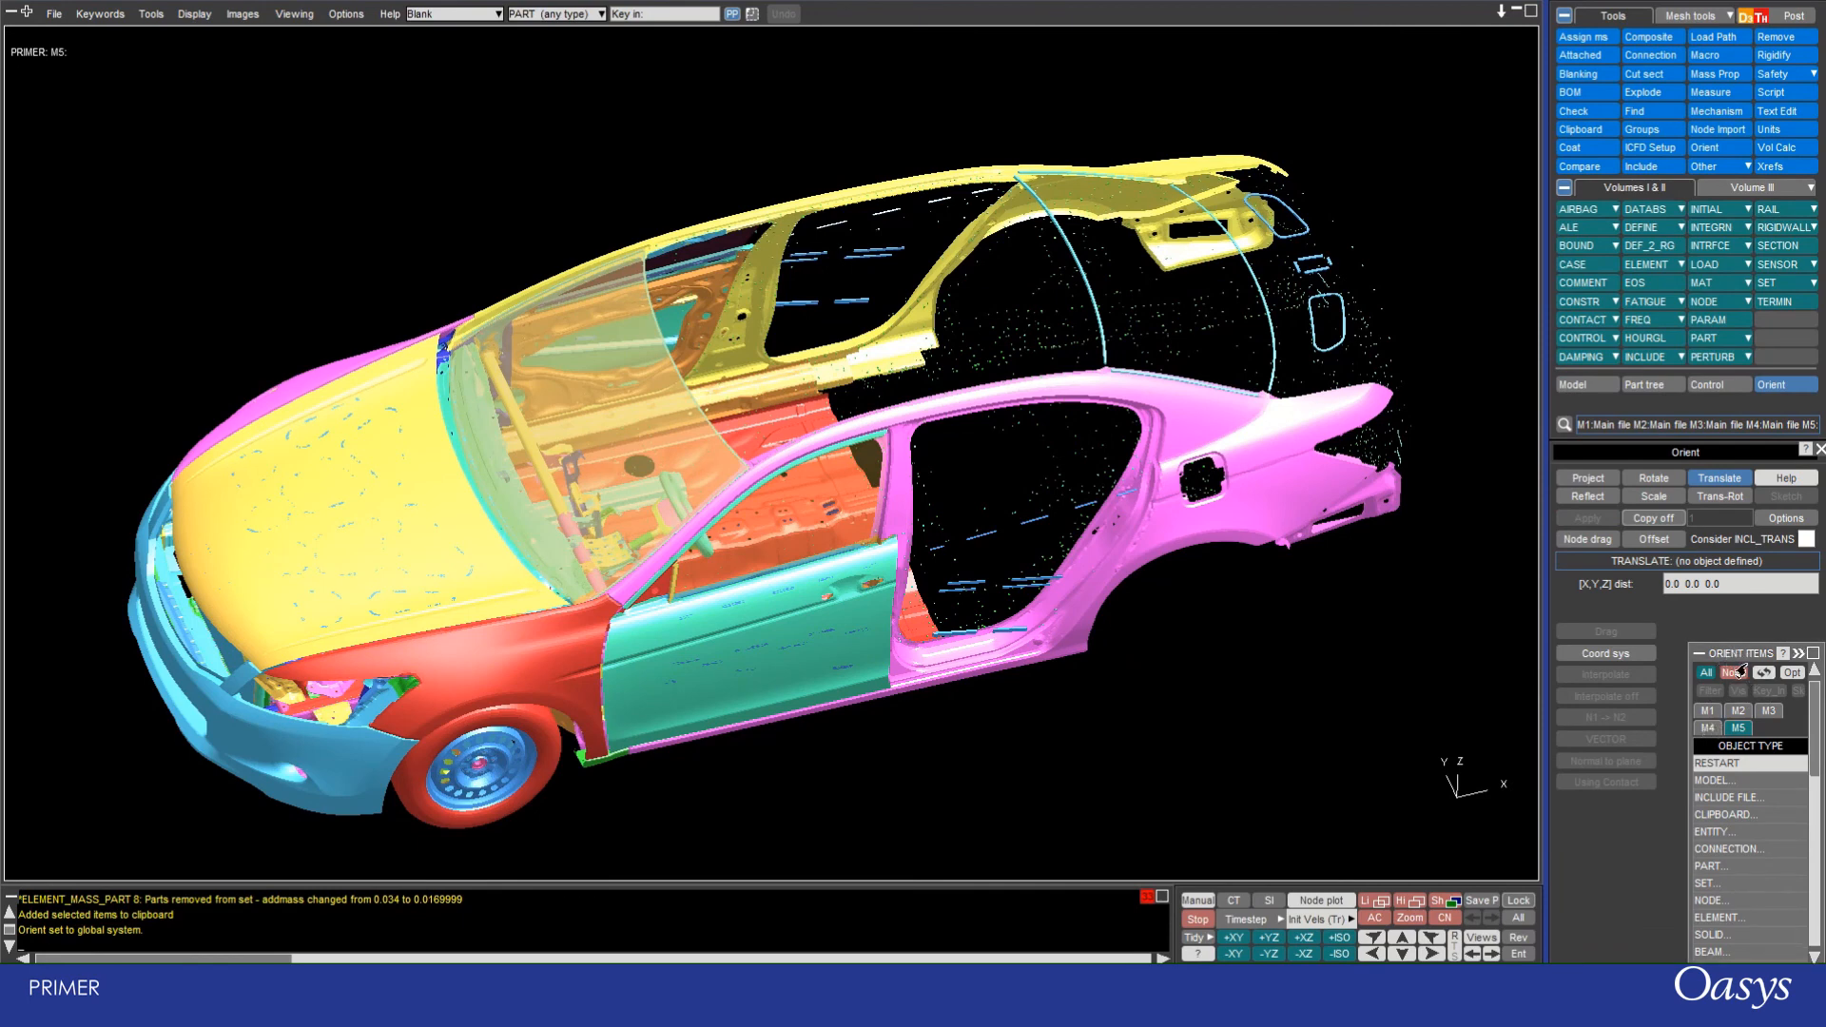
click(1735, 673)
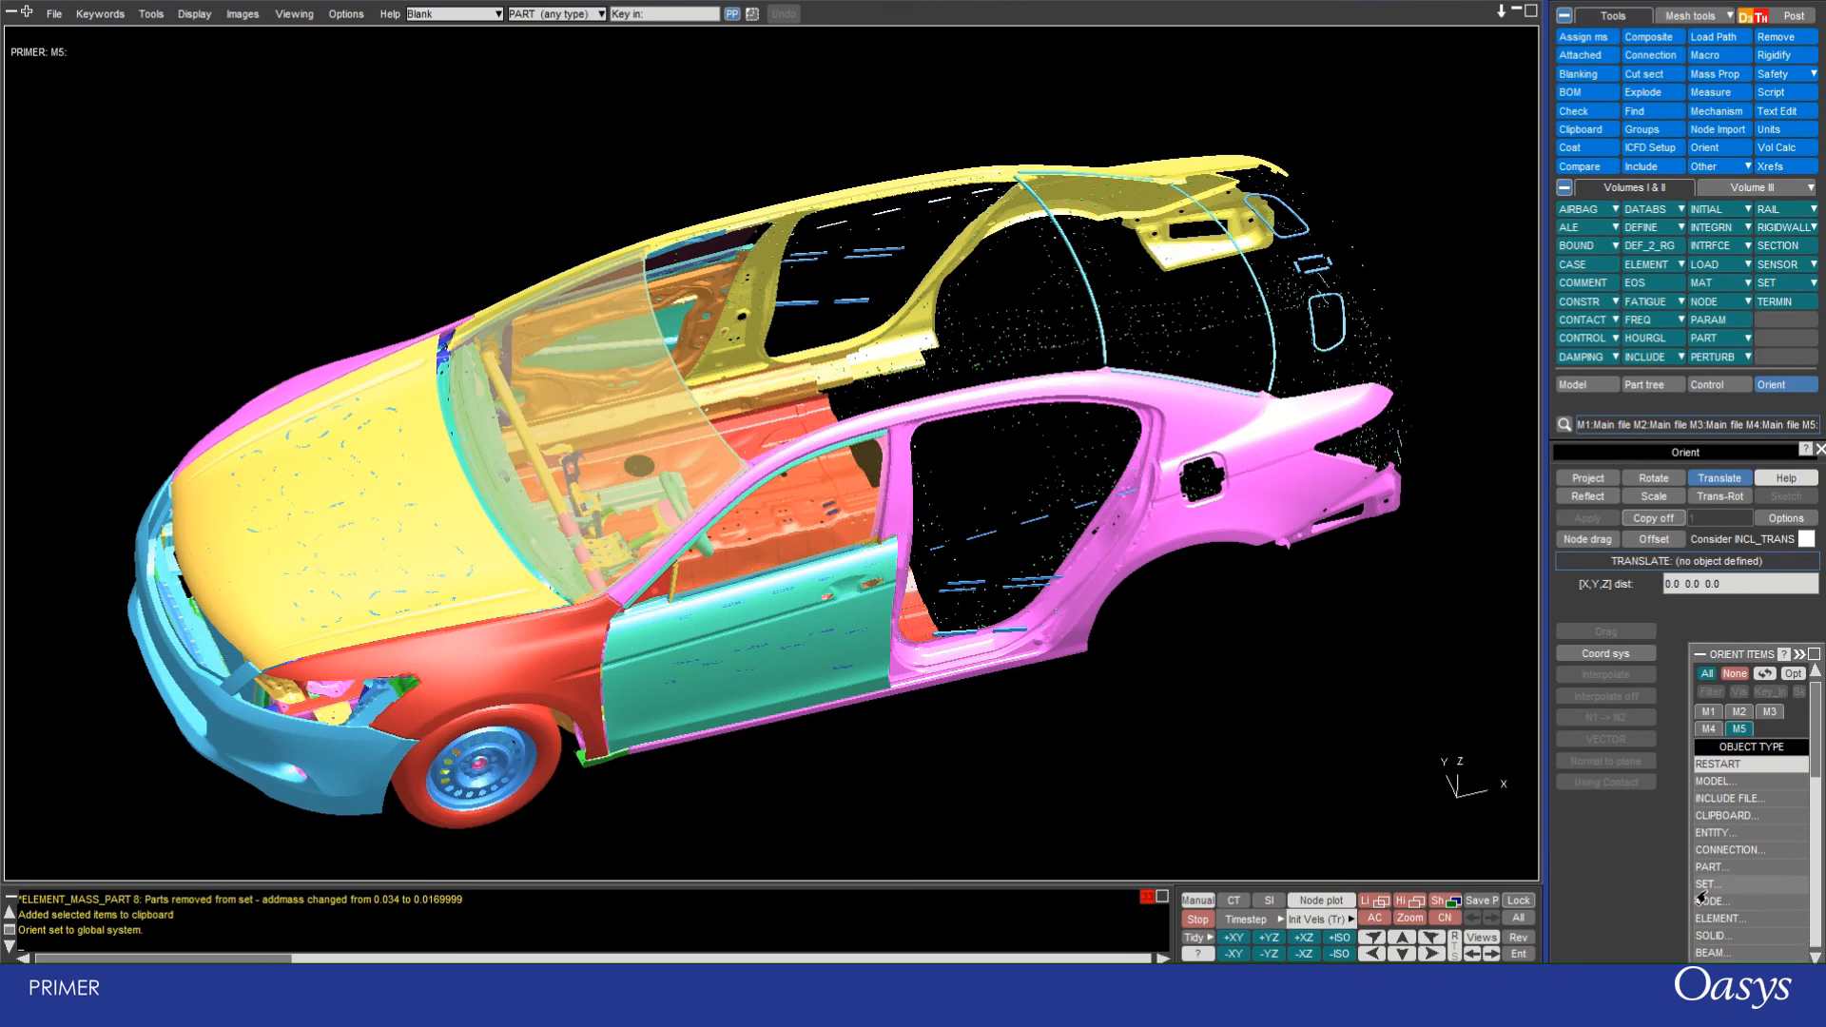
click(1713, 899)
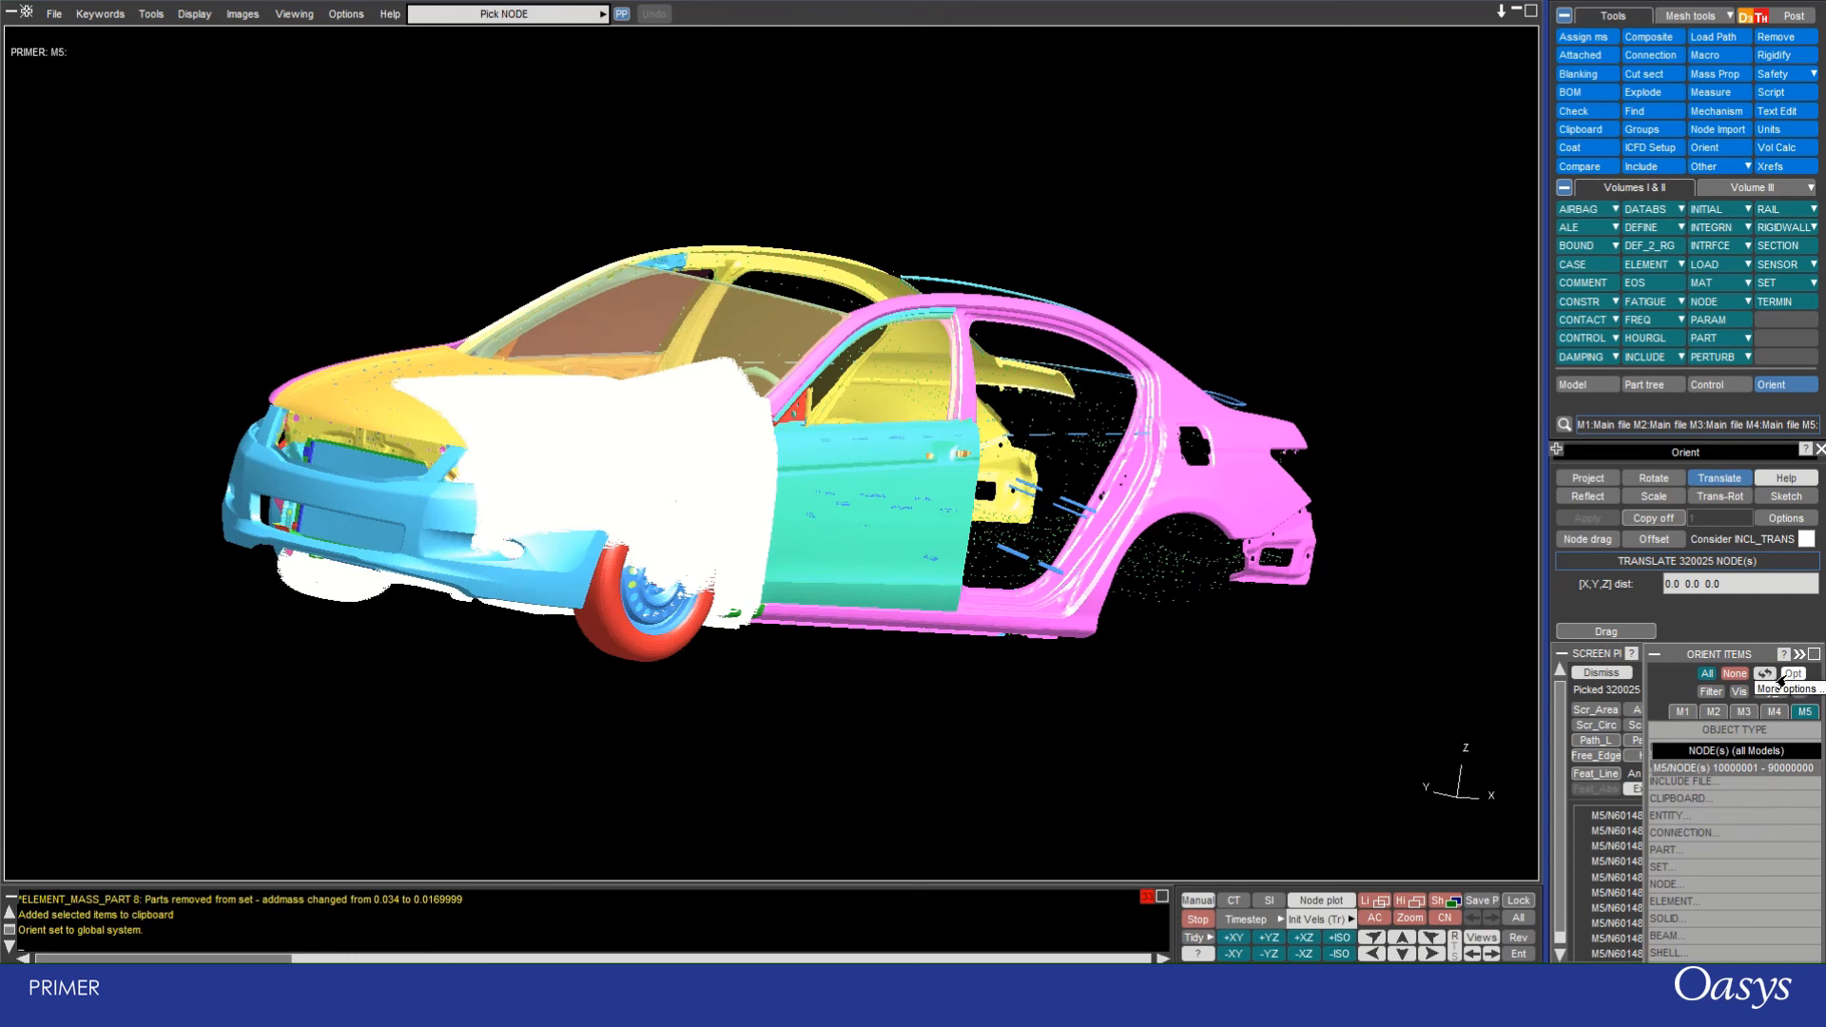
click(1792, 674)
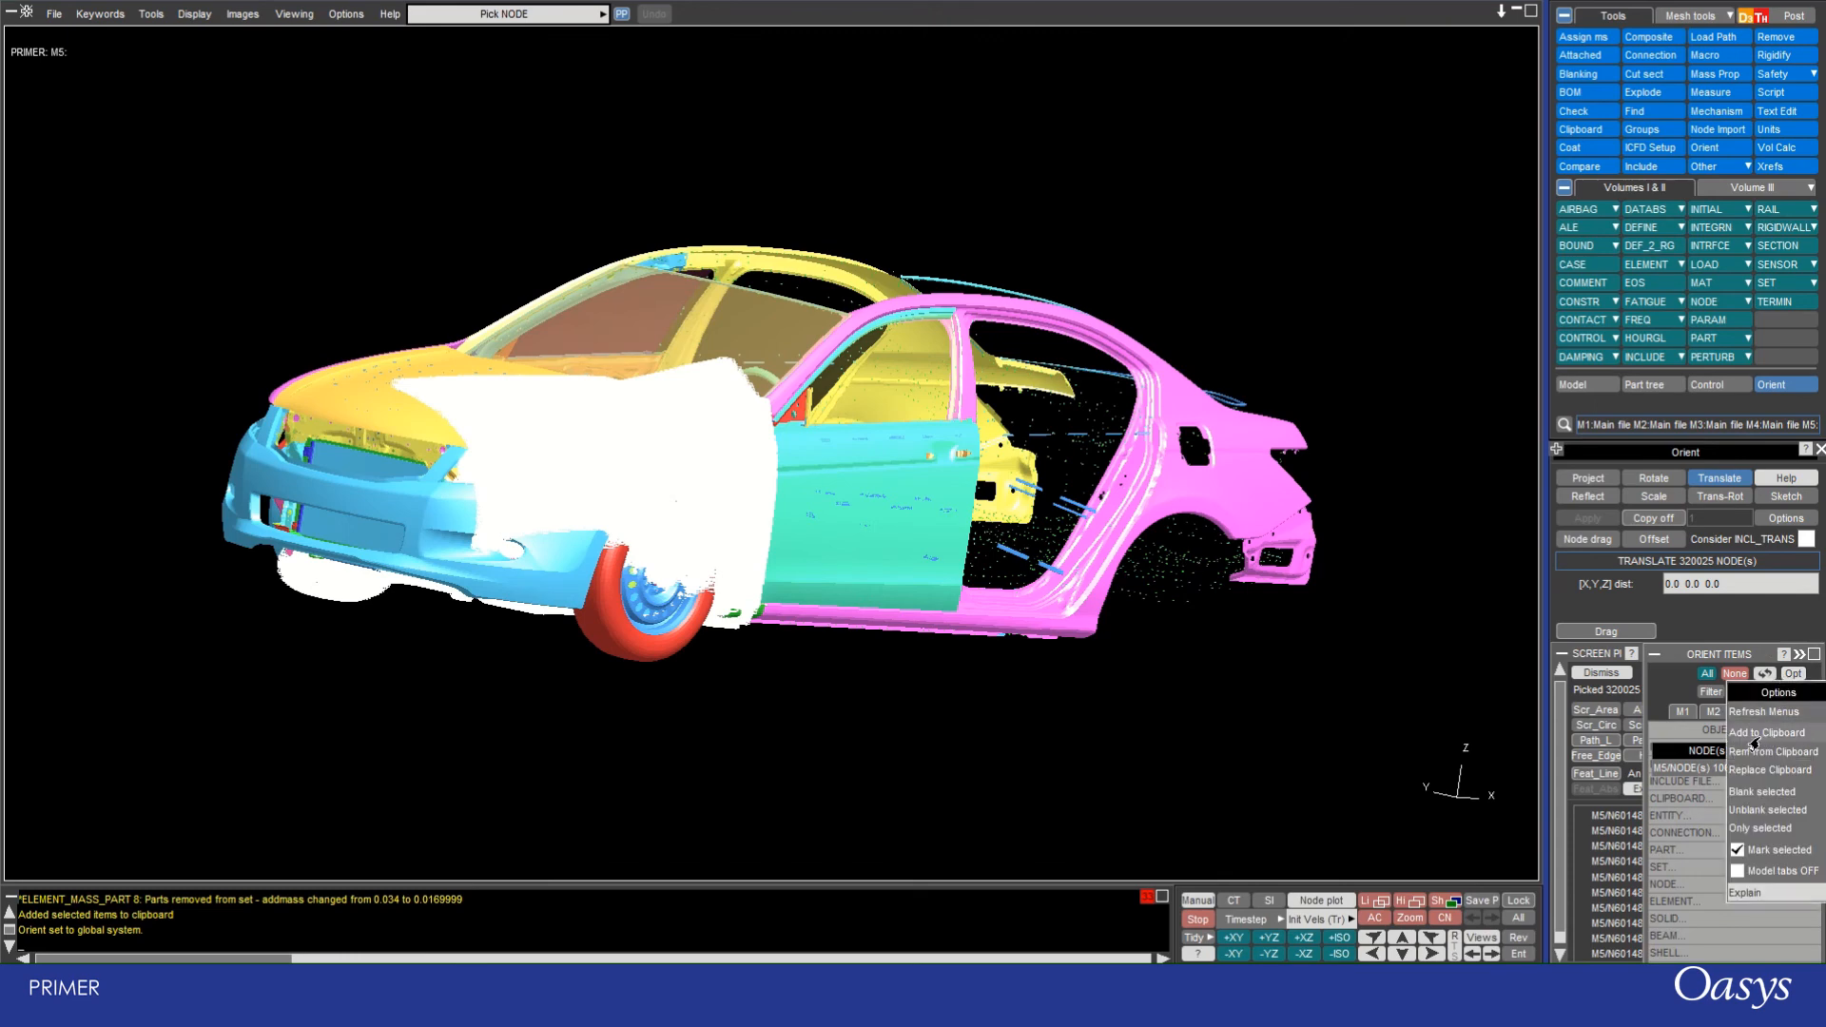
click(1769, 730)
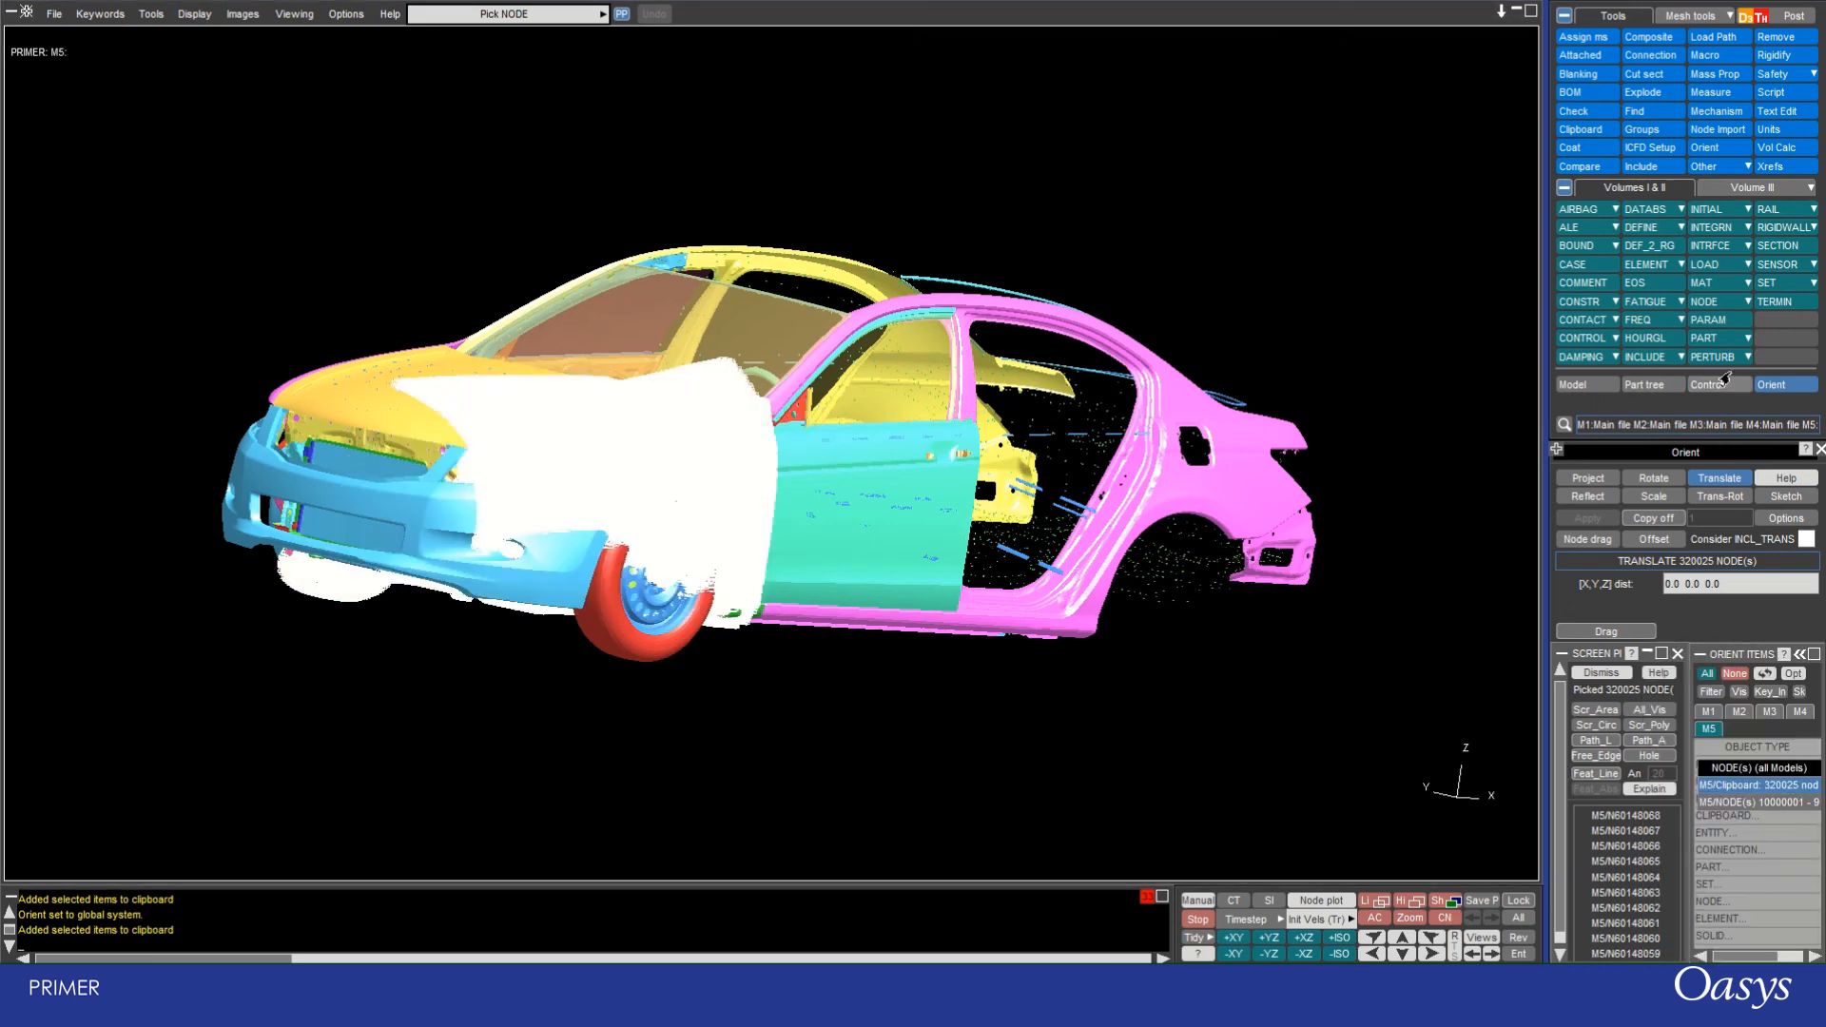
Step: Rotate around the car's interior and deselect all picked nodes, keeping them in the clipboard
click(1584, 129)
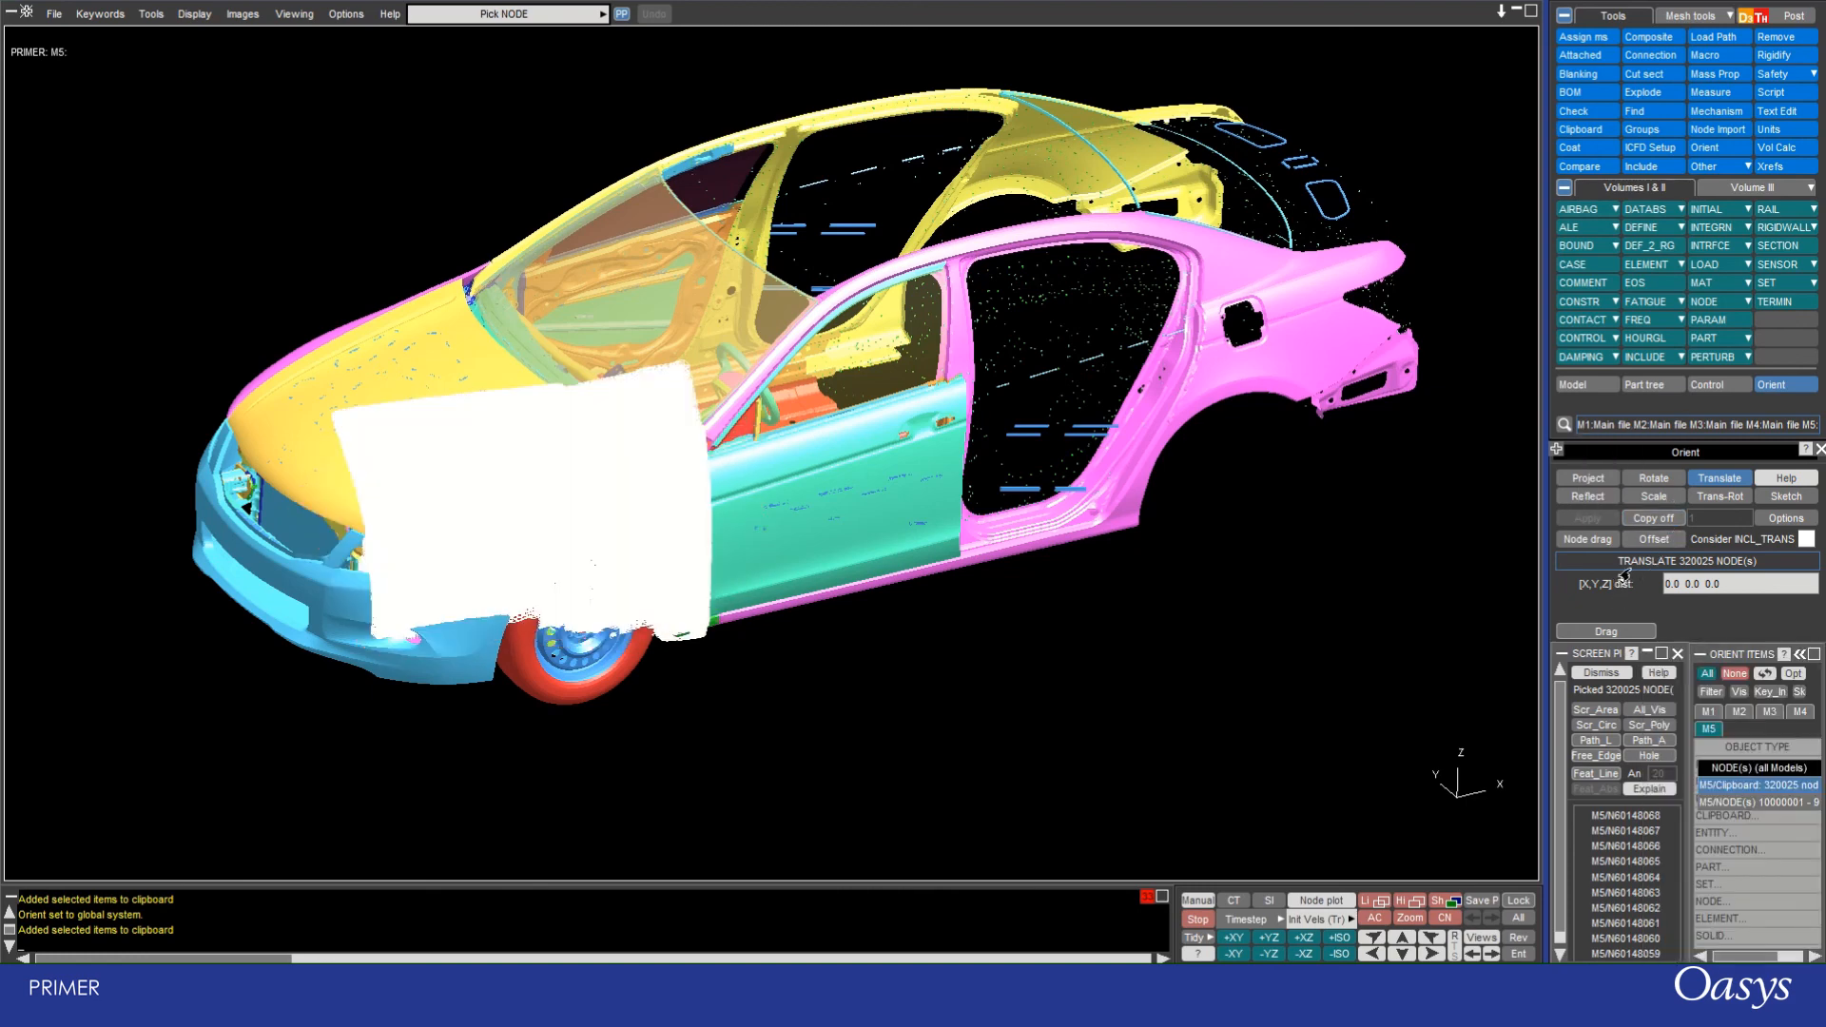
click(1704, 673)
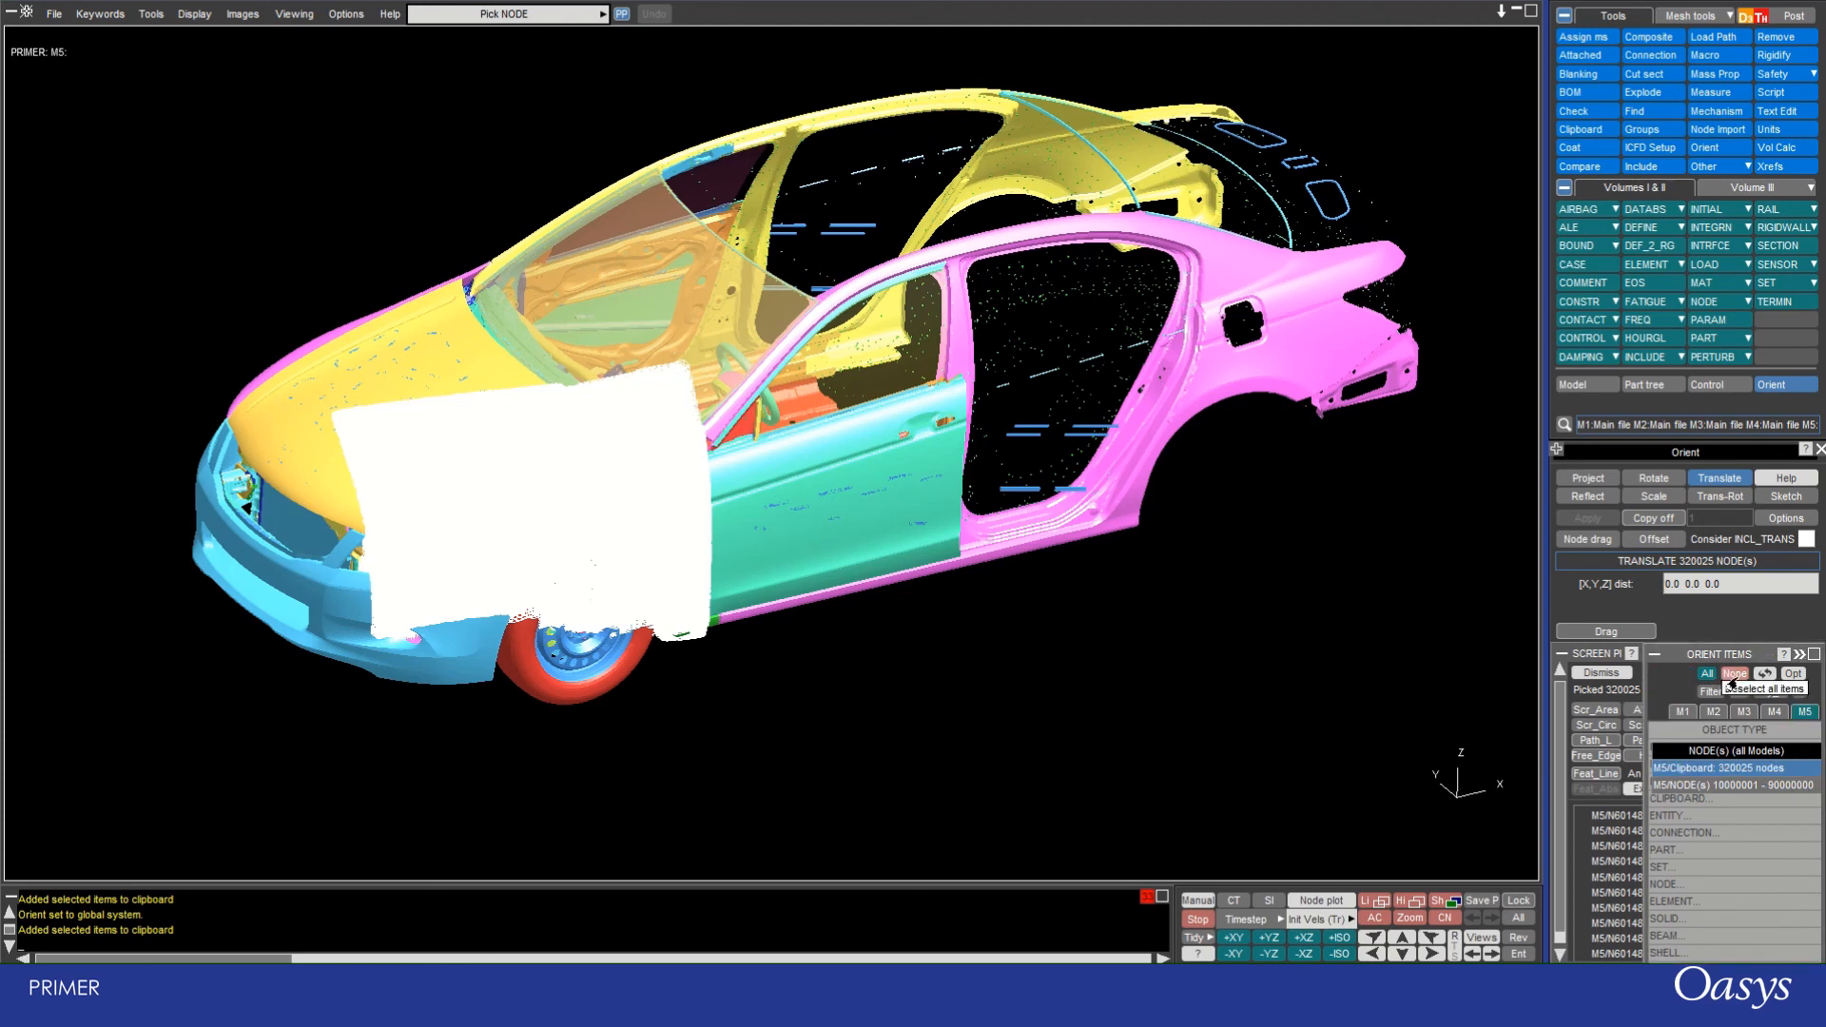
click(1732, 674)
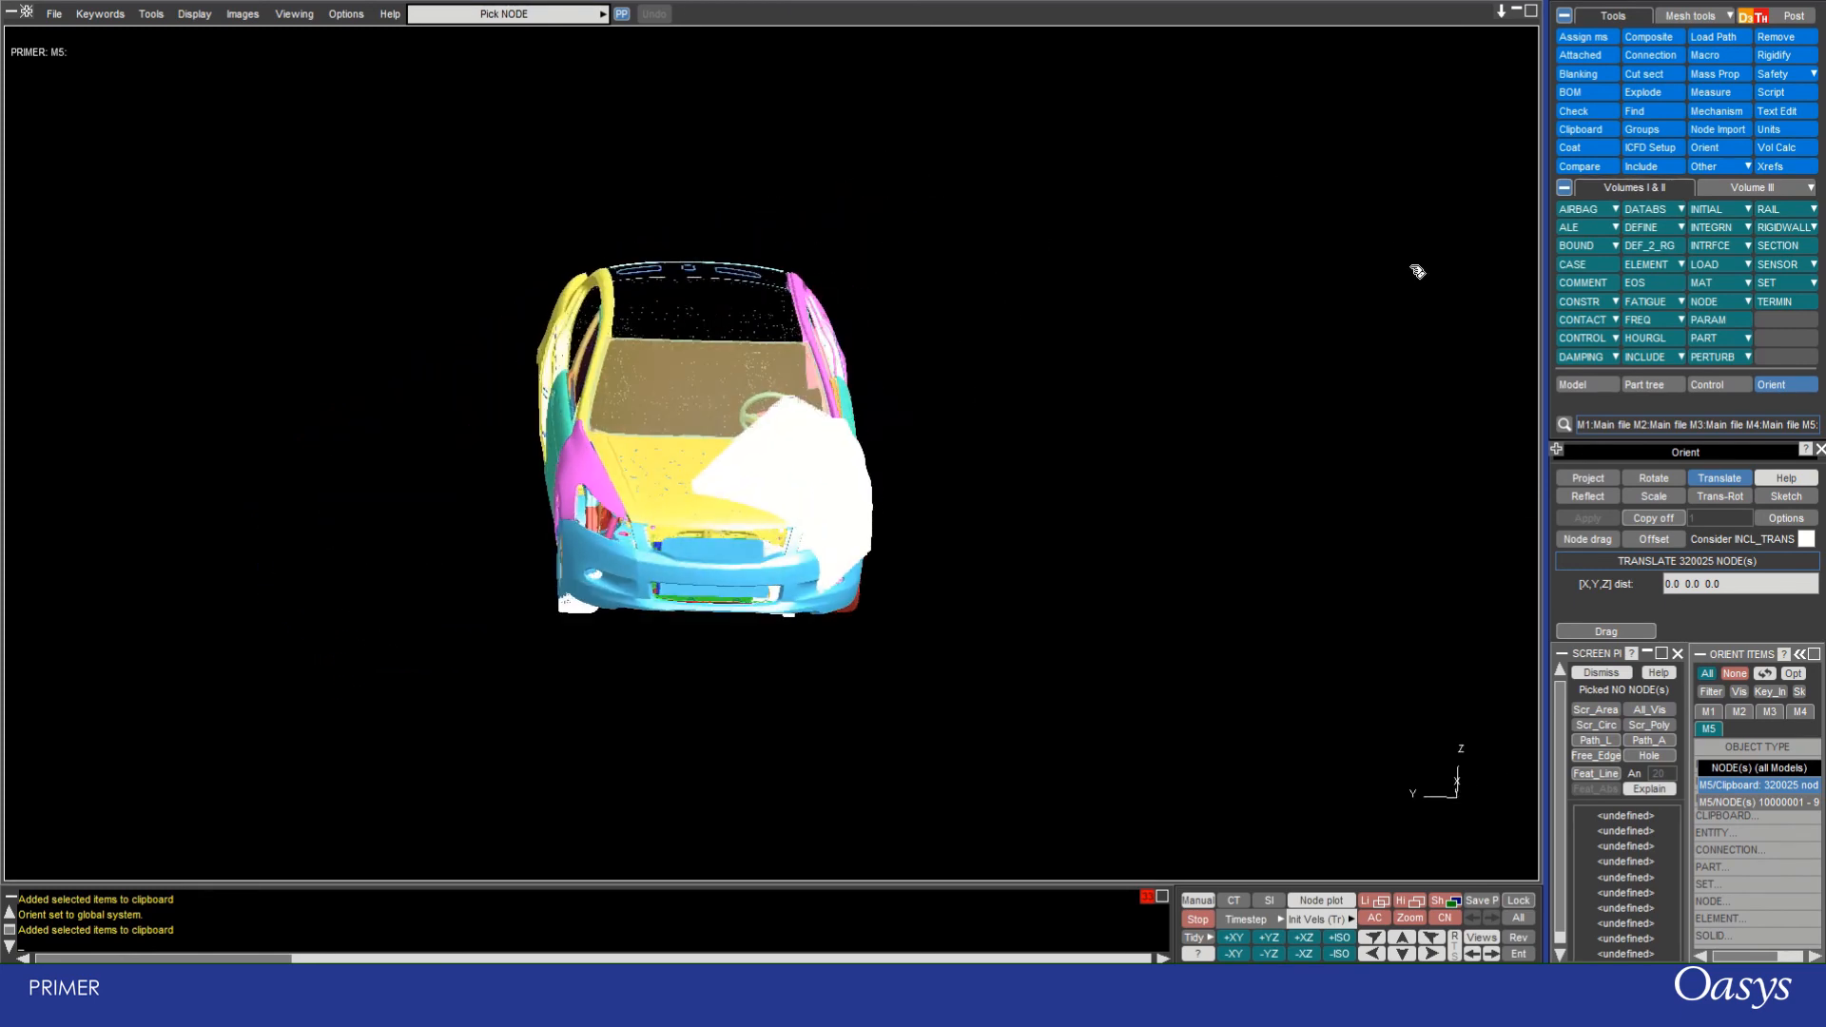
mouse_move(1212, 517)
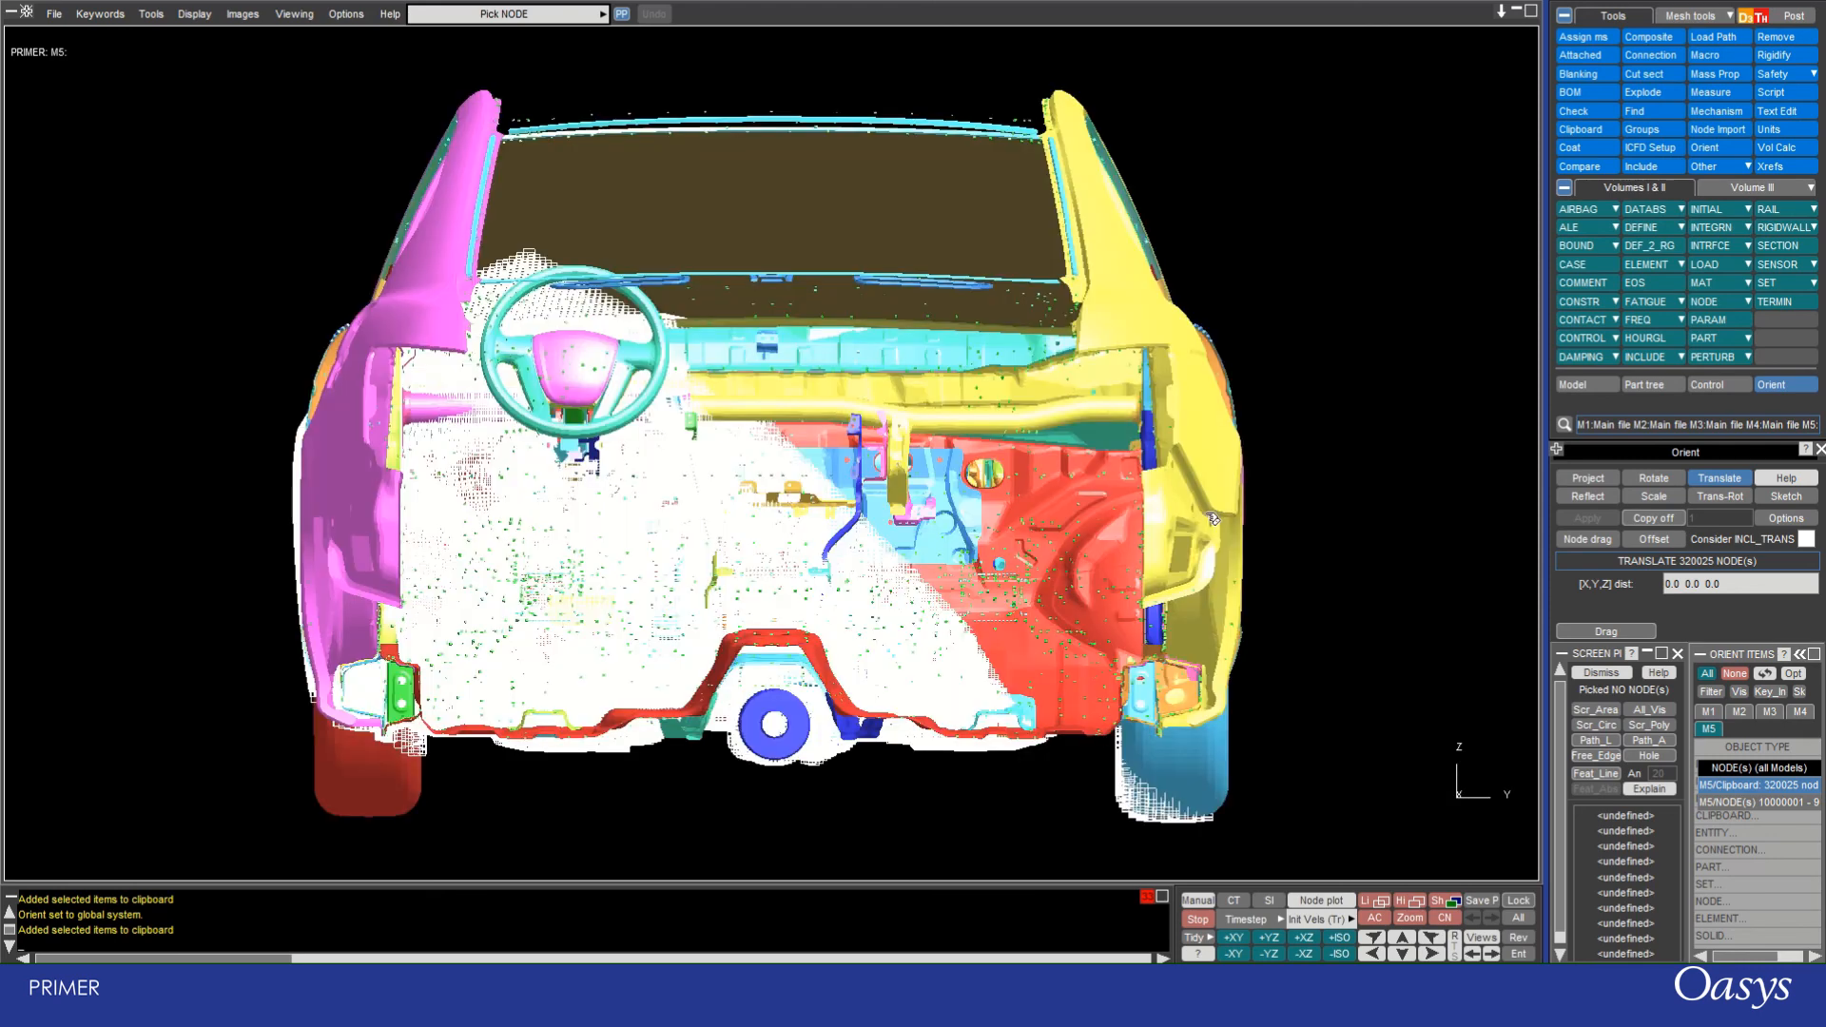
mouse_move(185, 471)
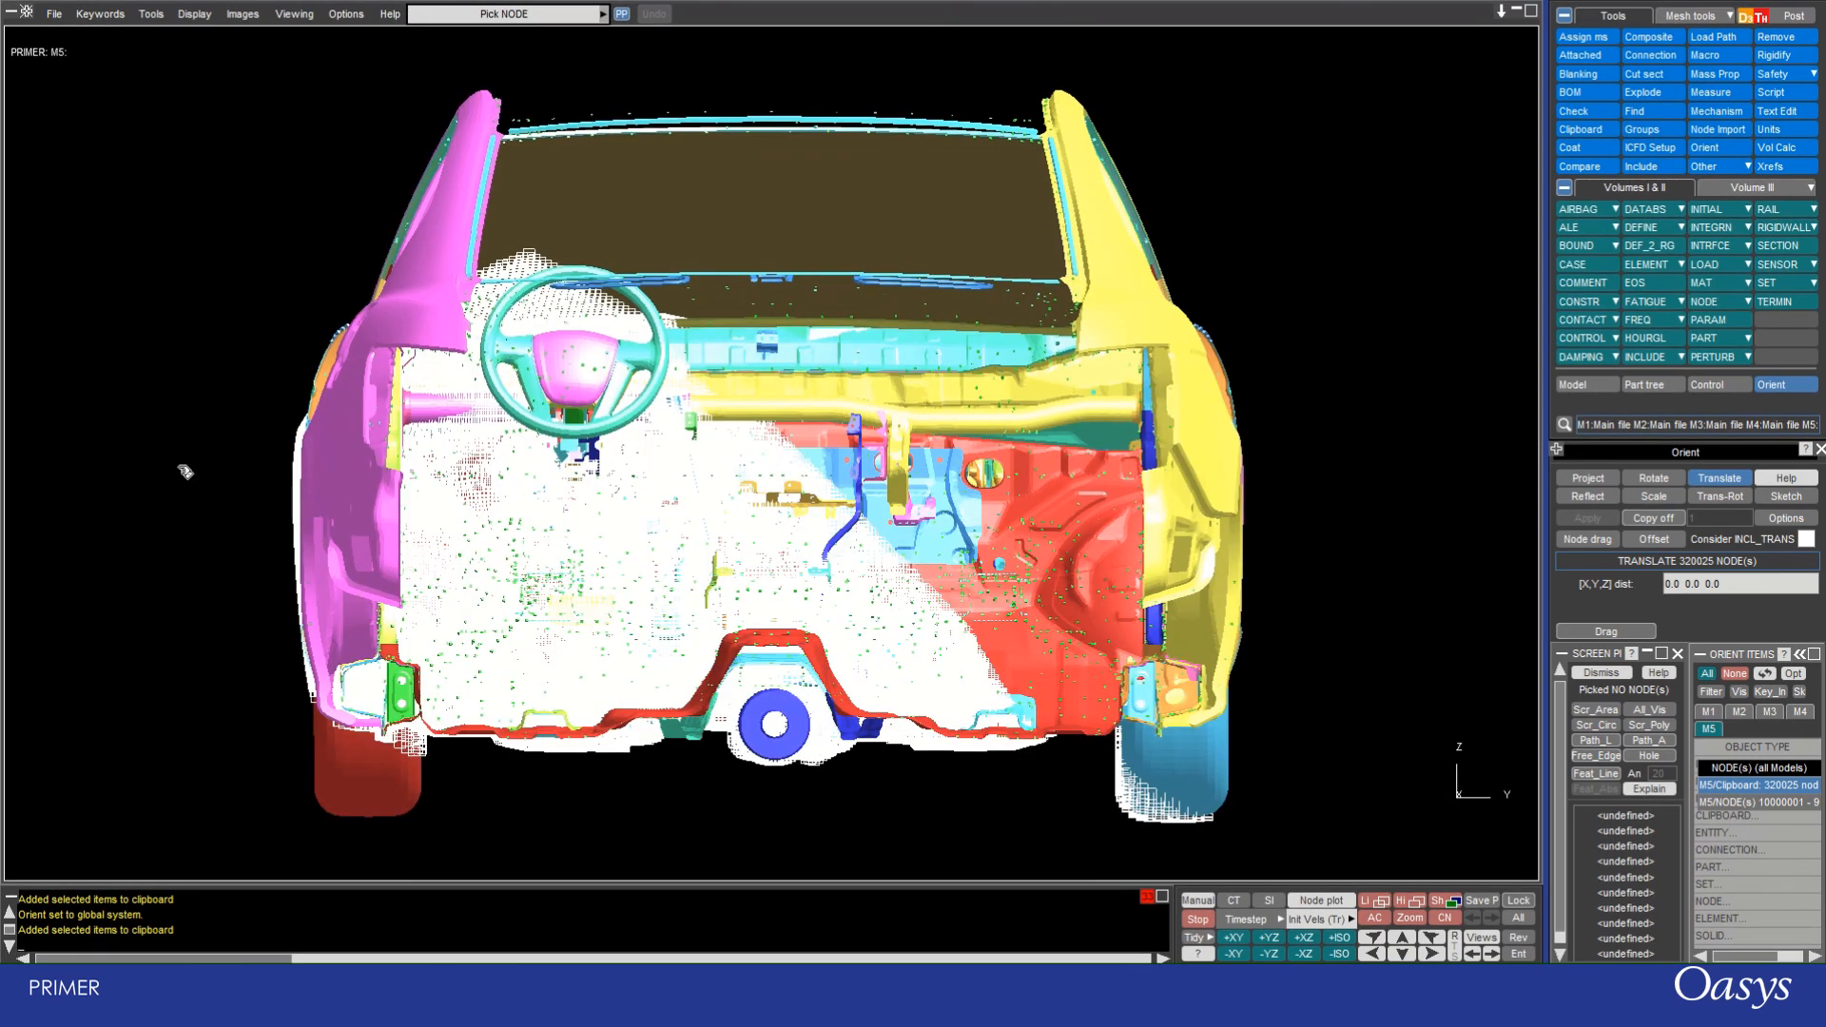